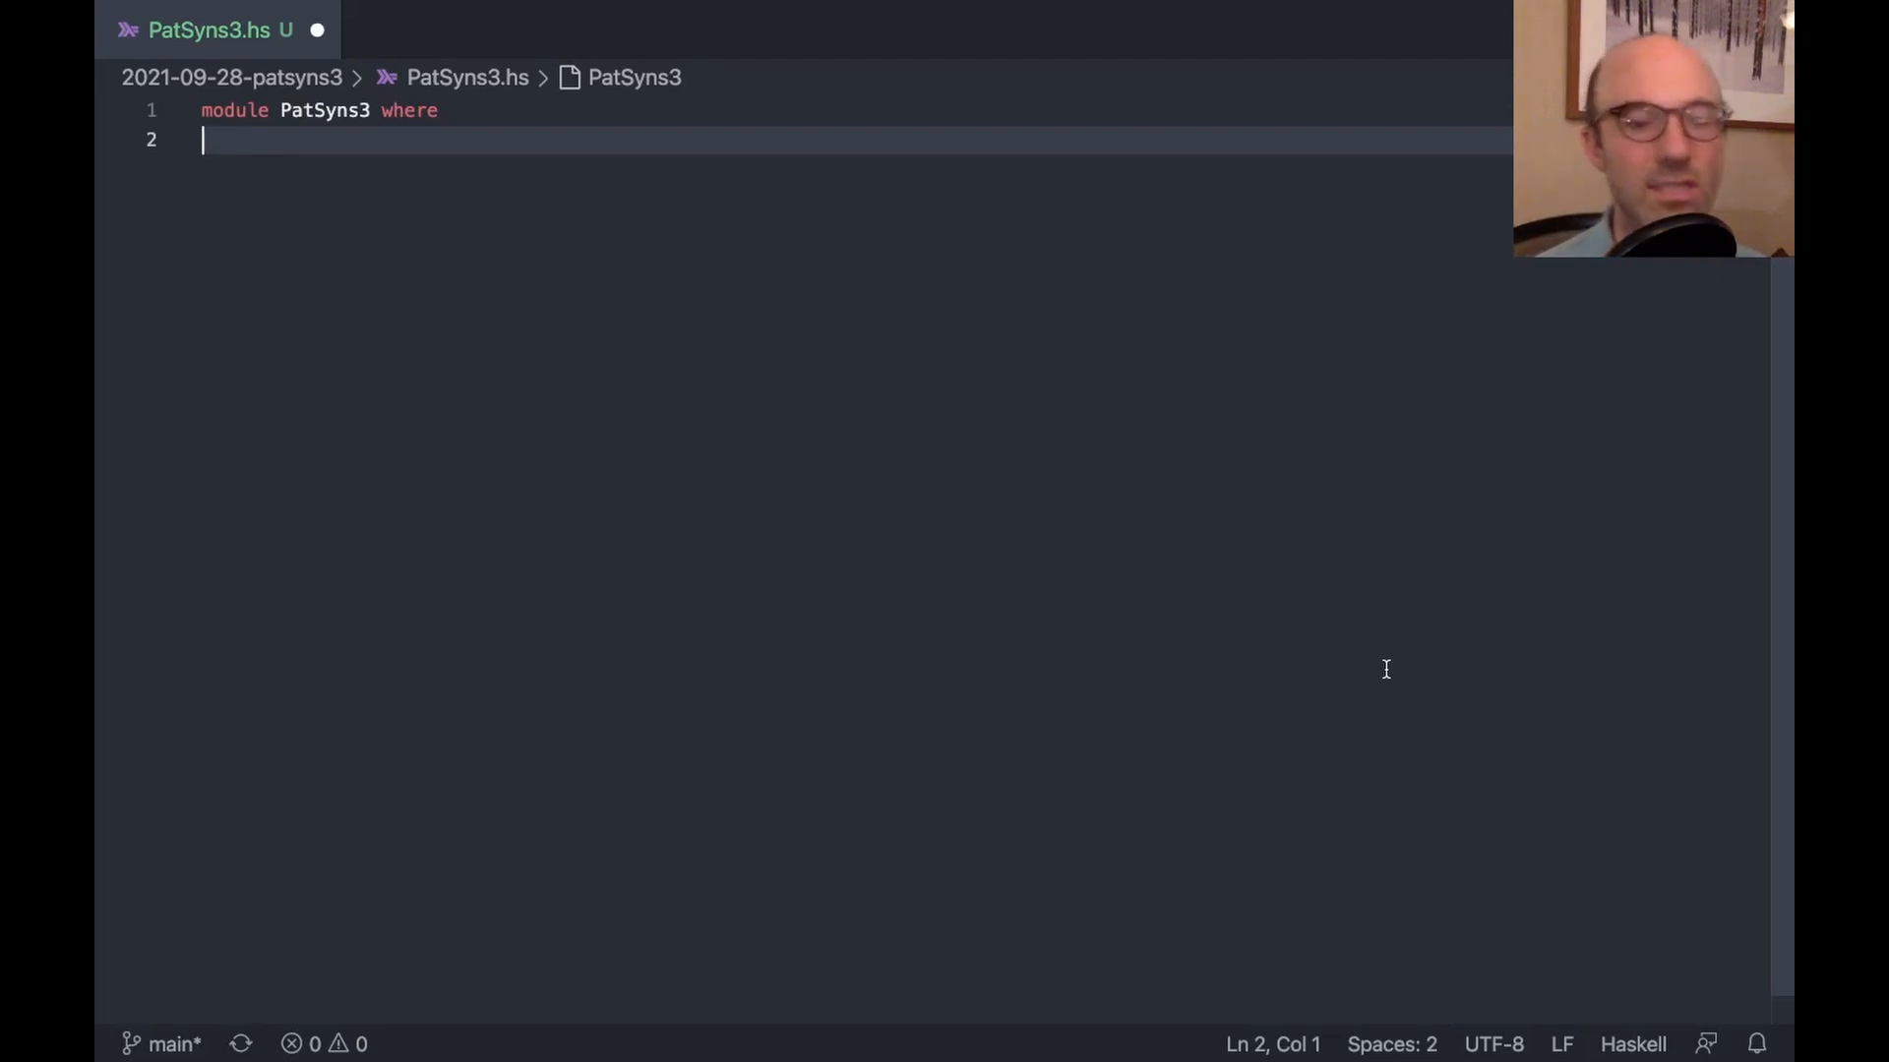
Add the line pattern Three <- 3 below the module header
{"action": "key", "text": "Enter"}
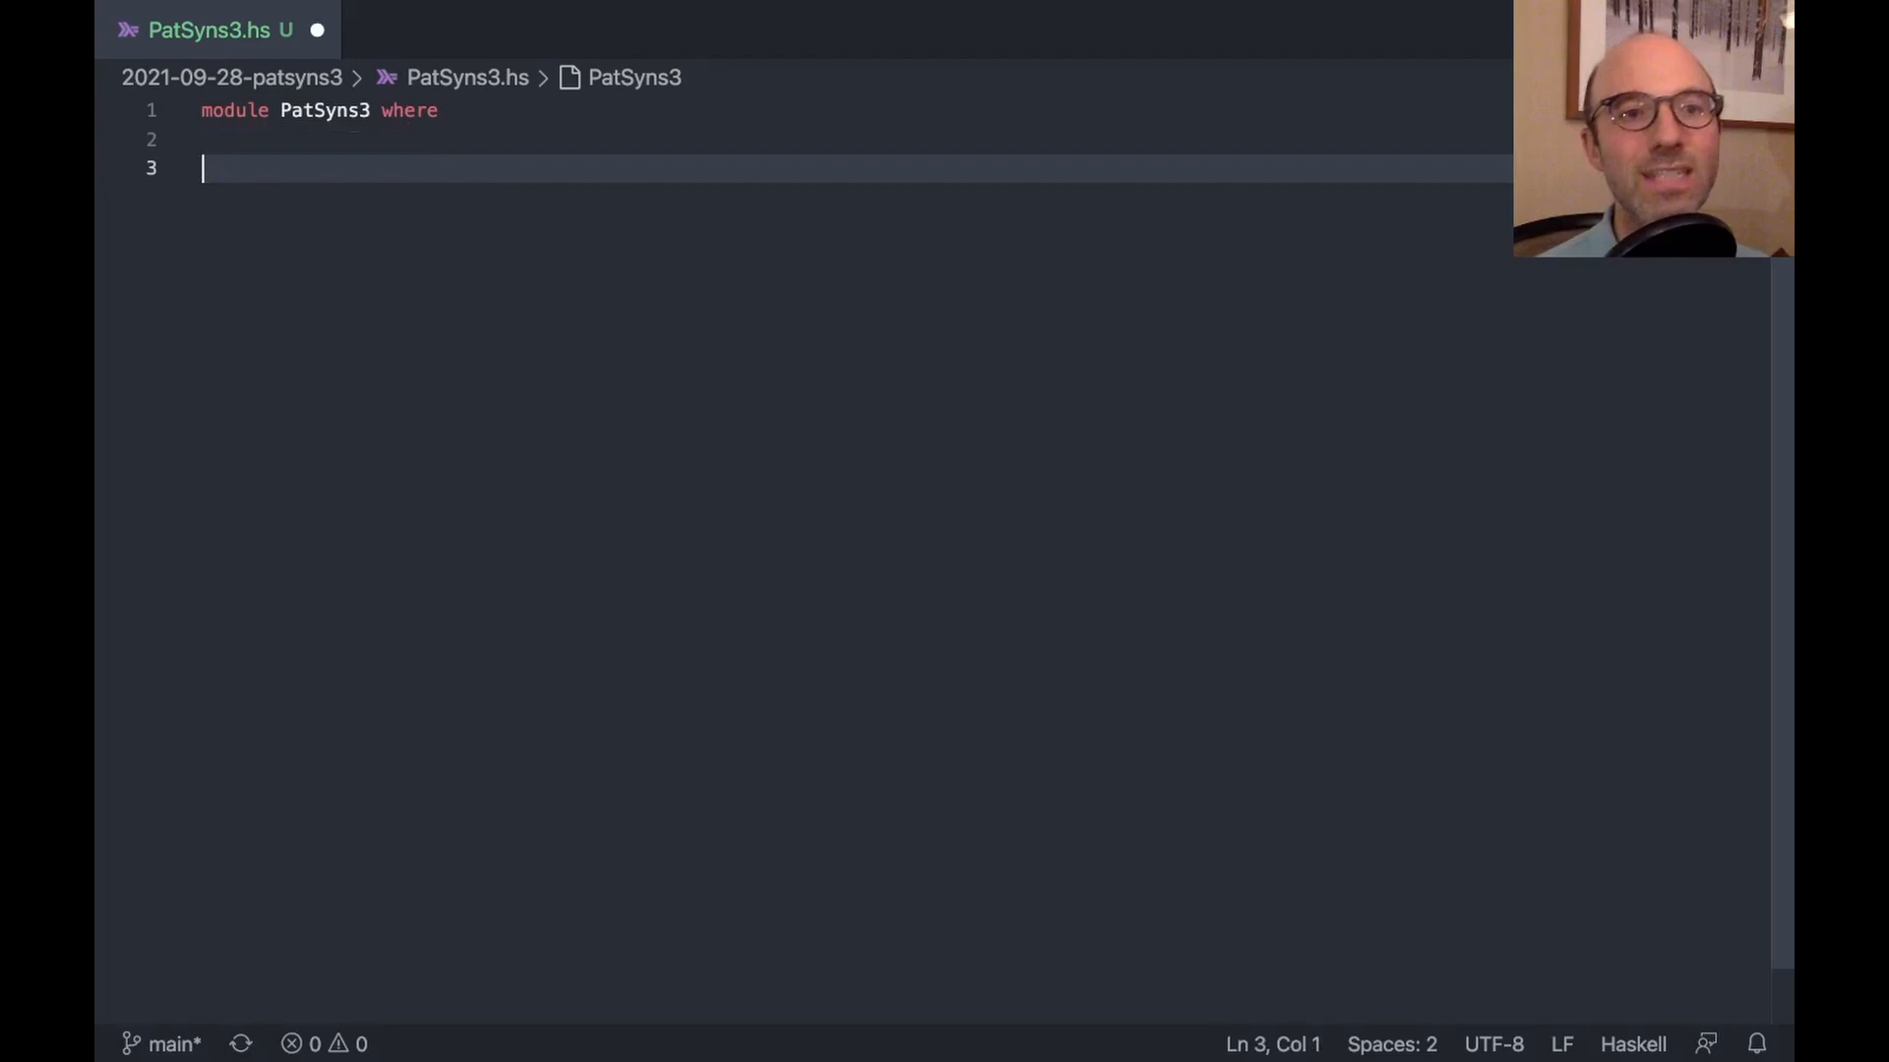
{"action": "type", "text": "pattern Three <-"}
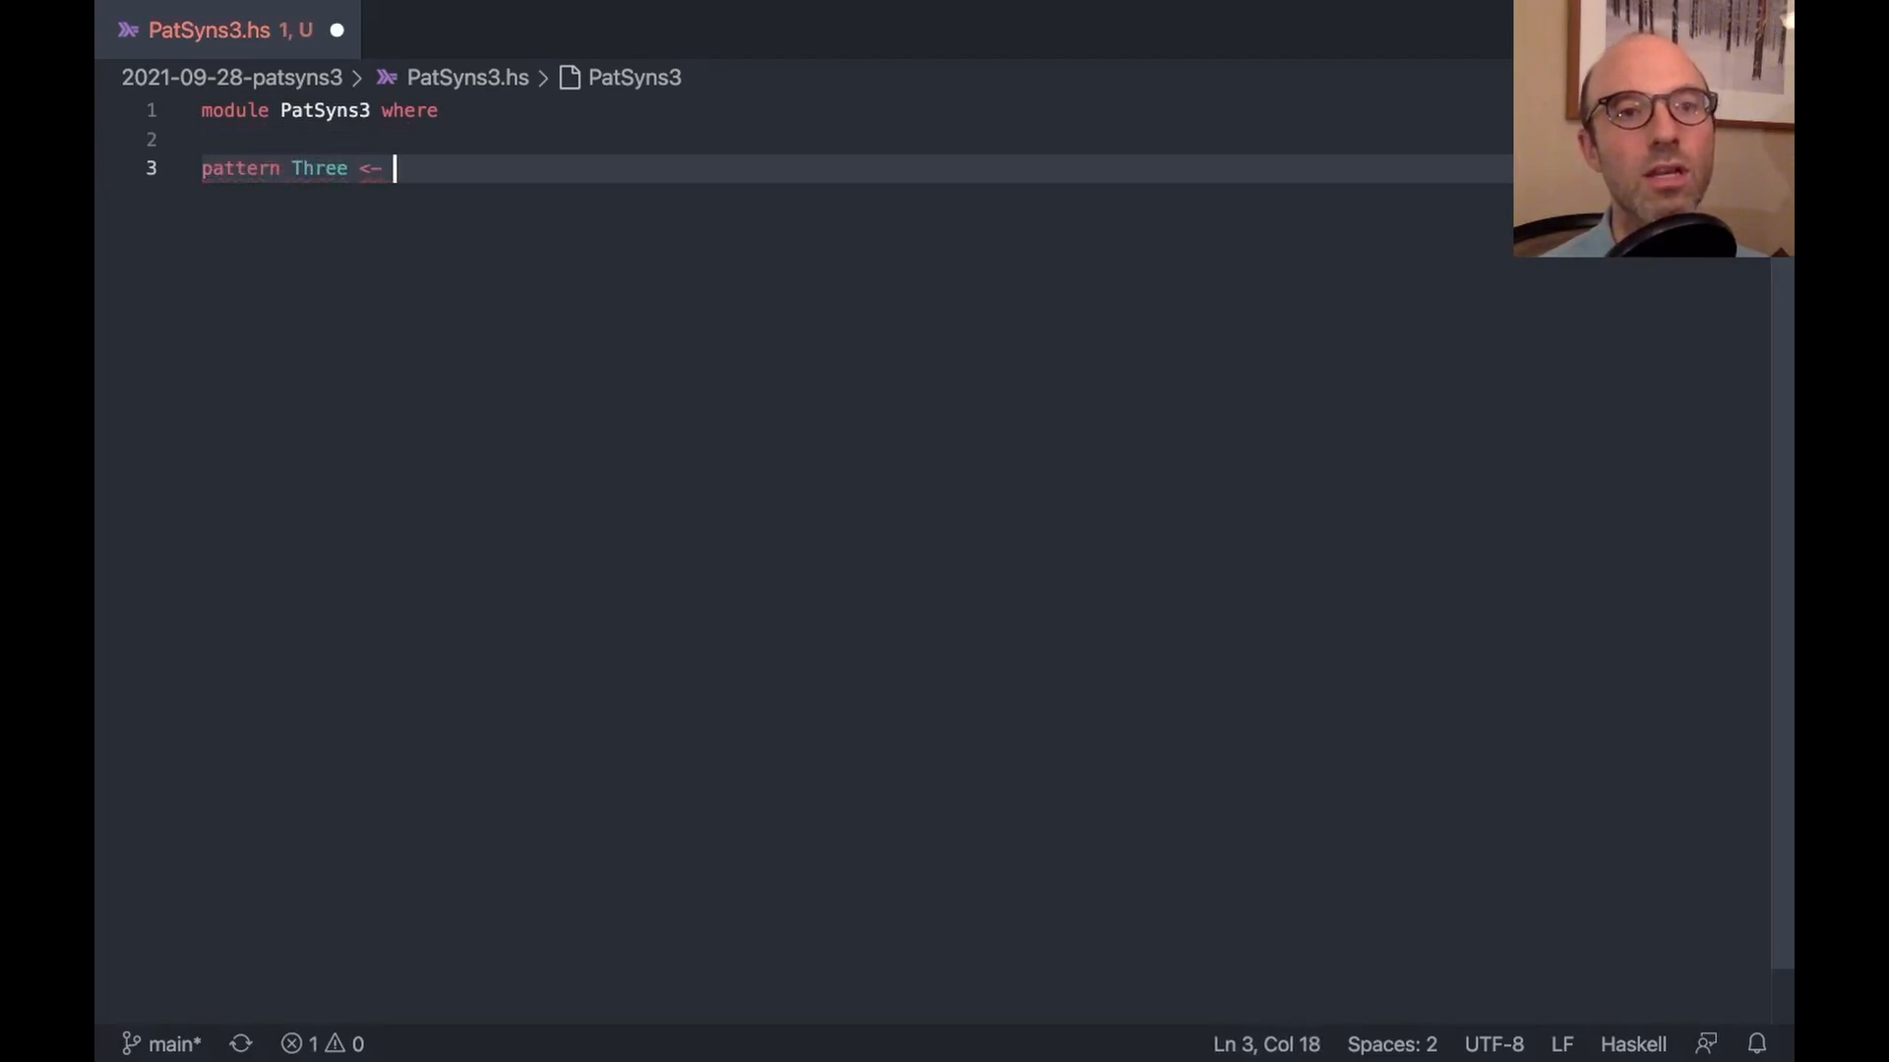
{"action": "type", "text": "3"}
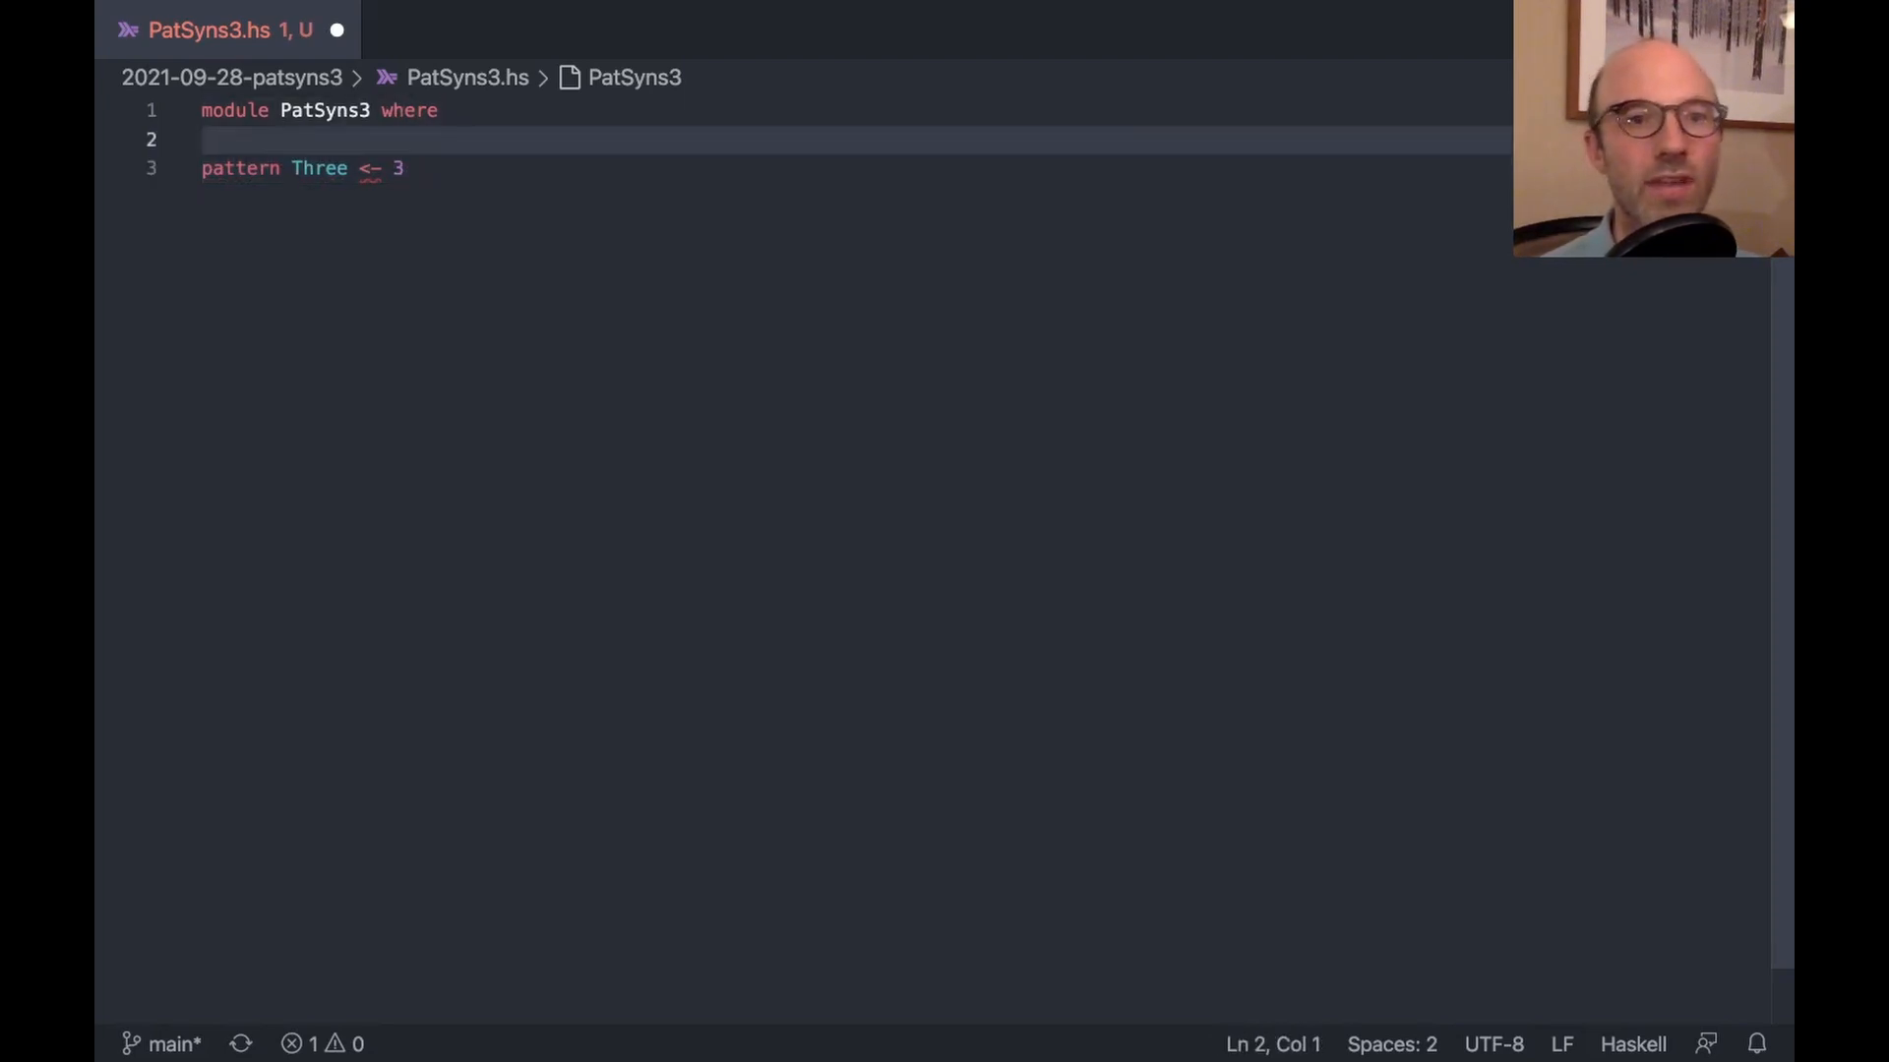
{"action": "mouse_move", "coordinate": [370, 173]}
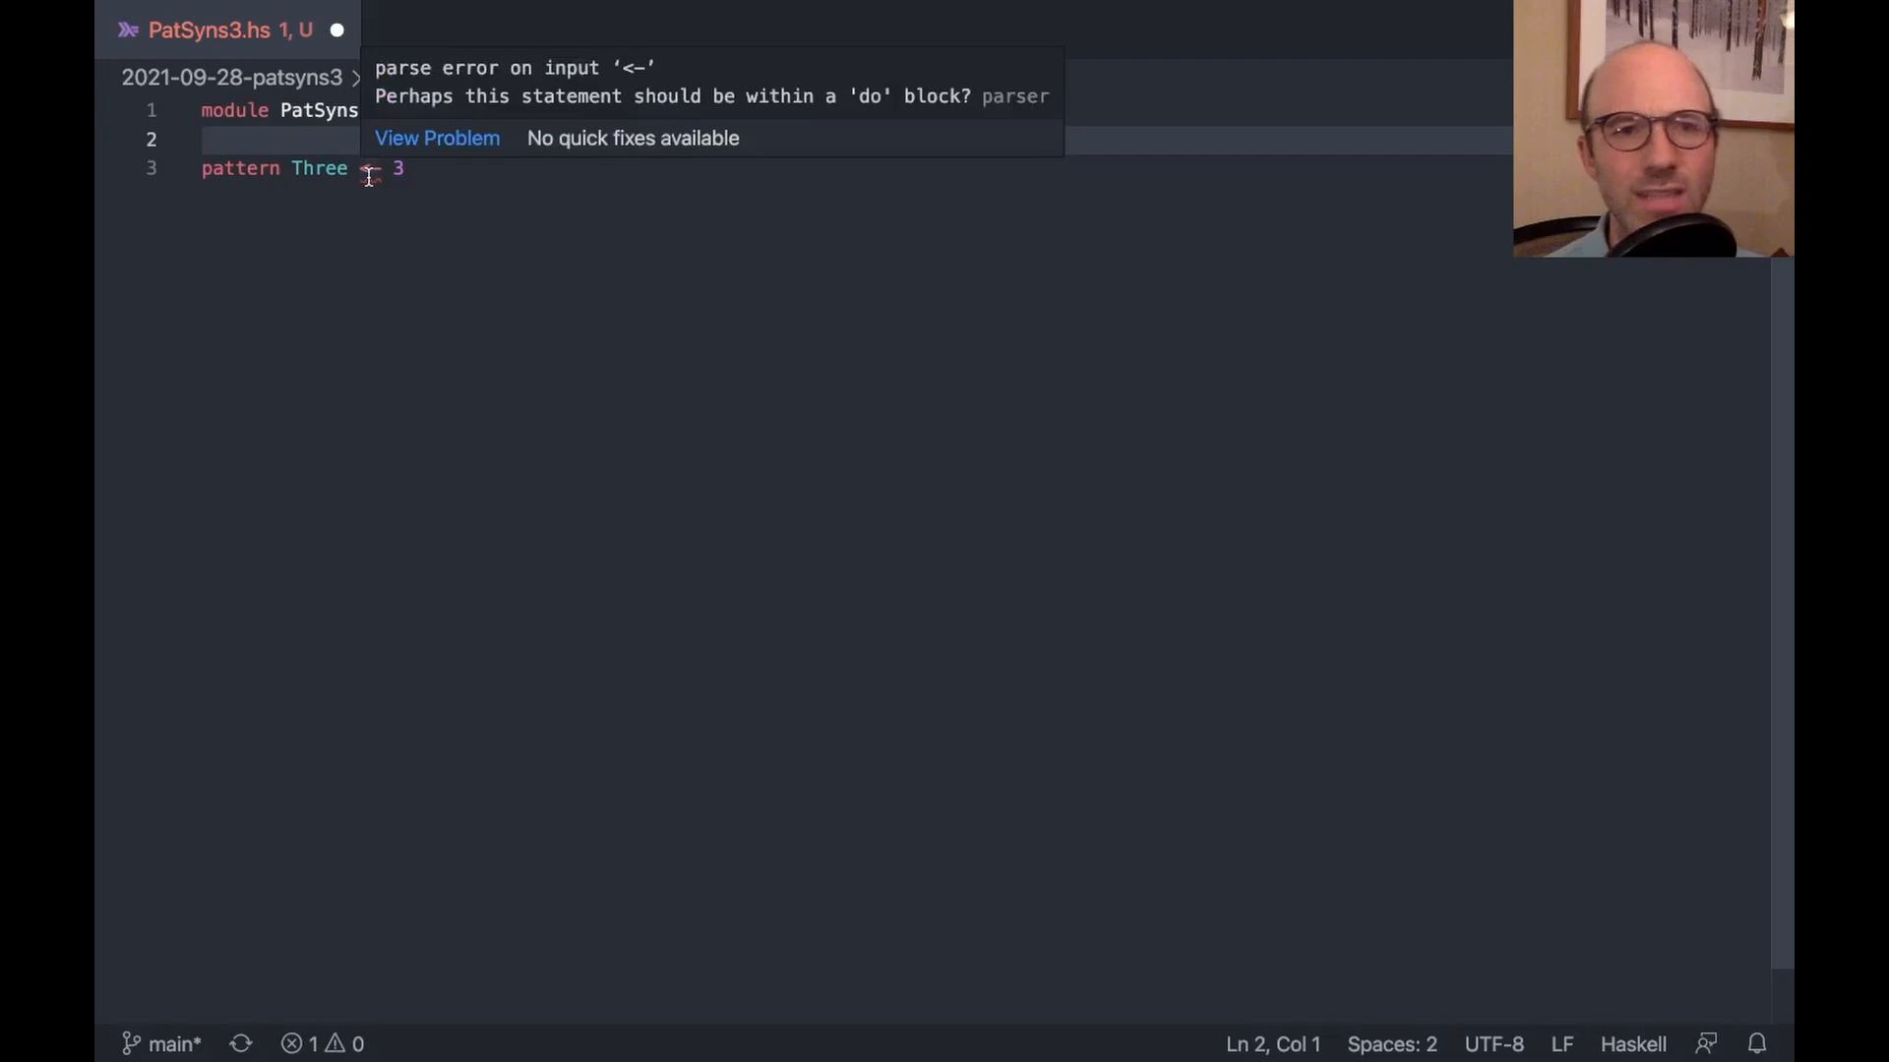
{"action": "mouse_move", "coordinate": [392, 285]}
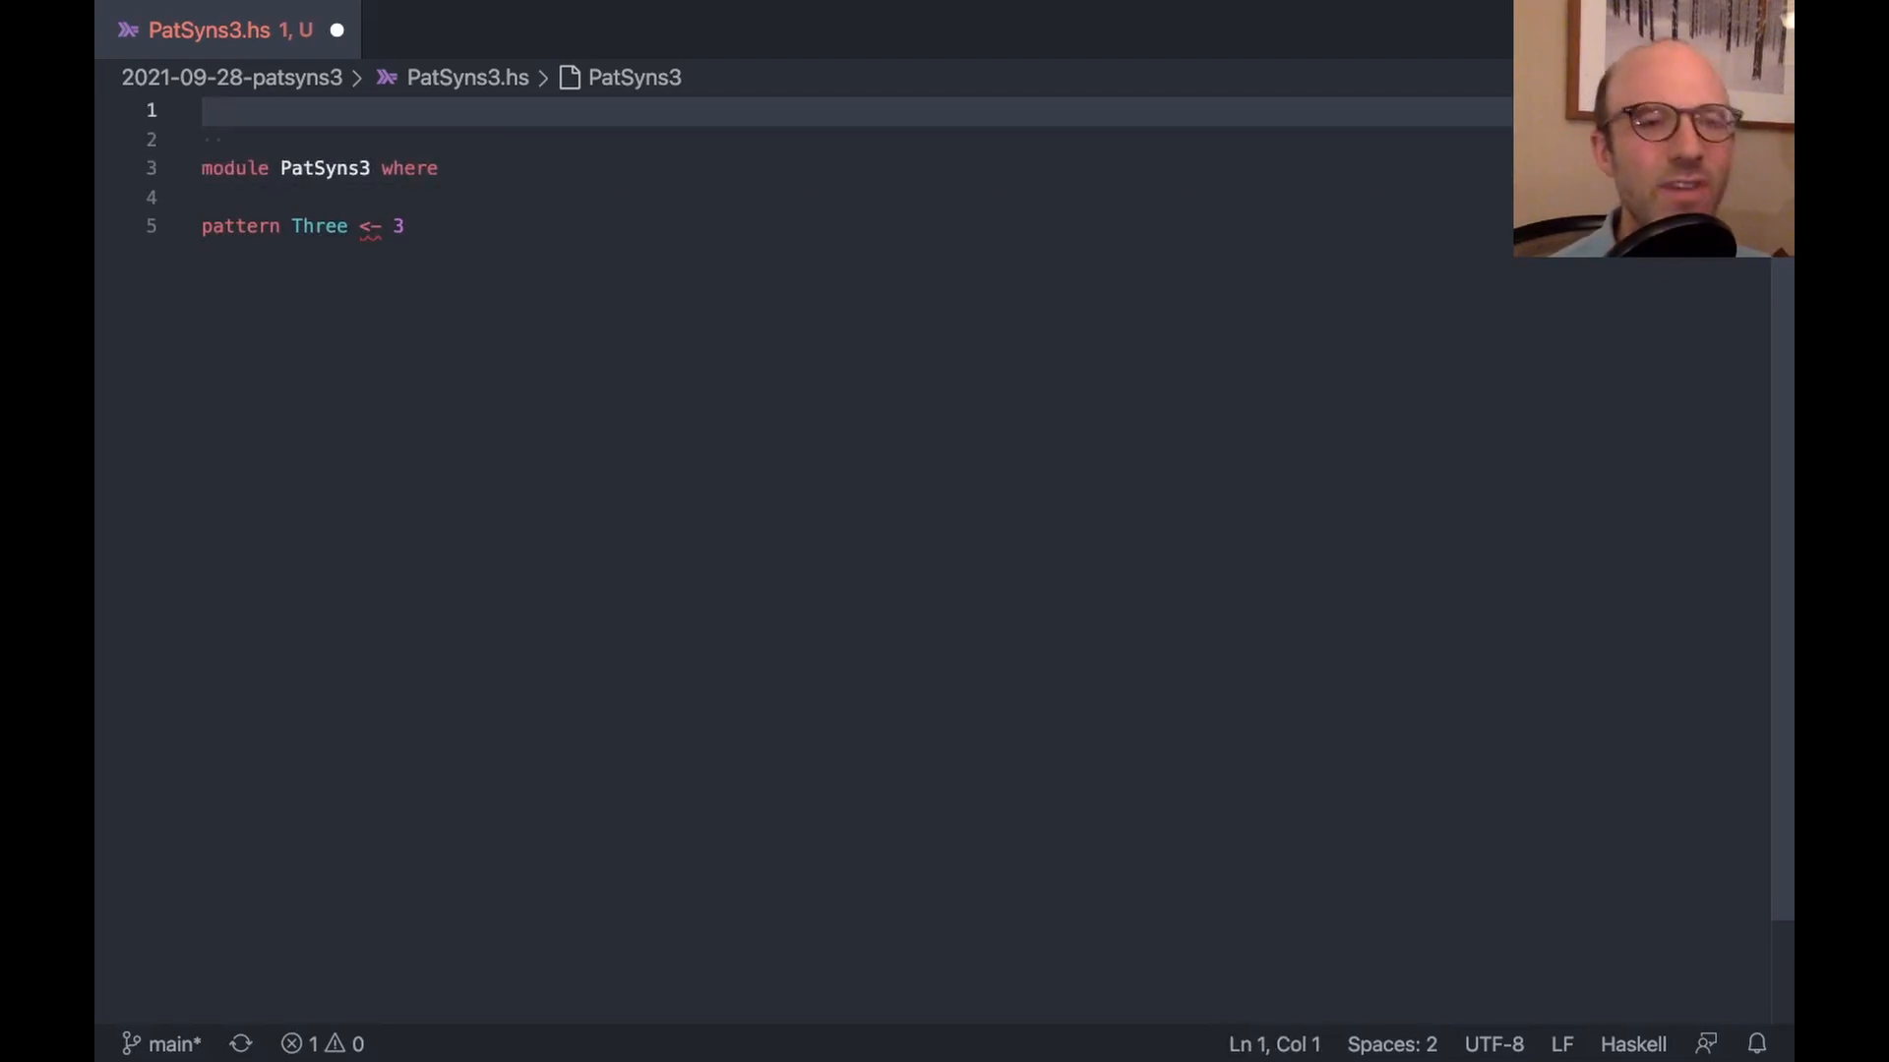
Add a {-# LANGUAGE PatternSynonyms #-} pragma at the top of the file
{"action": "type", "text": "{-# LANGUAG"}
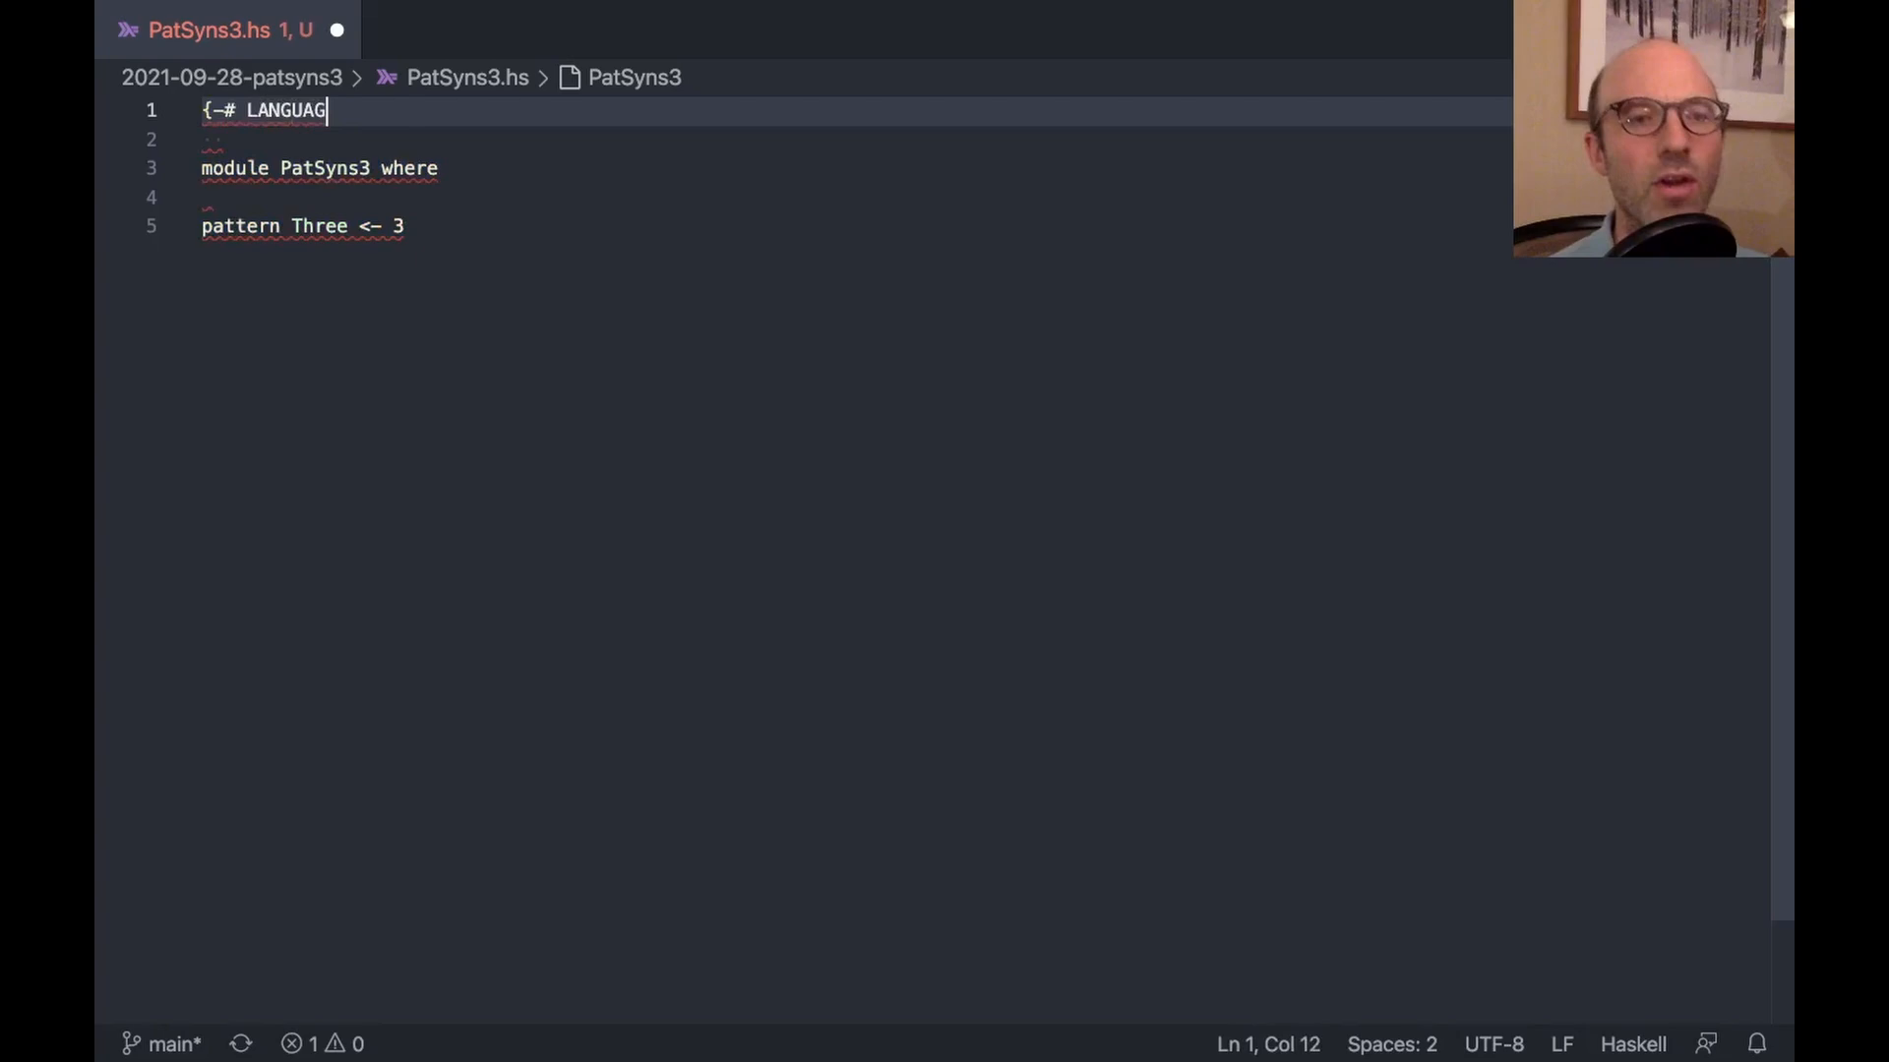
{"action": "type", "text": "E"}
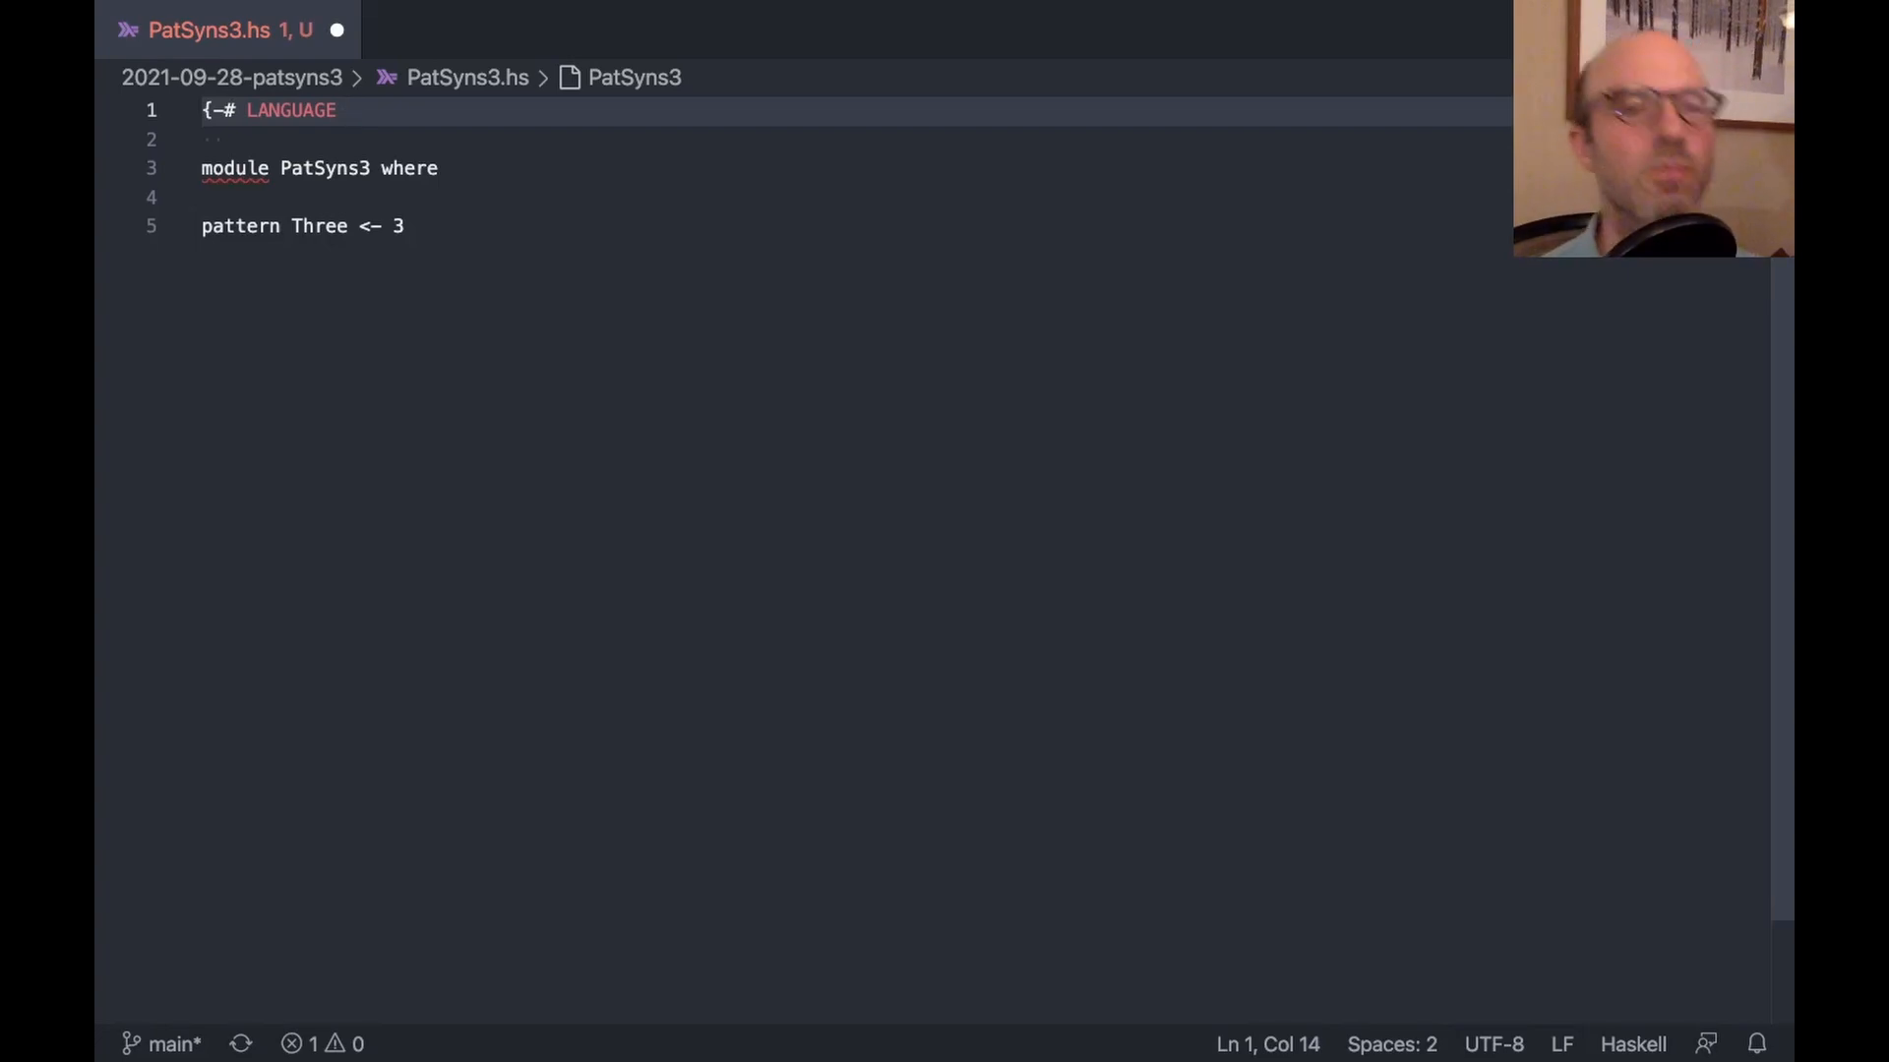
{"action": "type", "text": "PatternSynonyms #-"}
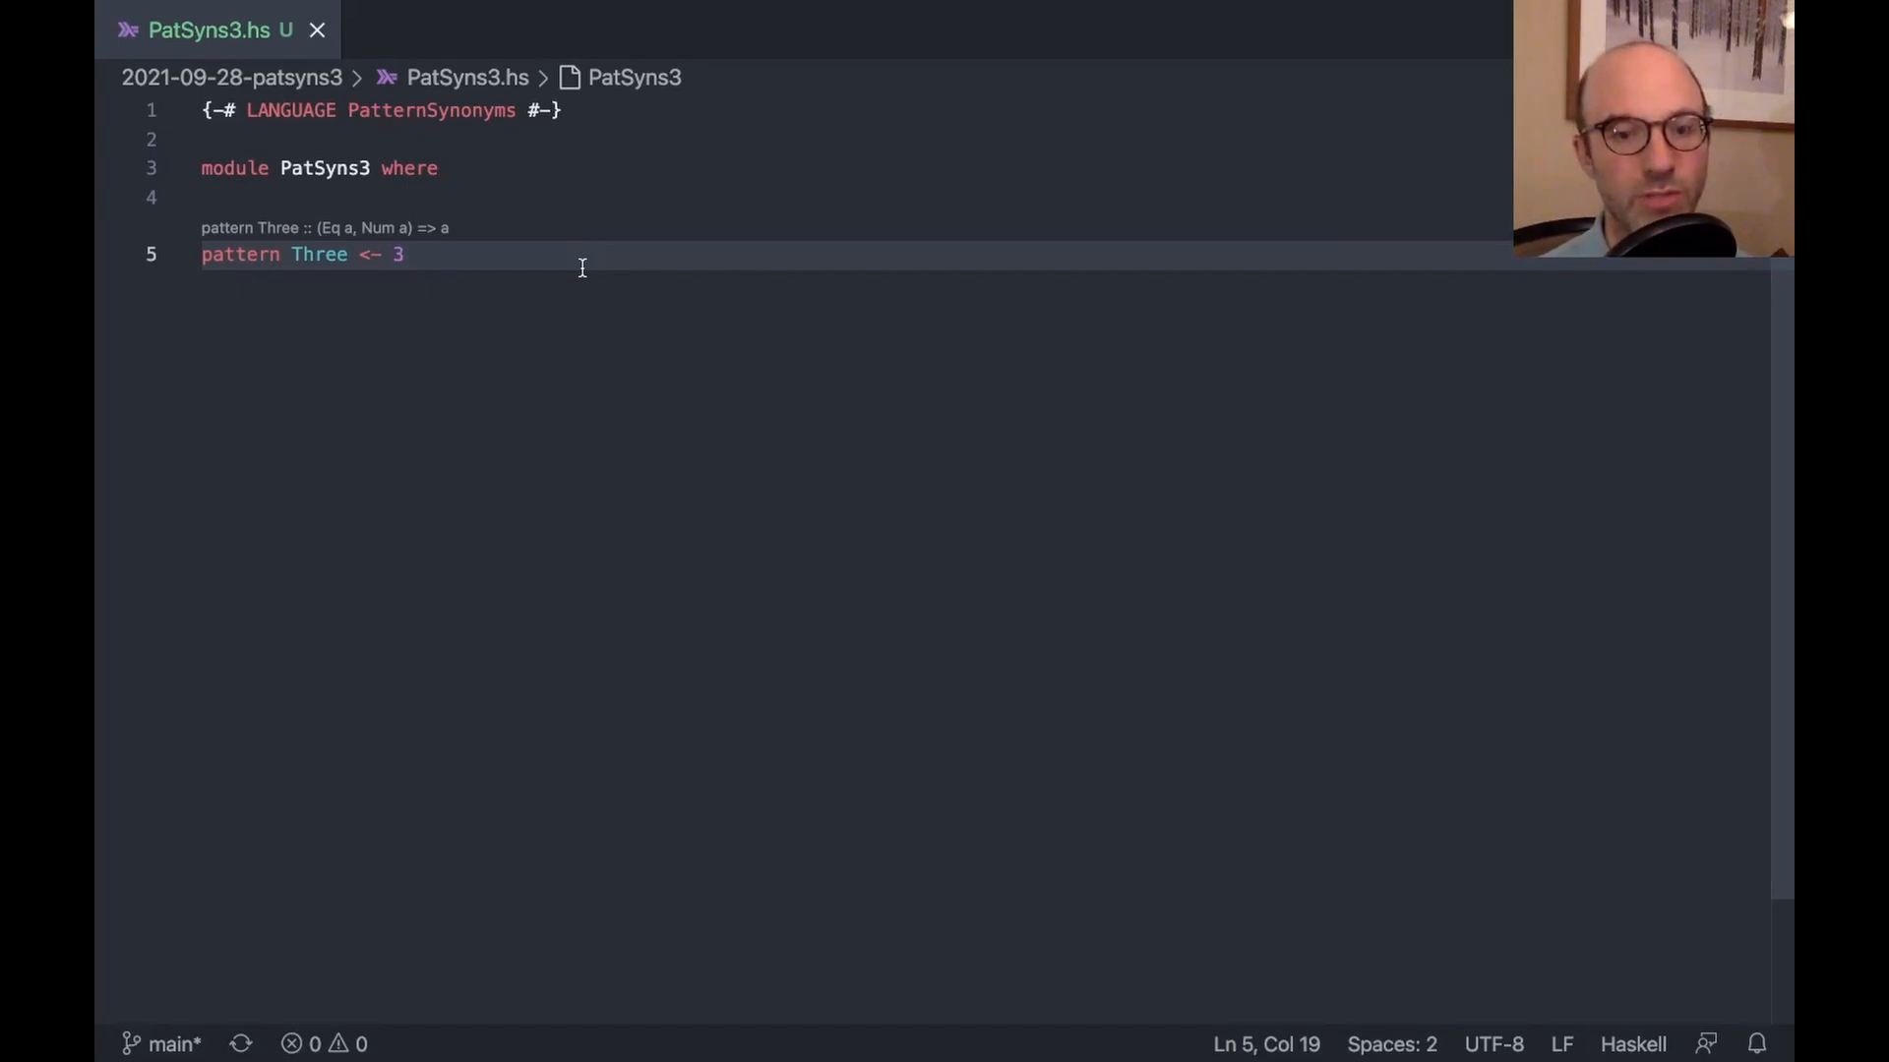
Define threeMatcher 3 yes no = yes and threeMatcher _ _ no = no
{"action": "key", "text": "Enter"}
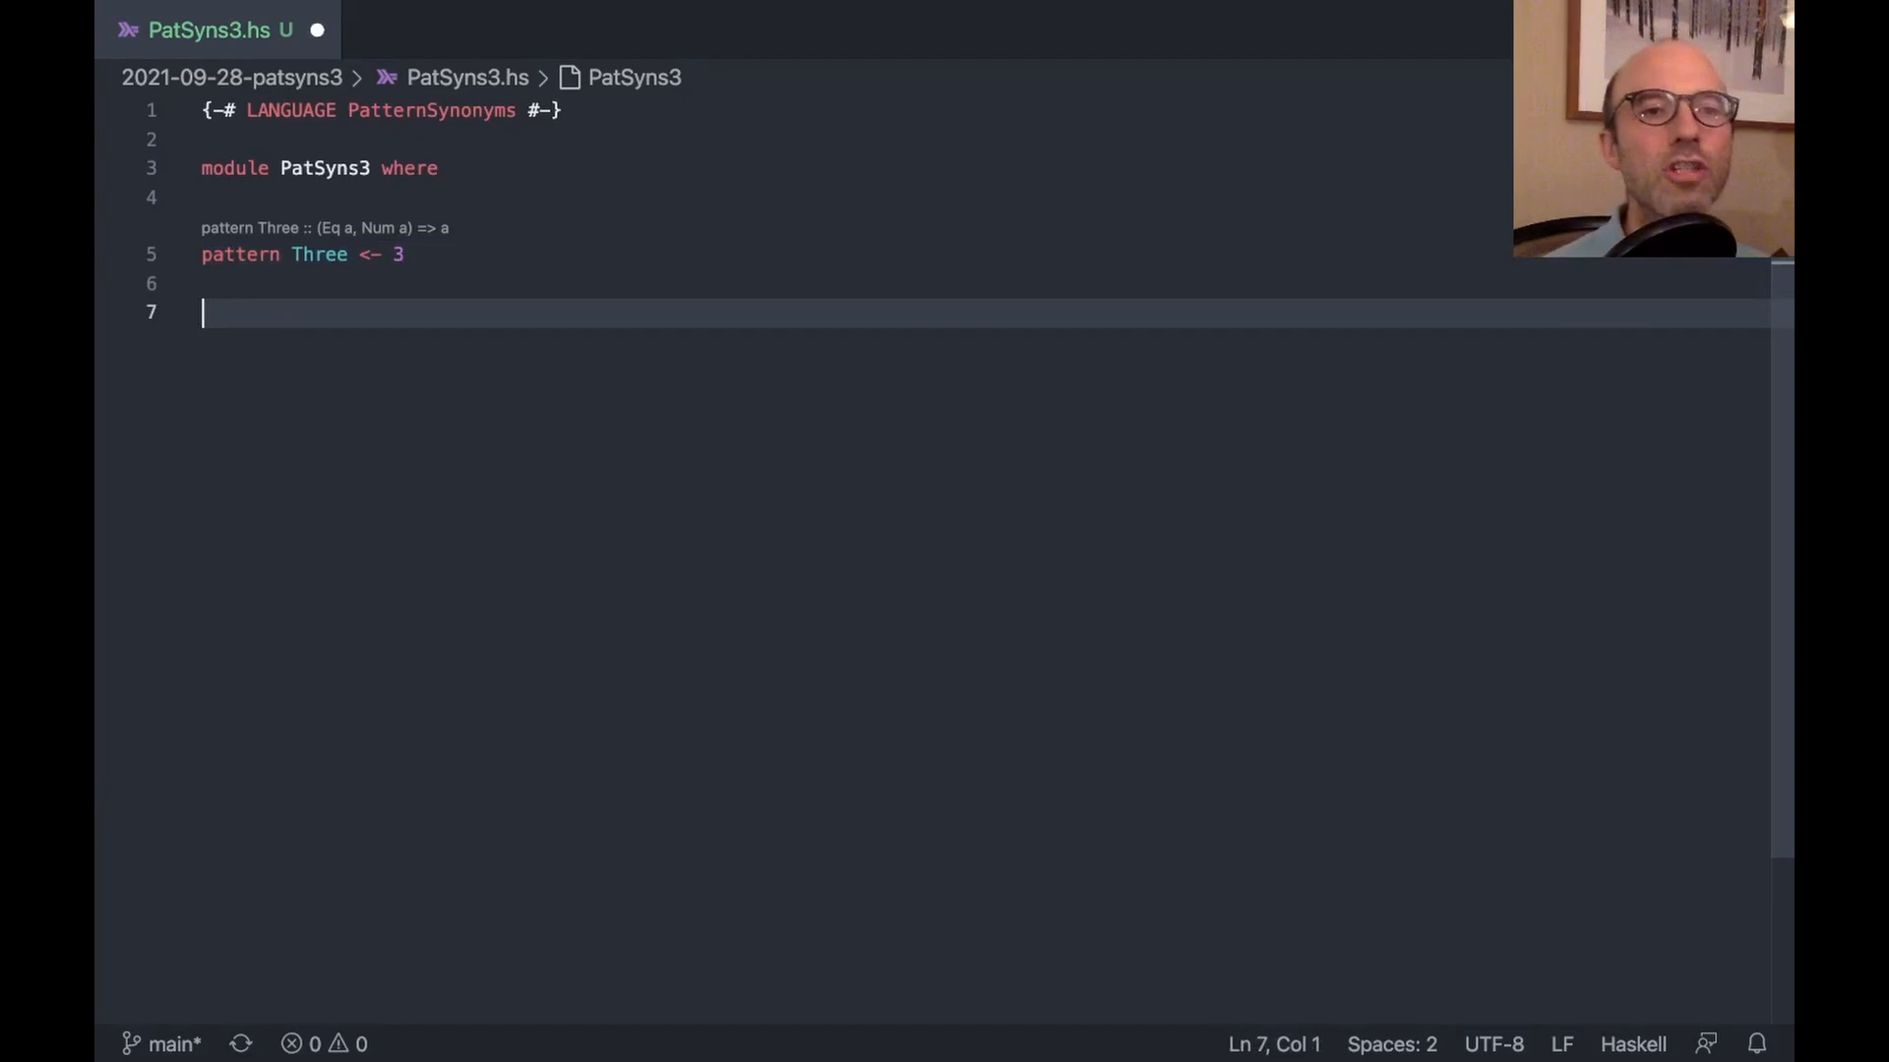
{"action": "type", "text": "three"}
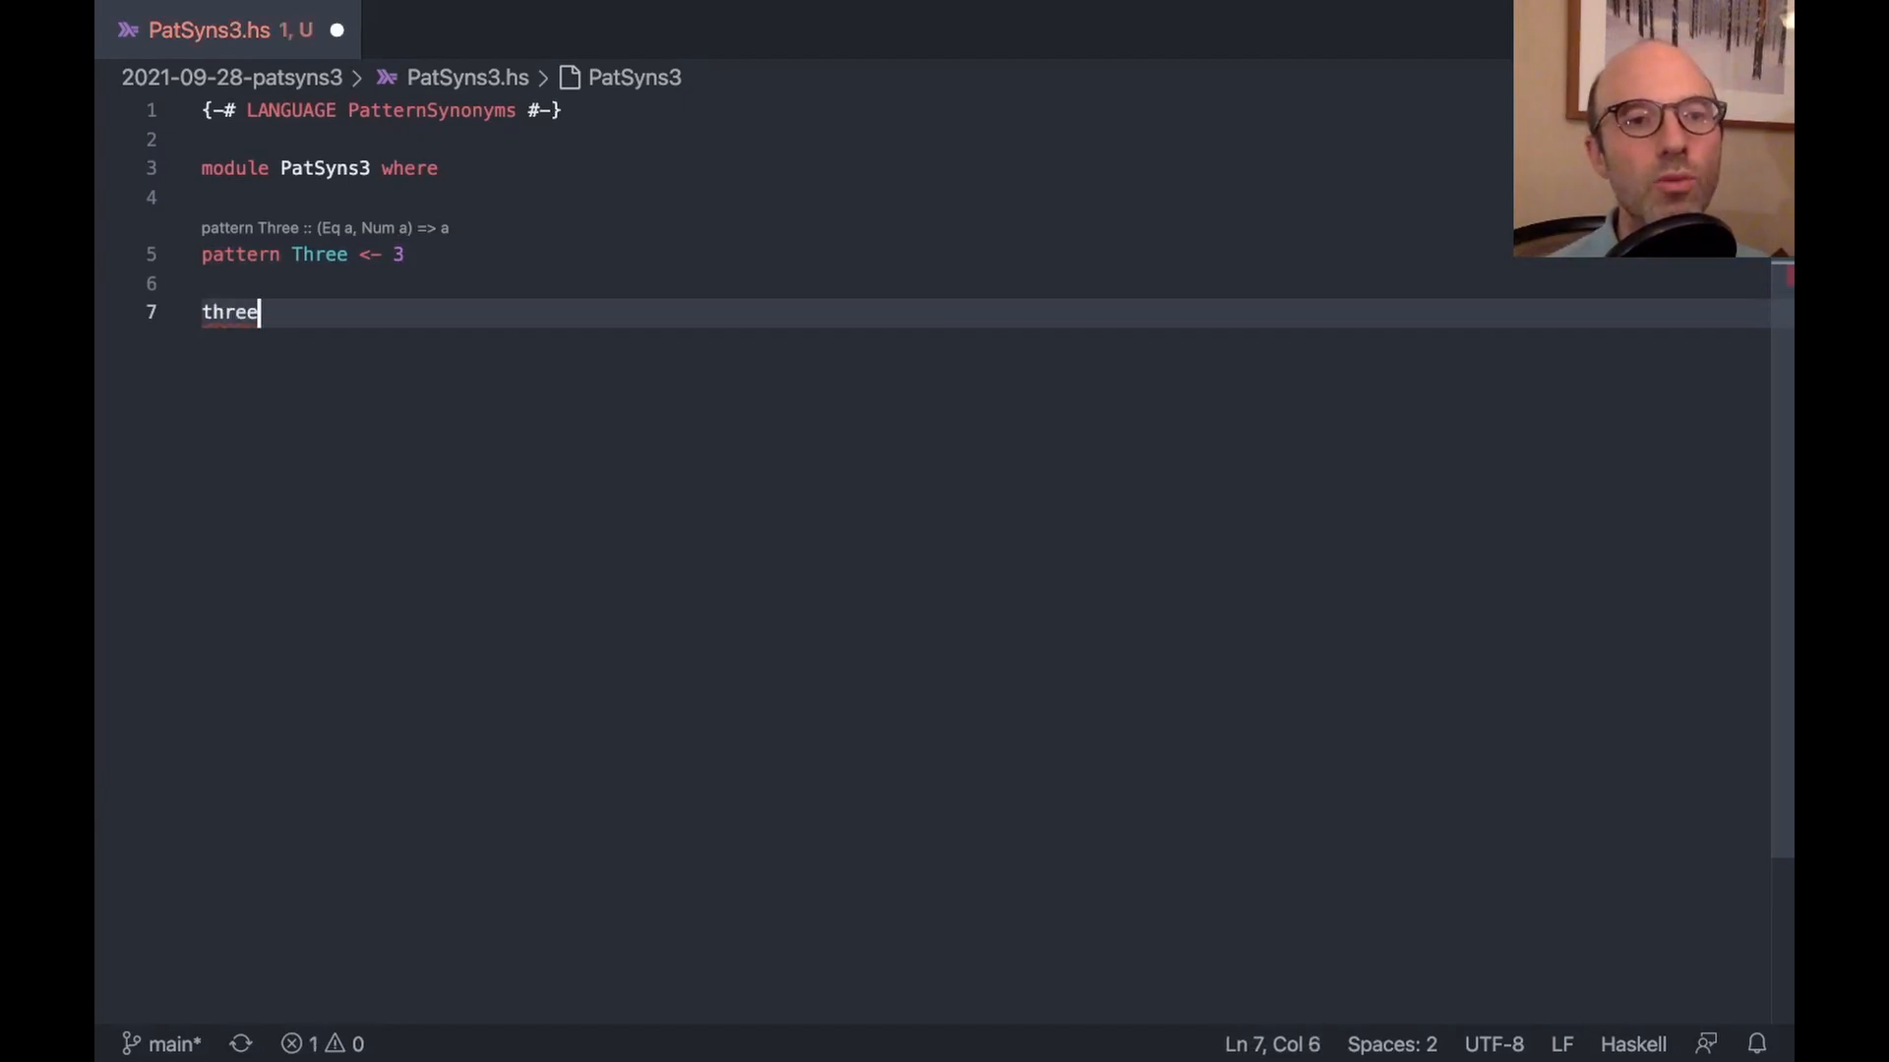
{"action": "type", "text": "Matcher 3"}
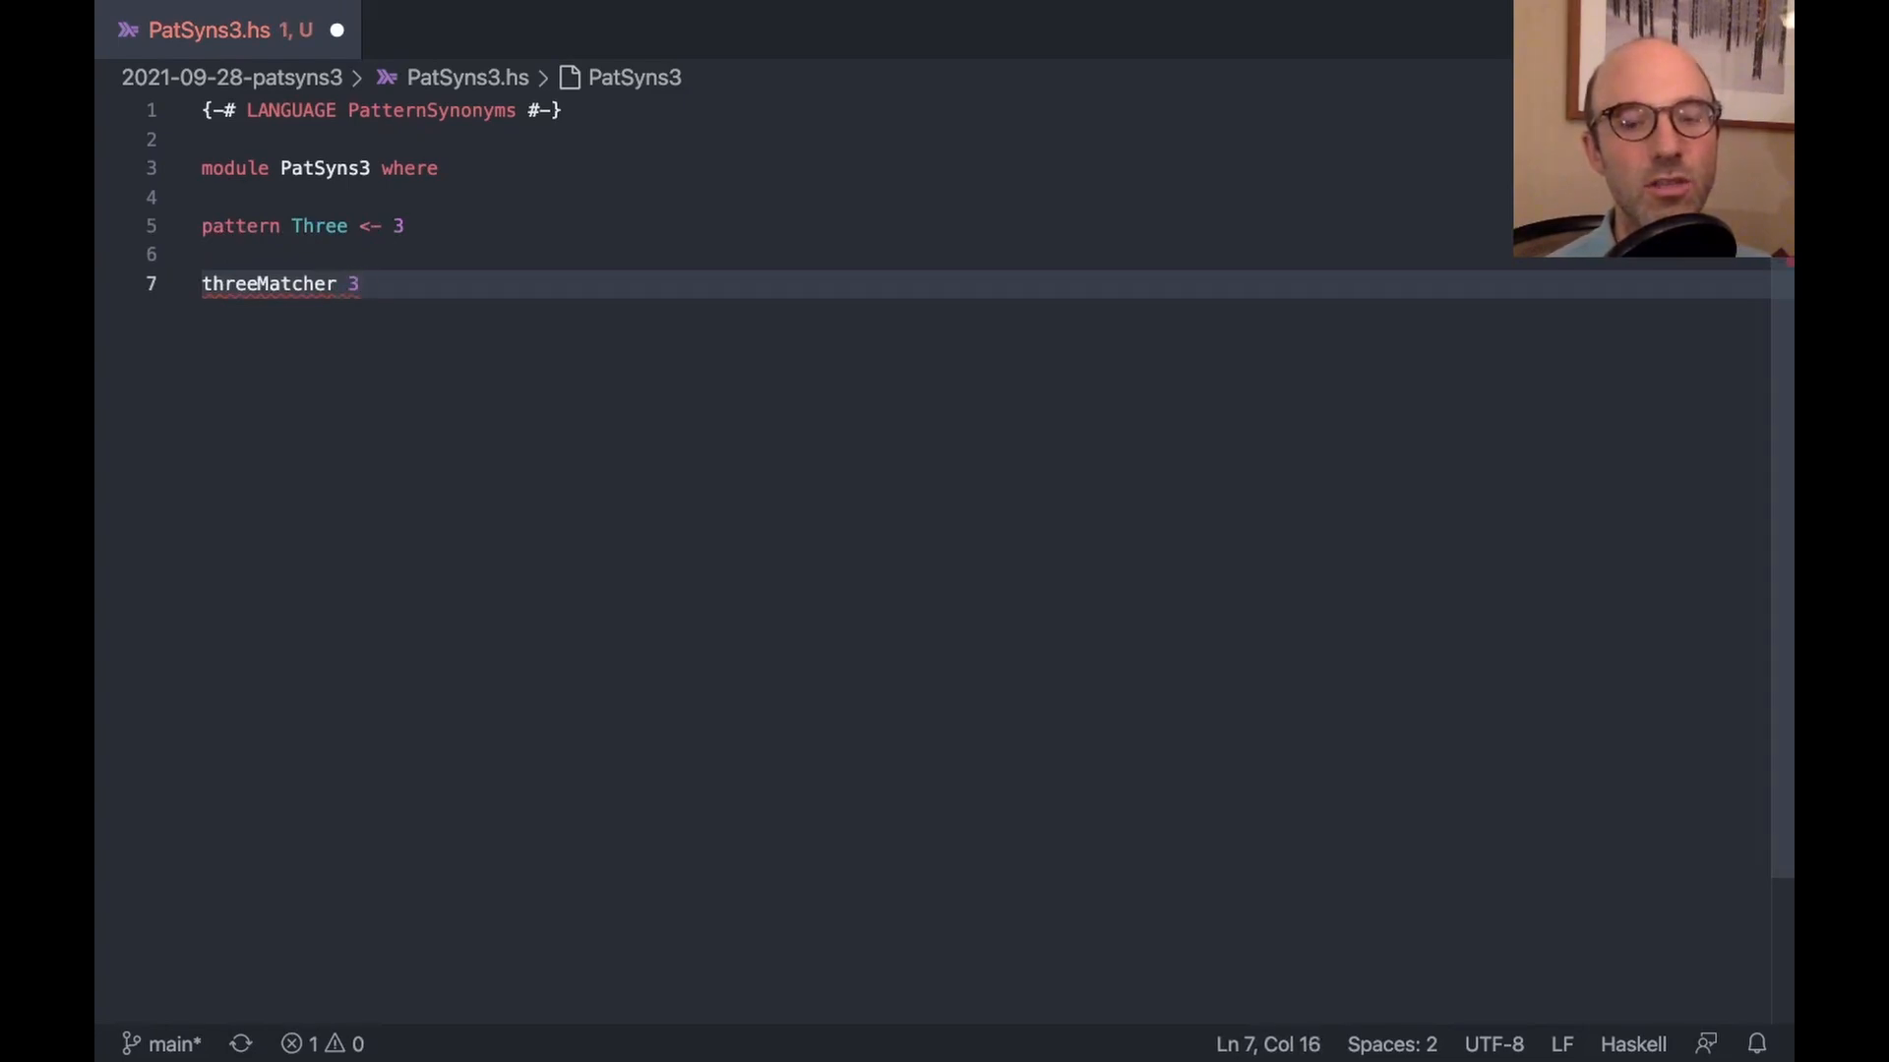
{"action": "type", "text": "yes no = yes"}
{"action": "type", "text": "threeMatcher _ "}
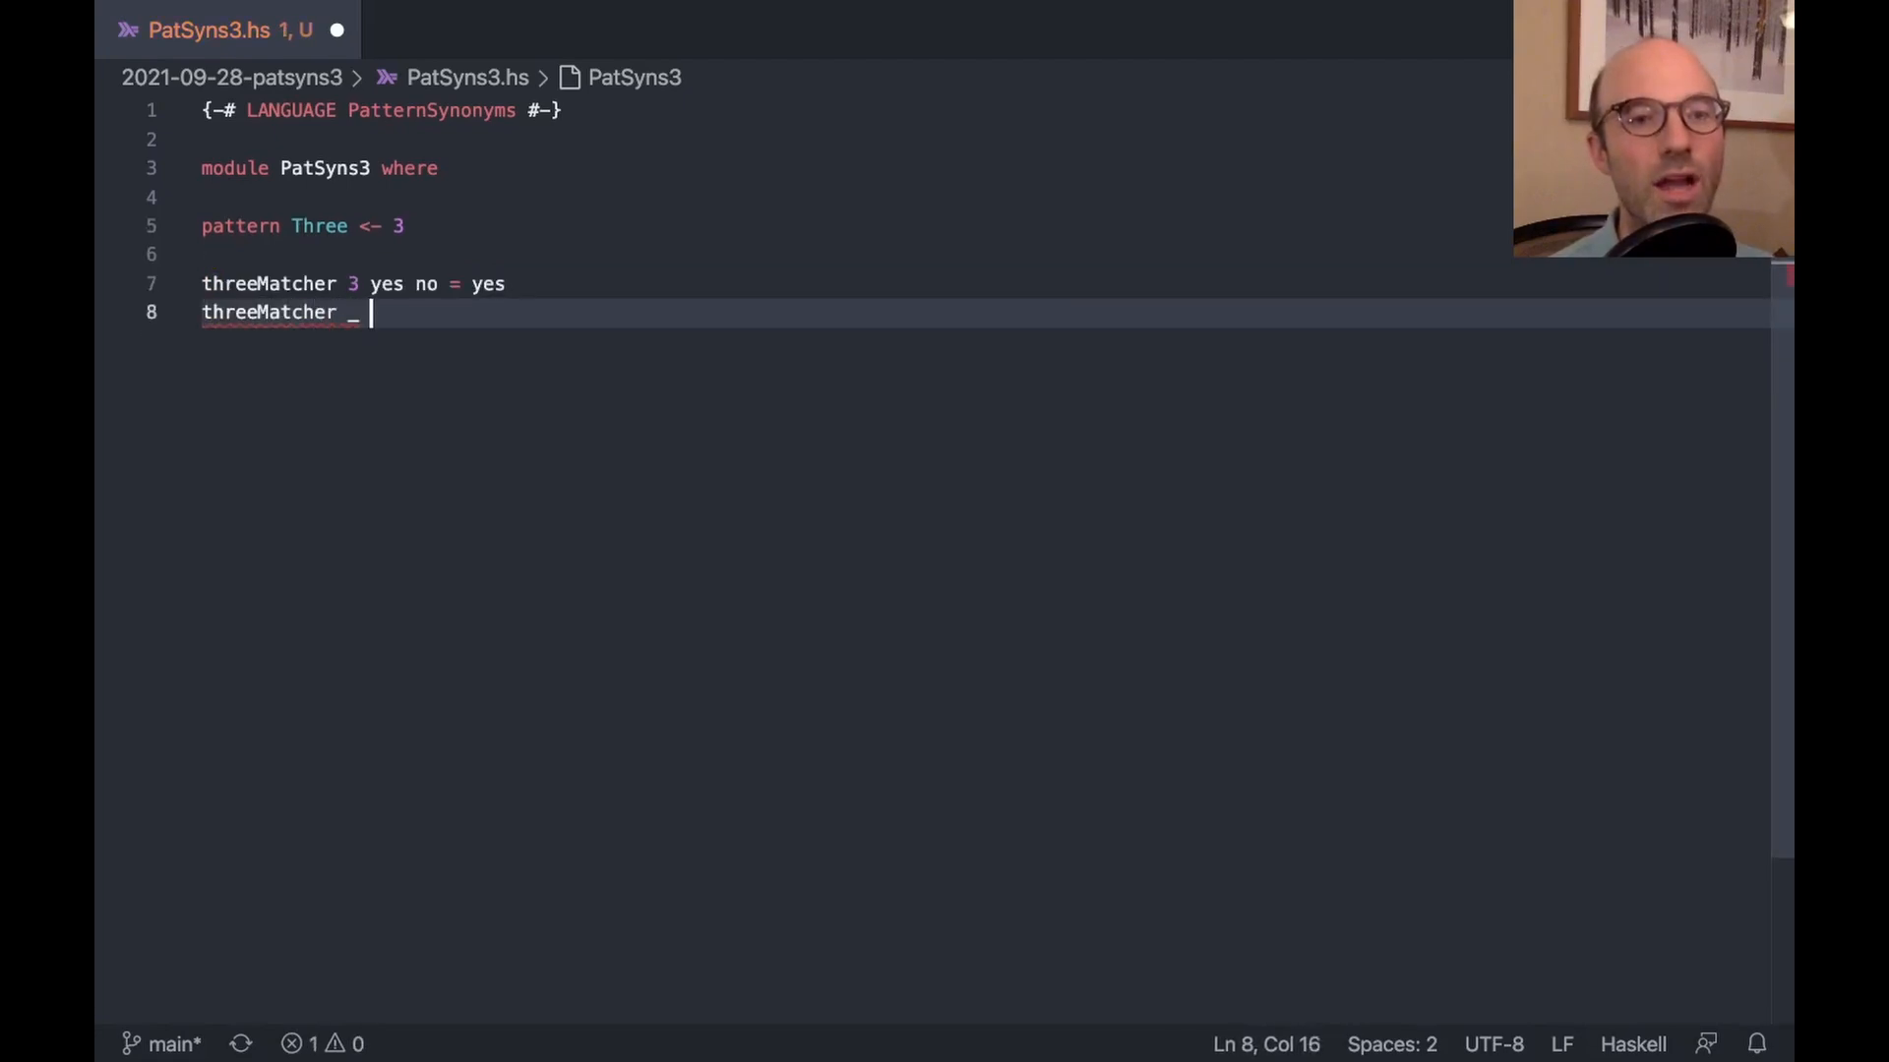
{"action": "type", "text": "_   no ="}
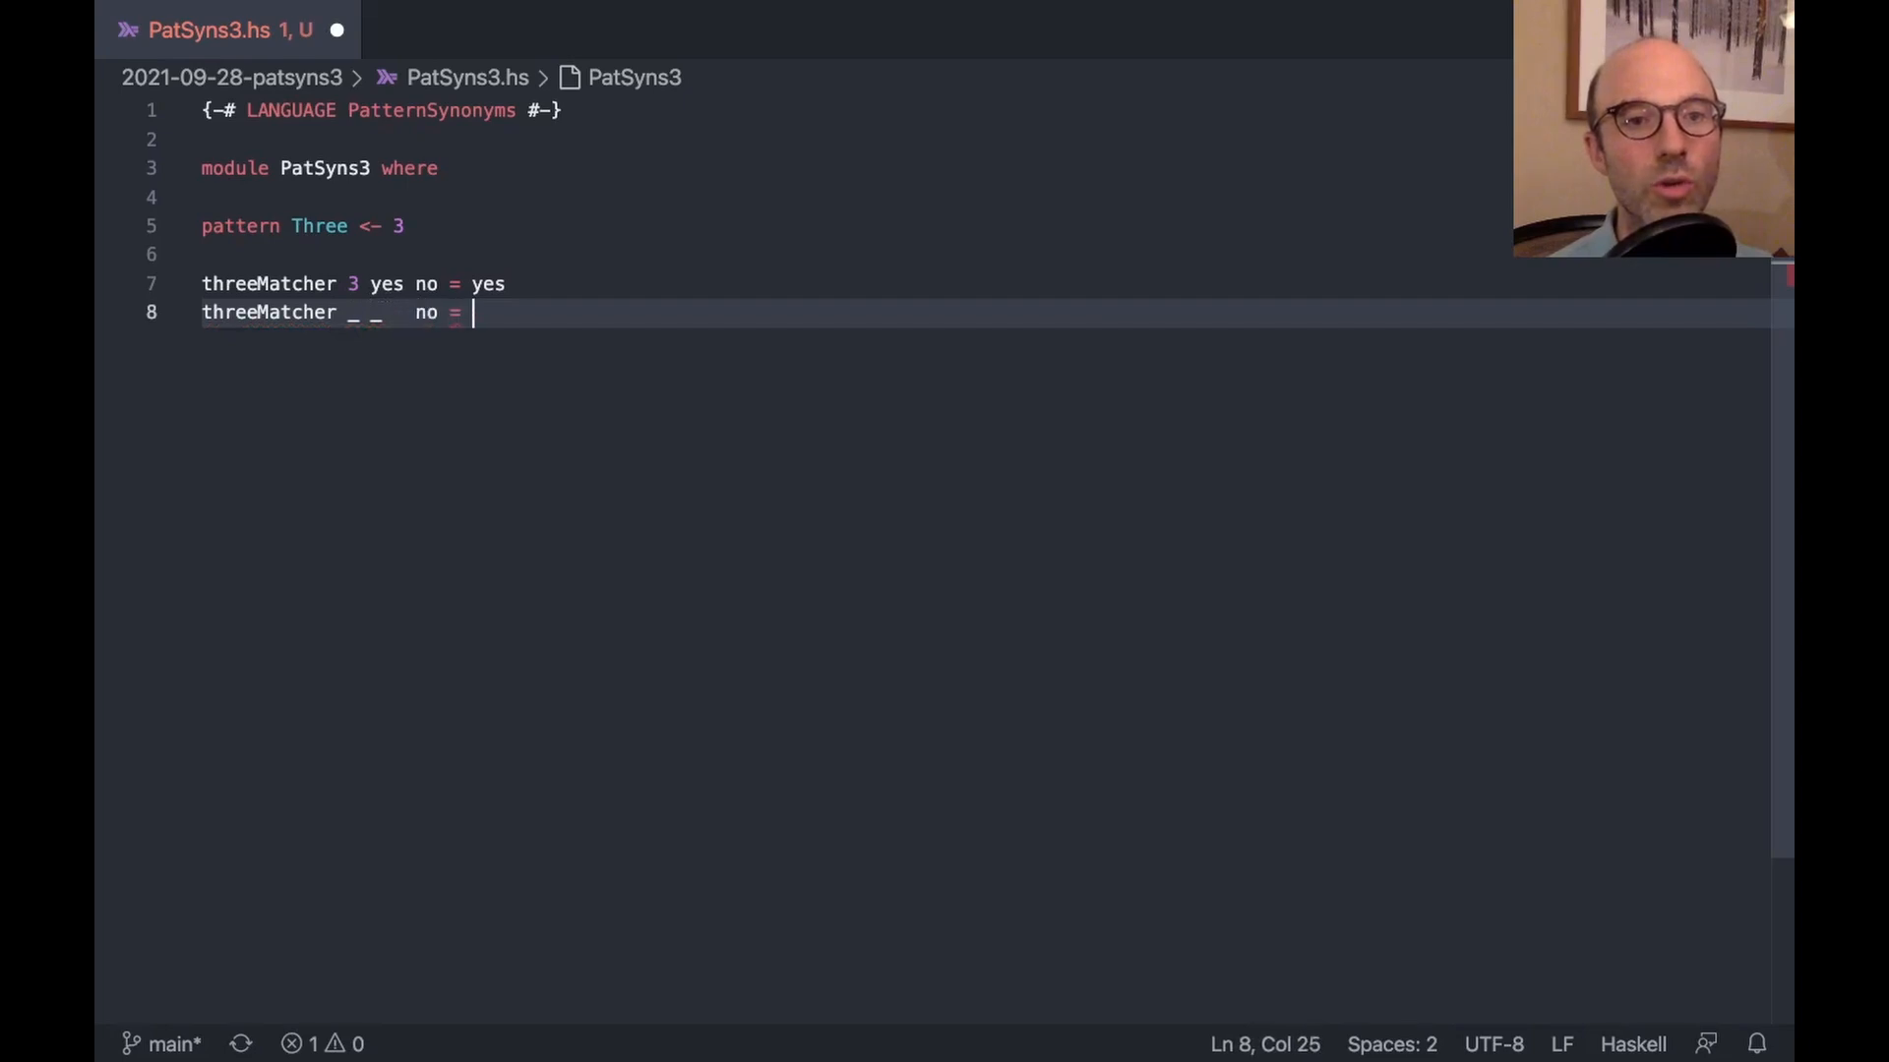
{"action": "type", "text": "no"}
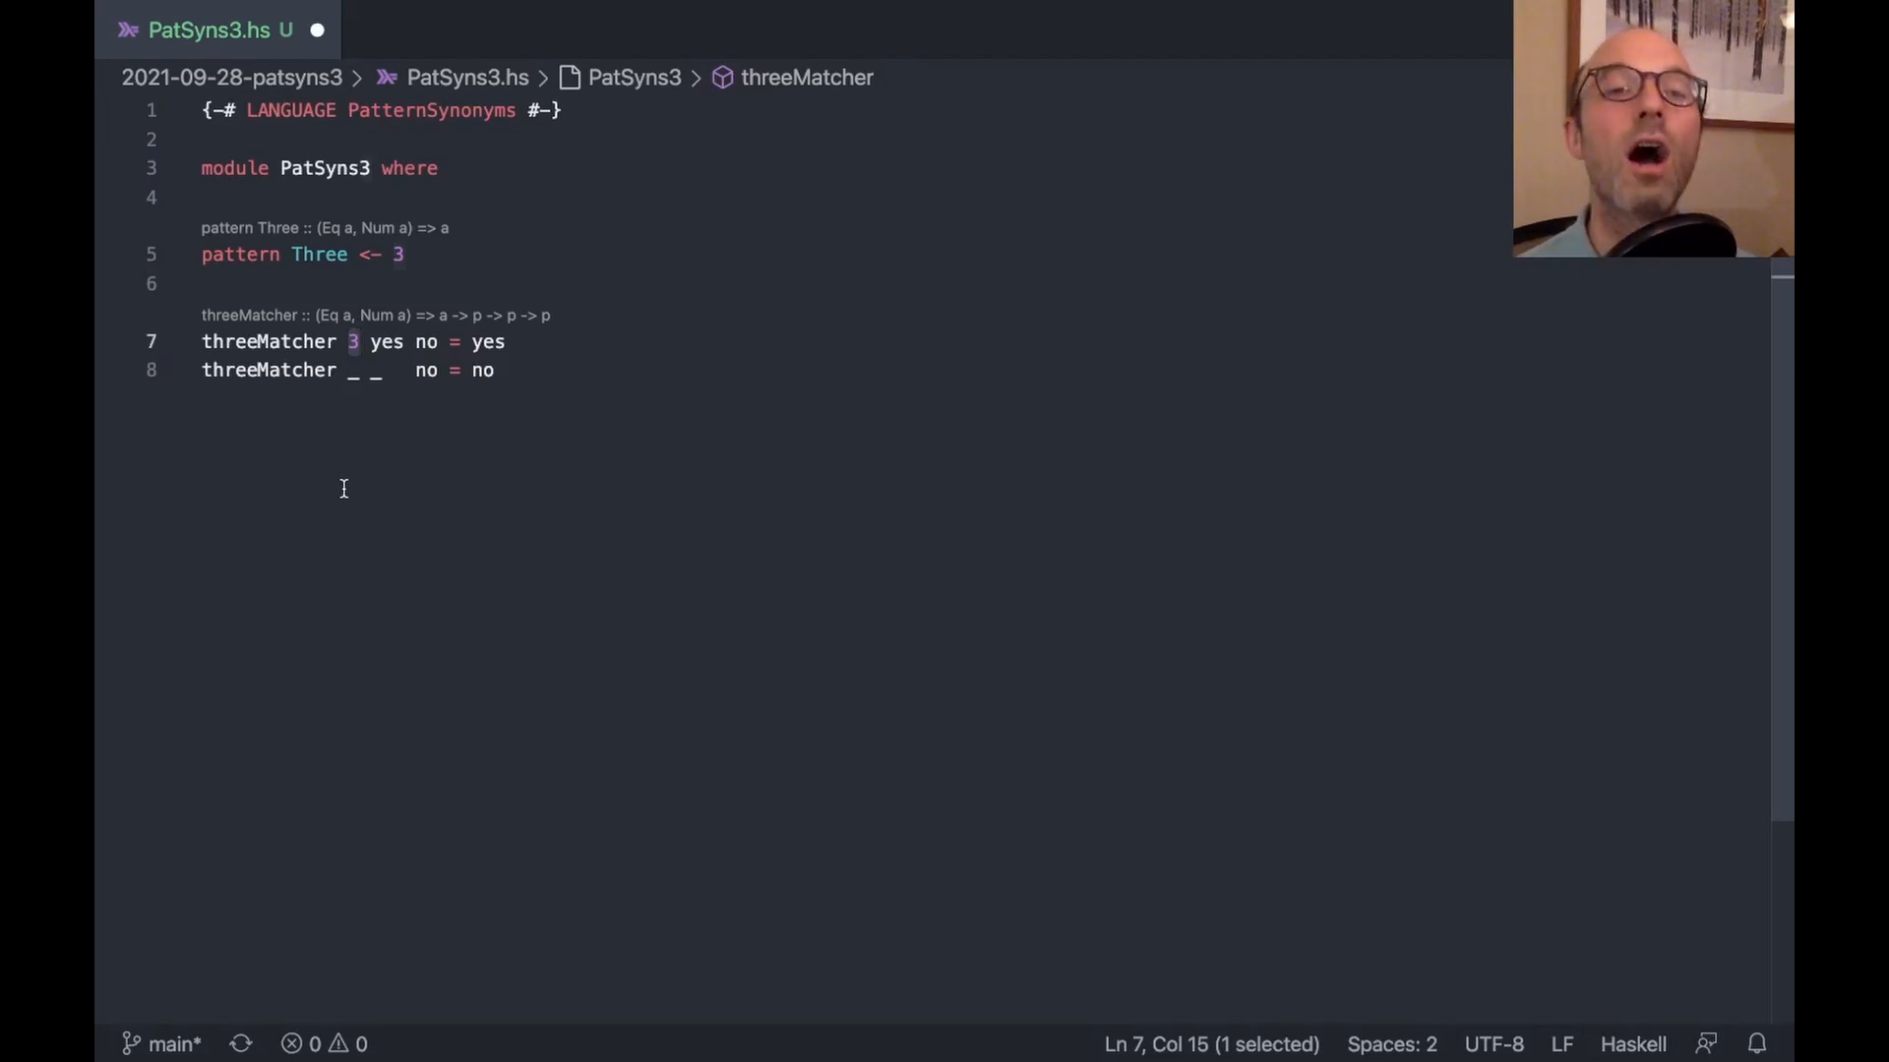
{"action": "double_click", "coordinate": [385, 342]}
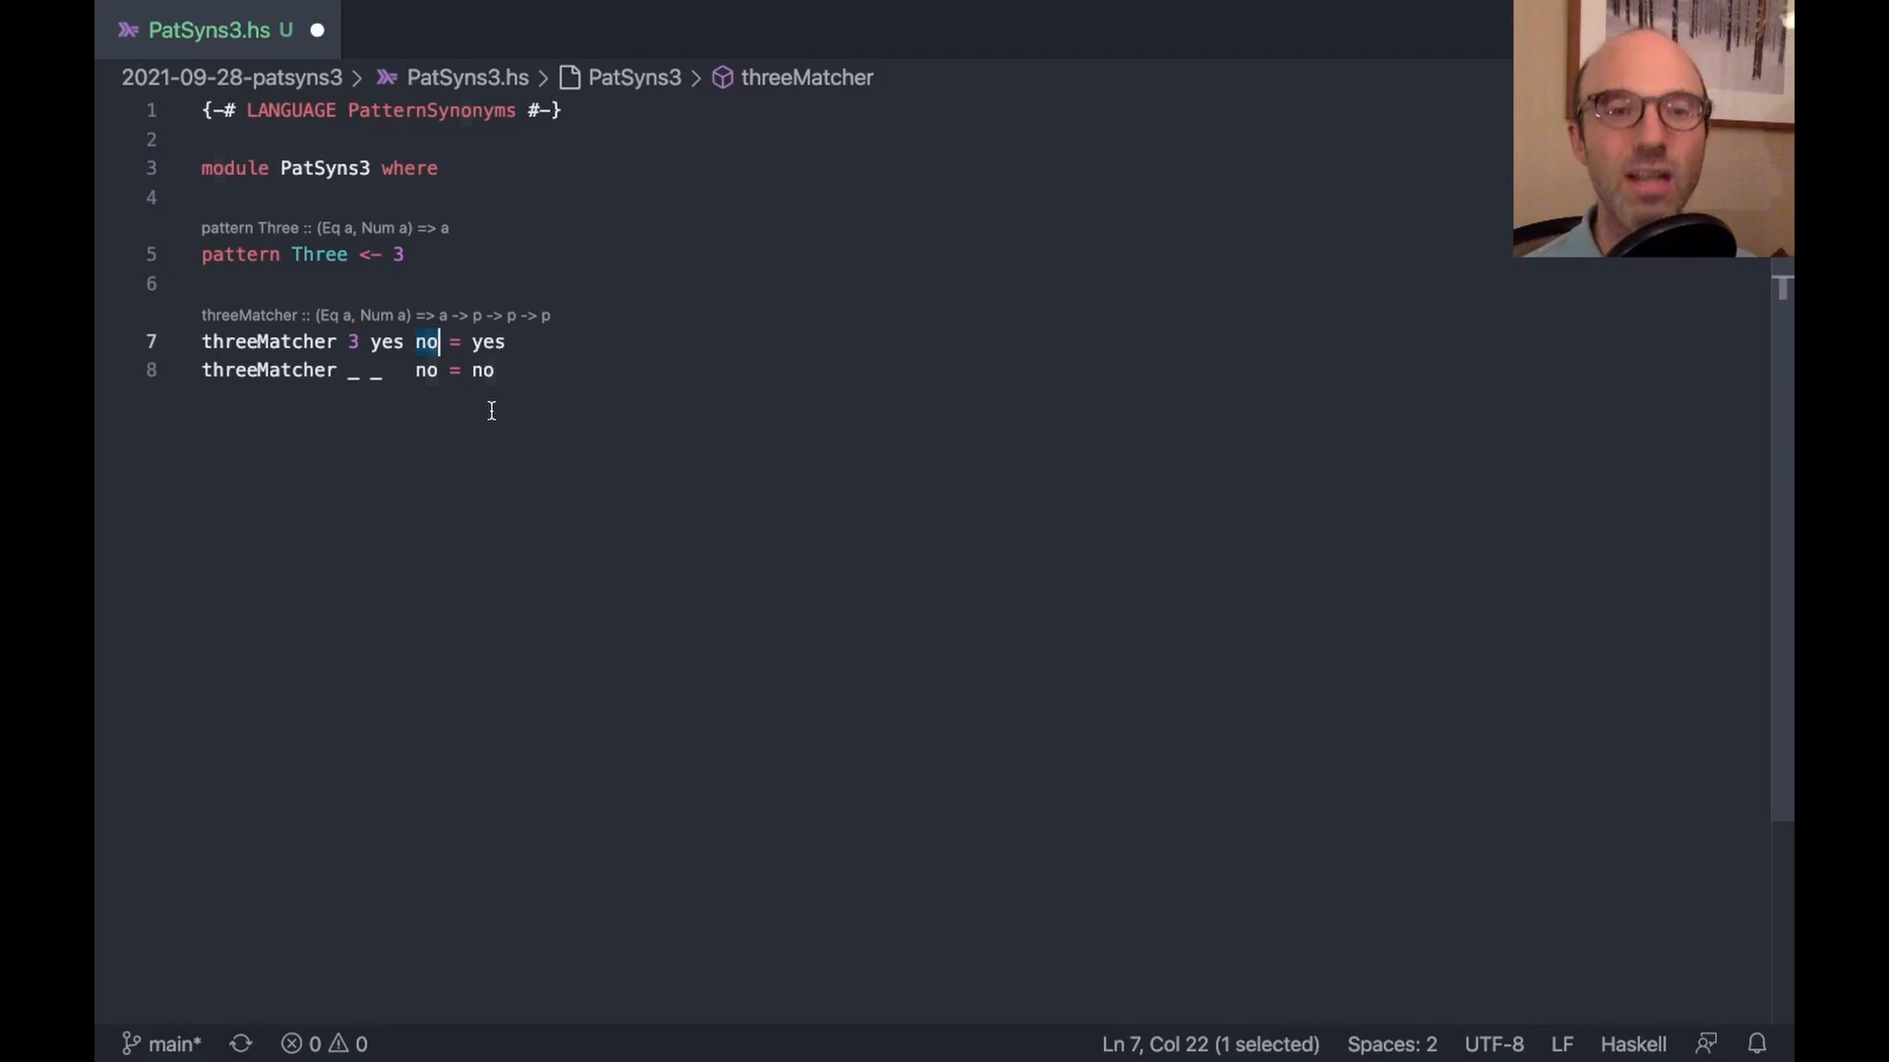
{"action": "mouse_move", "coordinate": [498, 421]}
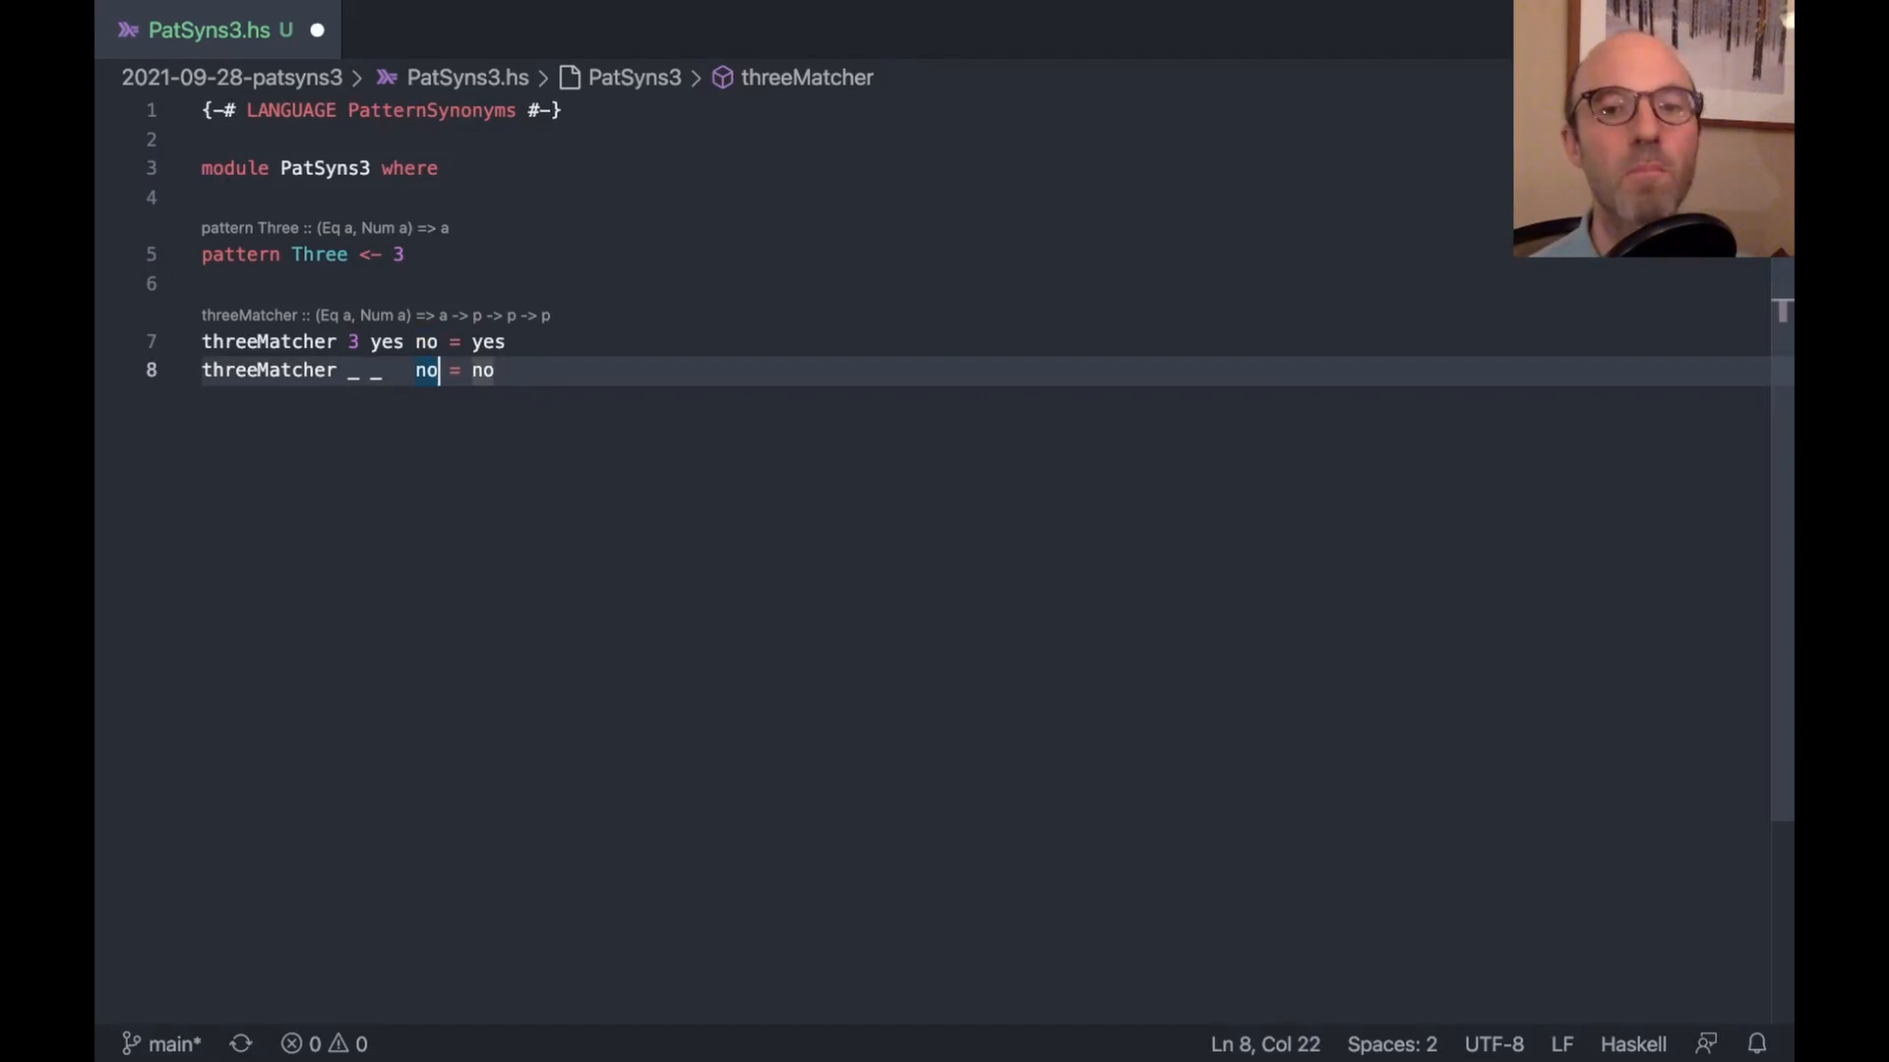
Declare data KitchenSink a with MkKS :: forall a b. Show b => b -> a -> KitchenSink a
{"action": "key", "text": "Enter"}
{"action": "type", "text": "data"}
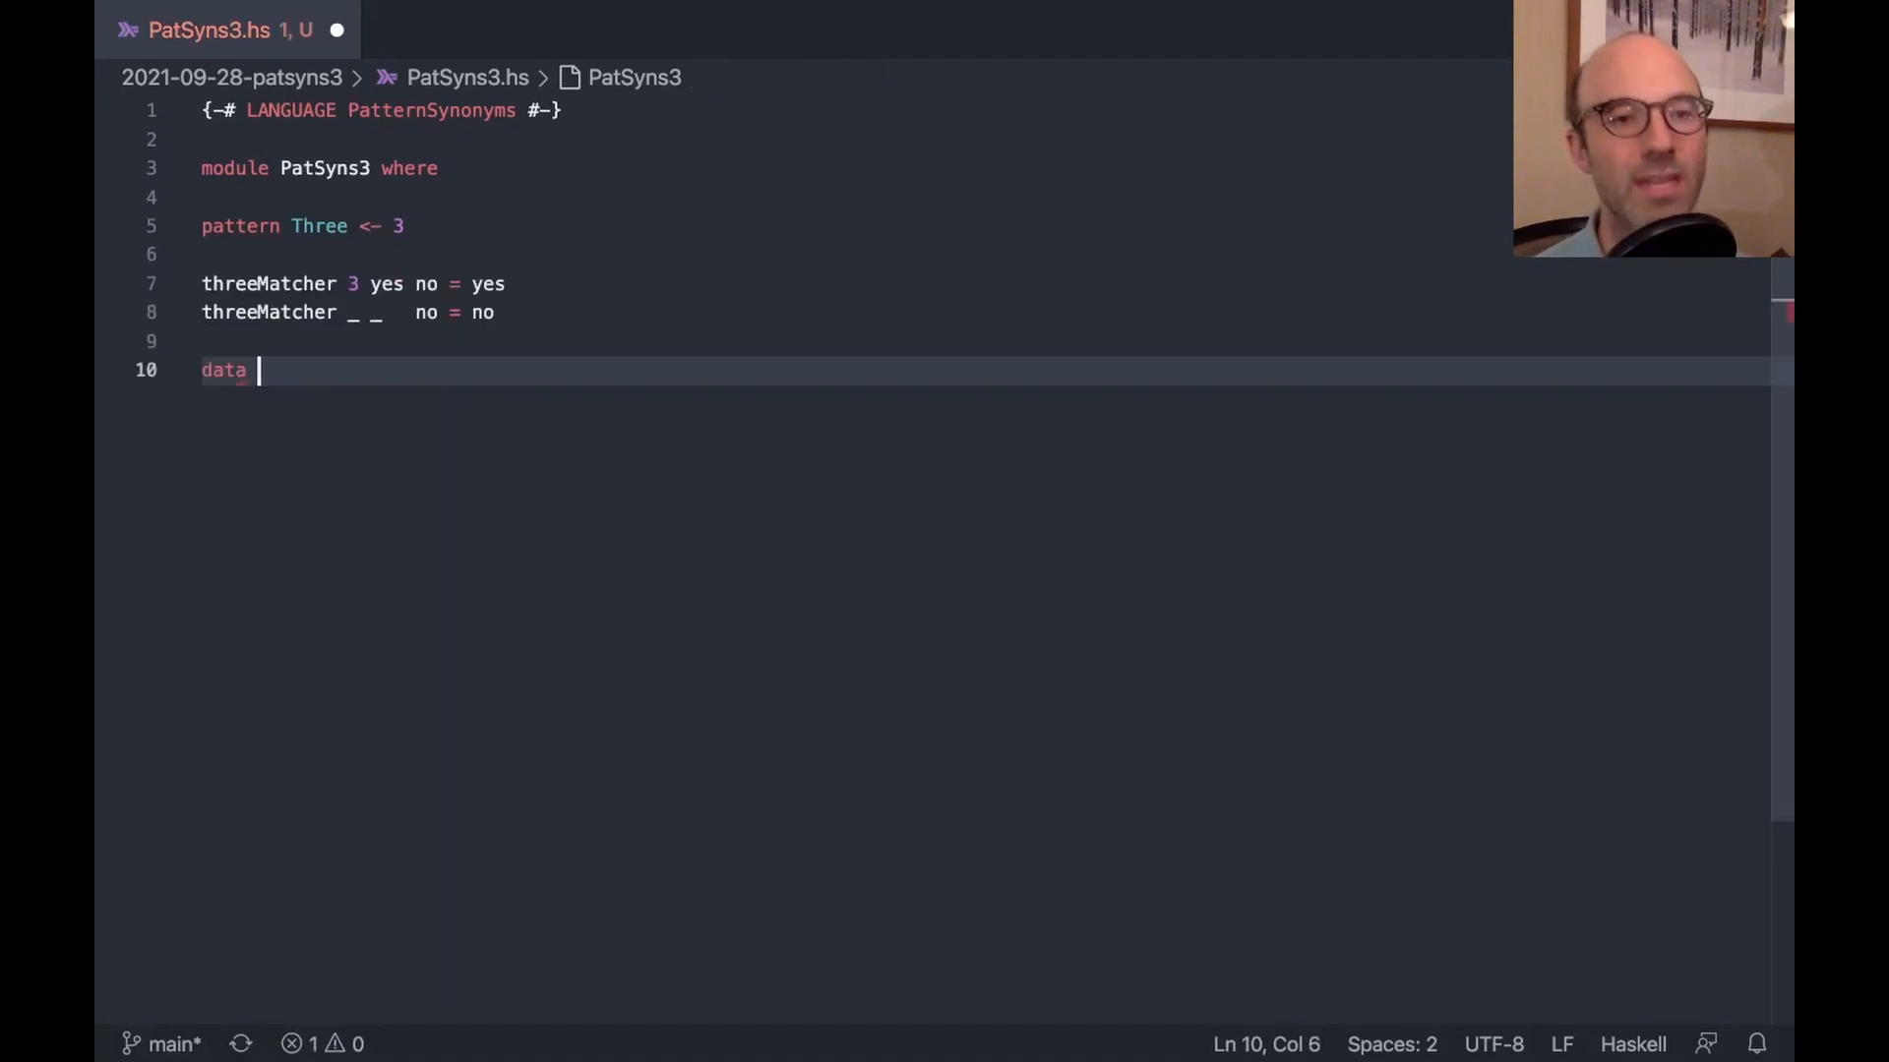
{"action": "type", "text": "KitchenSink a where"}
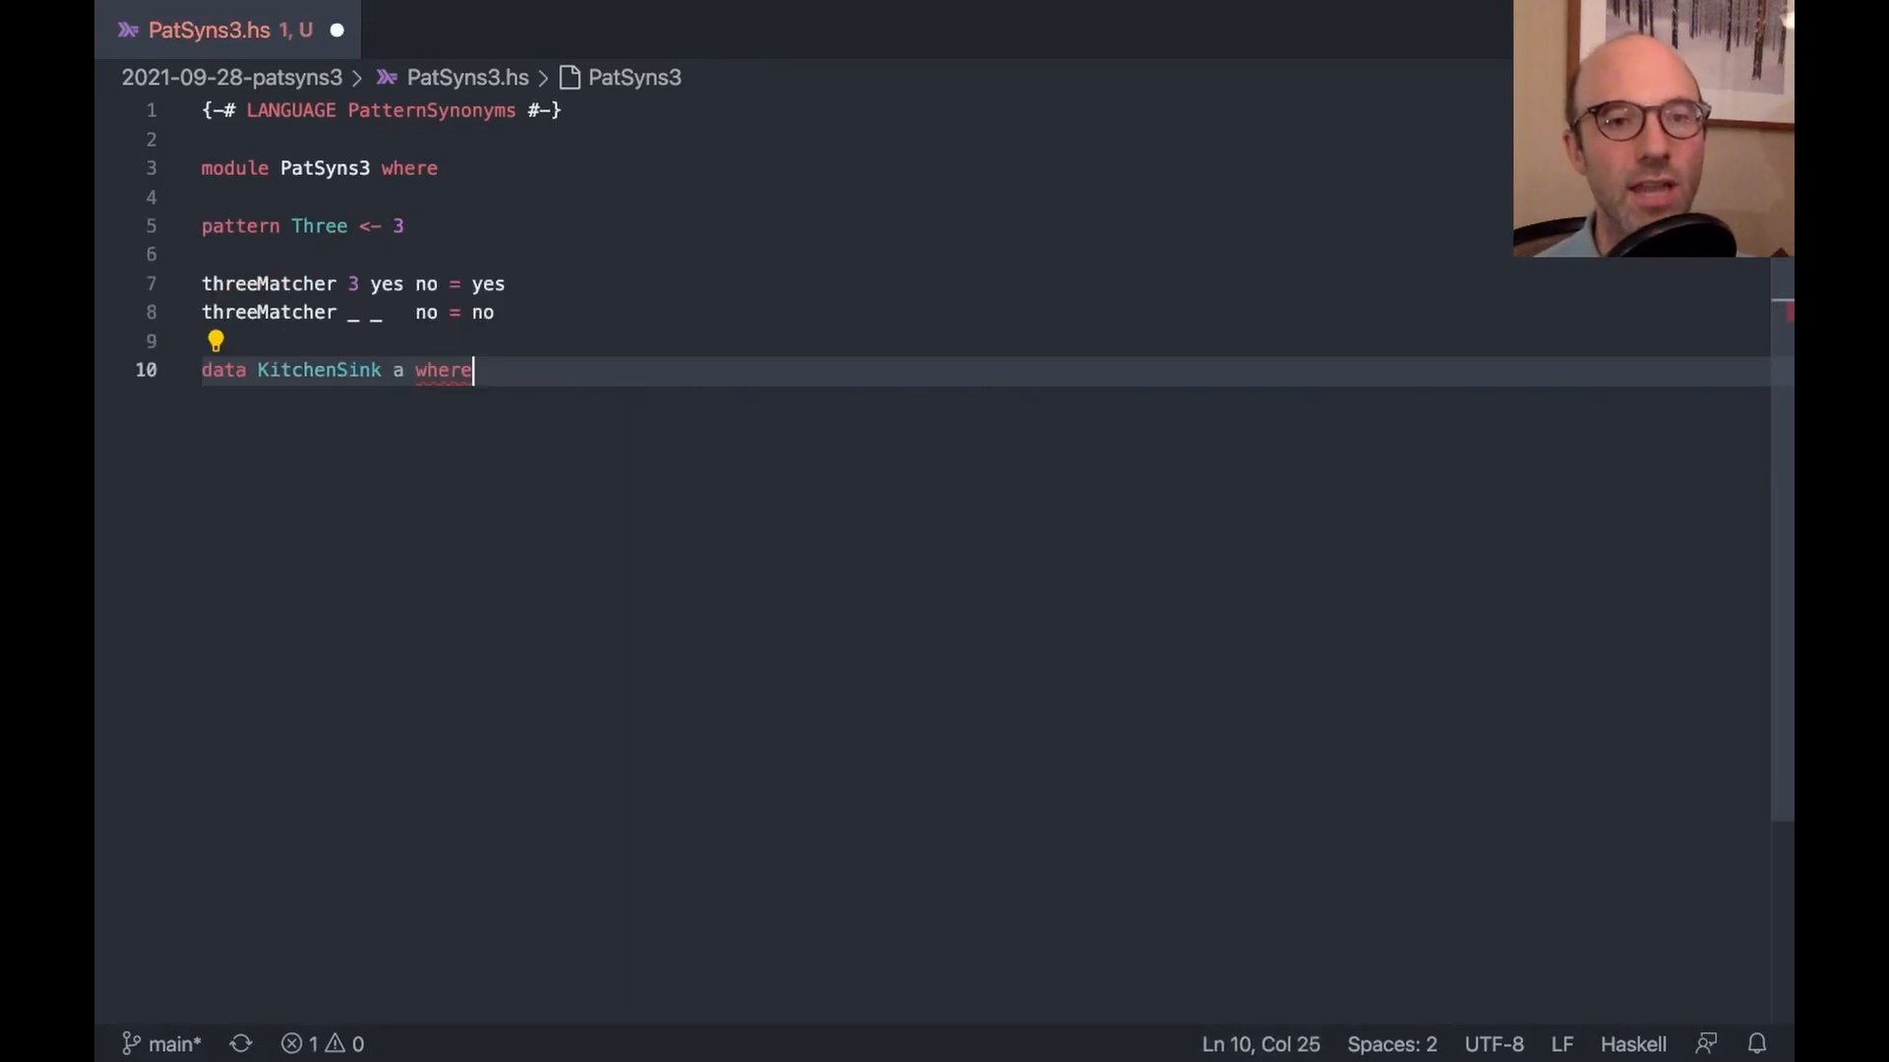
{"action": "key", "text": "Enter"}
{"action": "type", "text": "MkKS ::"}
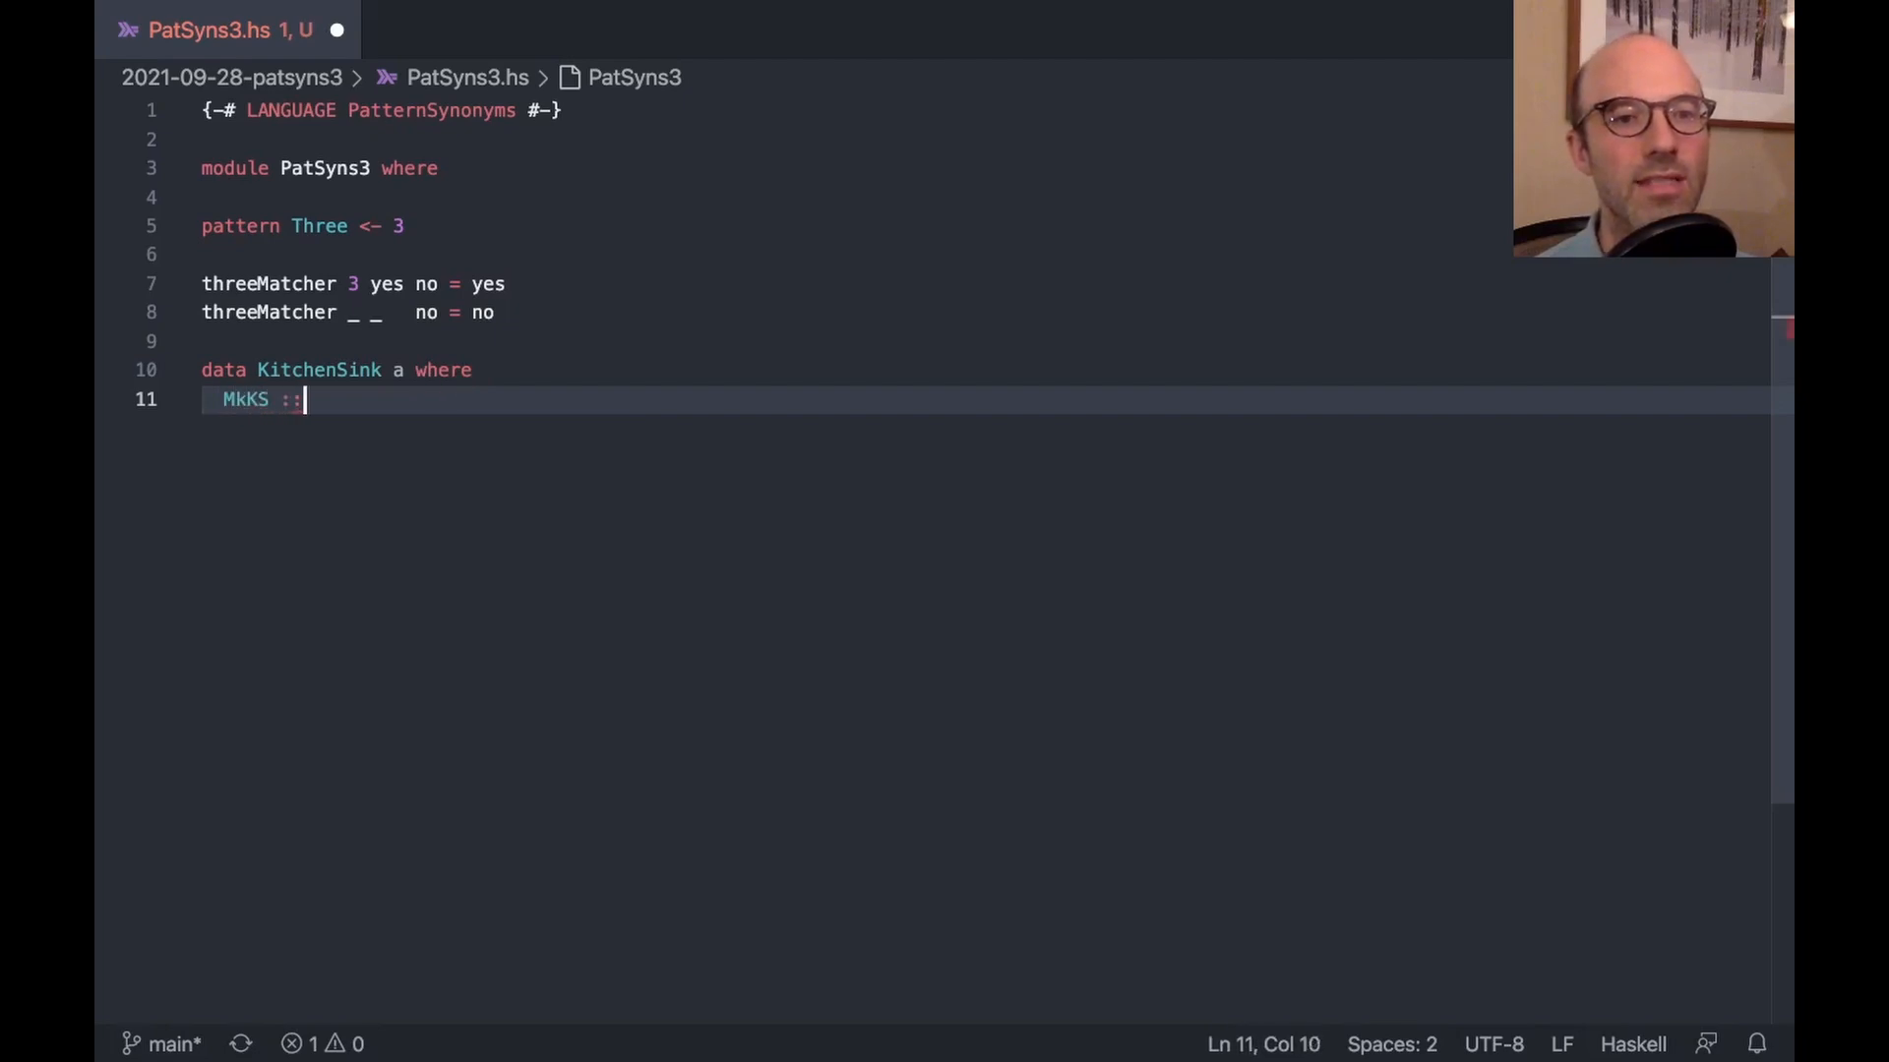
{"action": "type", "text": "forall b."}
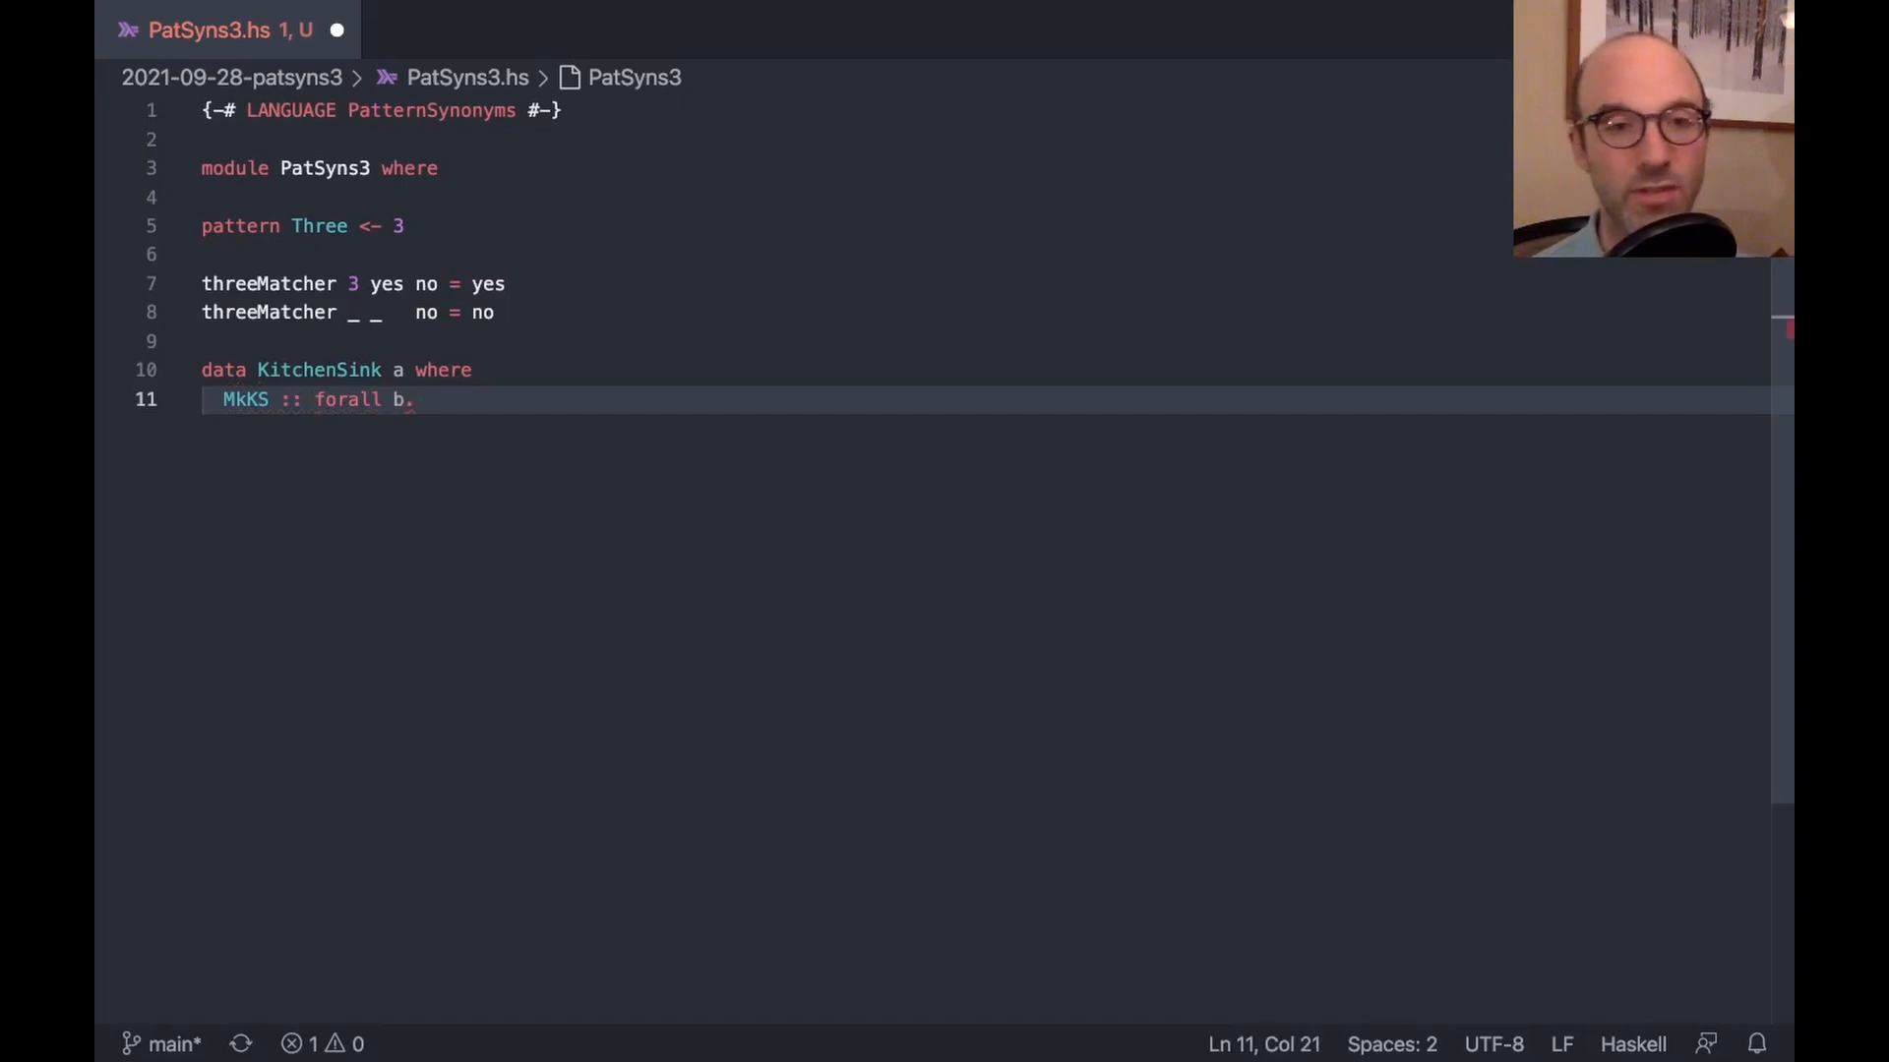
{"action": "type", "text": "Show b => b -> a ->"}
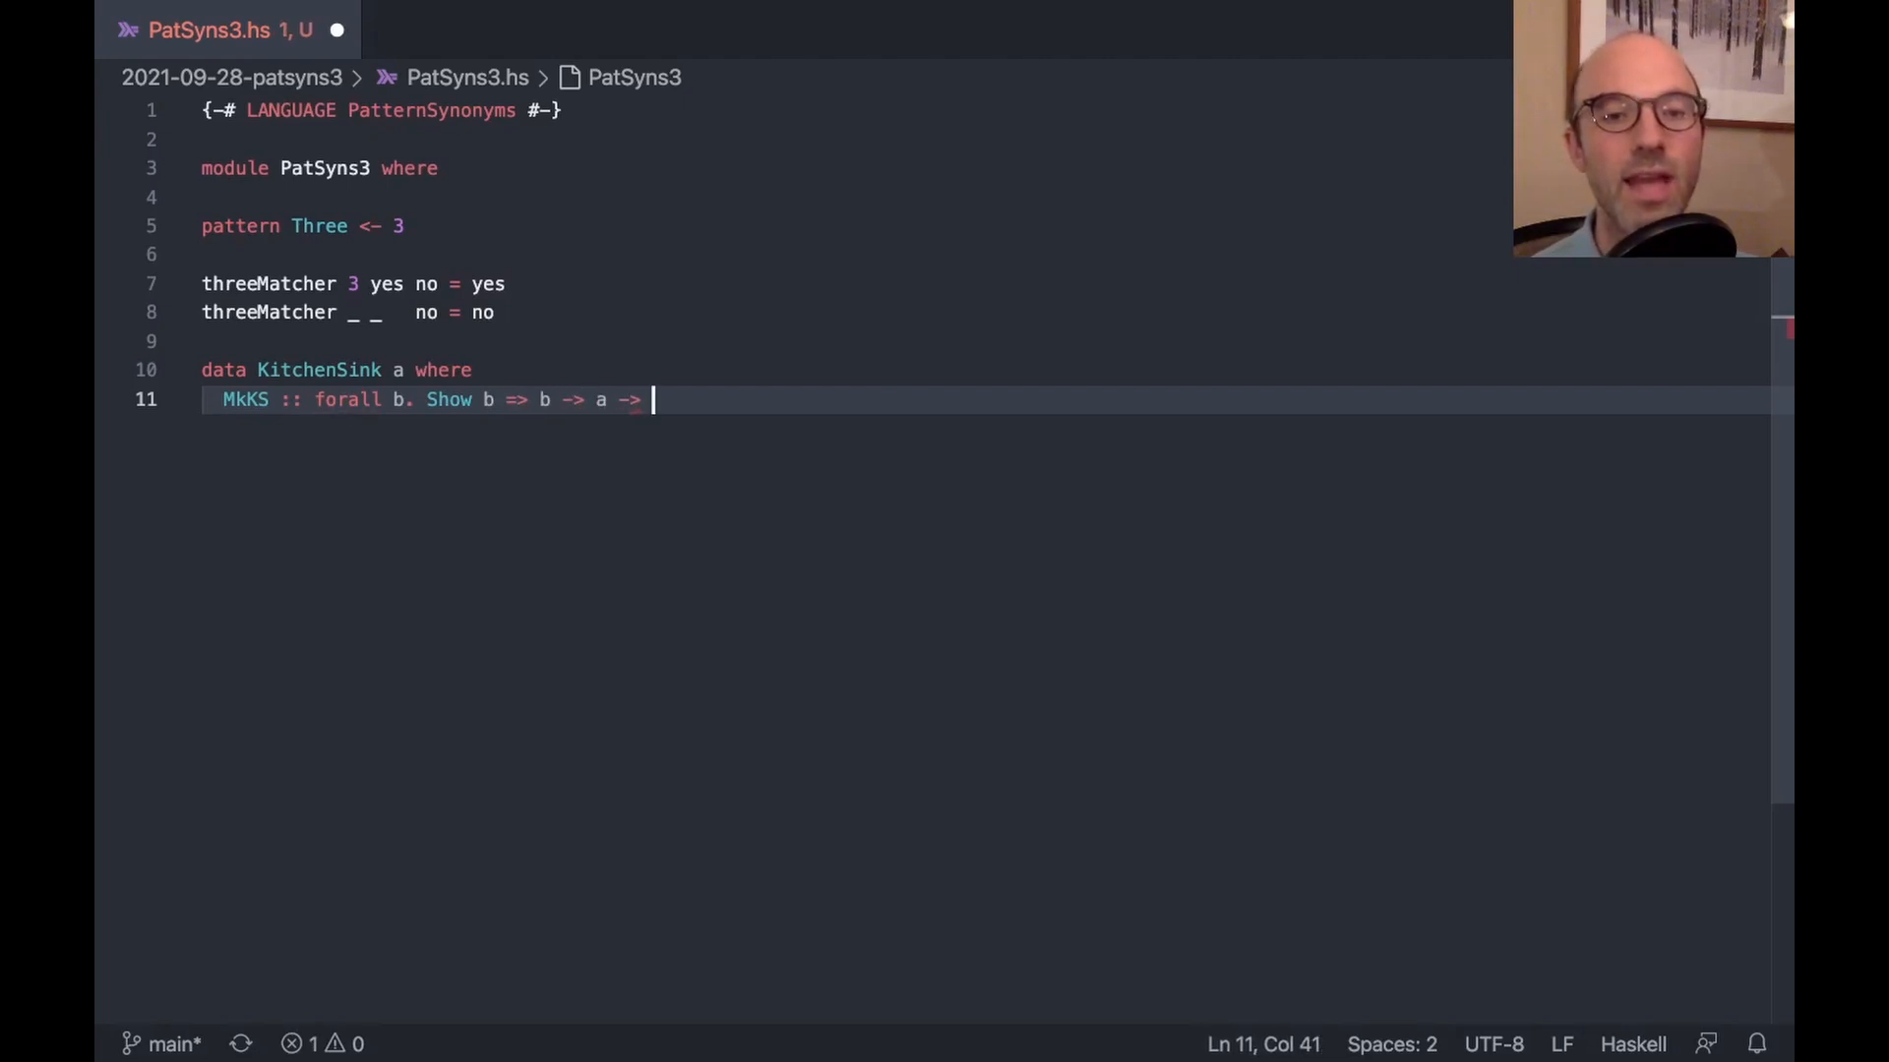
{"action": "type", "text": "Kit"}
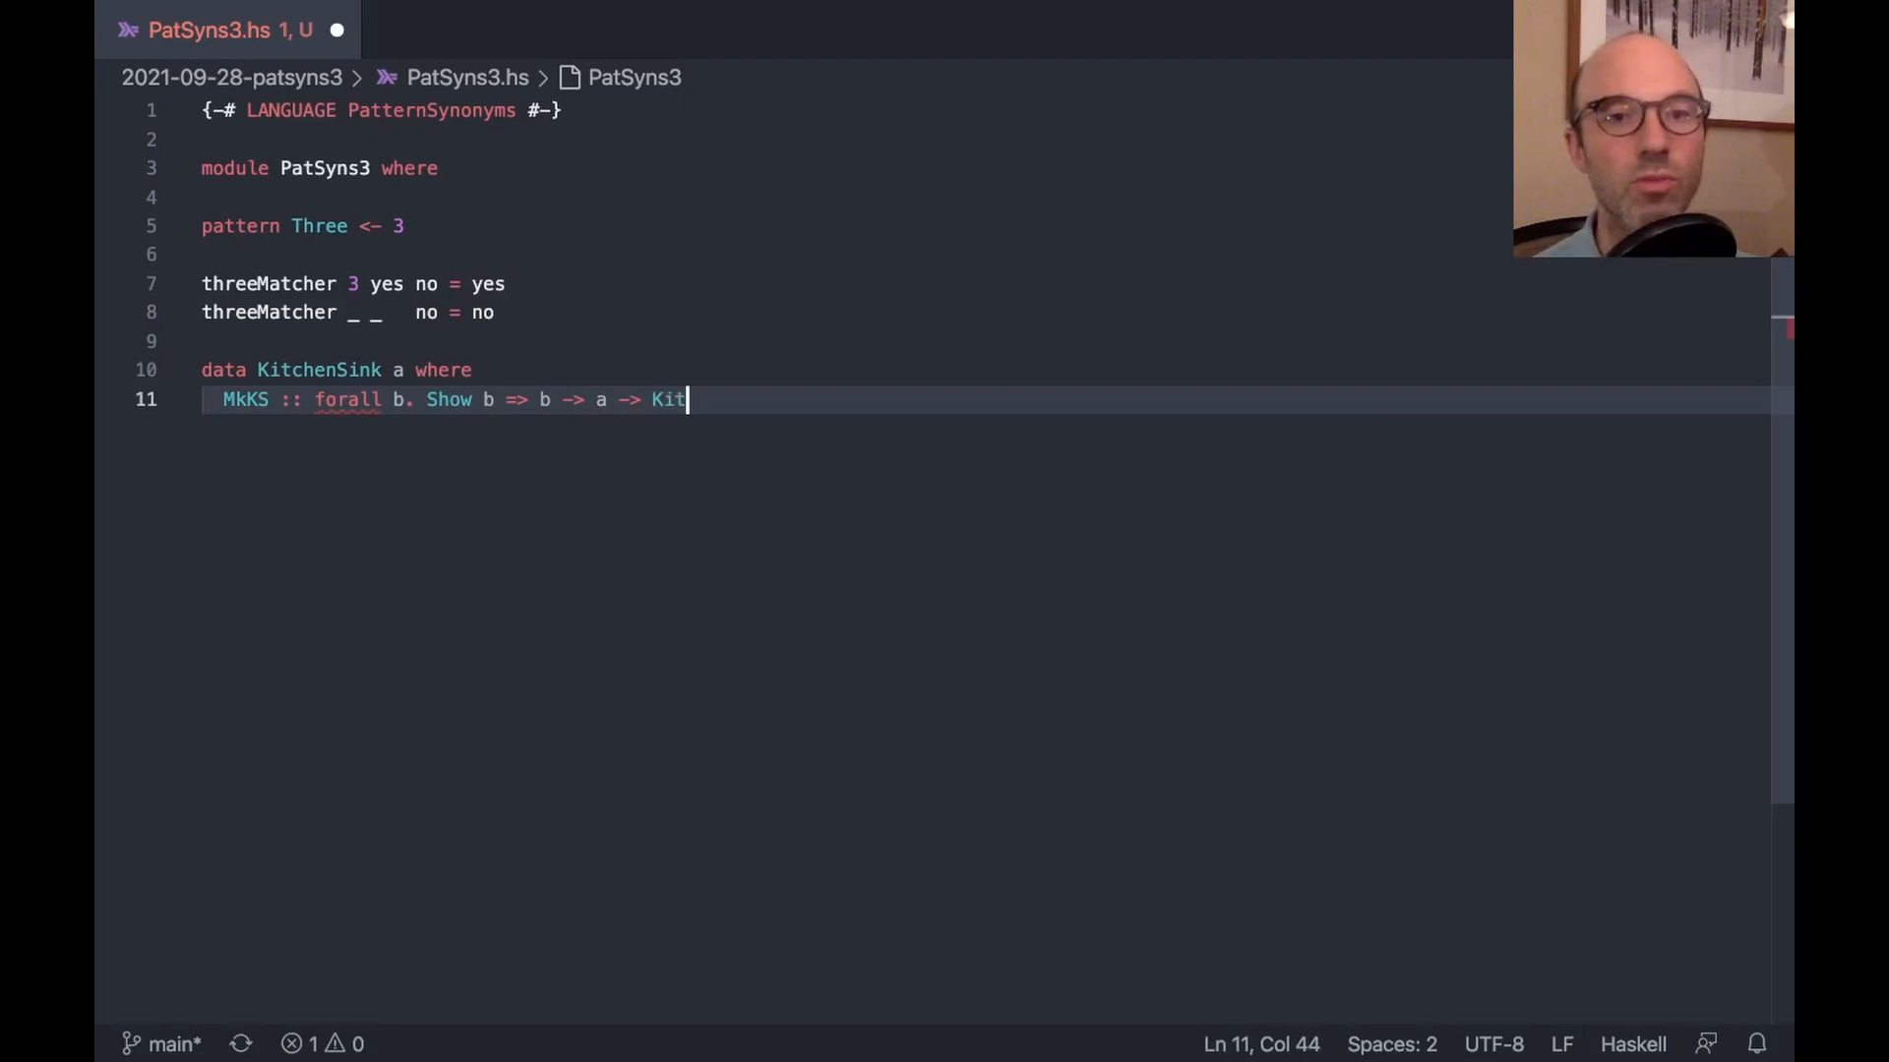
{"action": "type", "text": "chenSink a"}
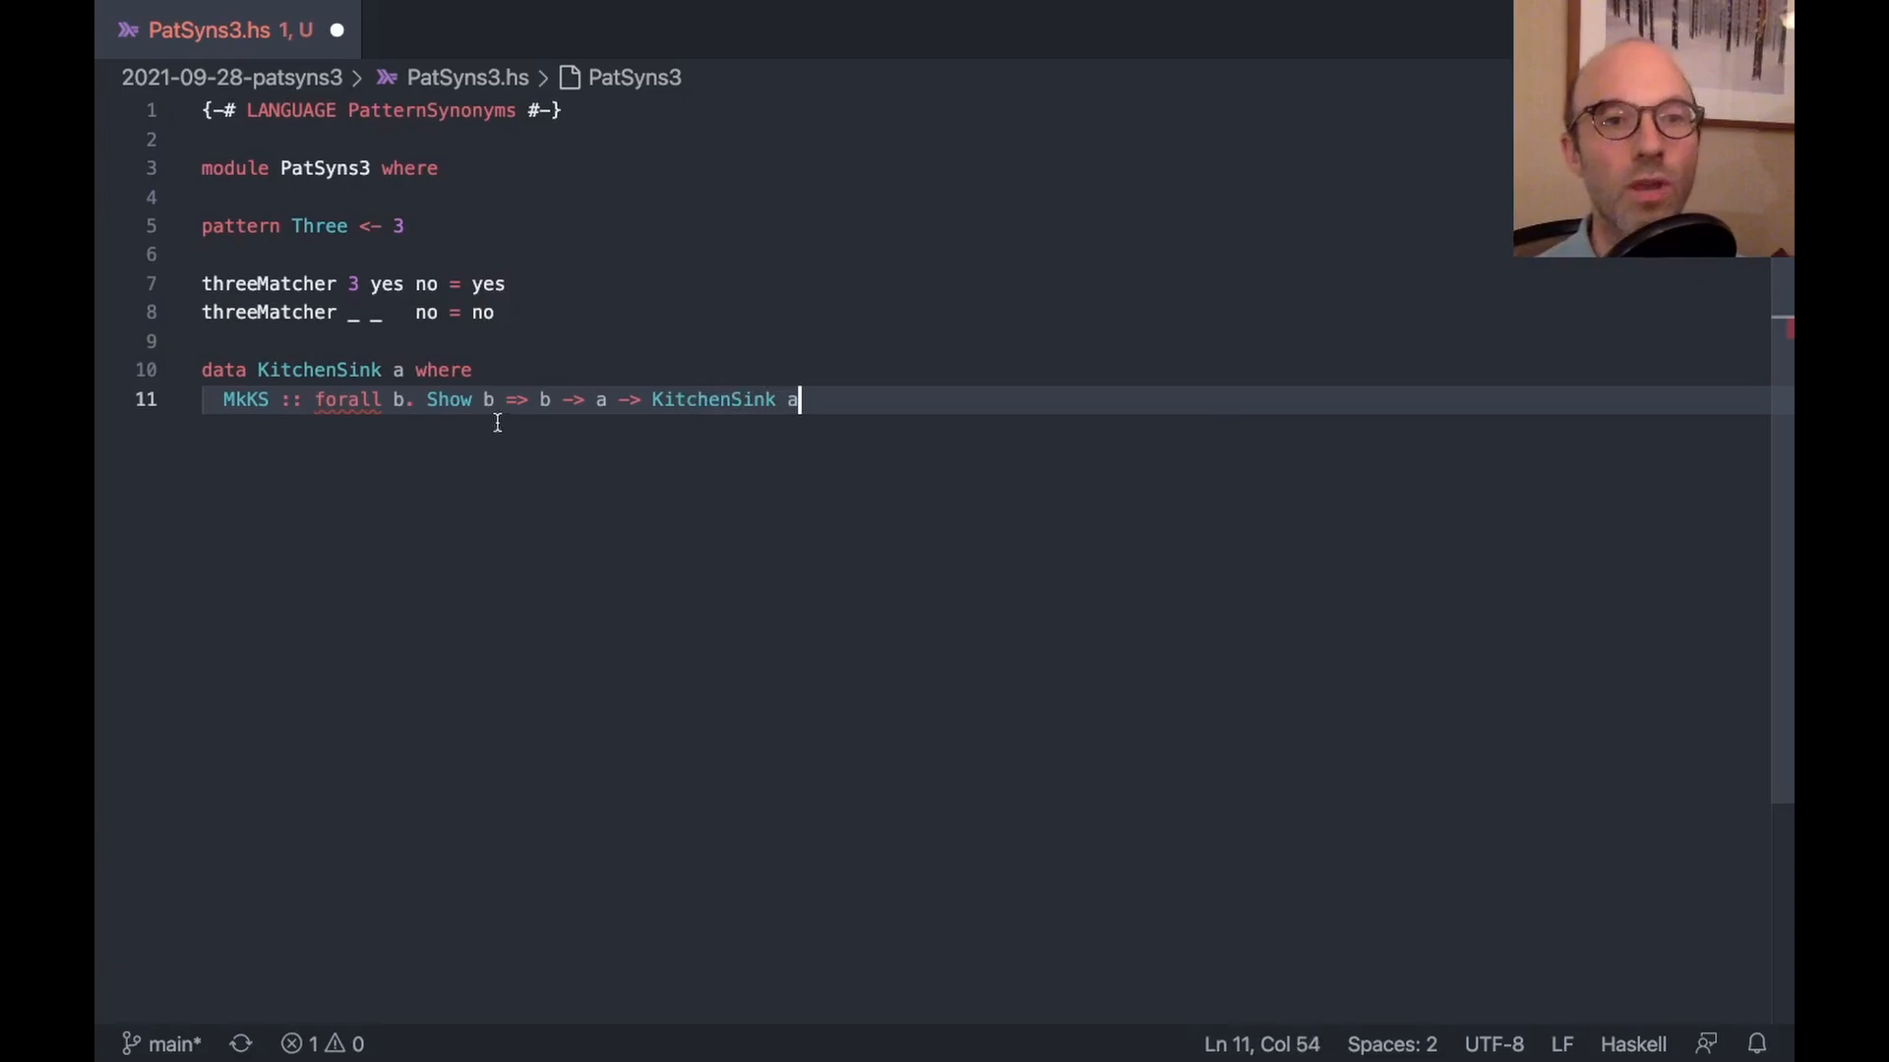
{"action": "mouse_move", "coordinate": [343, 402]}
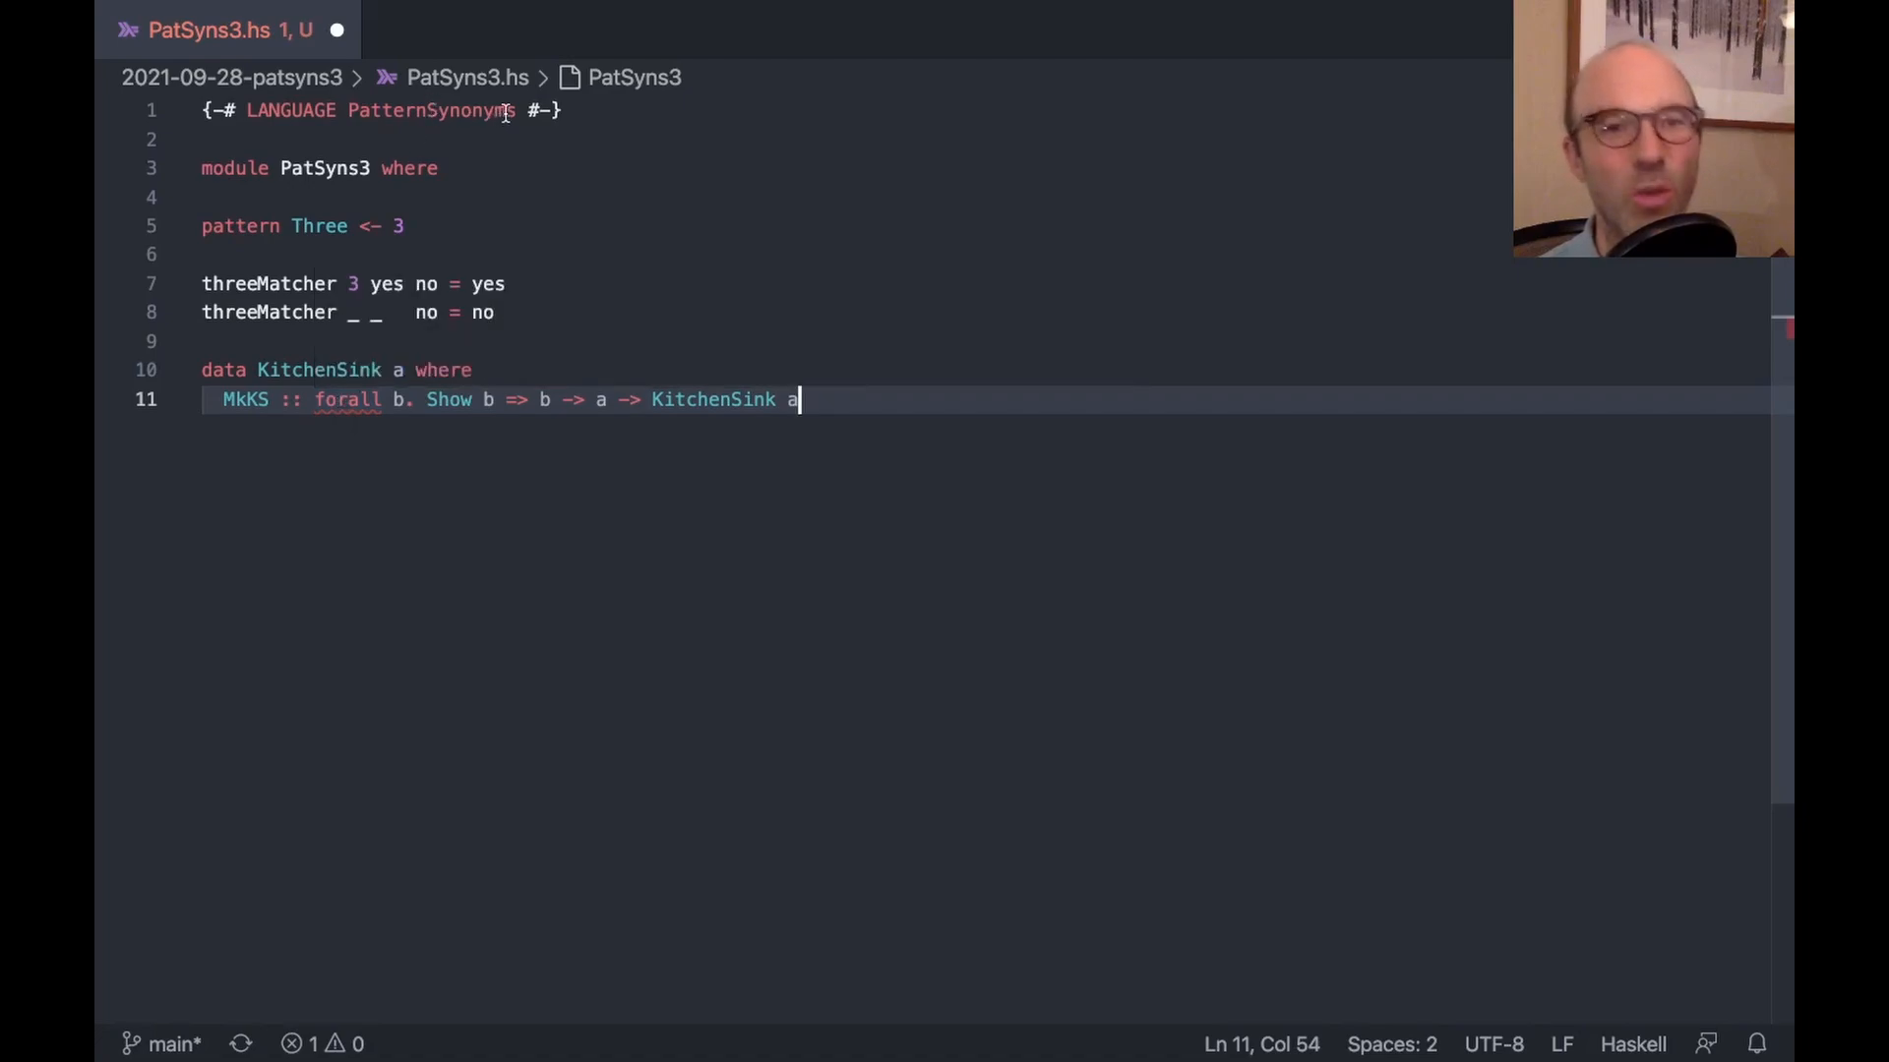
Add GADTs and RankNTypes to the LANGUAGE pragma and save the module
{"action": "type", "text": ", GADT"}
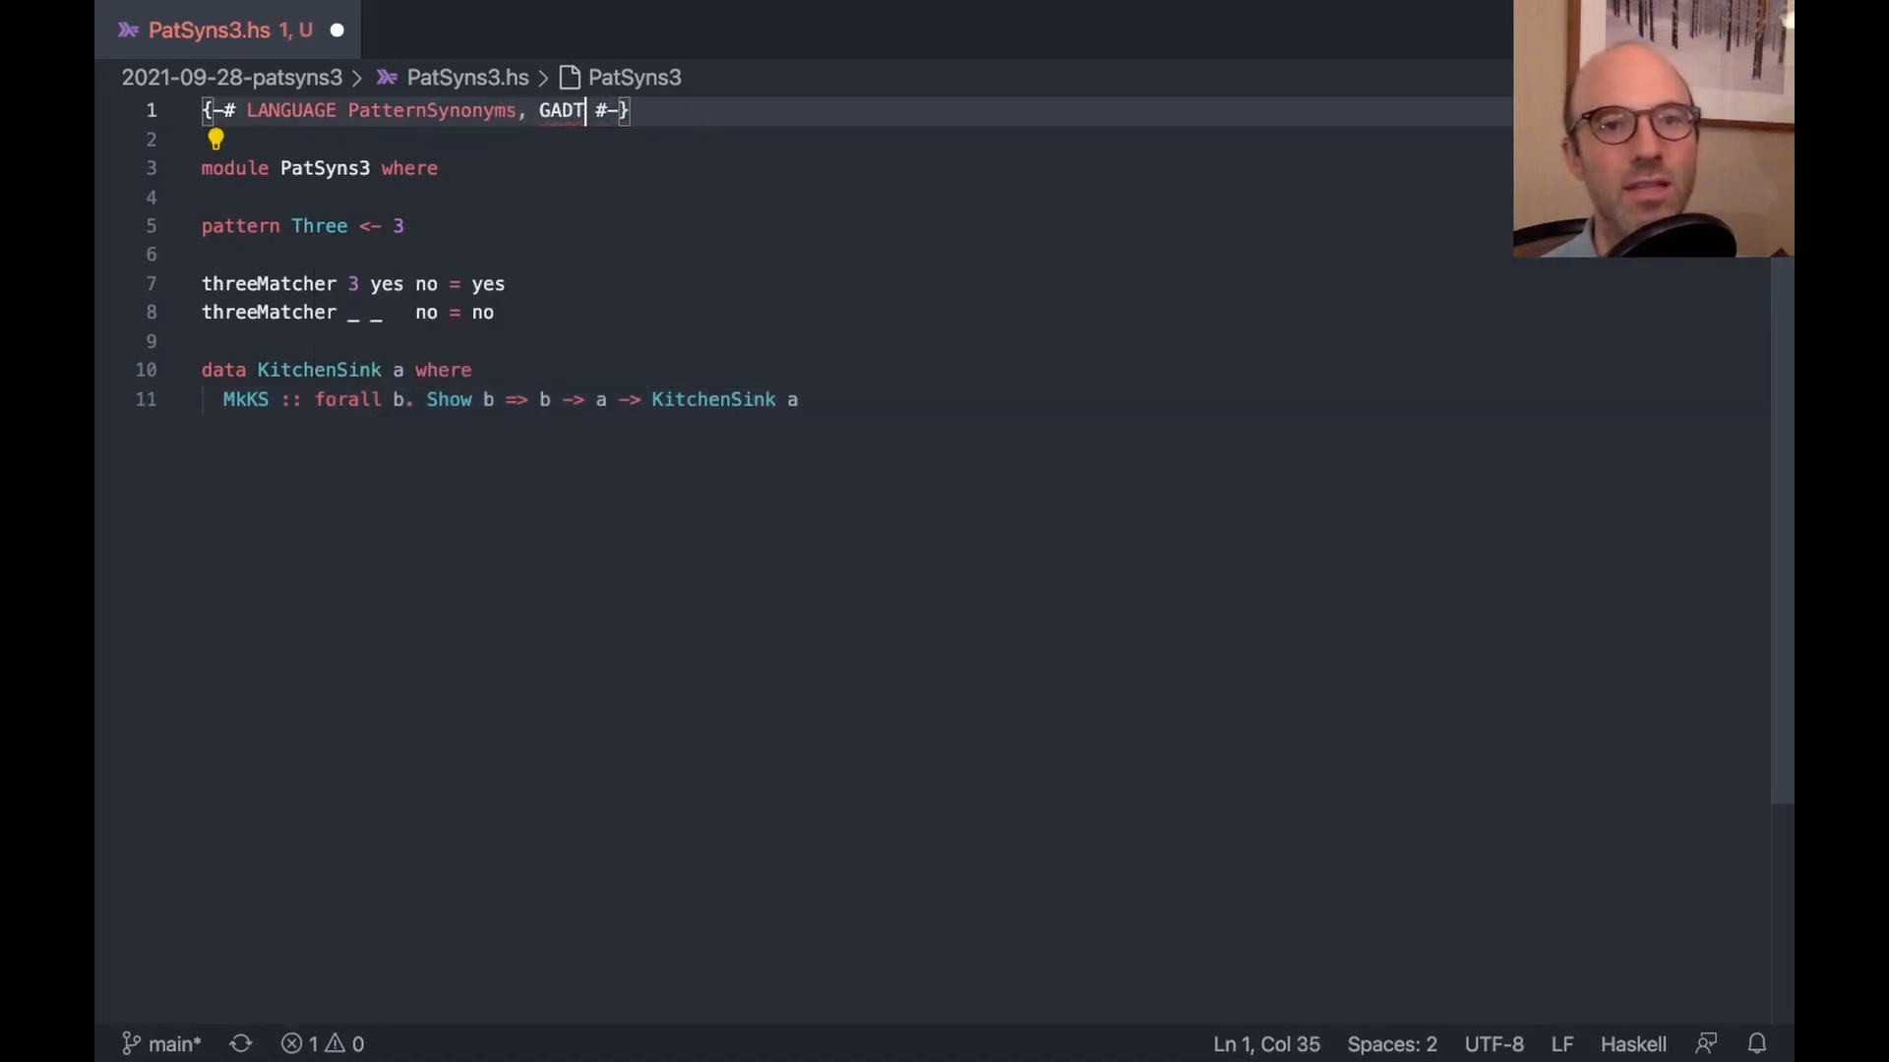
{"action": "type", "text": "s, Ex"}
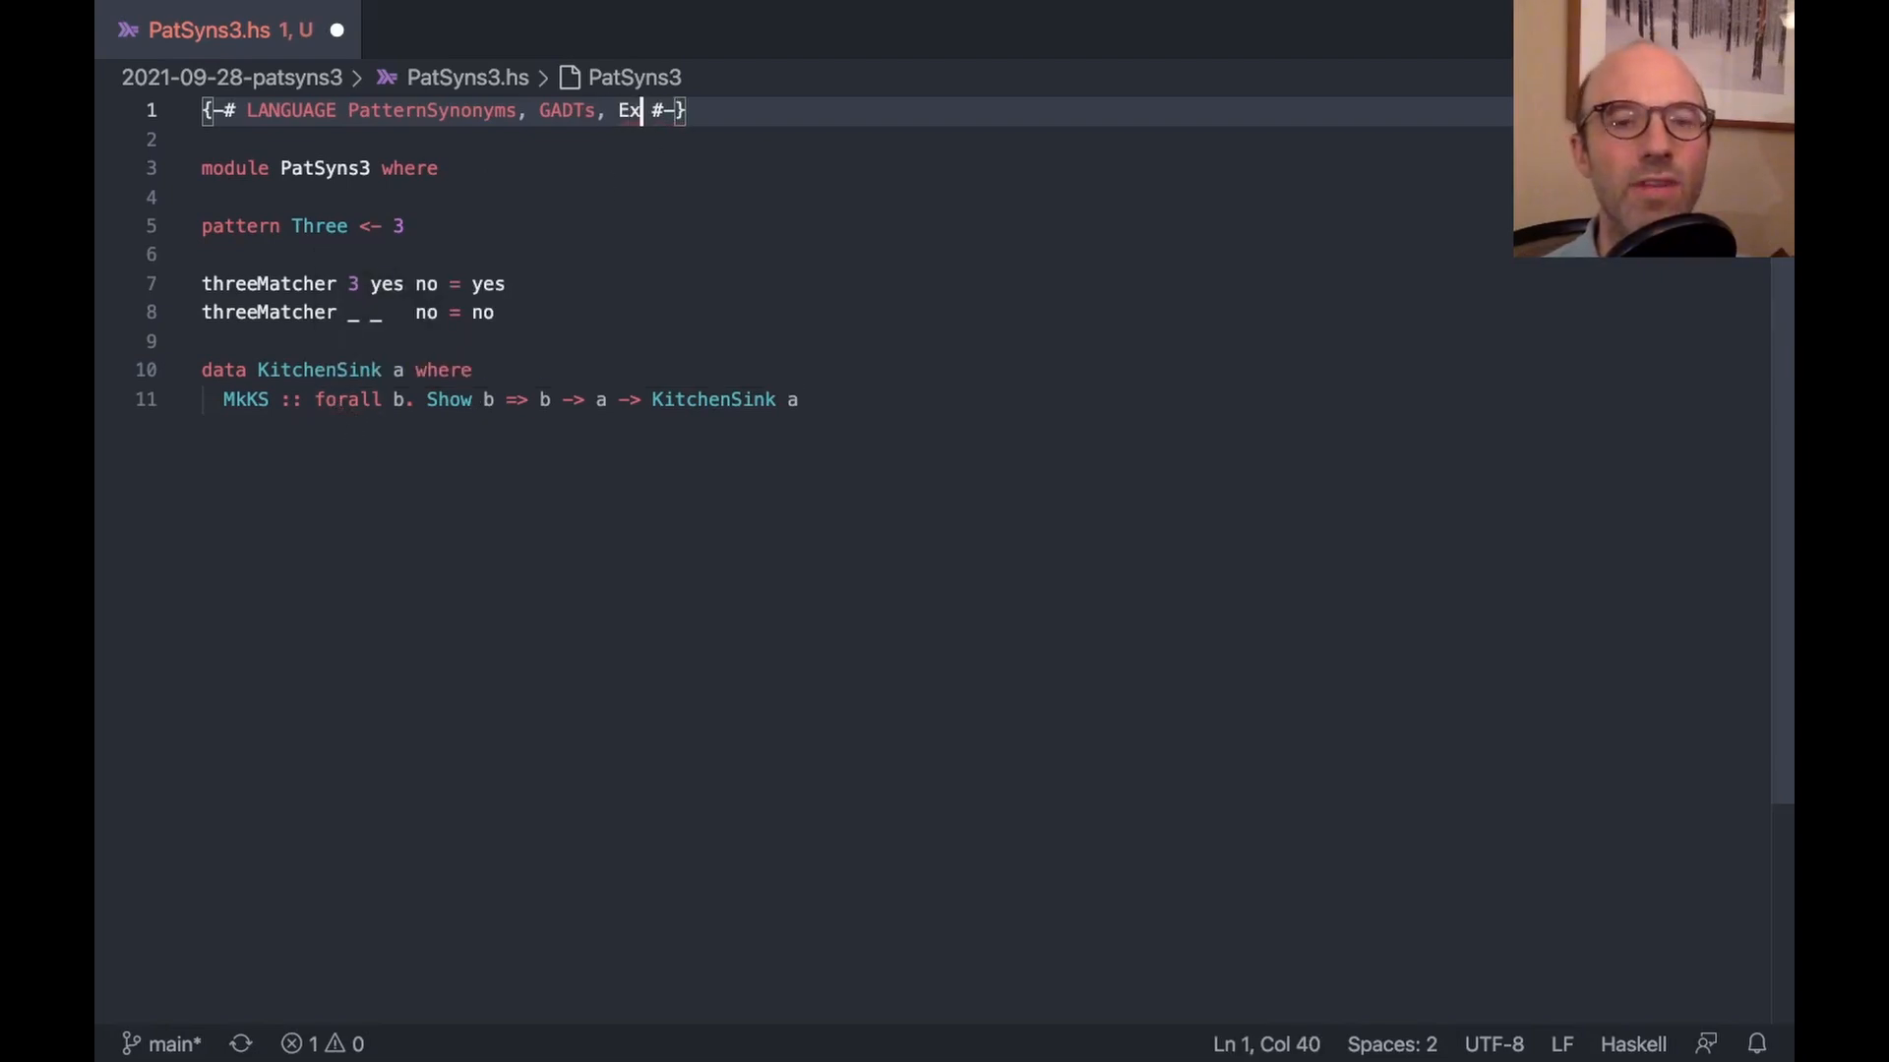
{"action": "type", "text": "RankNT"}
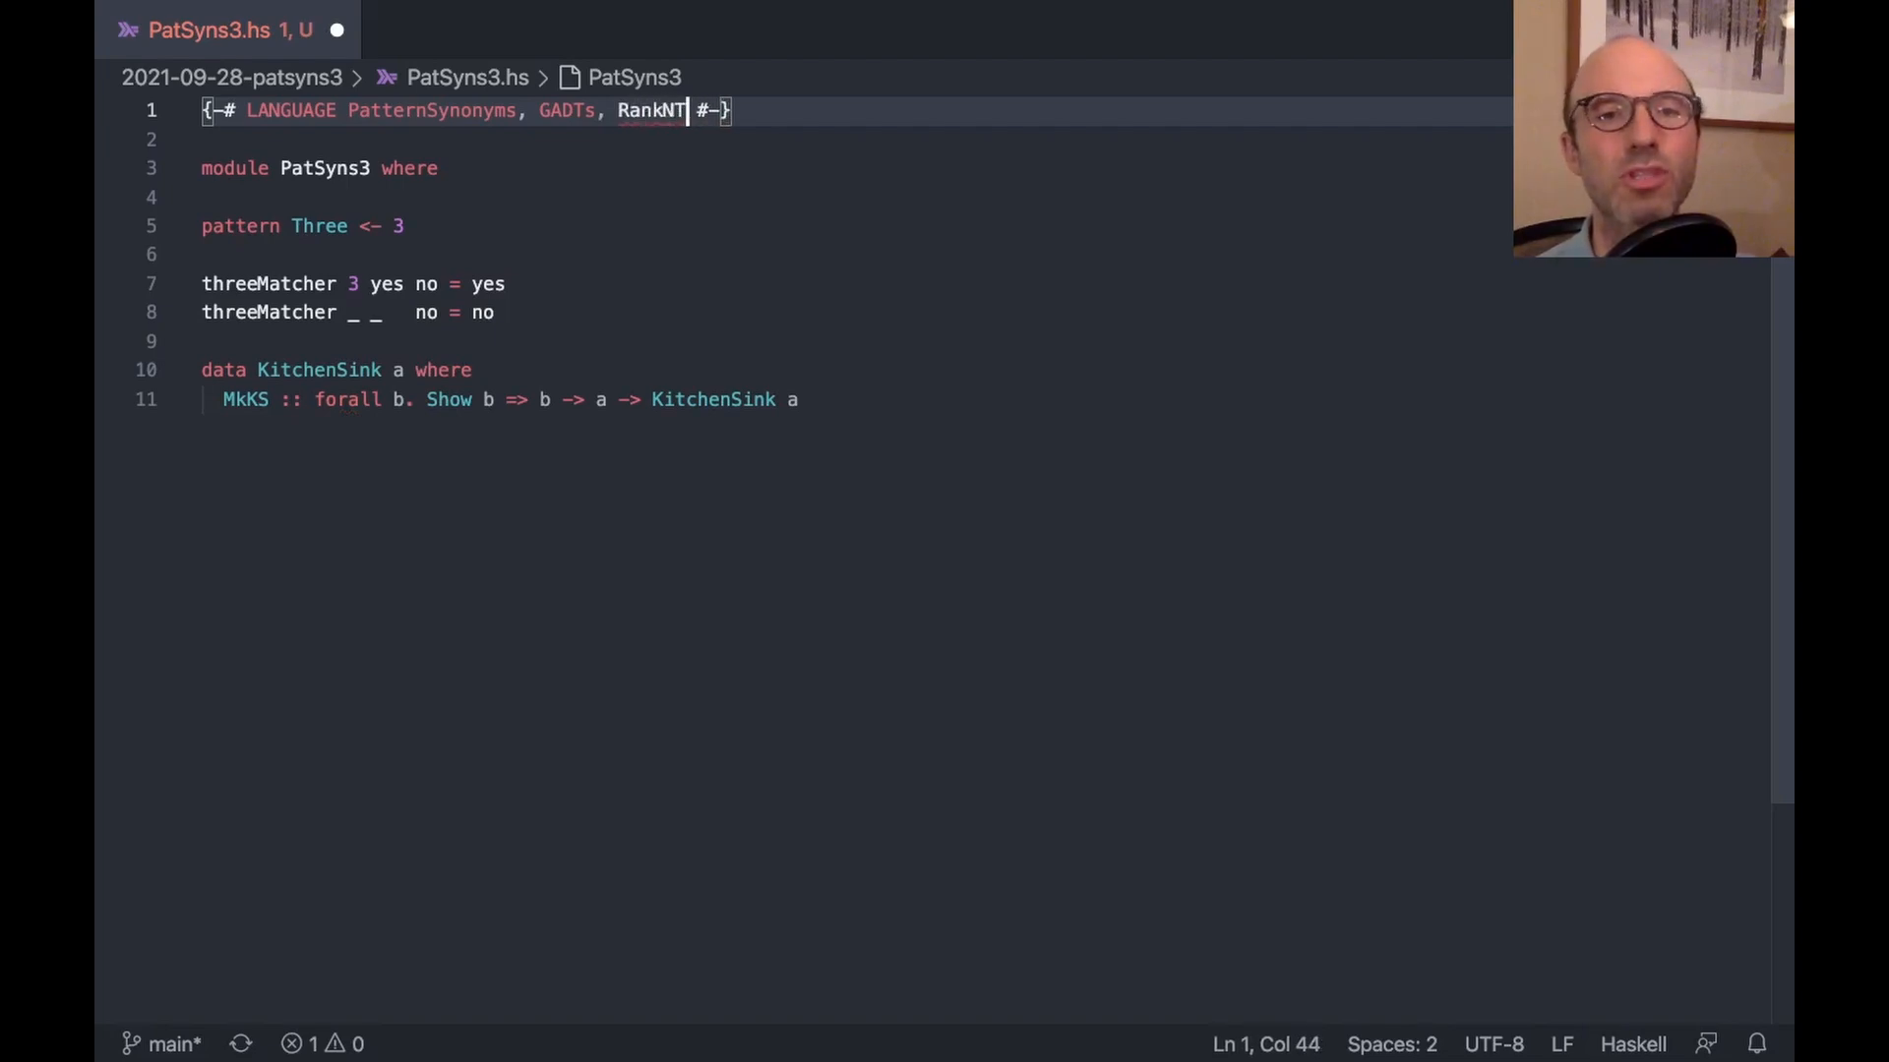
{"action": "type", "text": "ypes"}
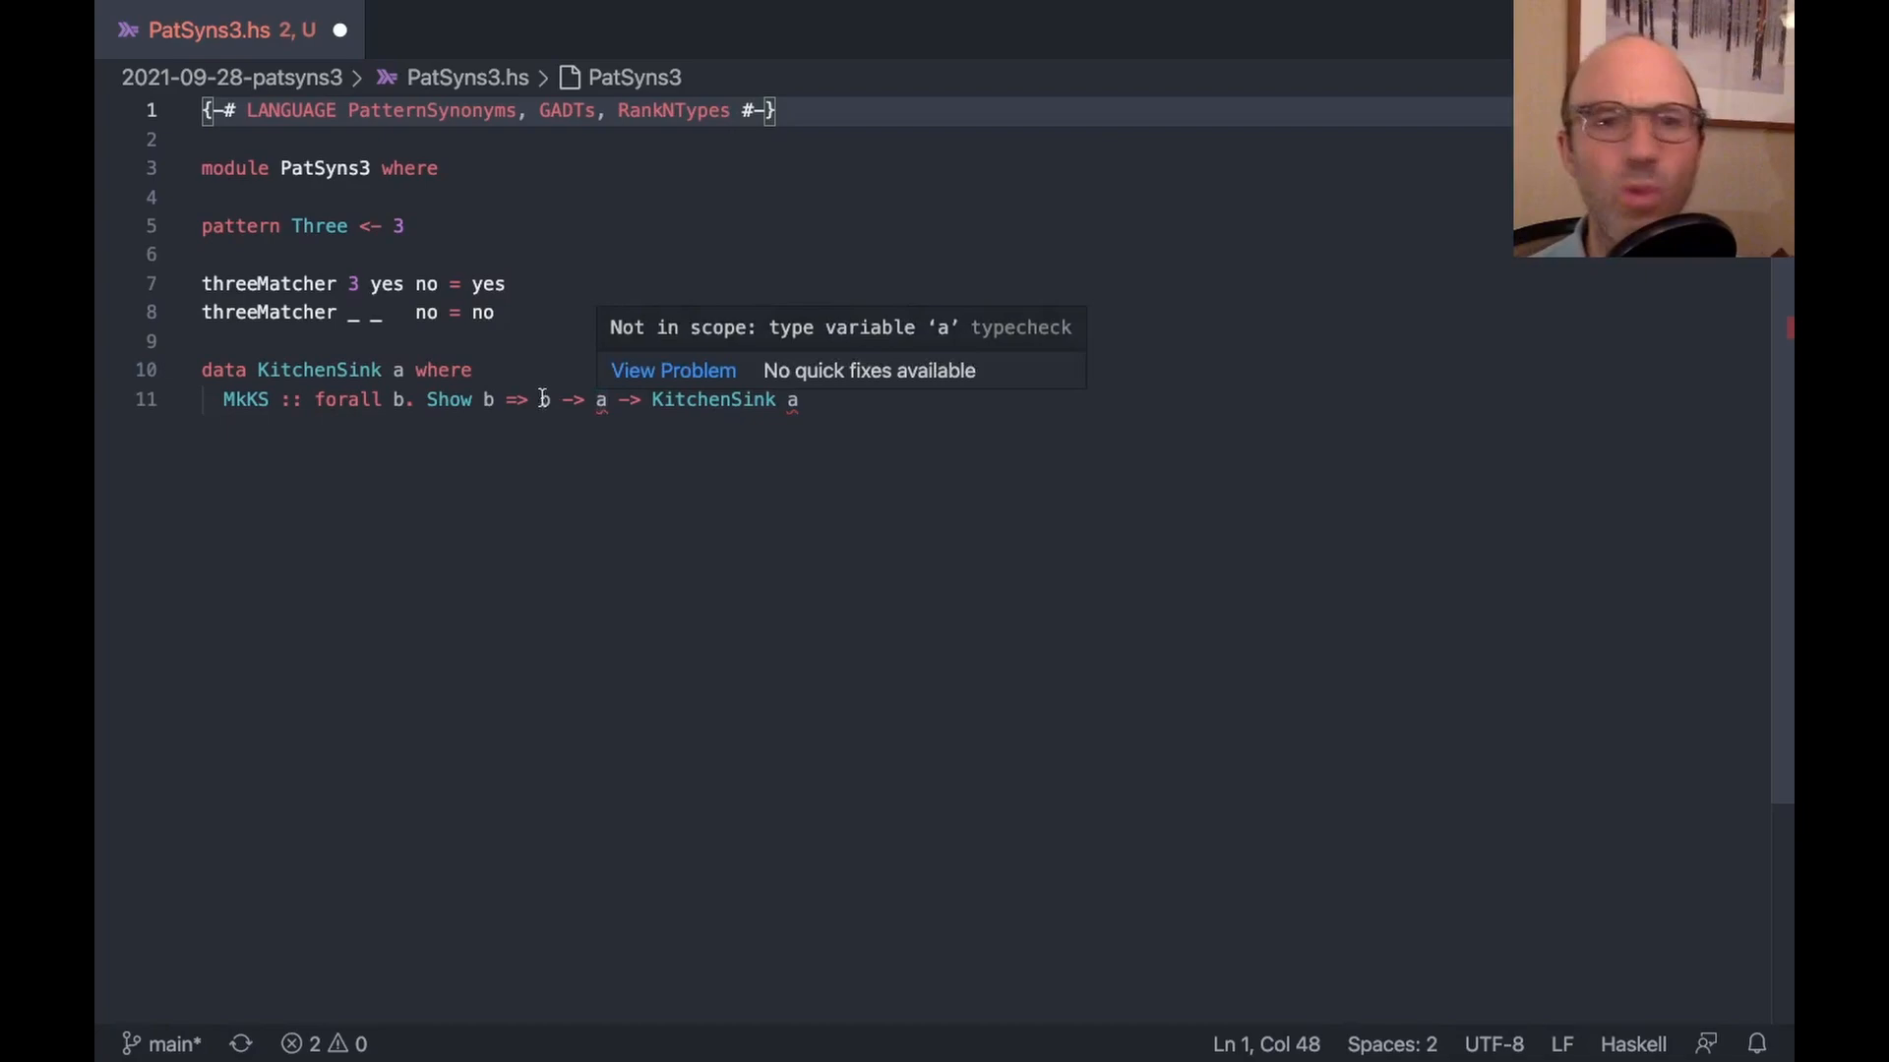
{"action": "type", "text": "a"}
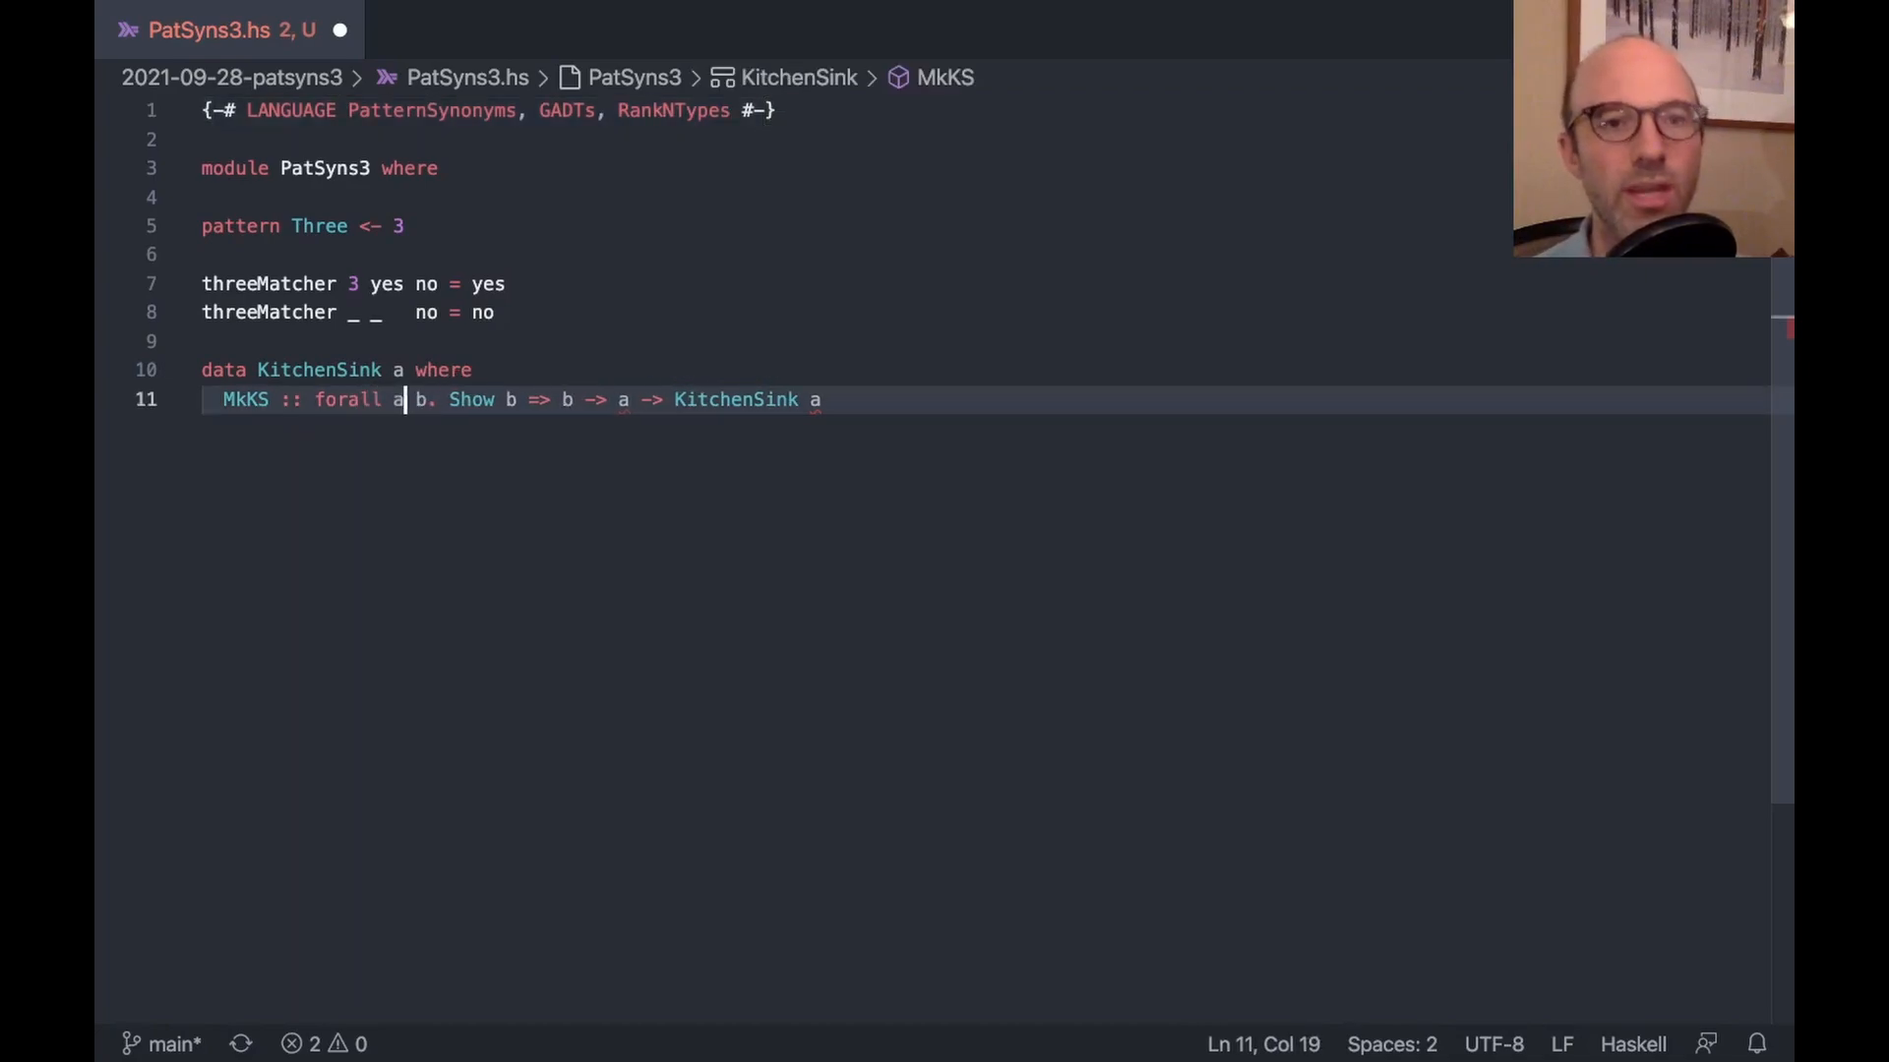
{"action": "key", "text": "Cmd+s"}
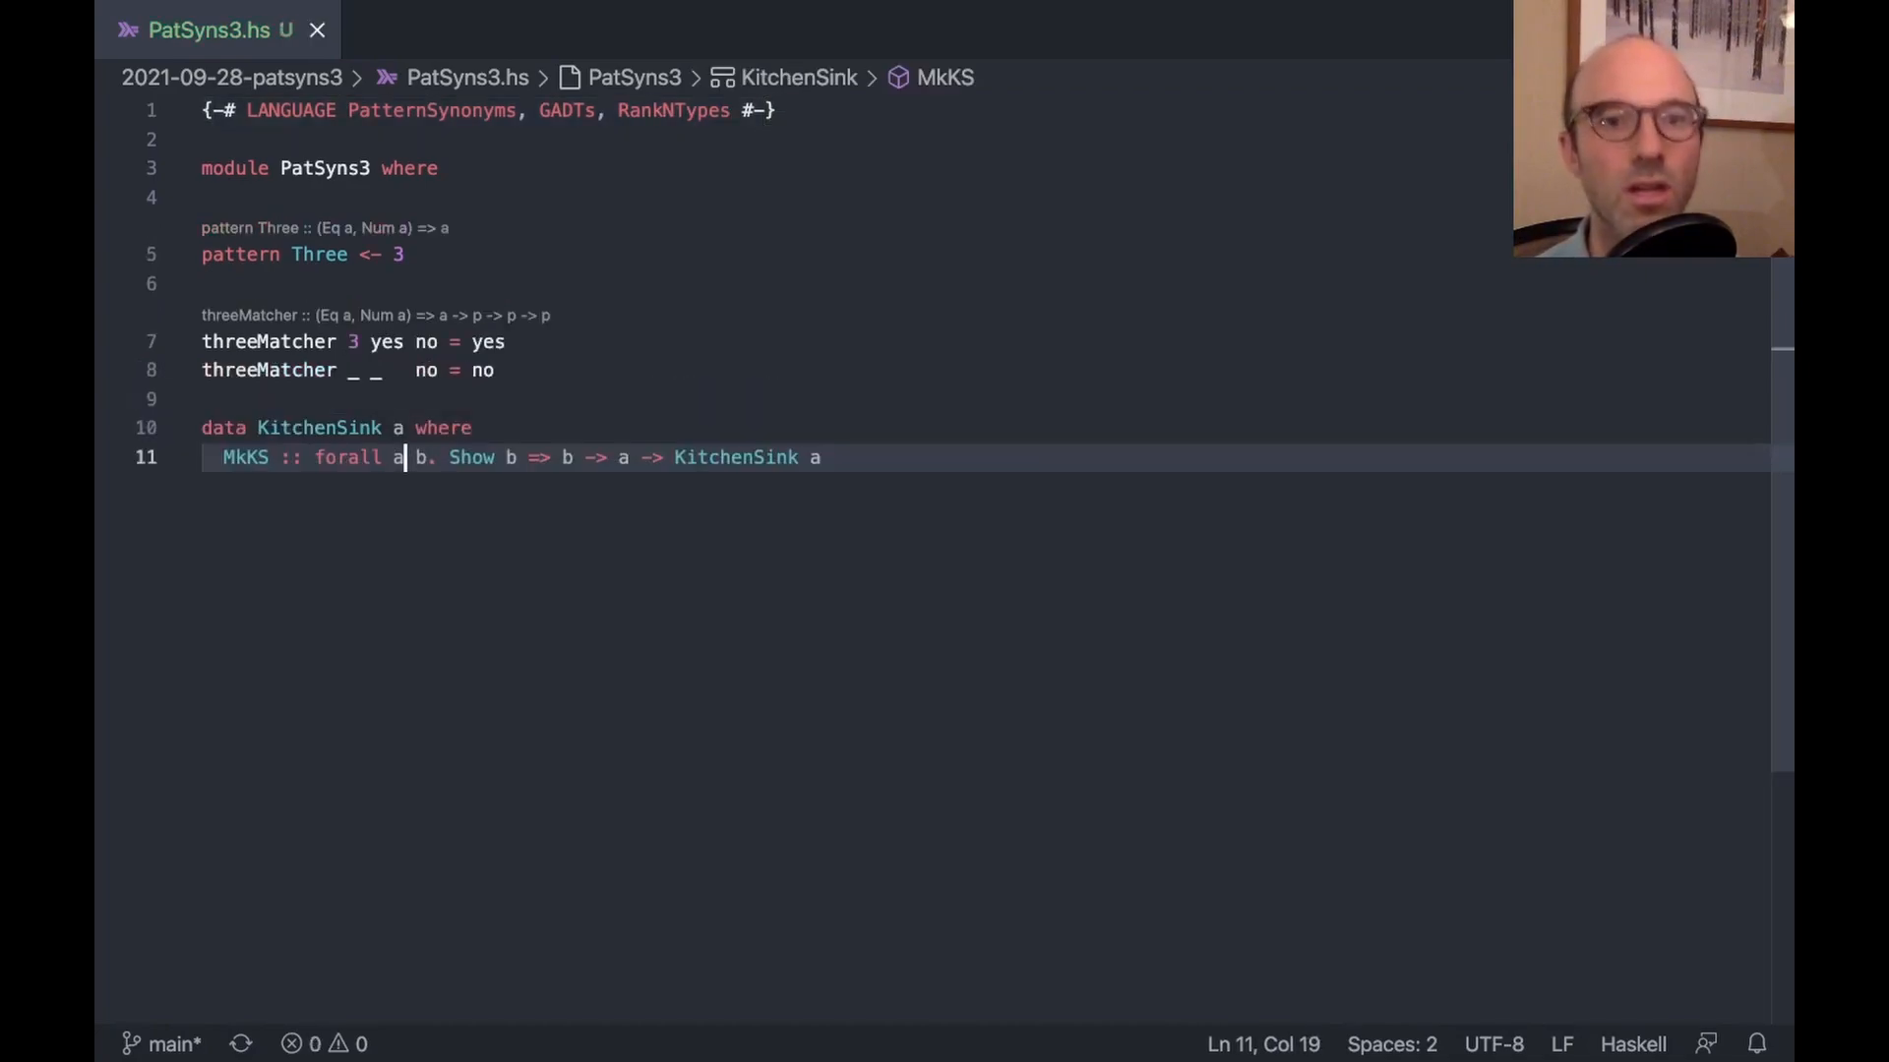
{"action": "mouse_move", "coordinate": [737, 590]}
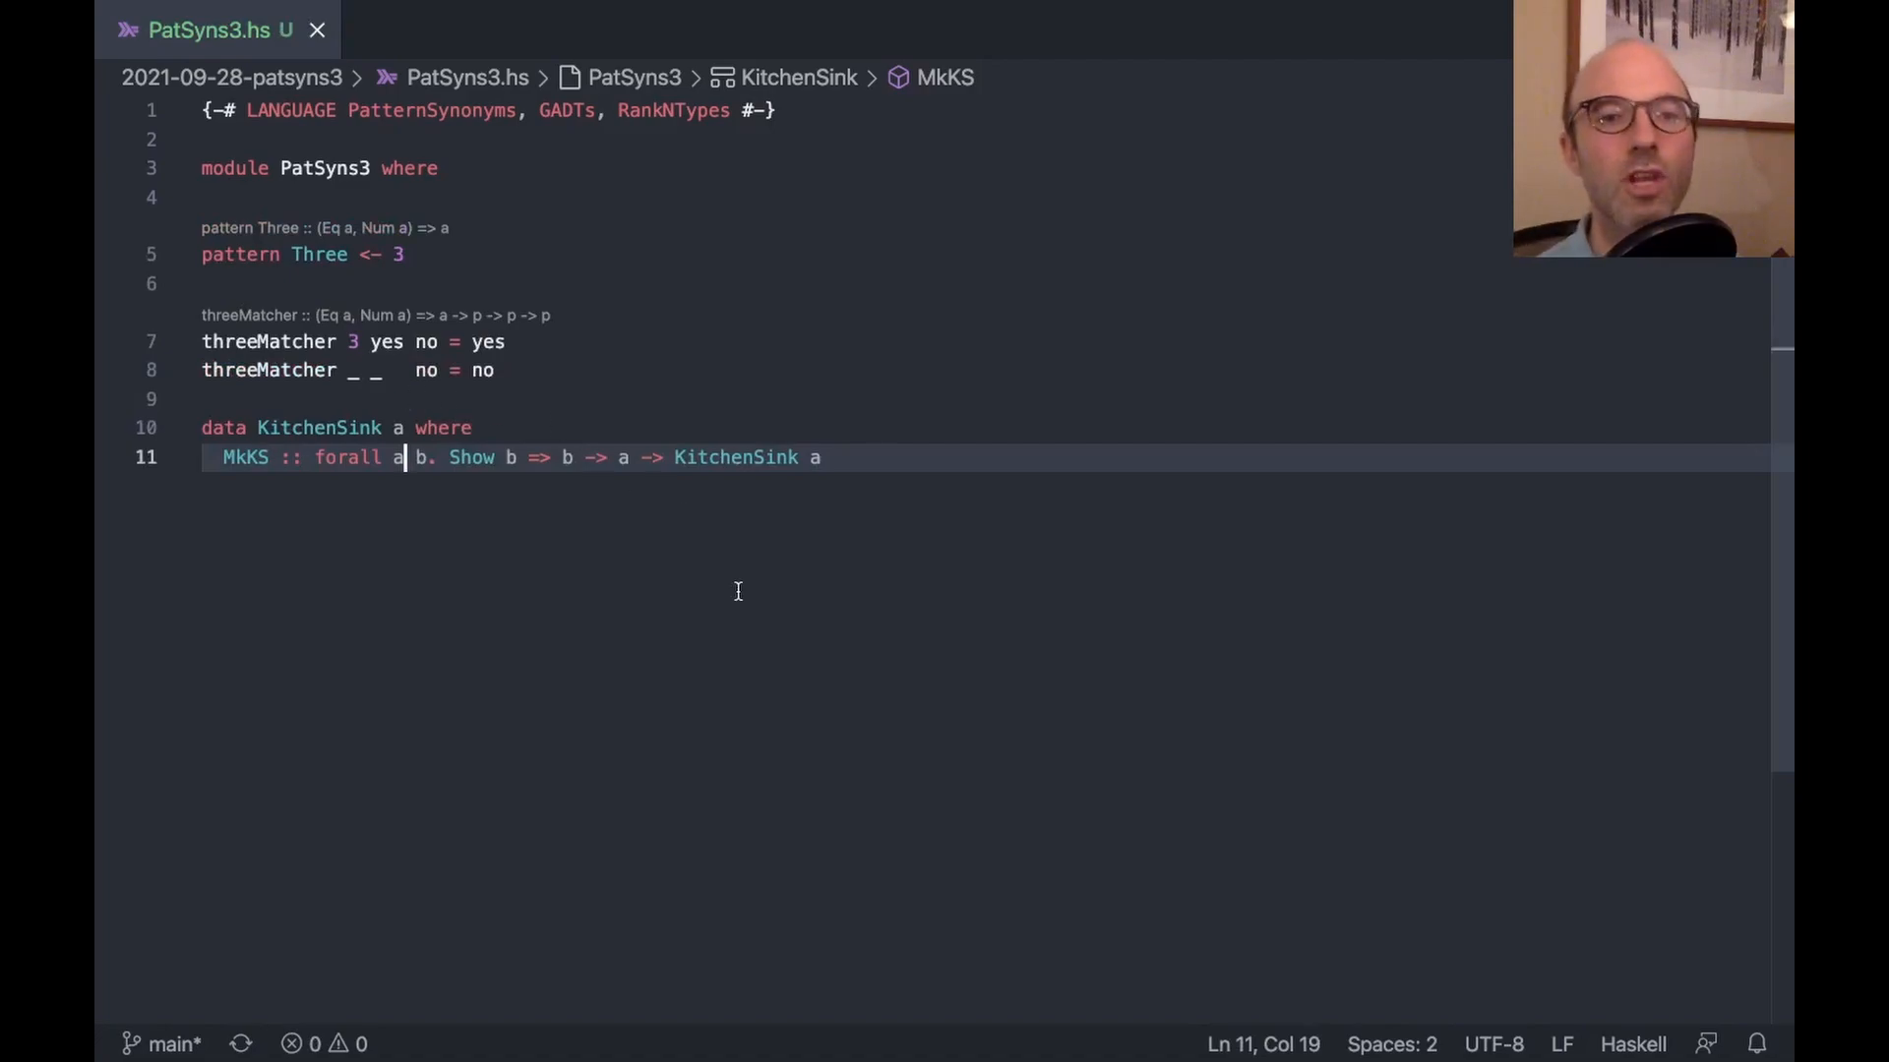
Define the pattern synonym pattern KS x = MkKS x 3
{"action": "key", "text": "Enter"}
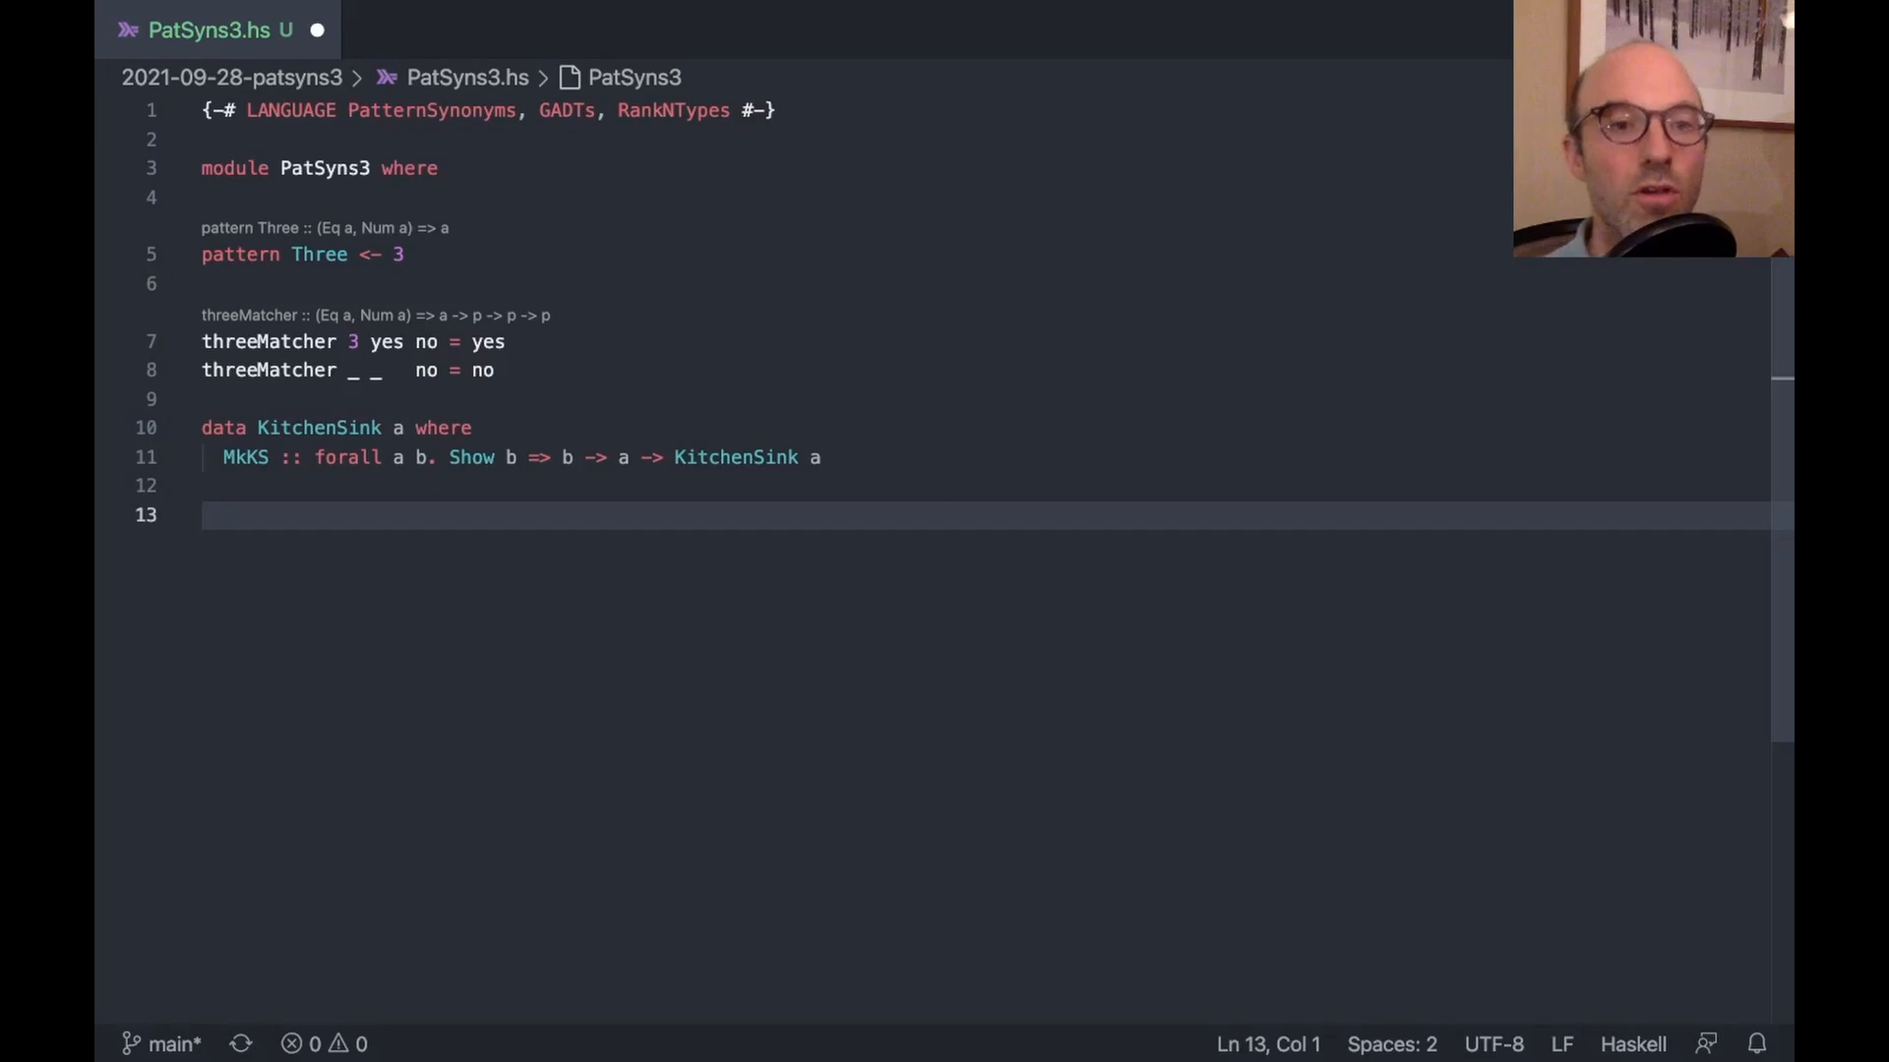
{"action": "type", "text": "p"}
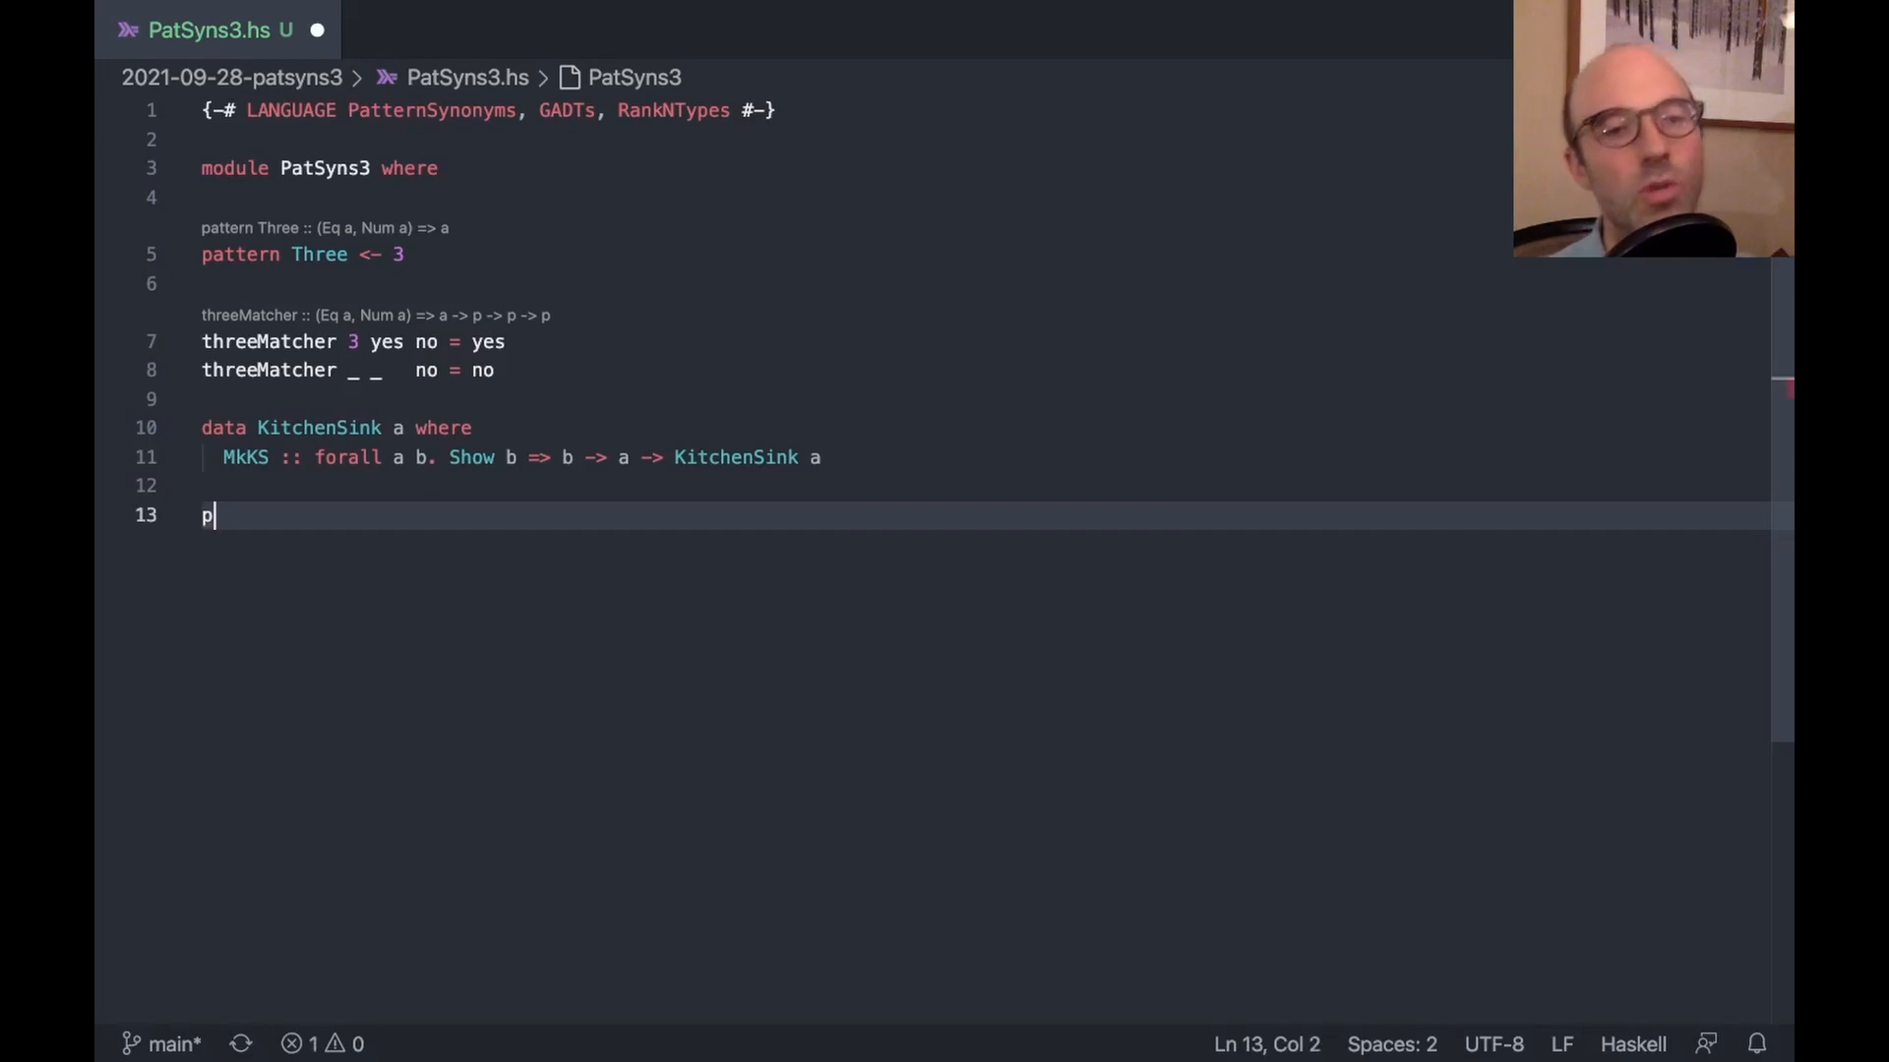
{"action": "type", "text": "attern"}
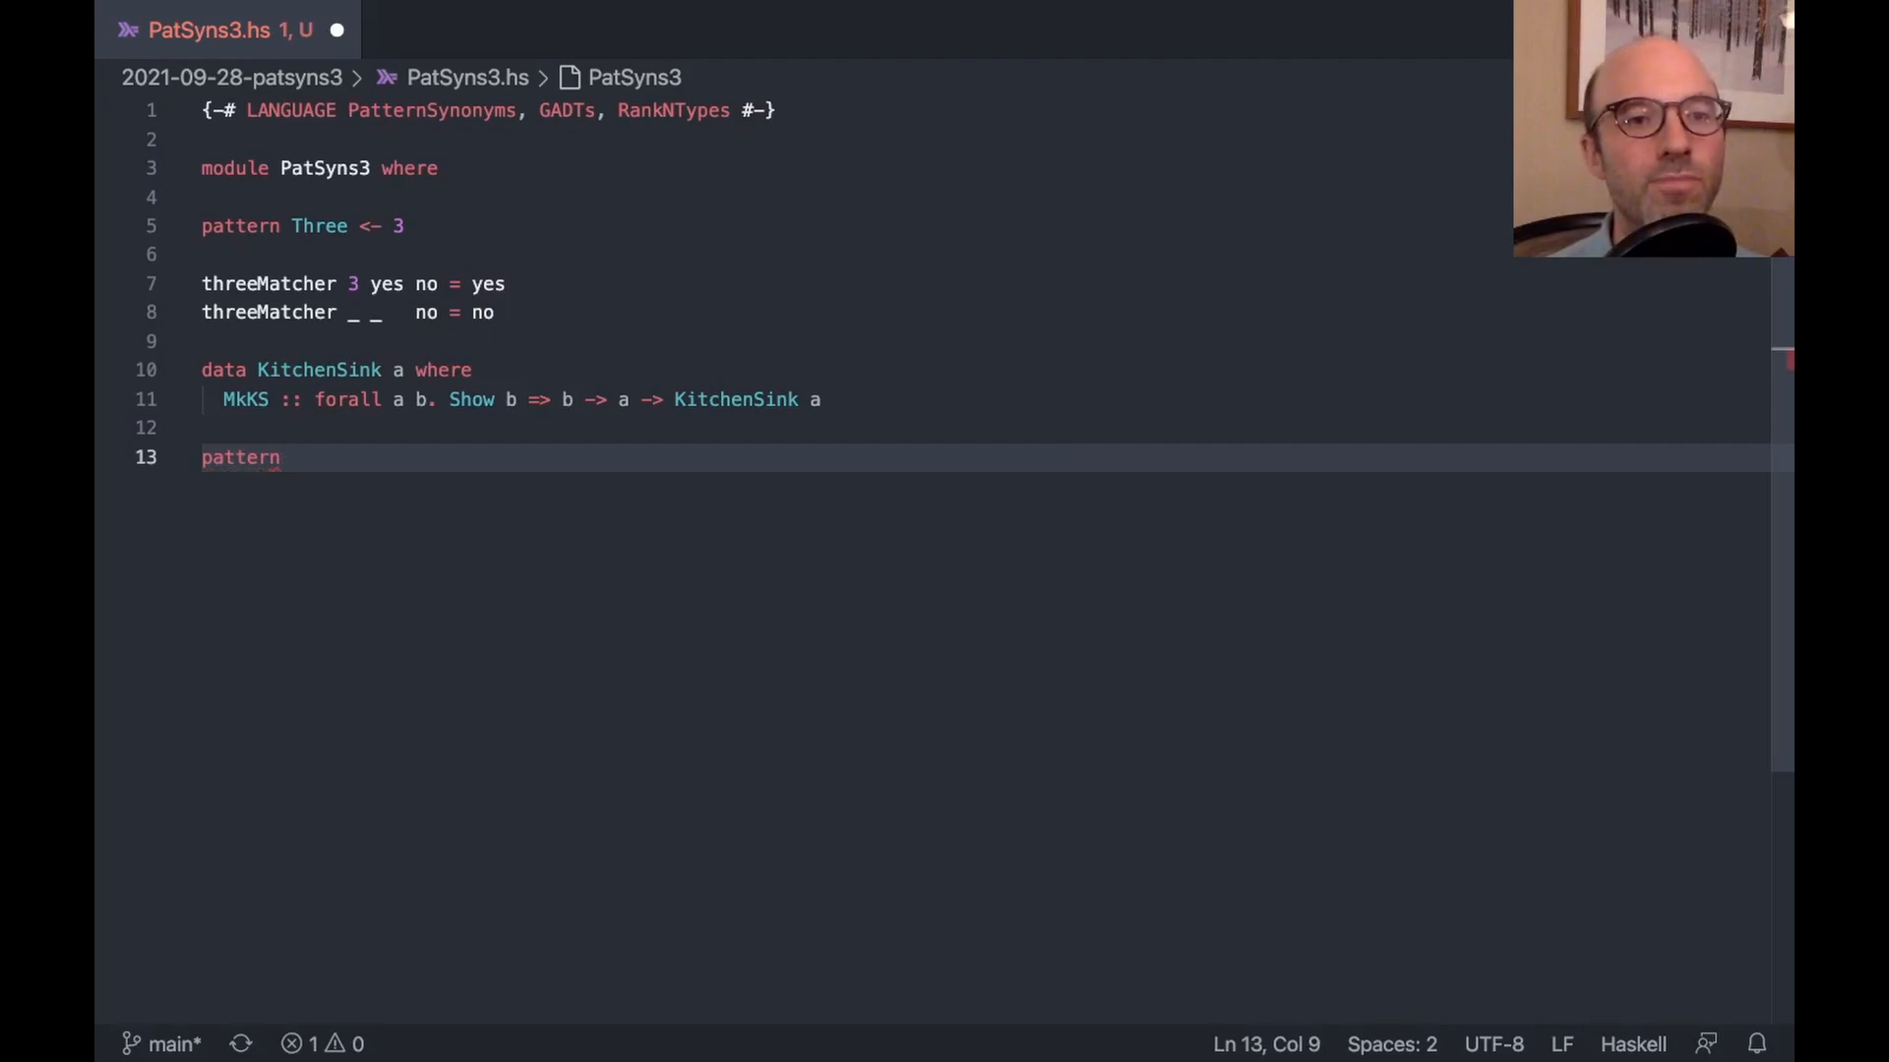
{"action": "type", "text": "KS x"}
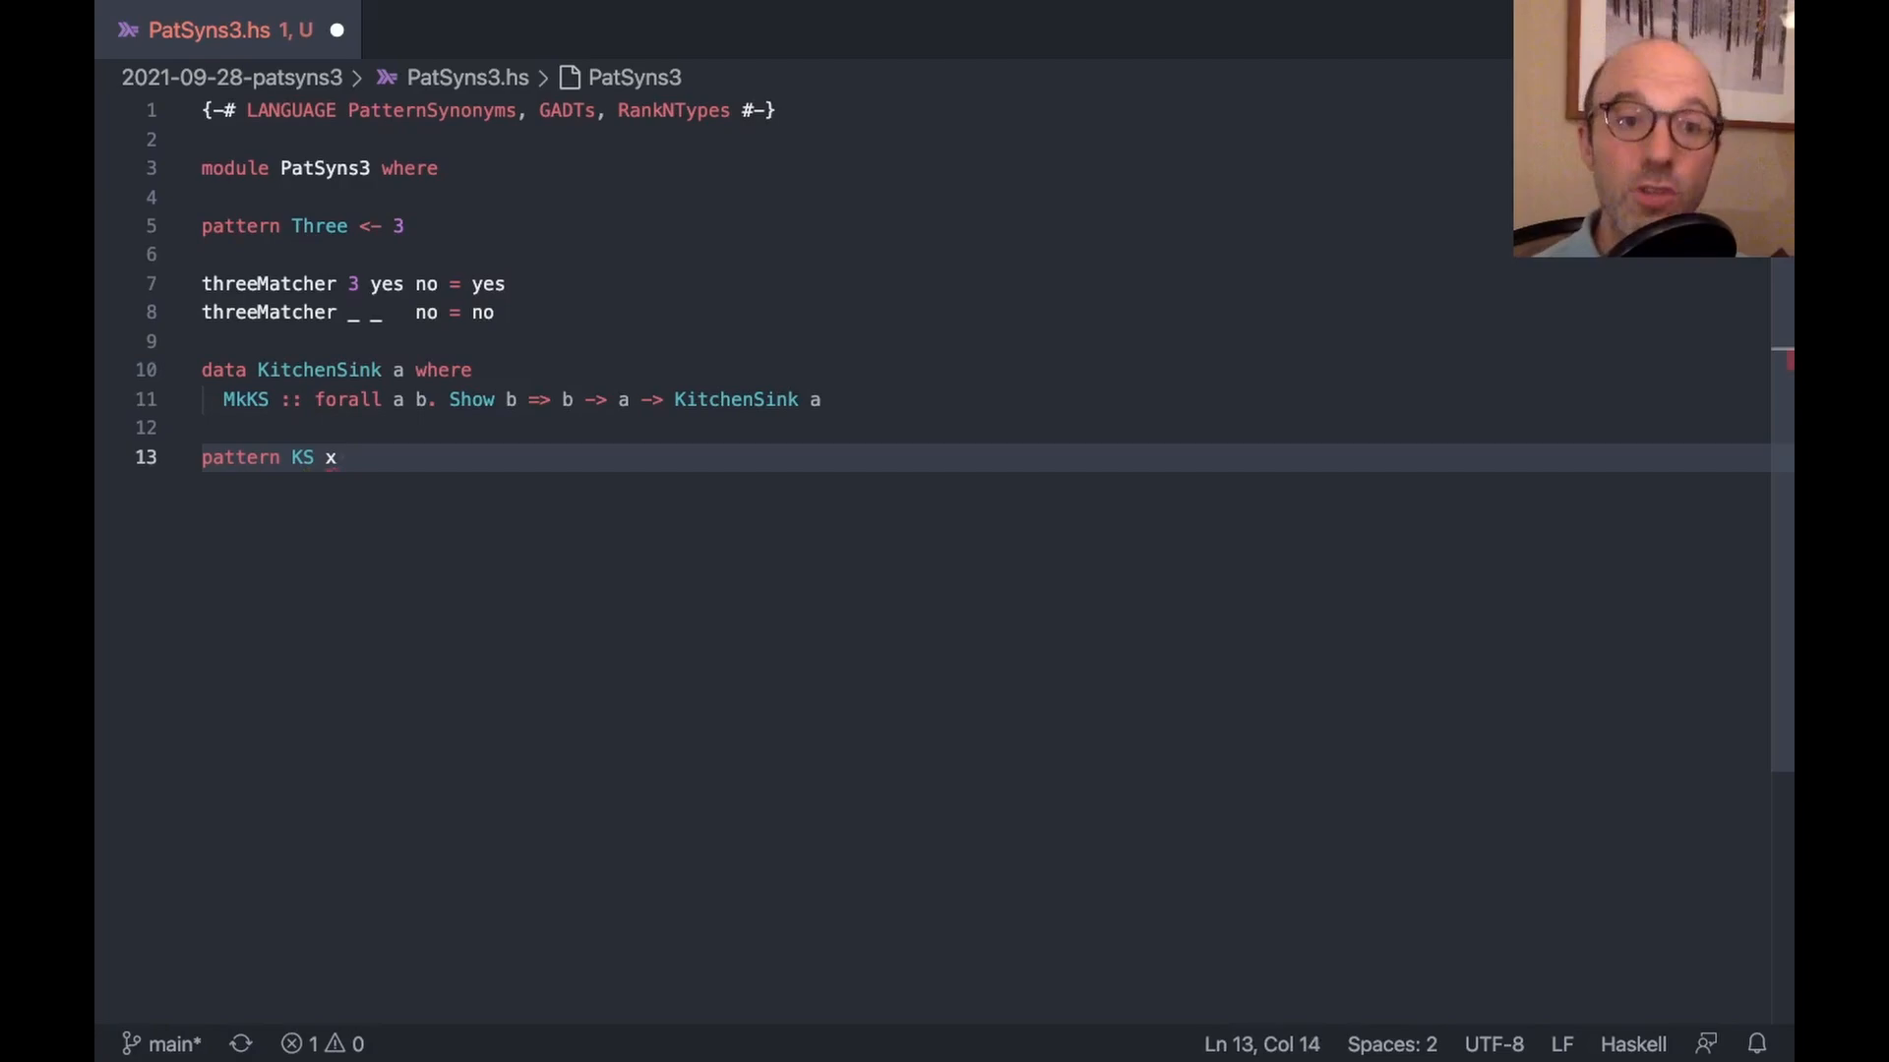
{"action": "type", "text": "="}
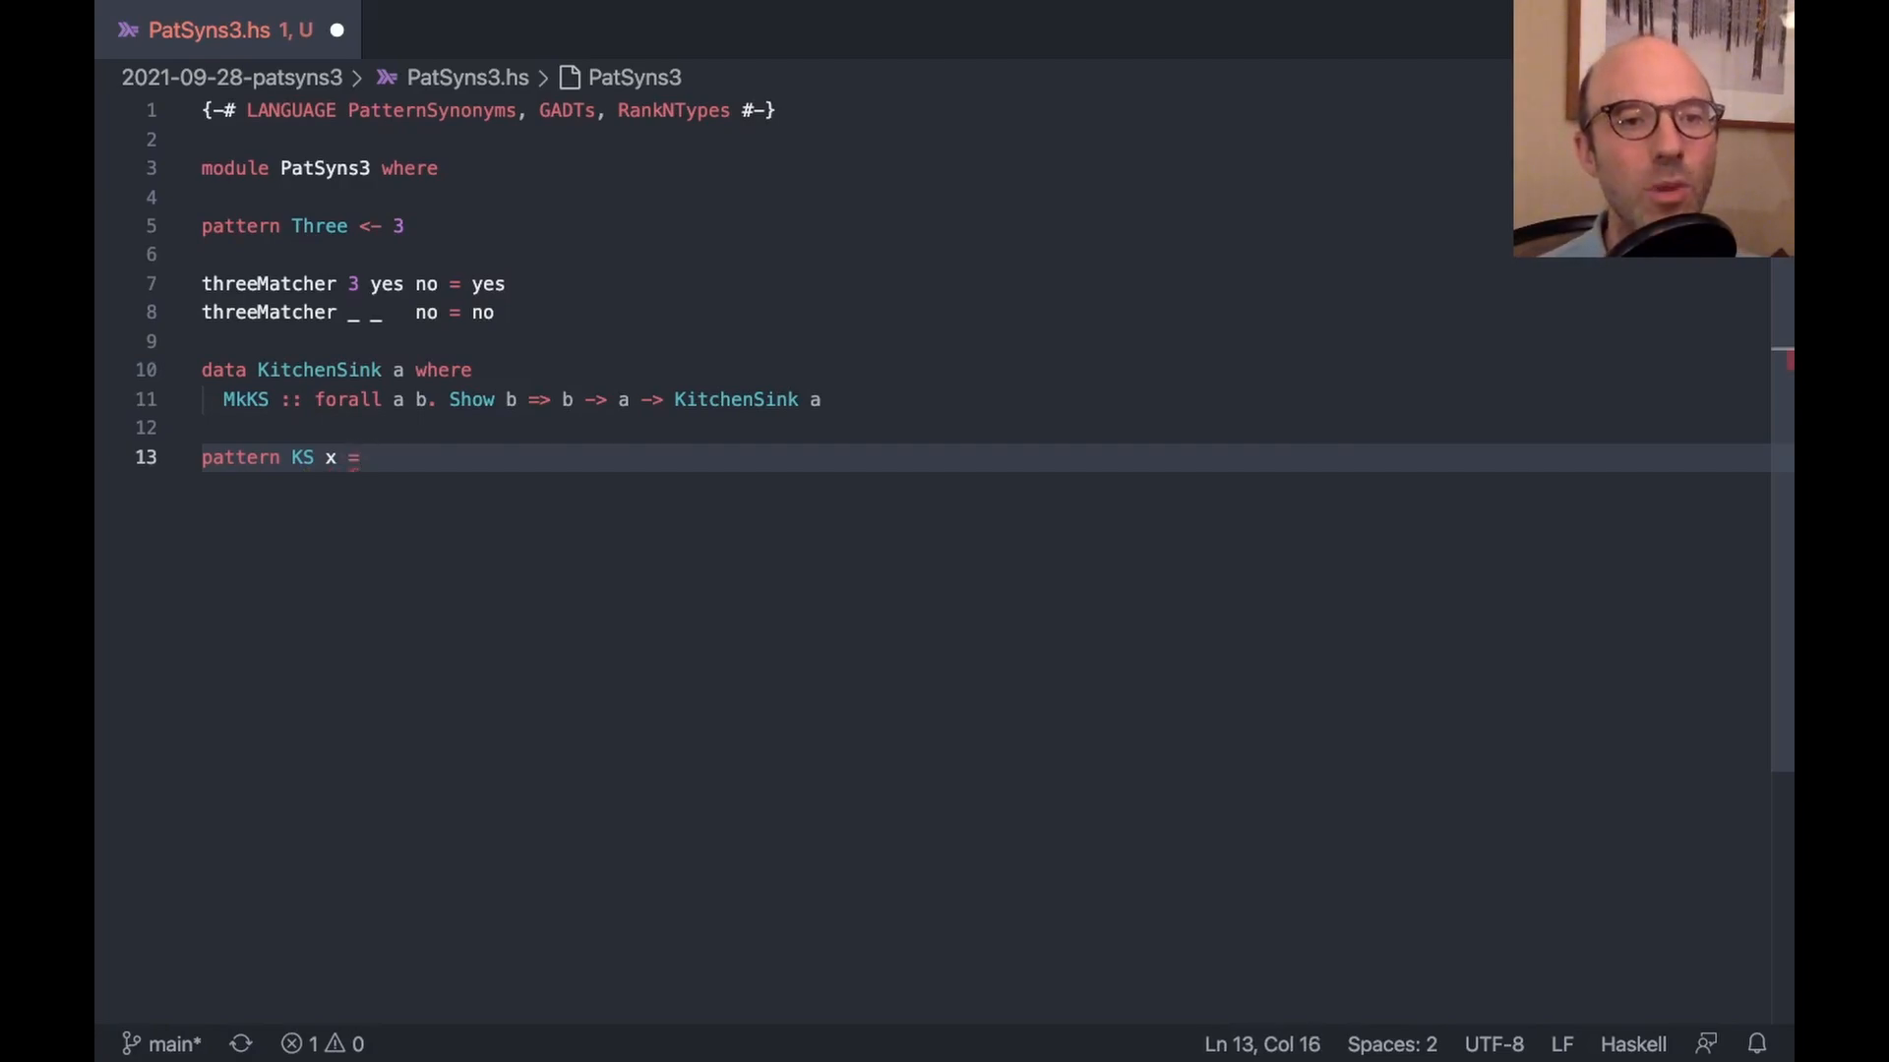
{"action": "type", "text": "MkKS x 3"}
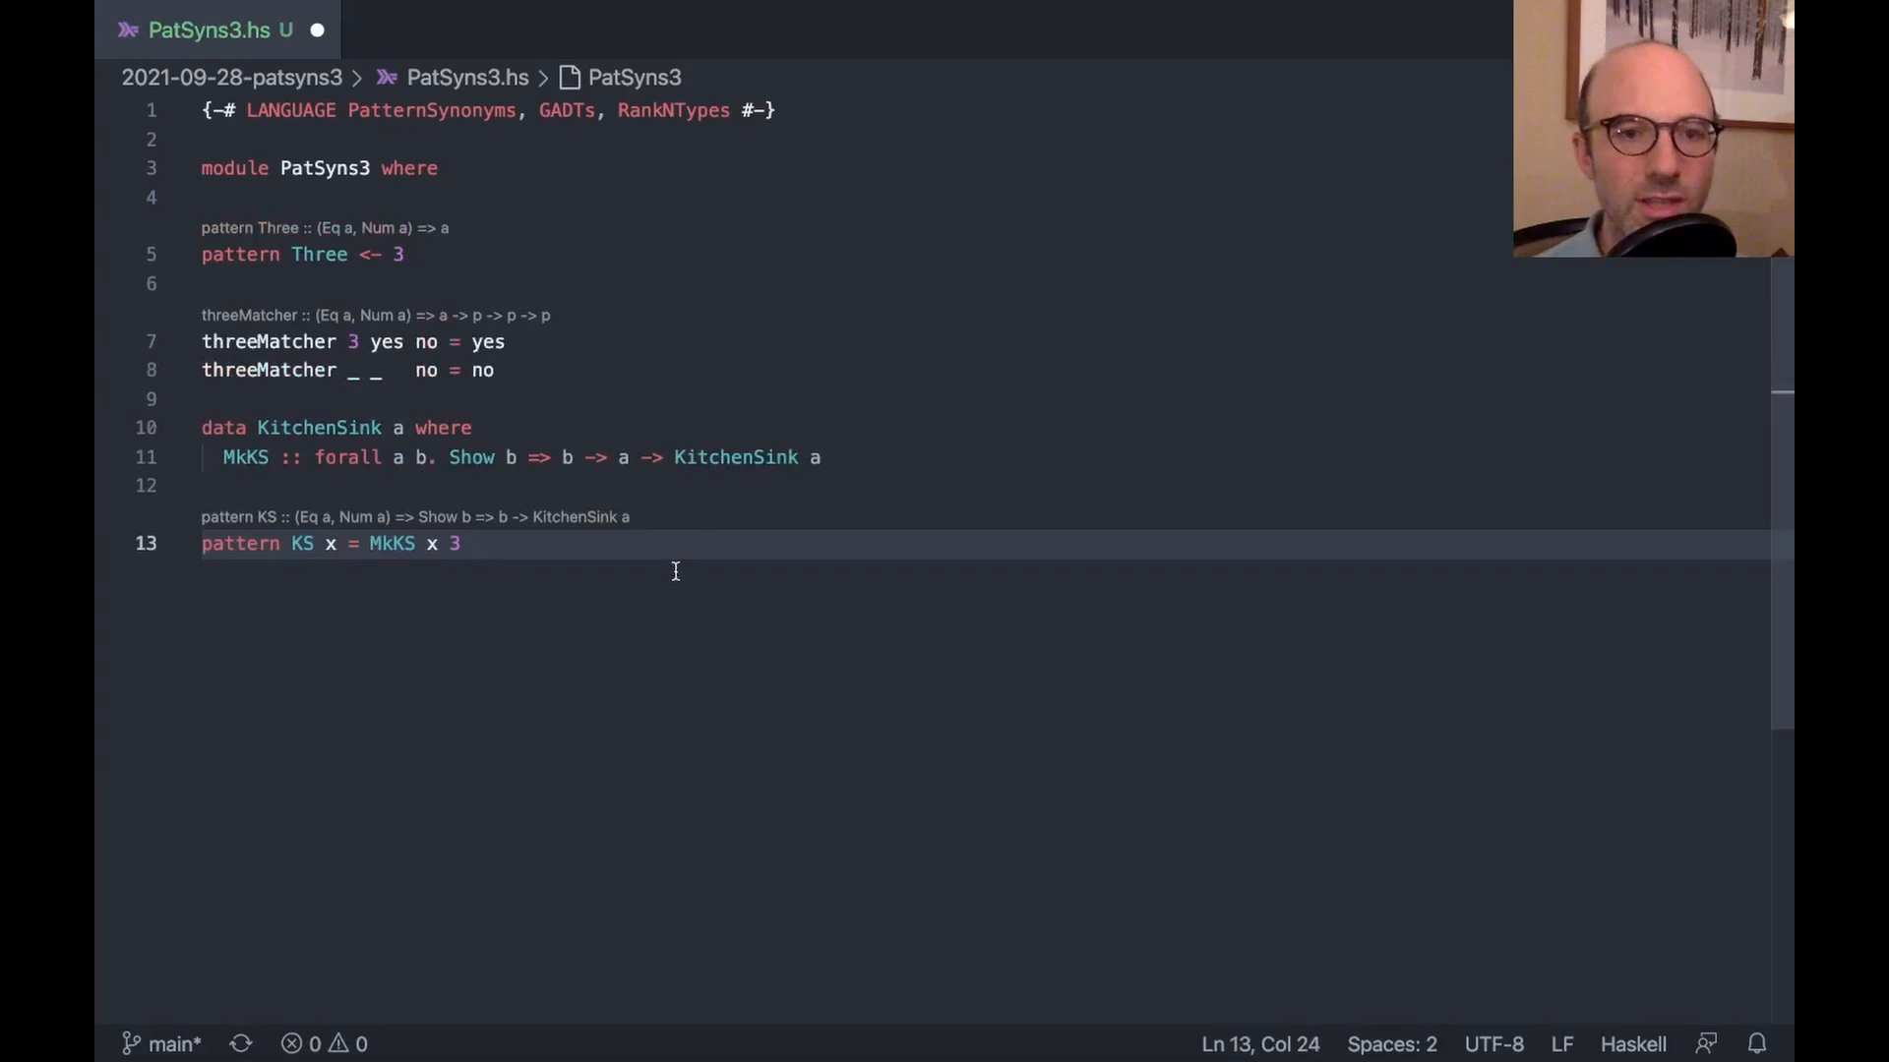
{"action": "mouse_move", "coordinate": [435, 527]}
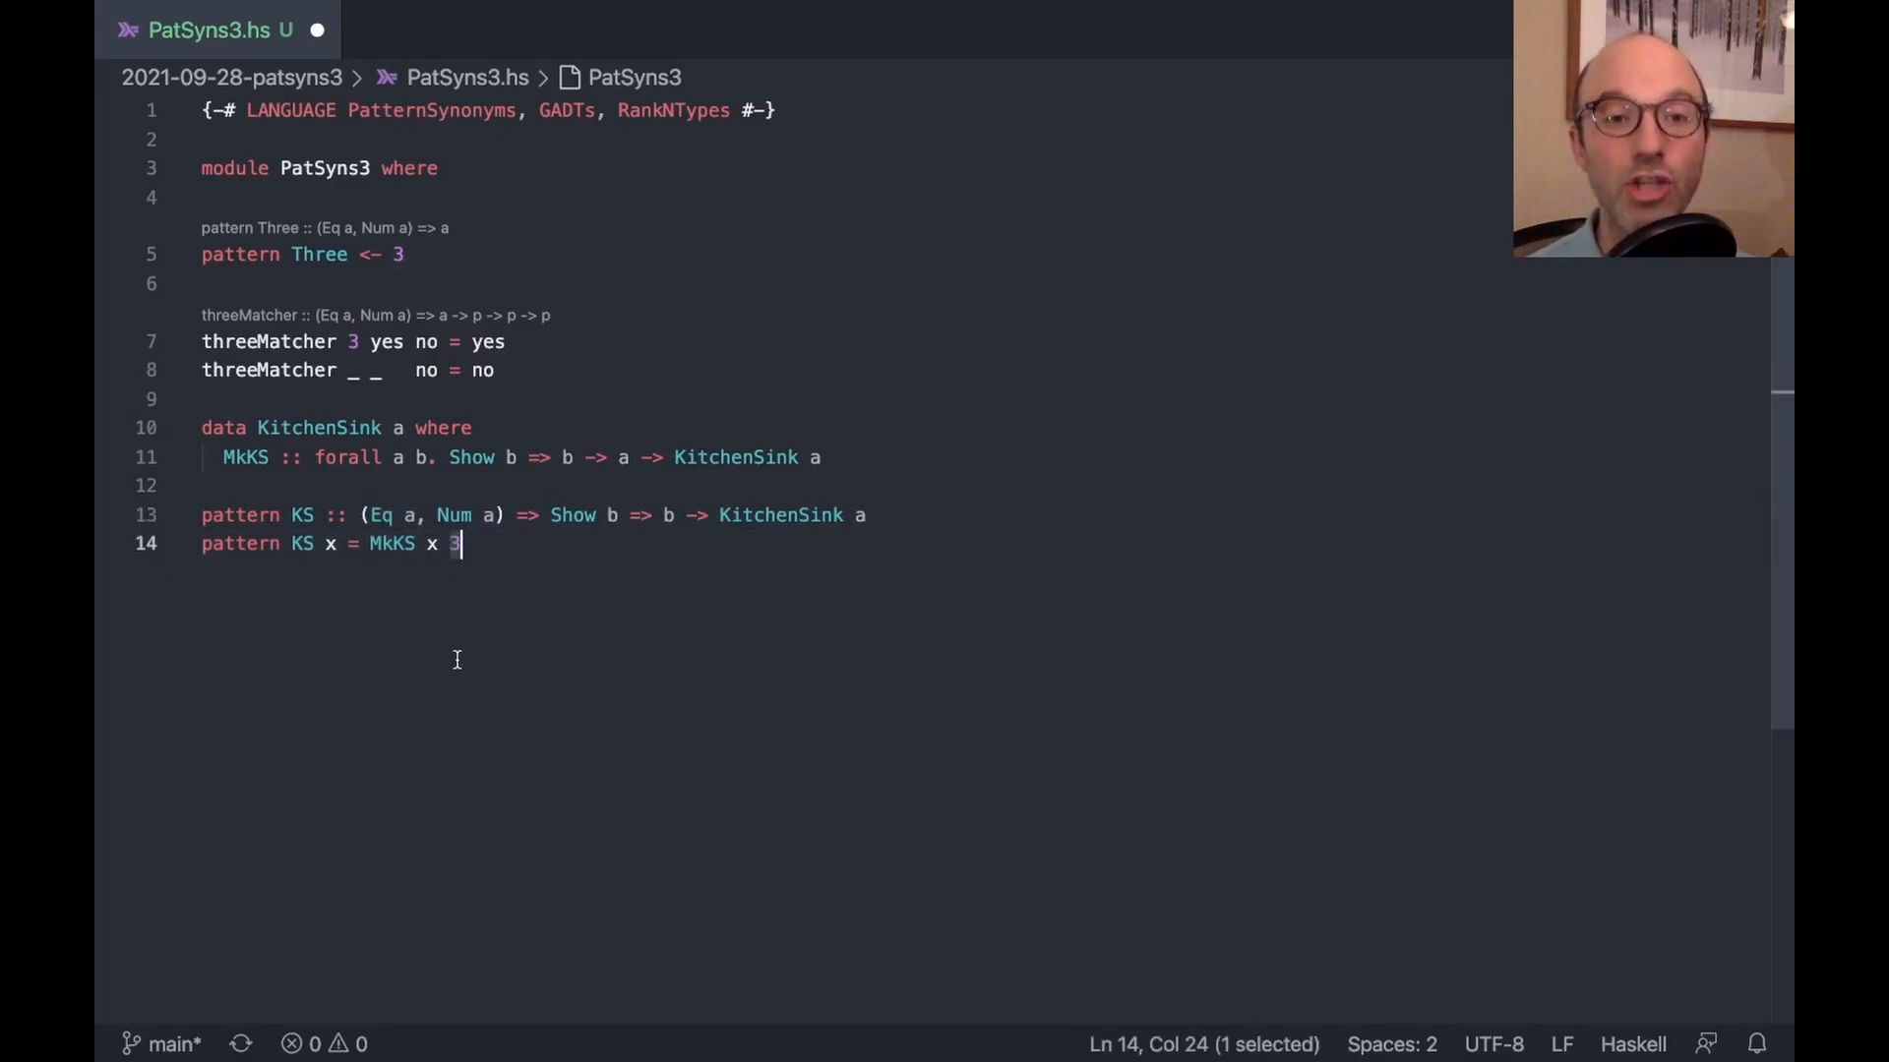
{"action": "mouse_move", "coordinate": [364, 517]}
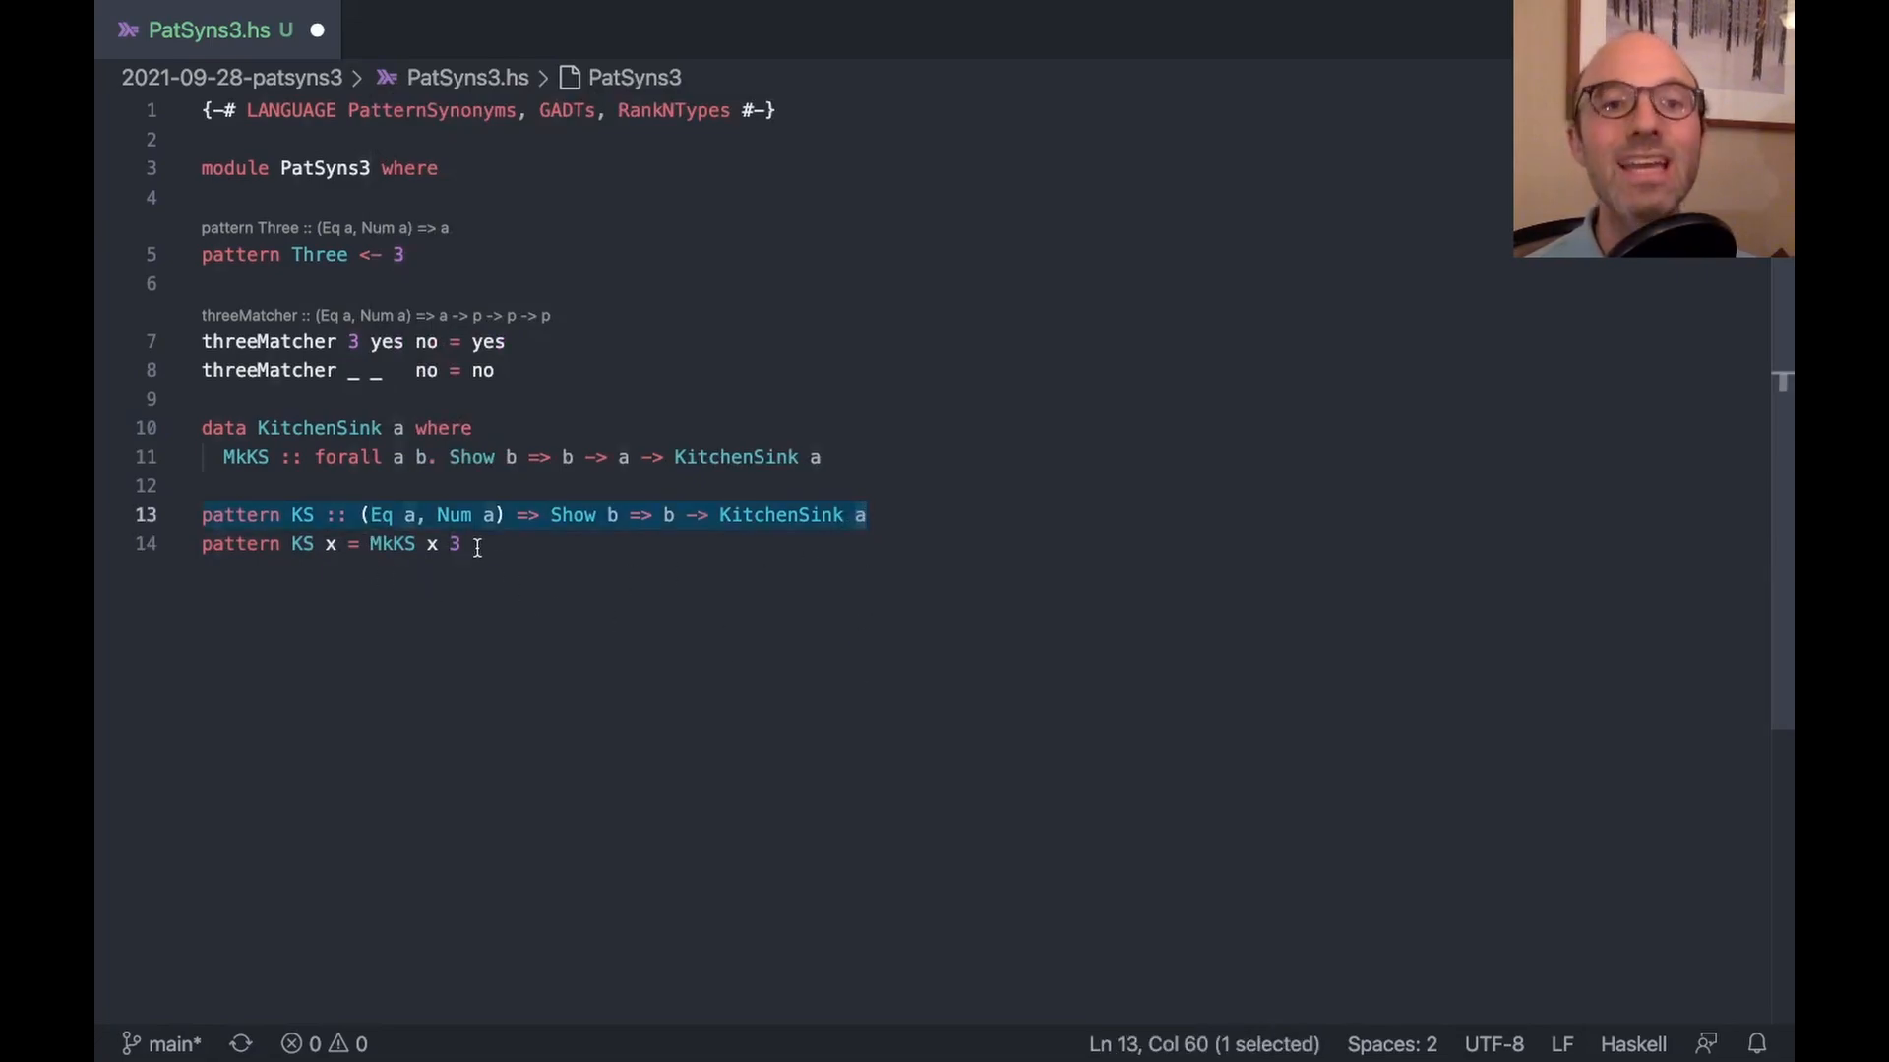
{"action": "mouse_move", "coordinate": [445, 757]}
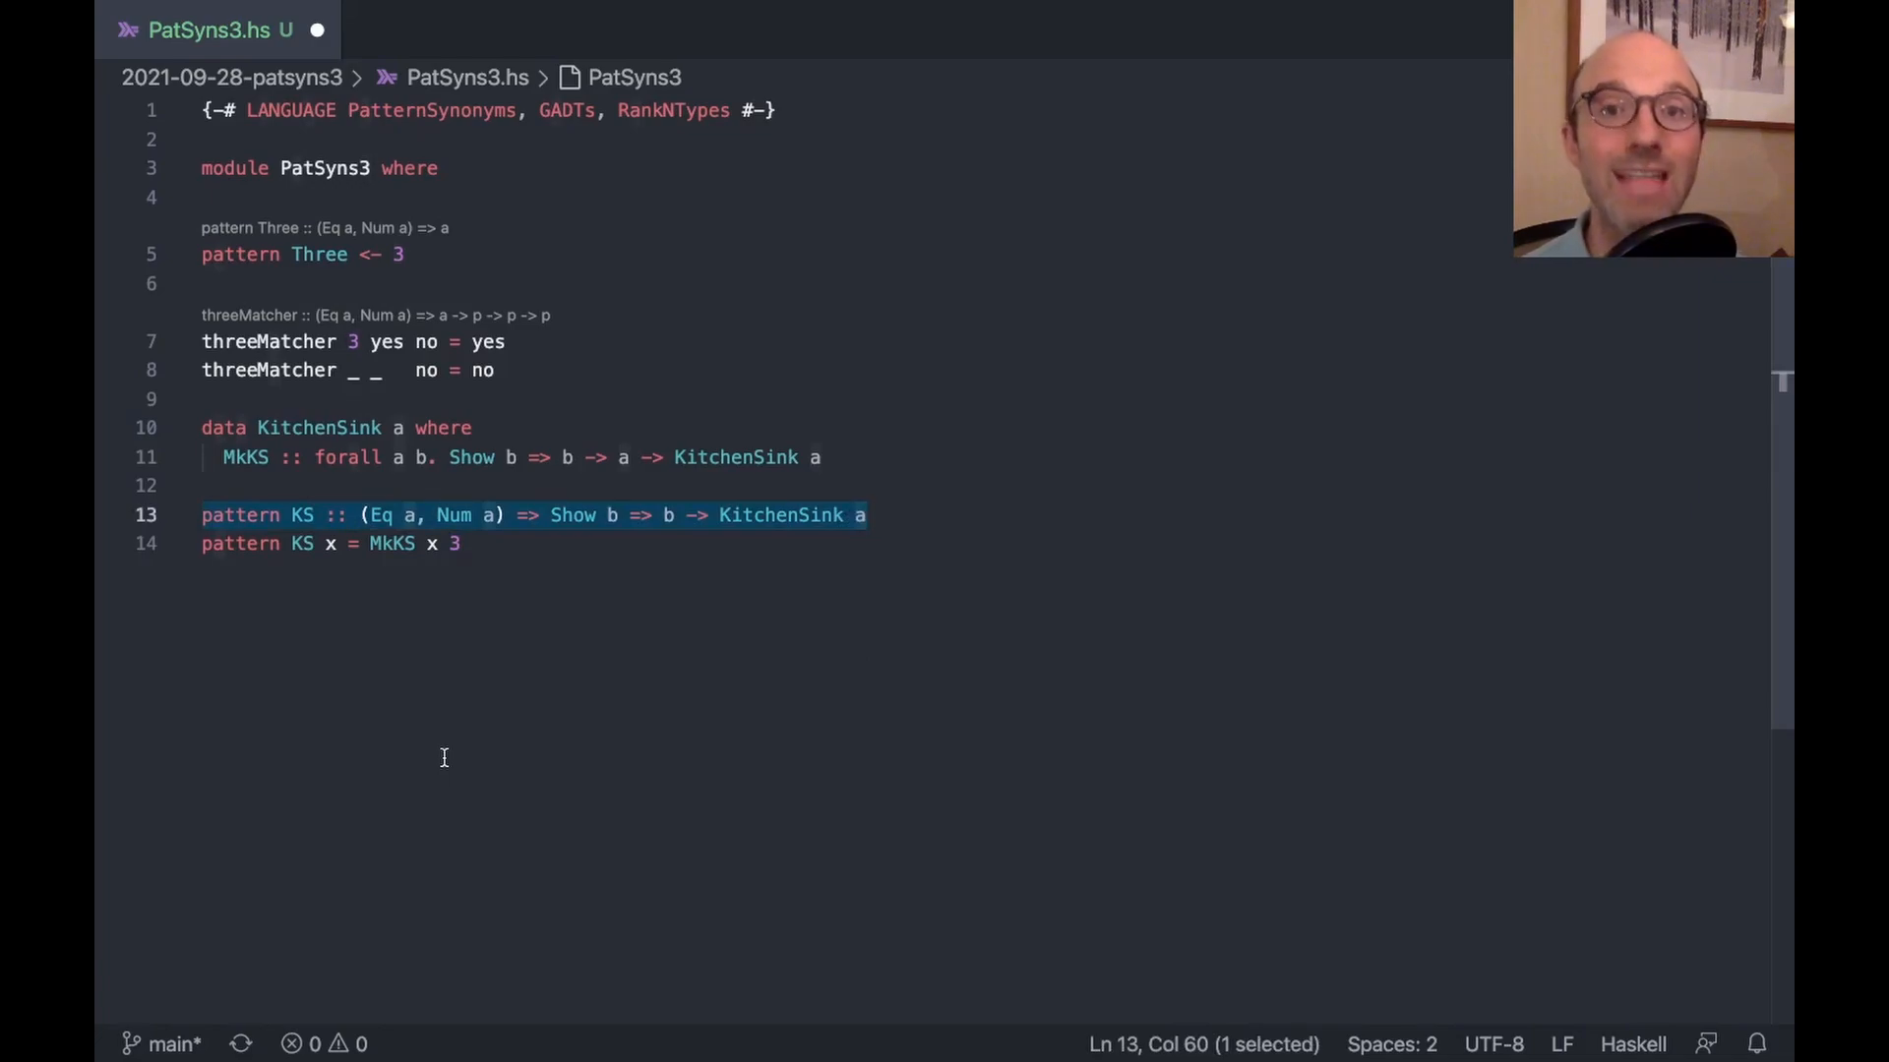
{"action": "mouse_move", "coordinate": [449, 551]}
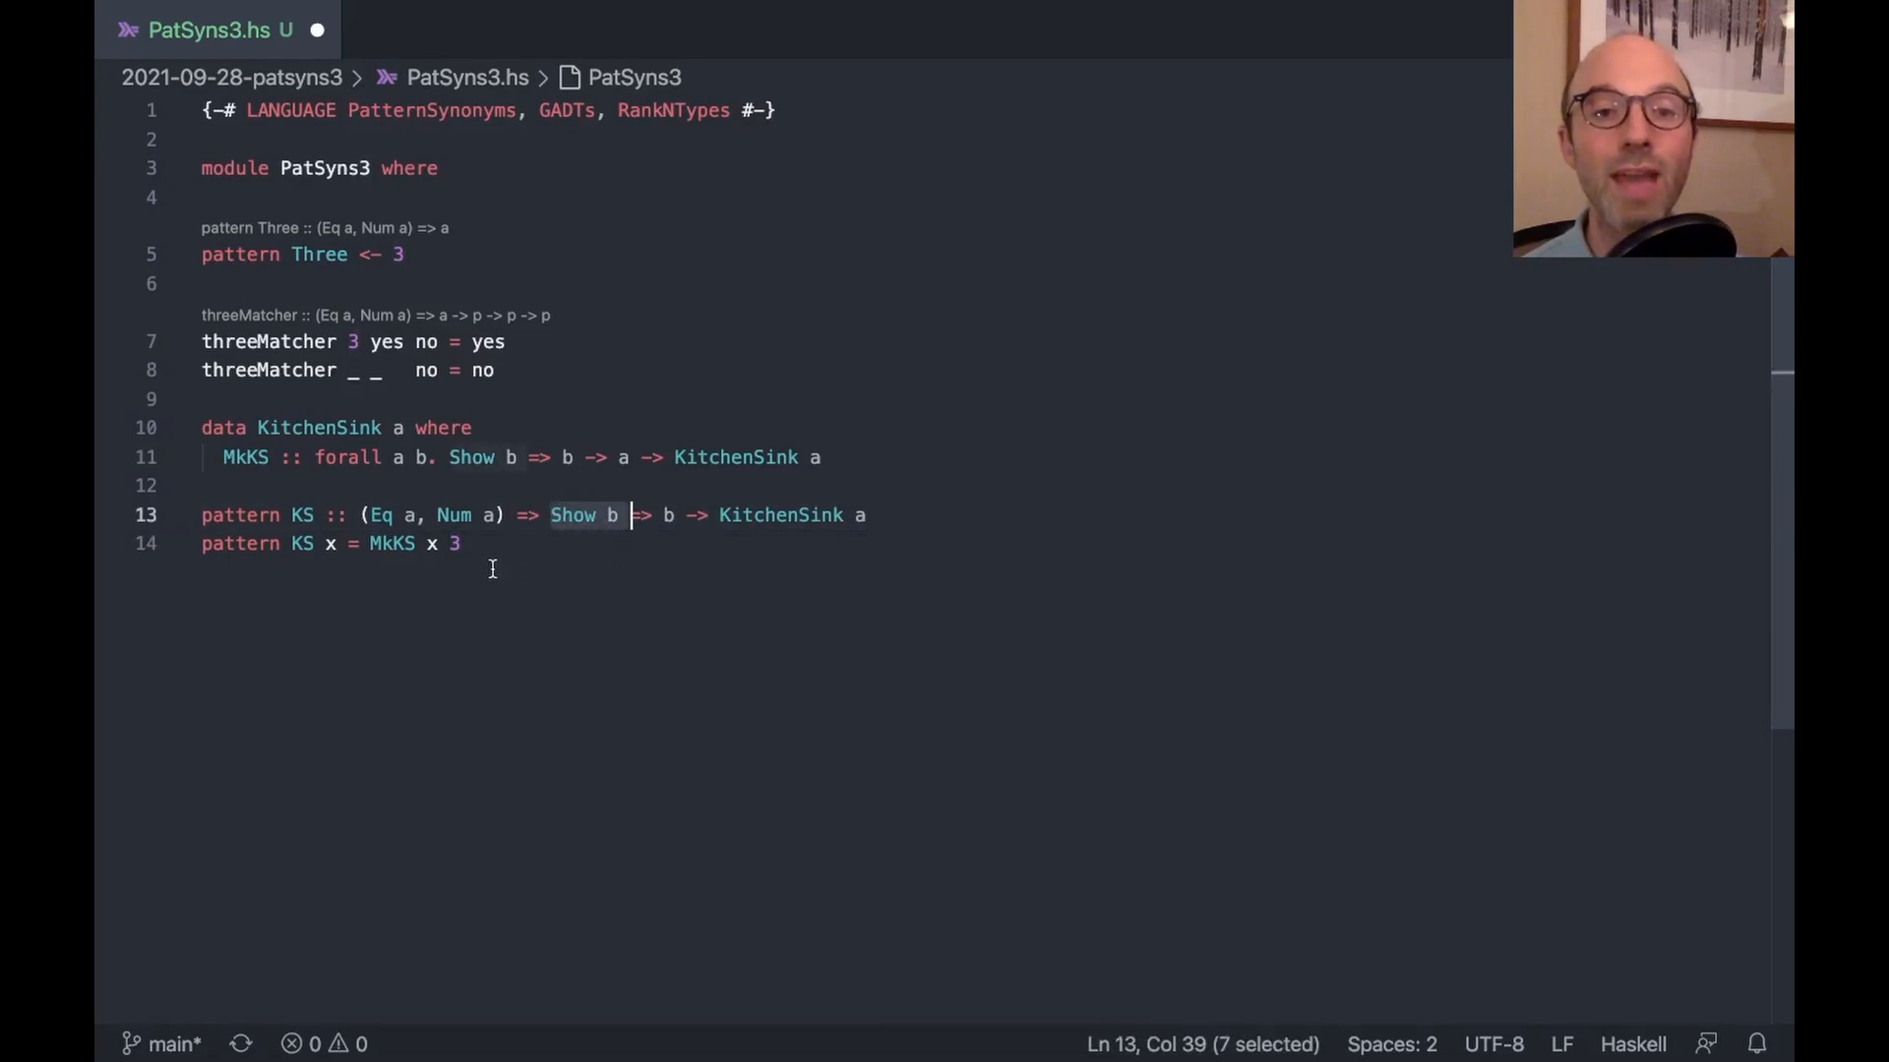
{"action": "mouse_move", "coordinate": [425, 635]}
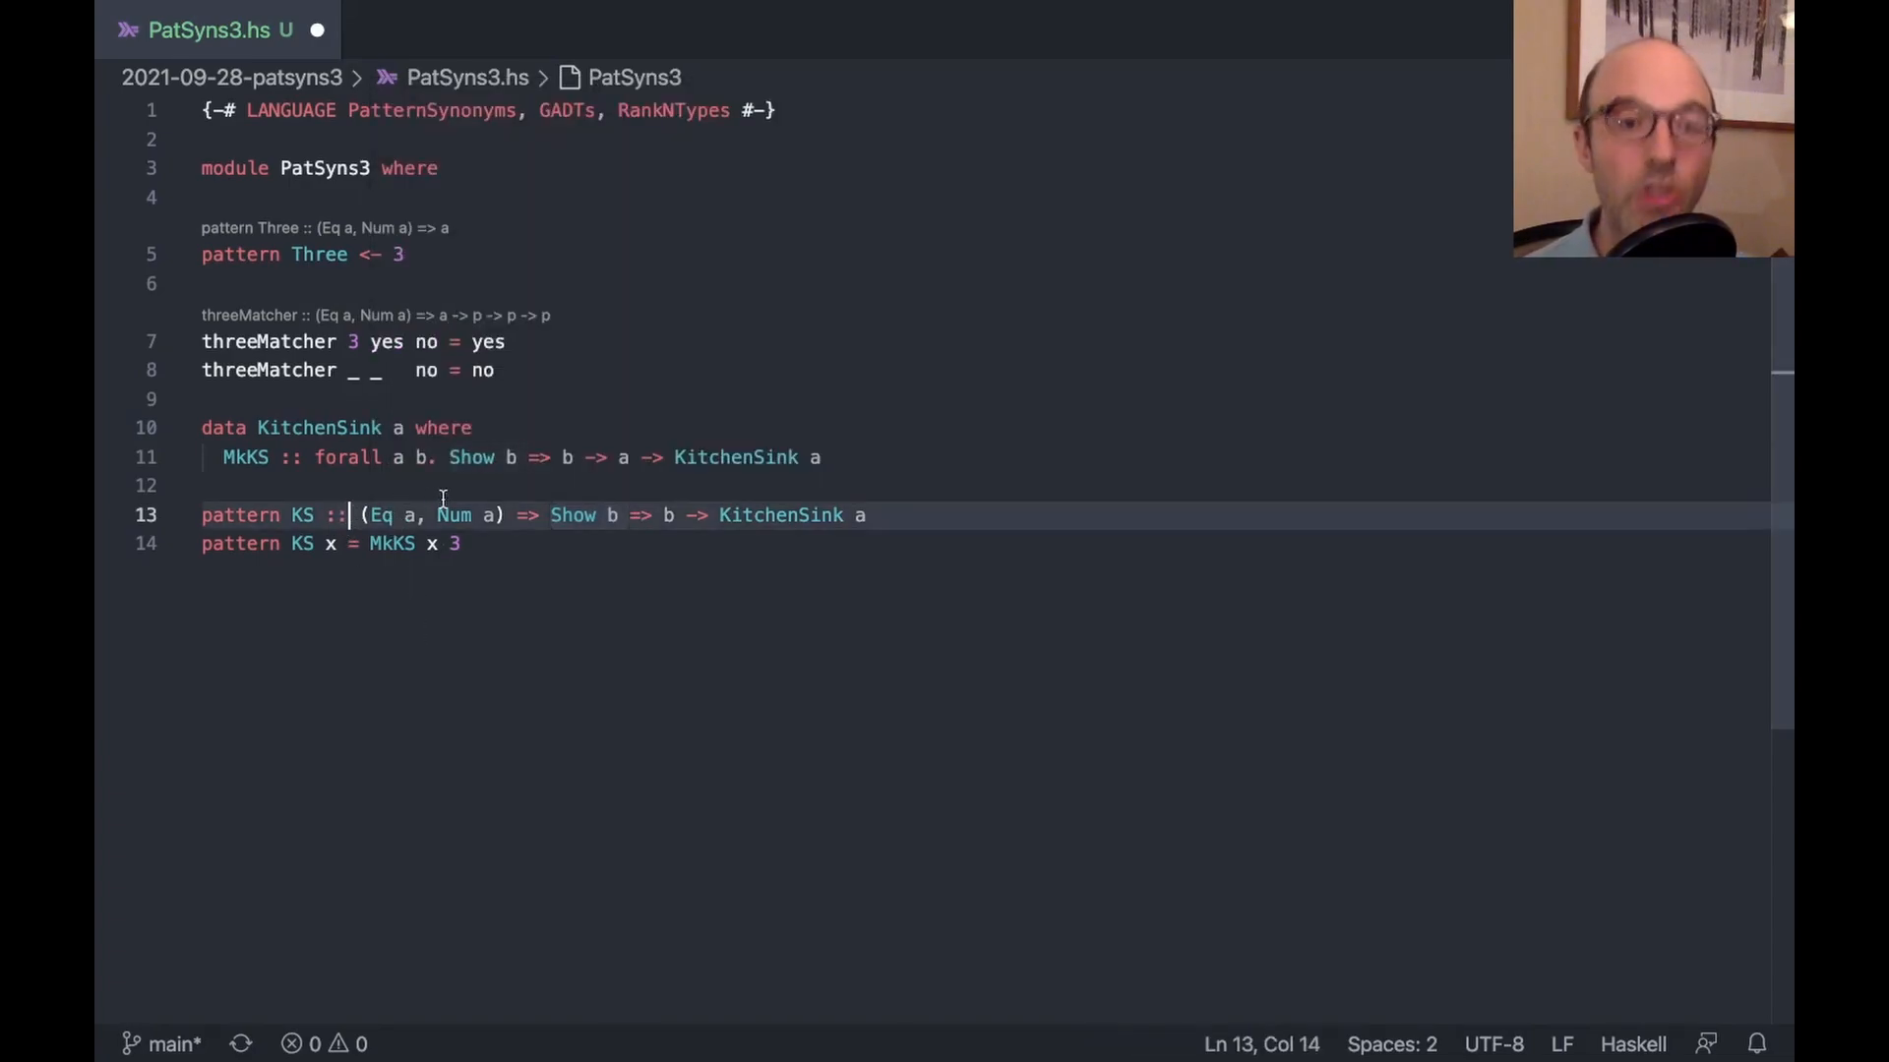
Edit KS's signature to forall a. (Eq a, Num a) => forall b. Show b => b -> KitchenSink a and save
{"action": "type", "text": "forall a."}
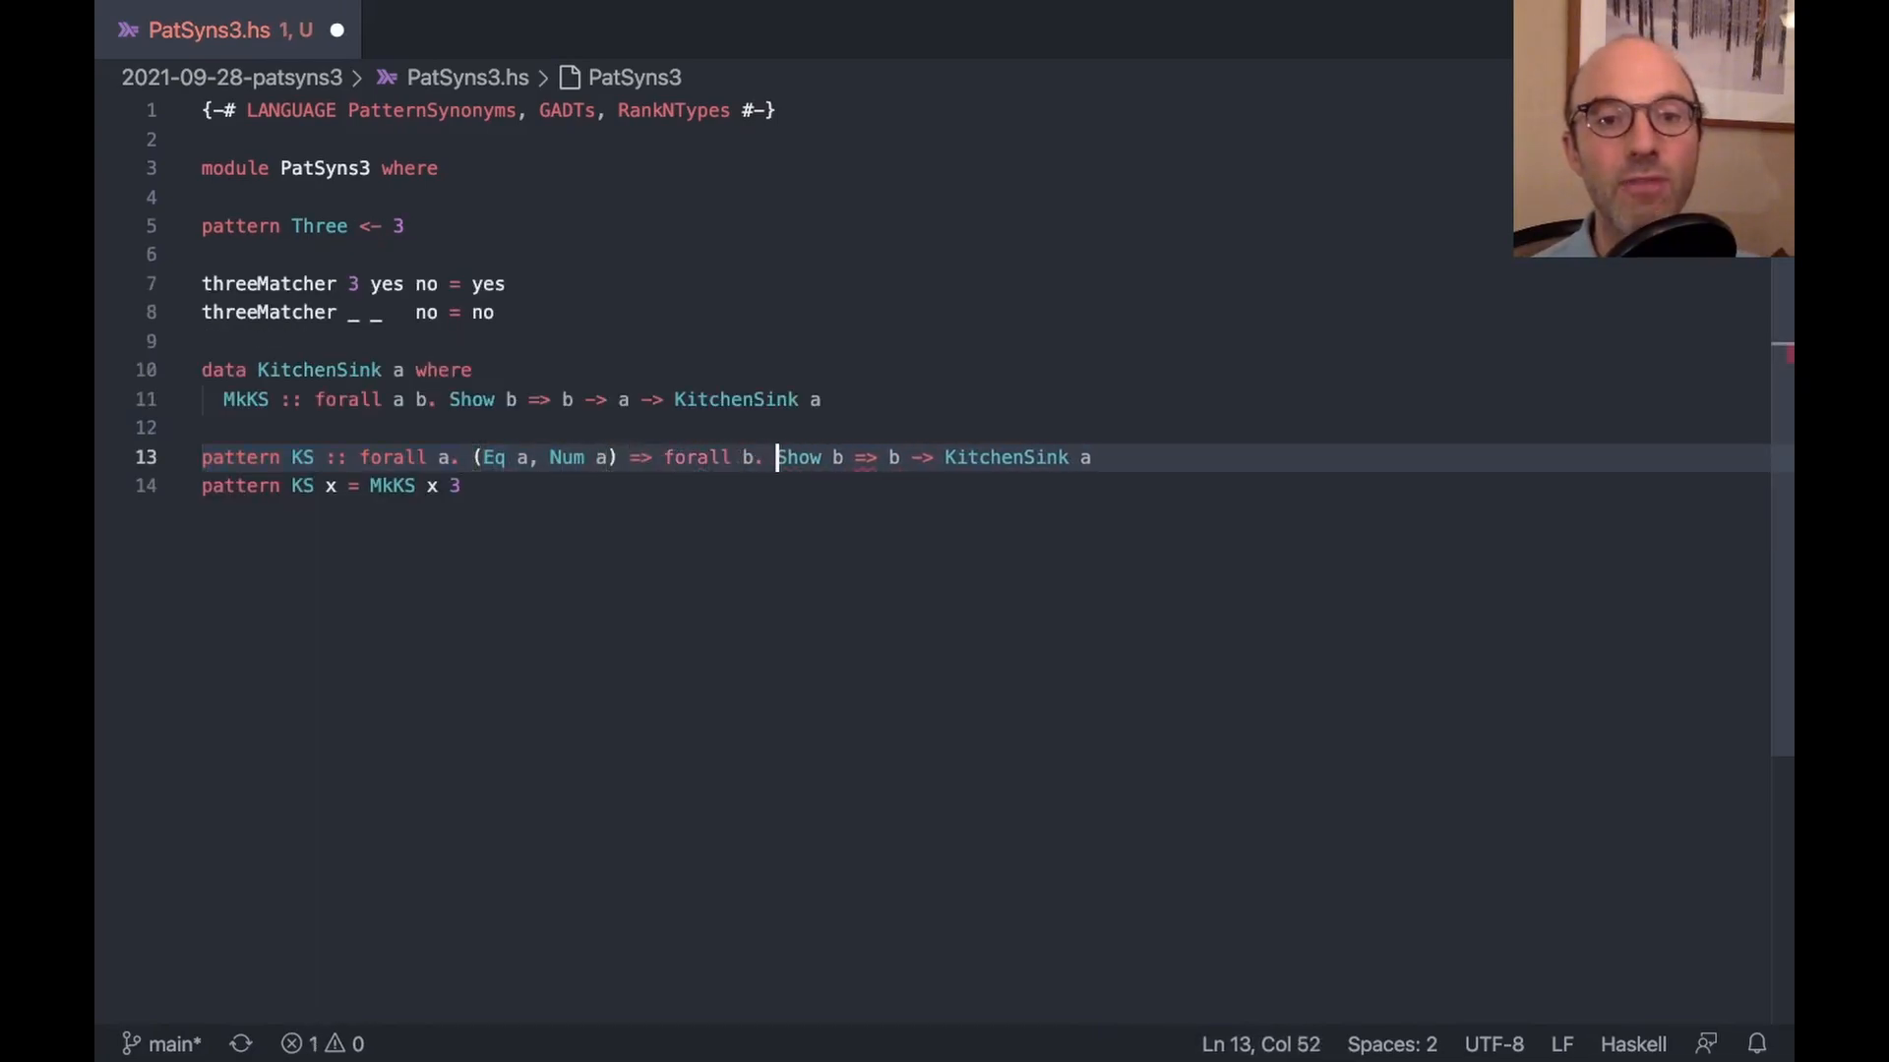
{"action": "key", "text": "Cmd+s"}
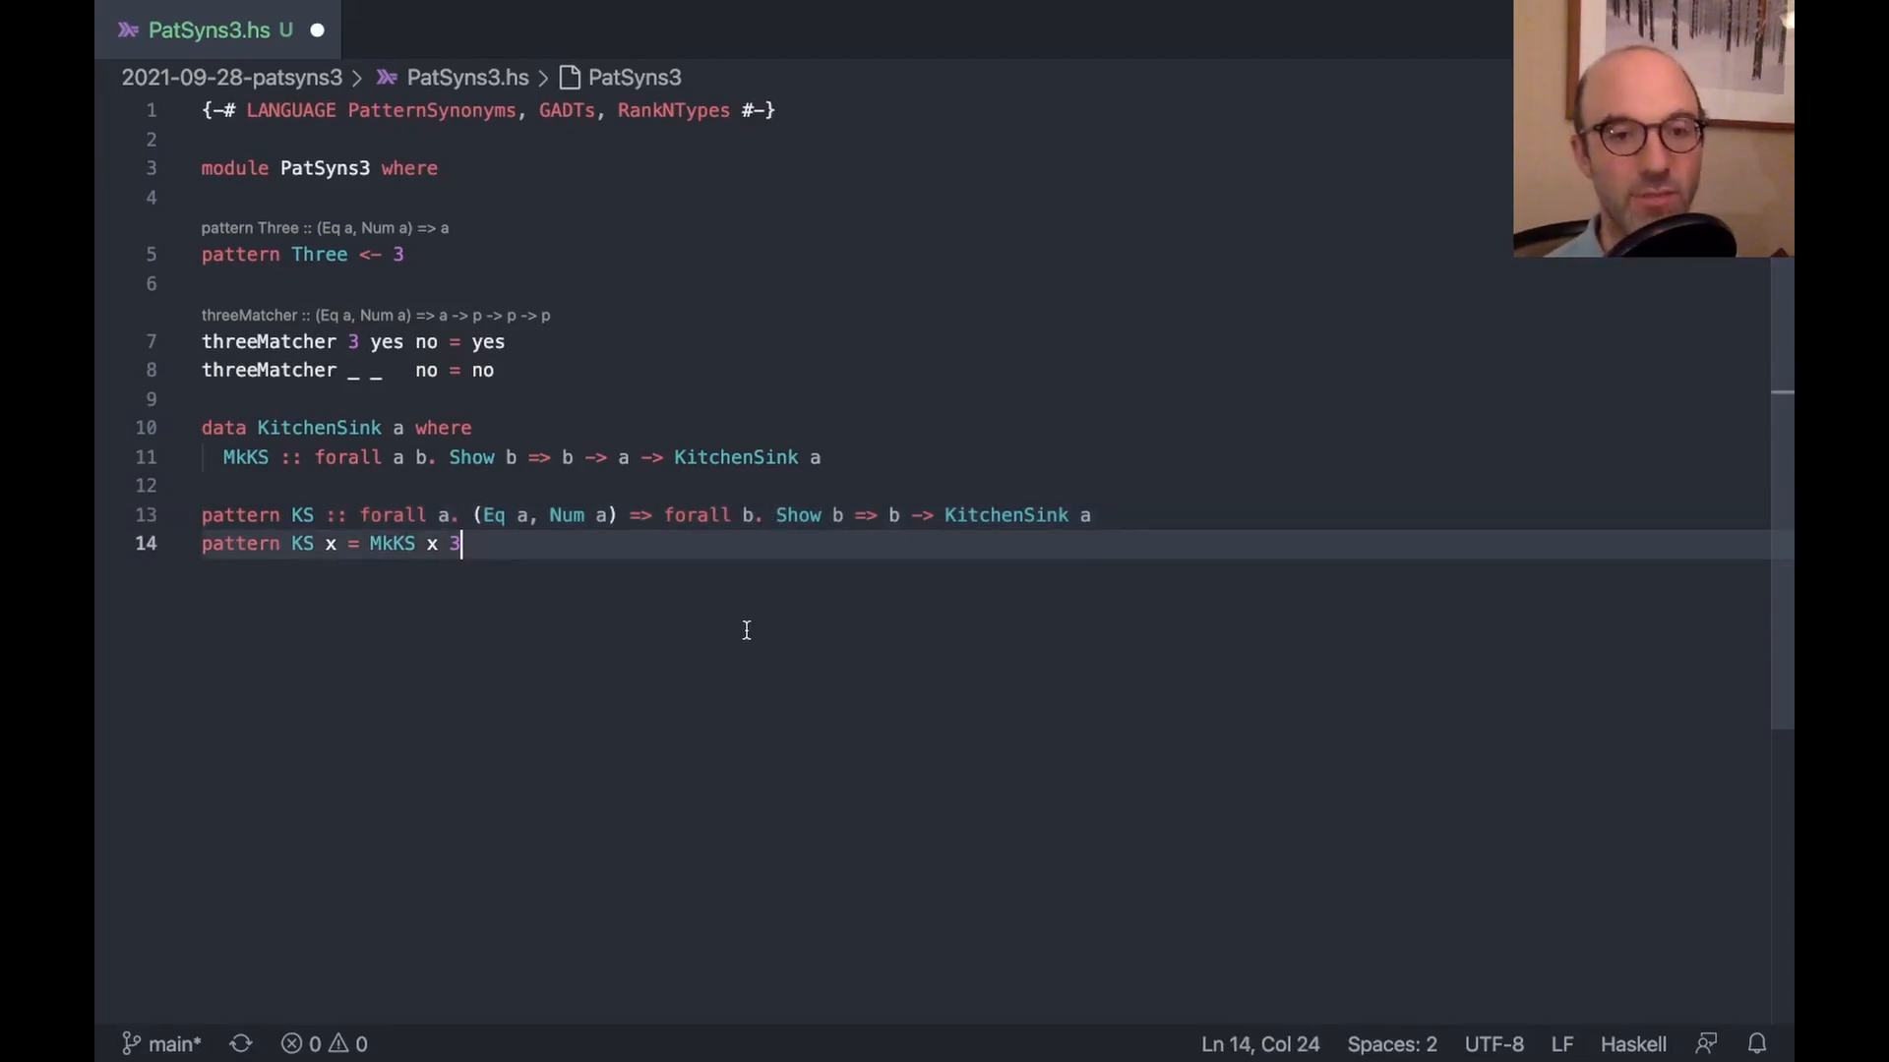
Define ksMatcher (MkKS x 3) yes no = yes and ksMatcher _ _ no = no with its inferred signature
{"action": "type", "text": "ksMatcher"}
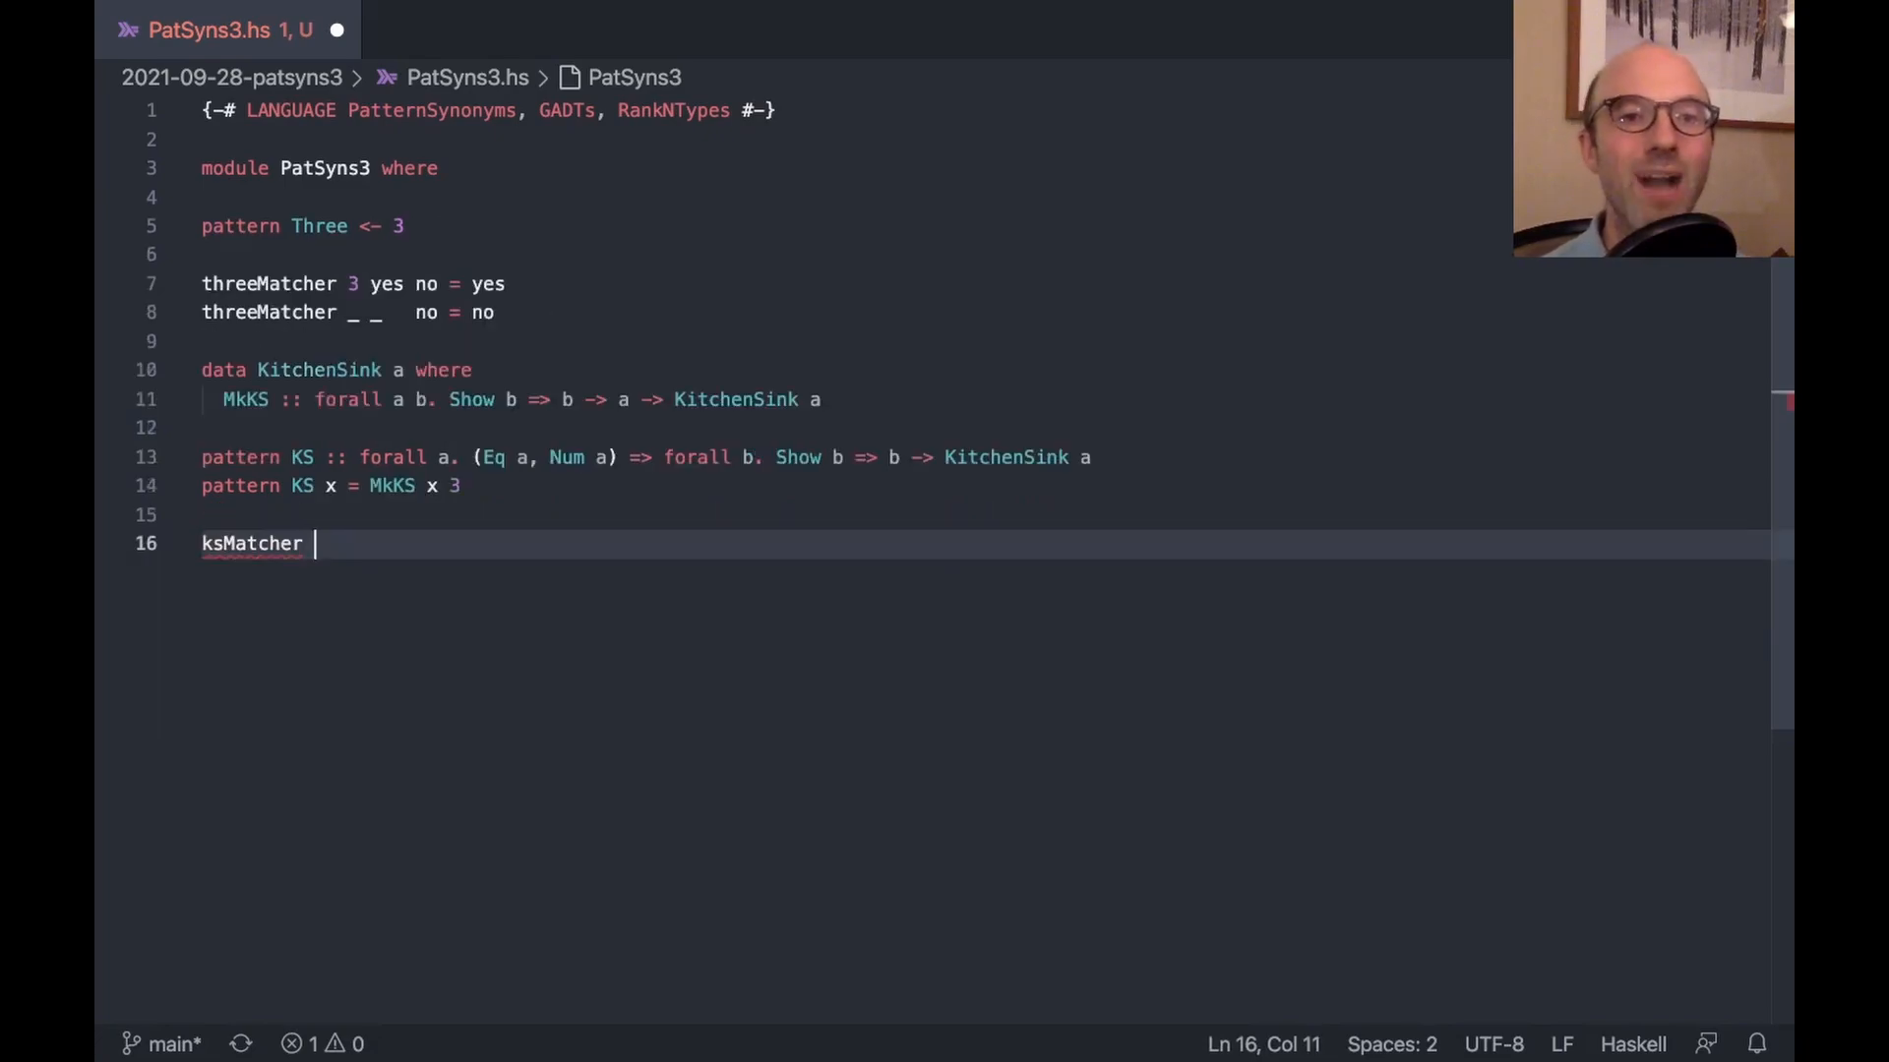
{"action": "type", "text": "(M"}
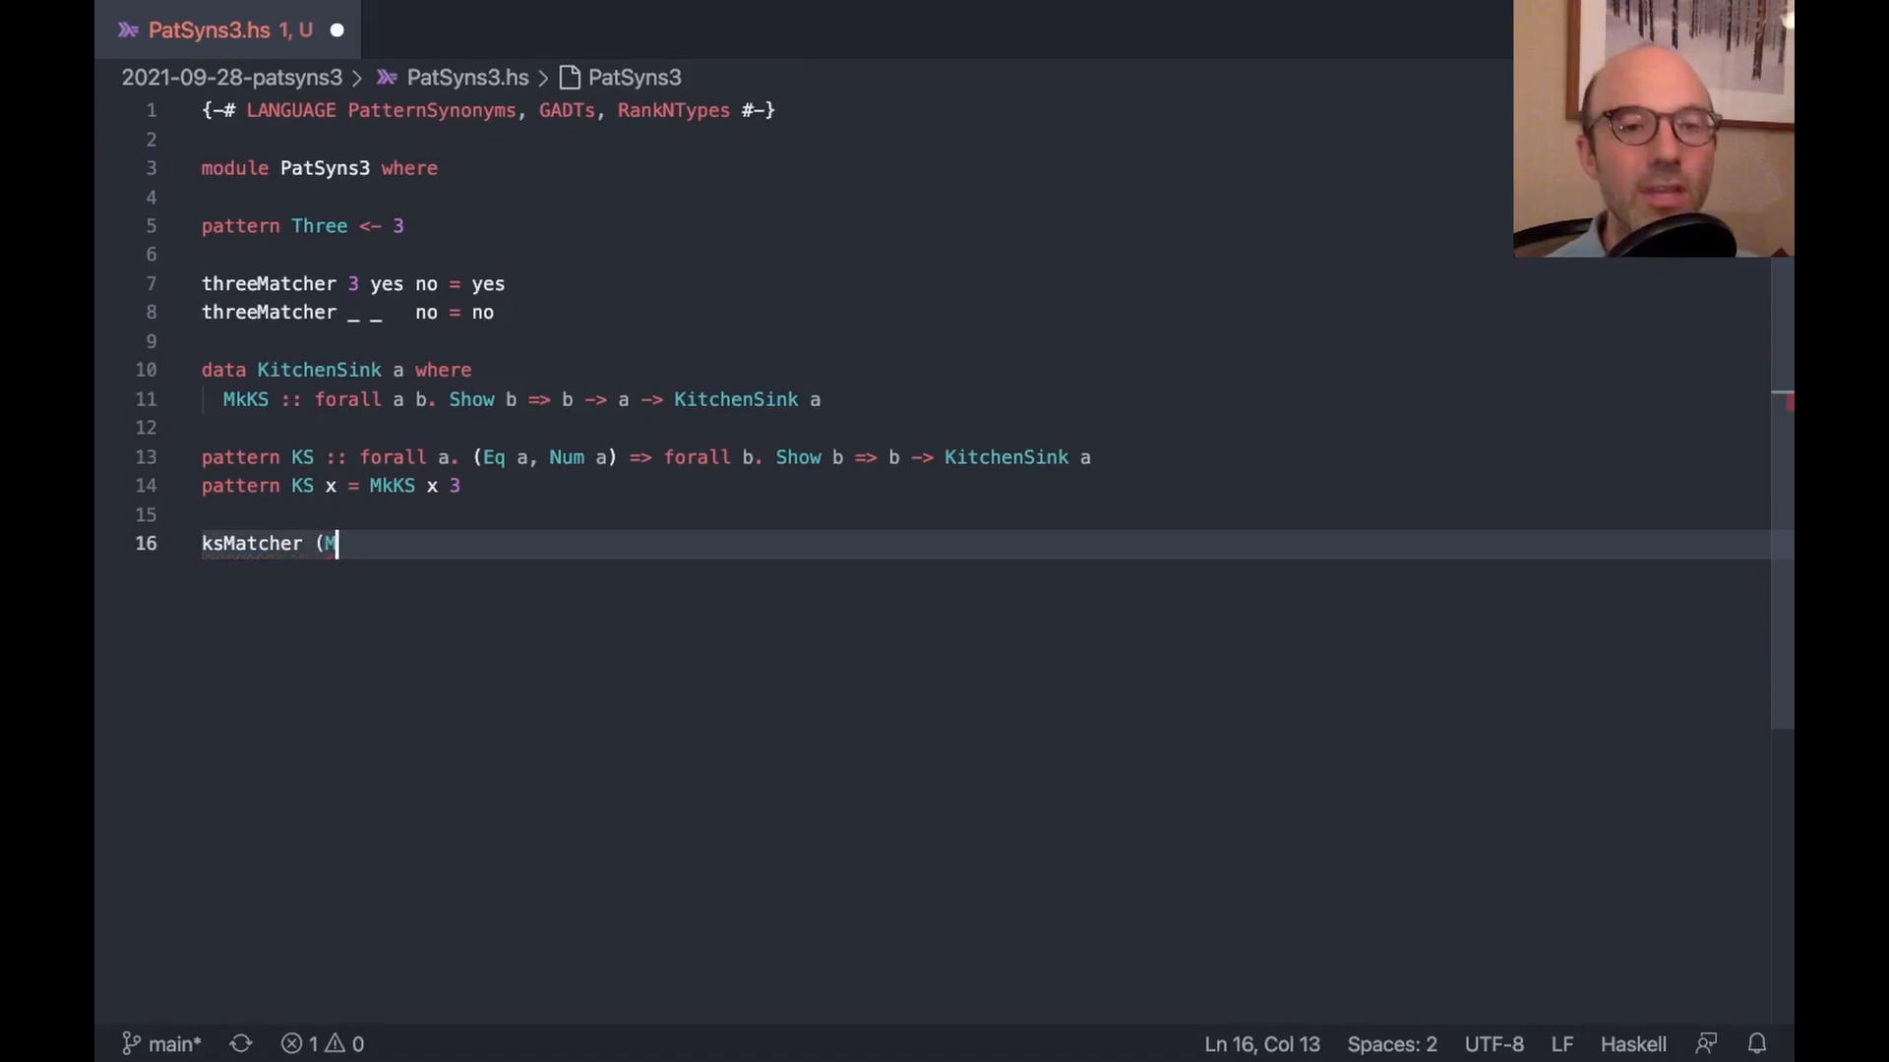
{"action": "type", "text": "kKS x"}
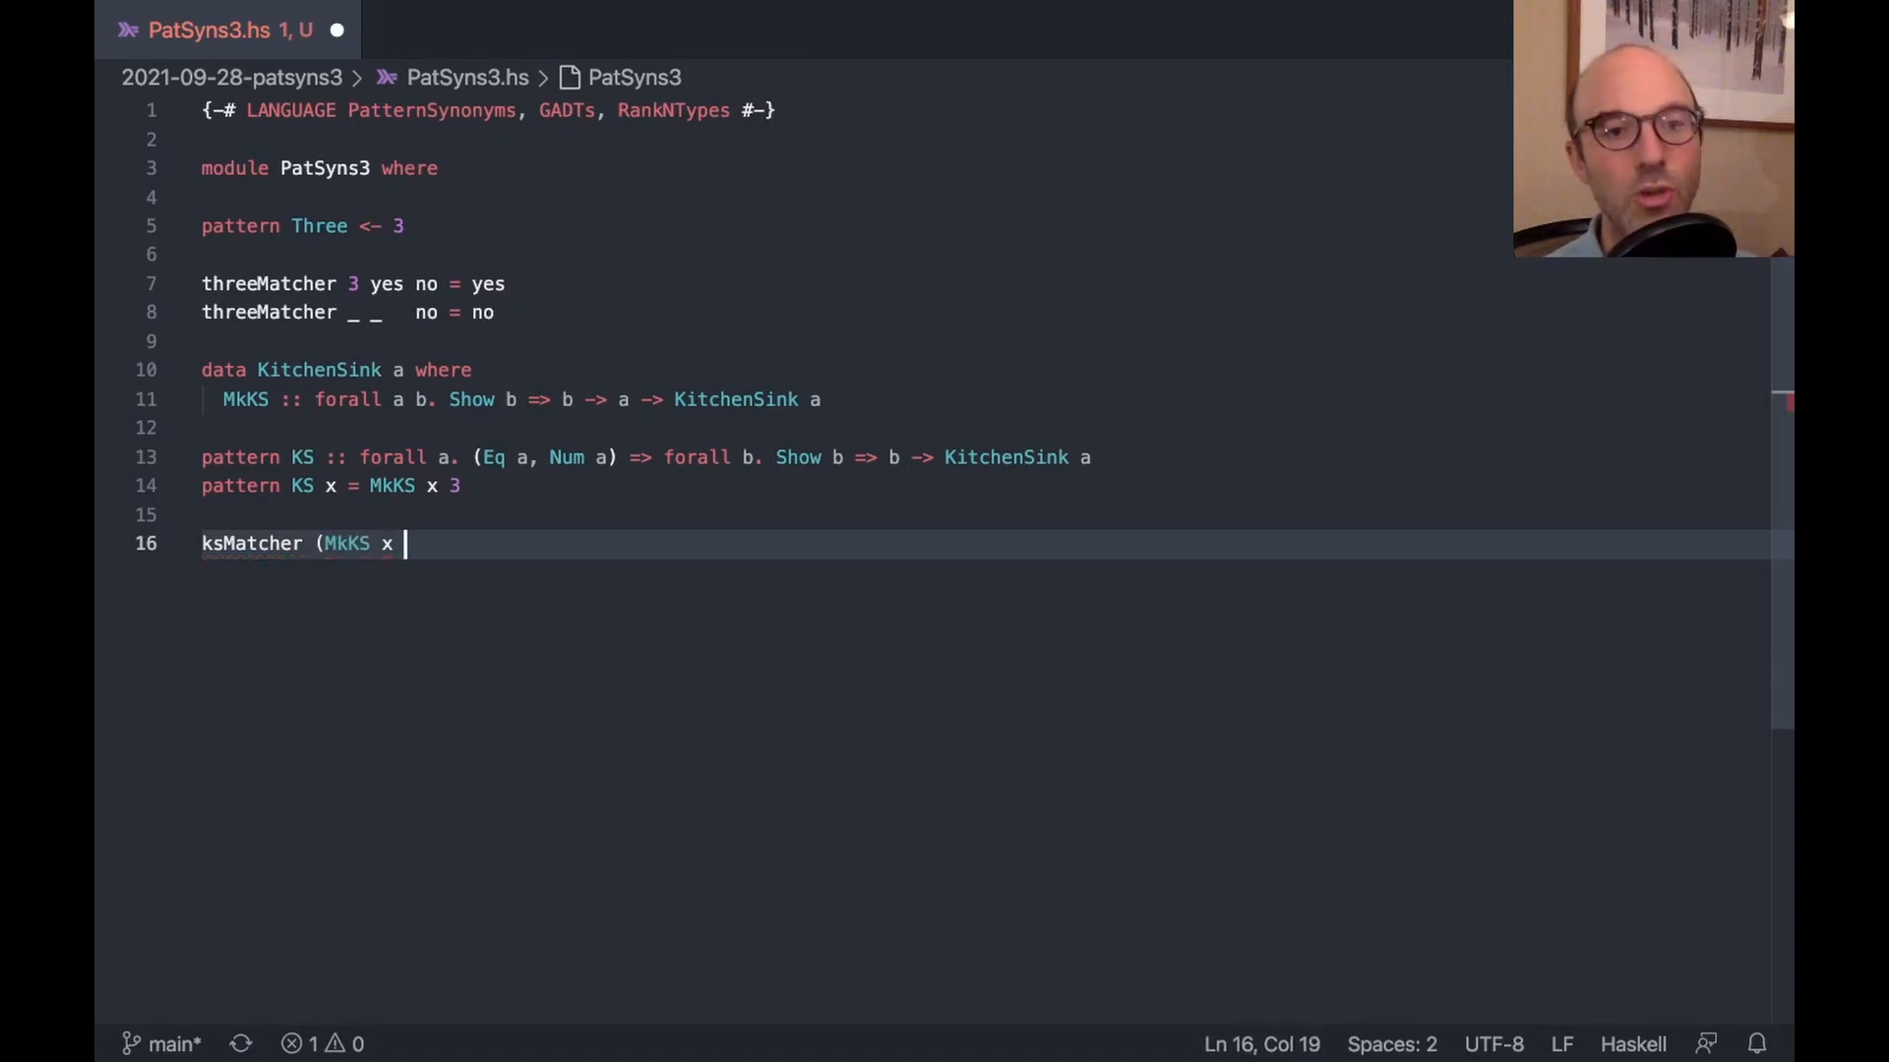
{"action": "type", "text": "3) yes no = y"}
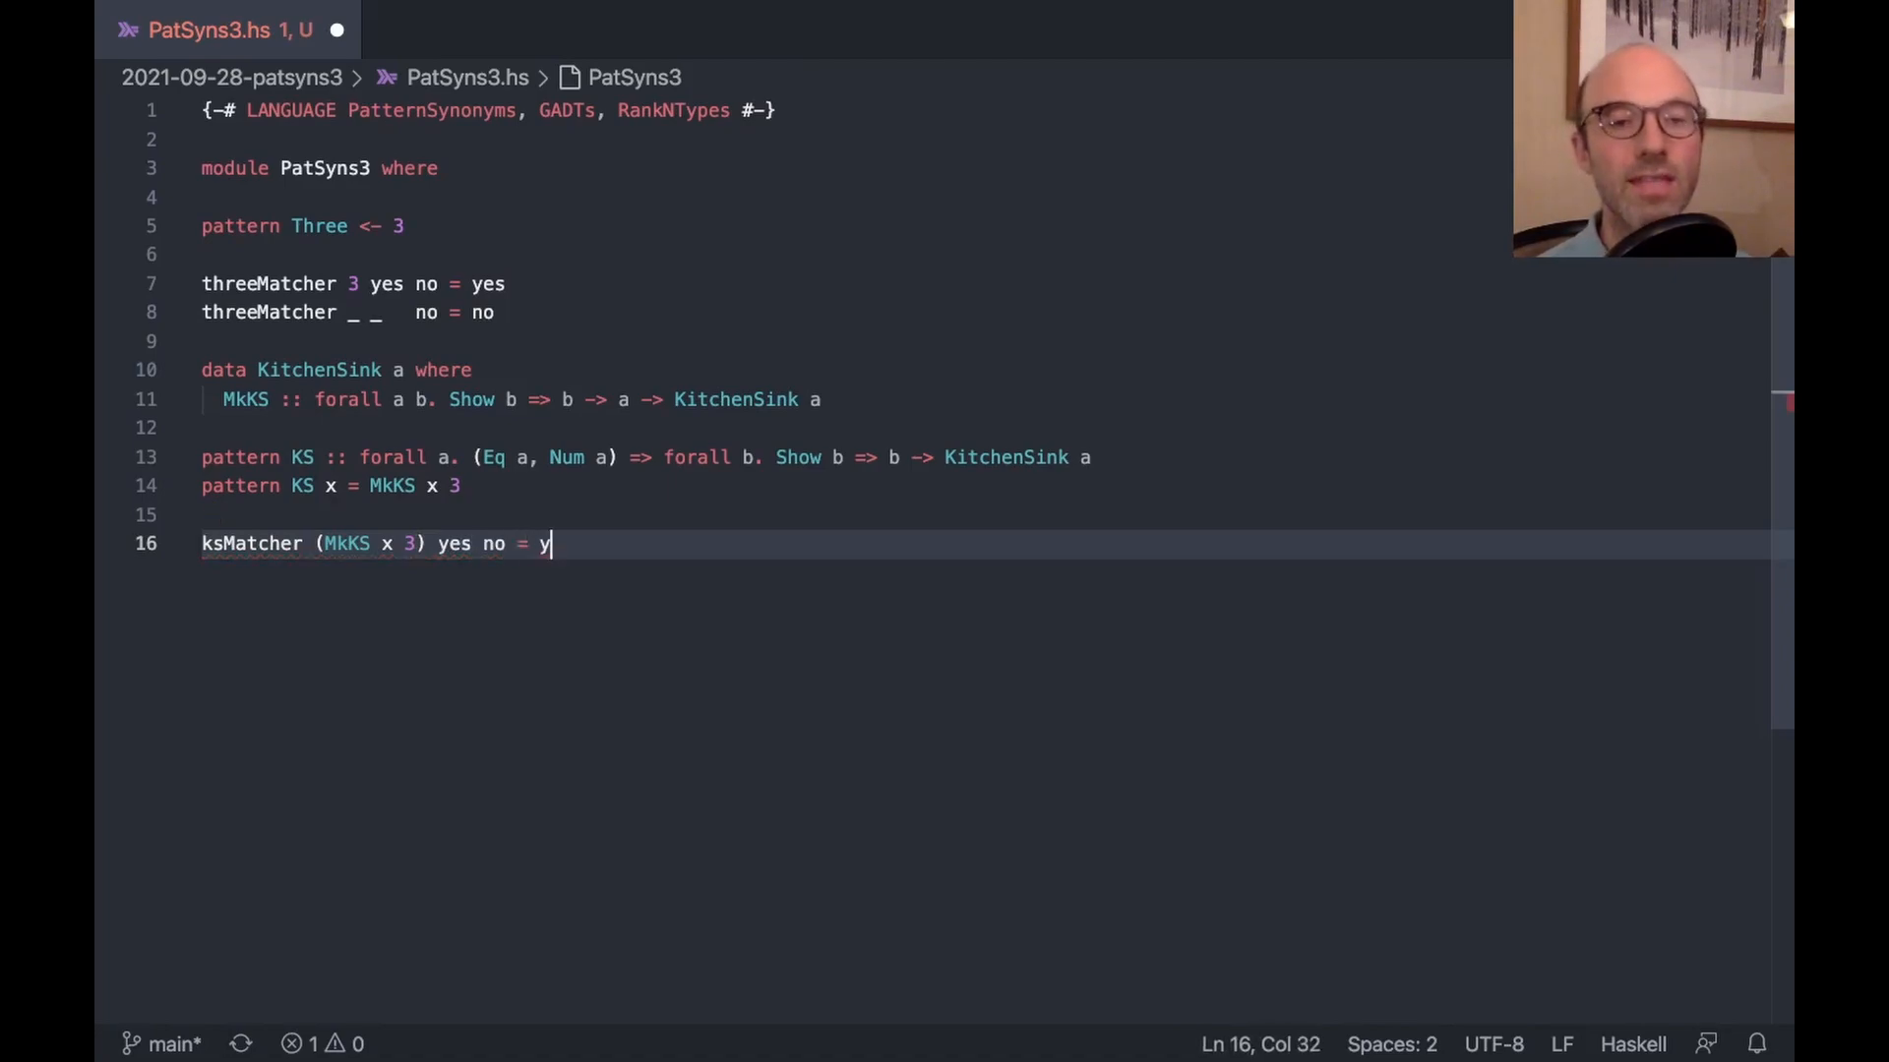
{"action": "type", "text": "es"}
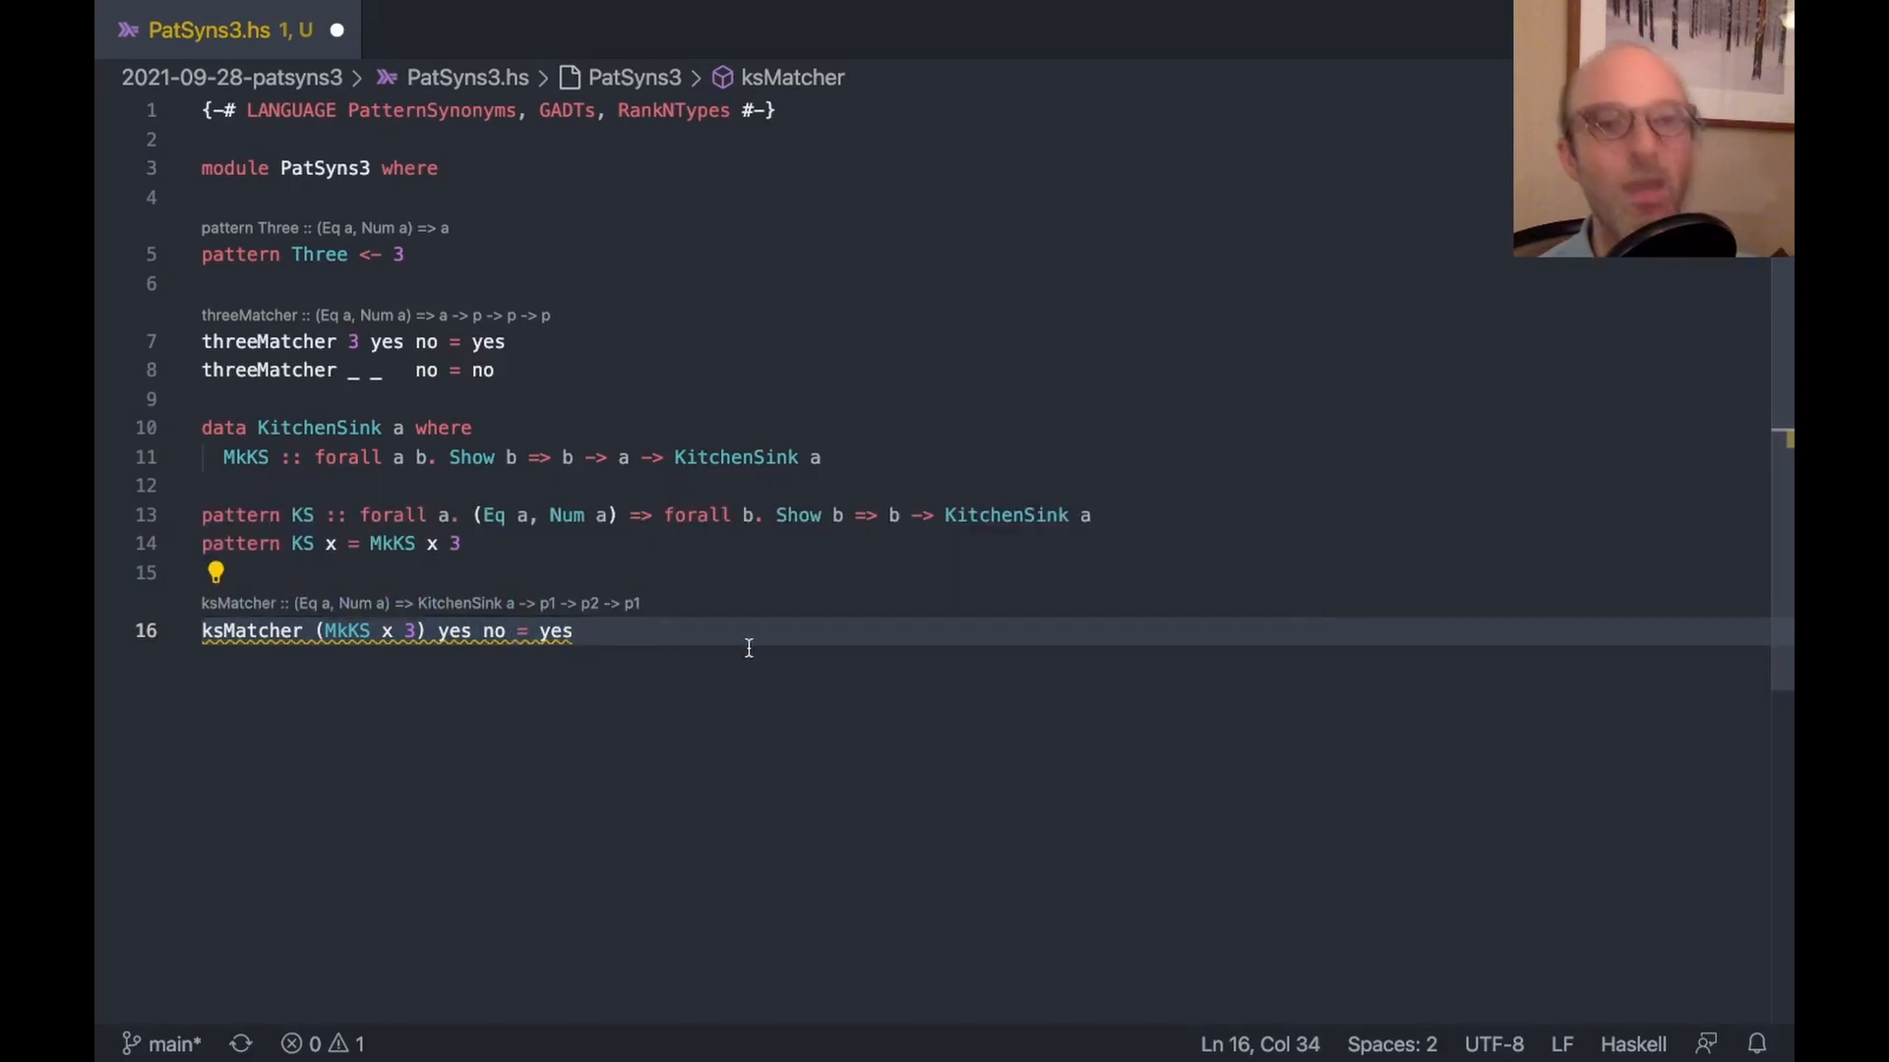
{"action": "type", "text": "ksMat"}
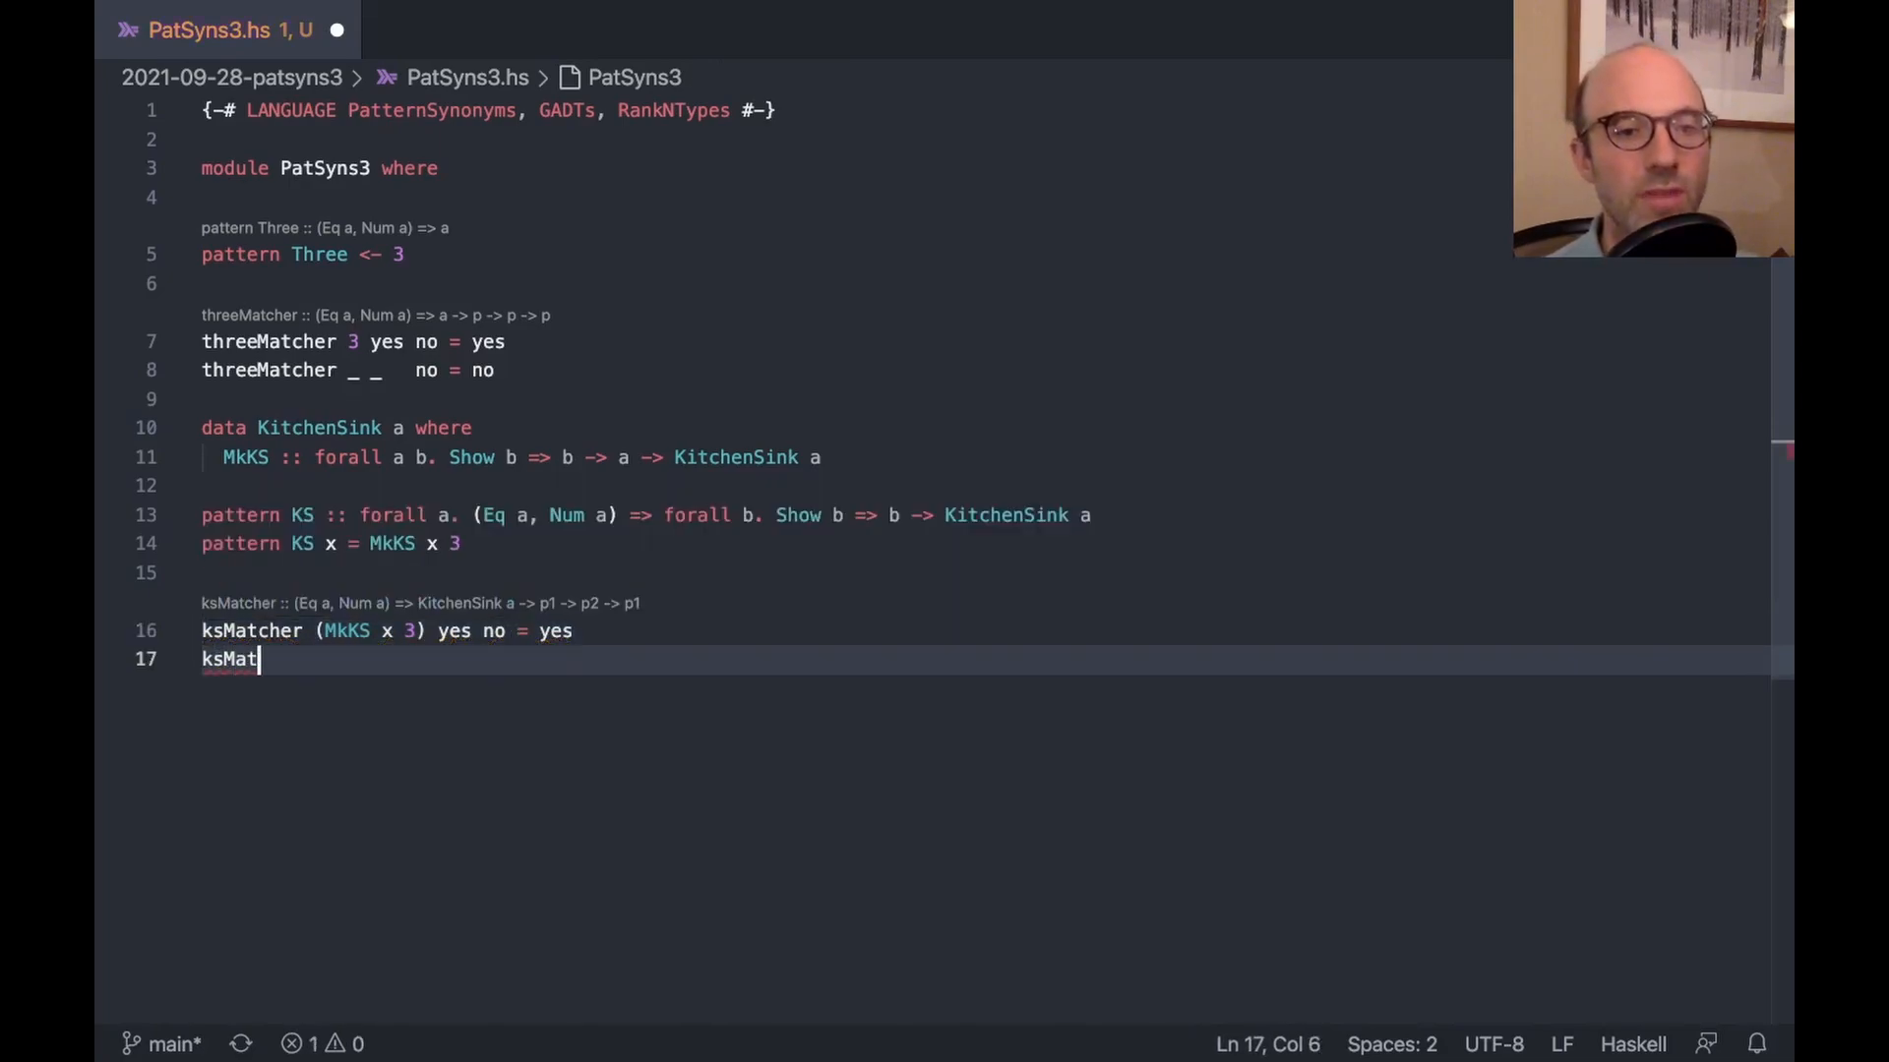
{"action": "type", "text": "cher _          yes no = no"}
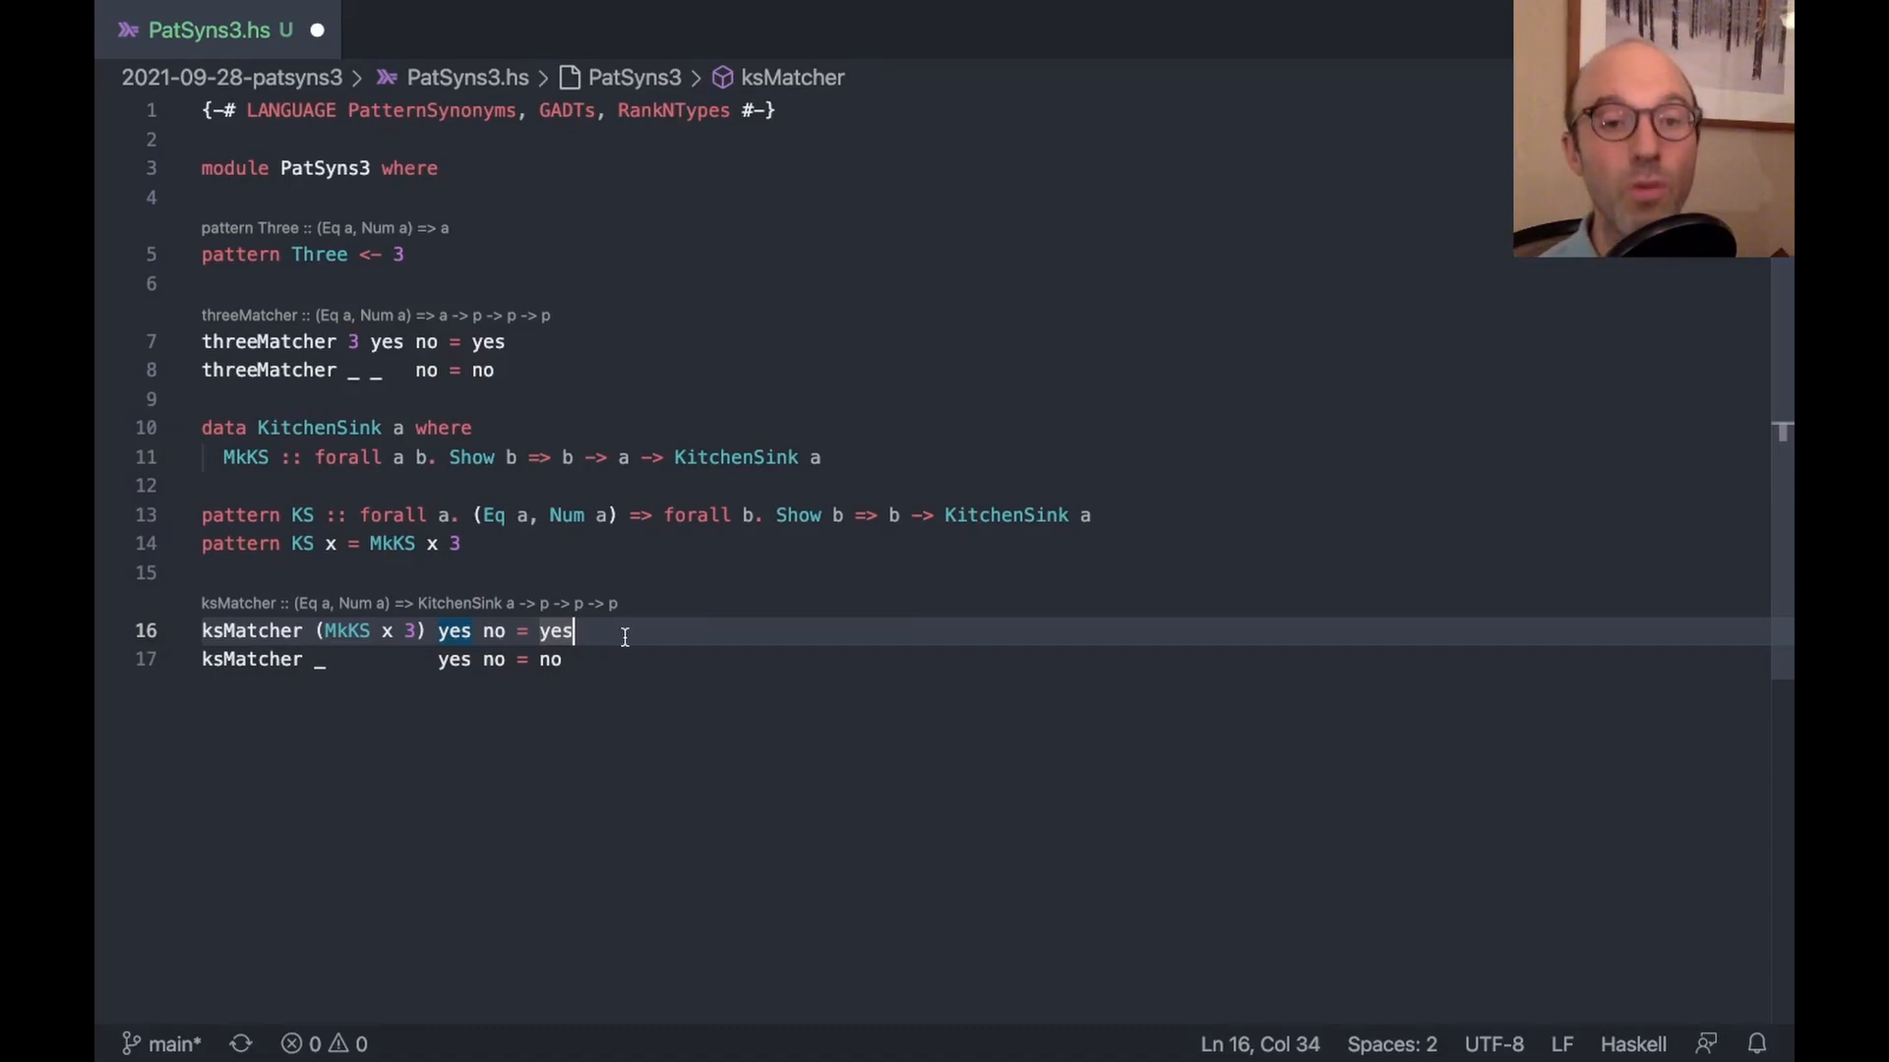
{"action": "mouse_move", "coordinate": [539, 594]}
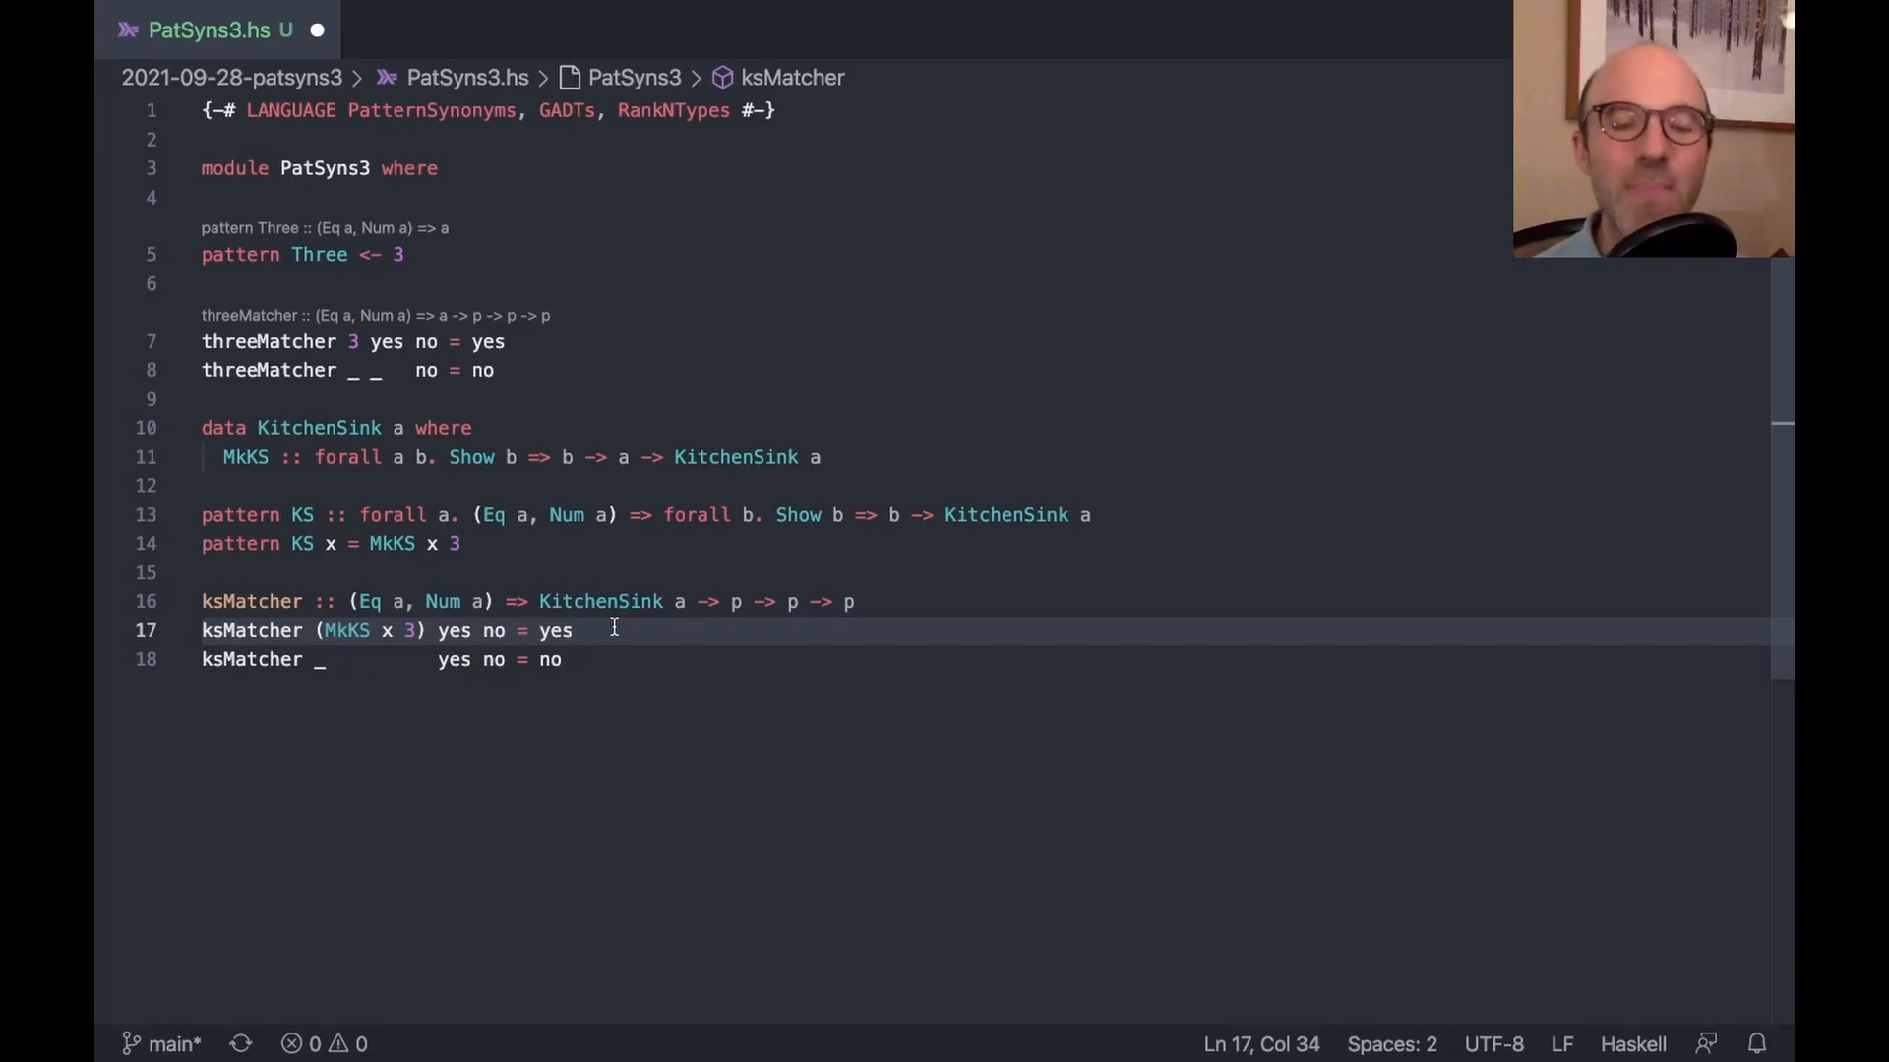
Change ksMatcher's first clause to return yes x and begin reworking the yes continuation's type
{"action": "double_click", "coordinate": [386, 629]}
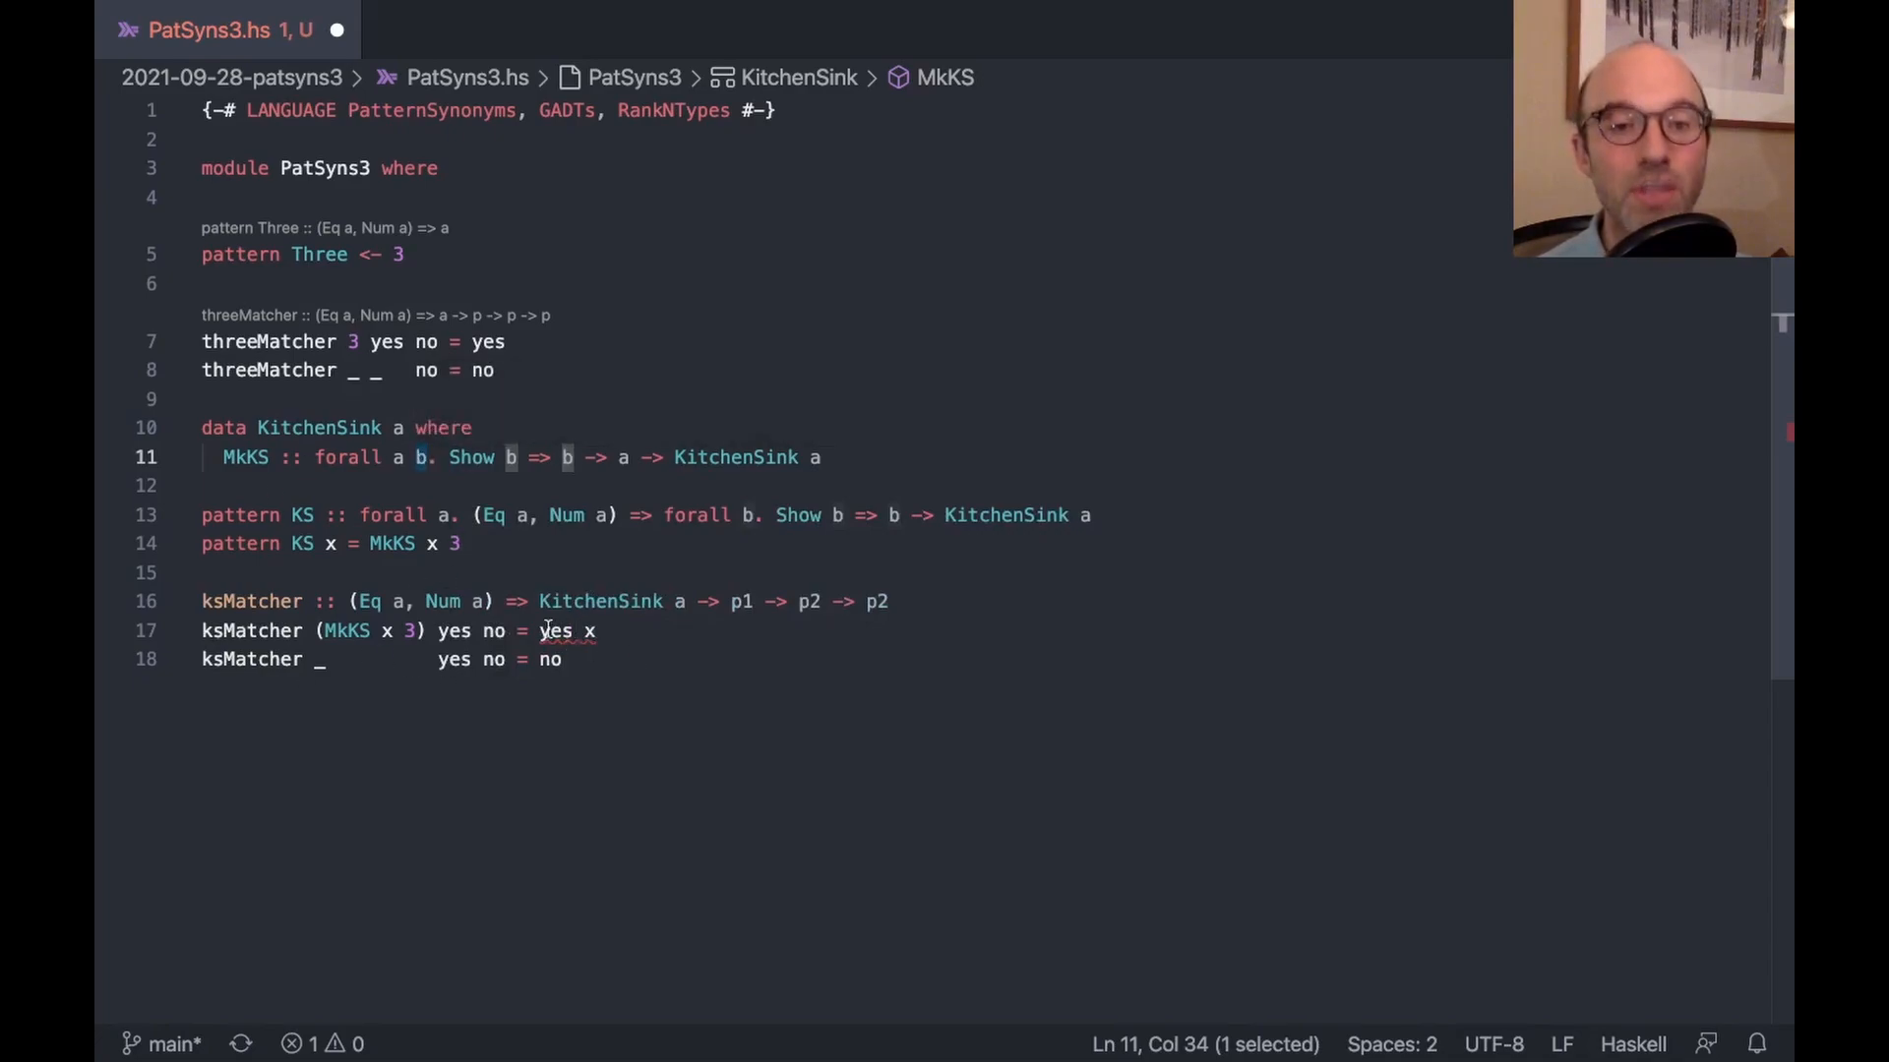
{"action": "mouse_move", "coordinate": [638, 716]}
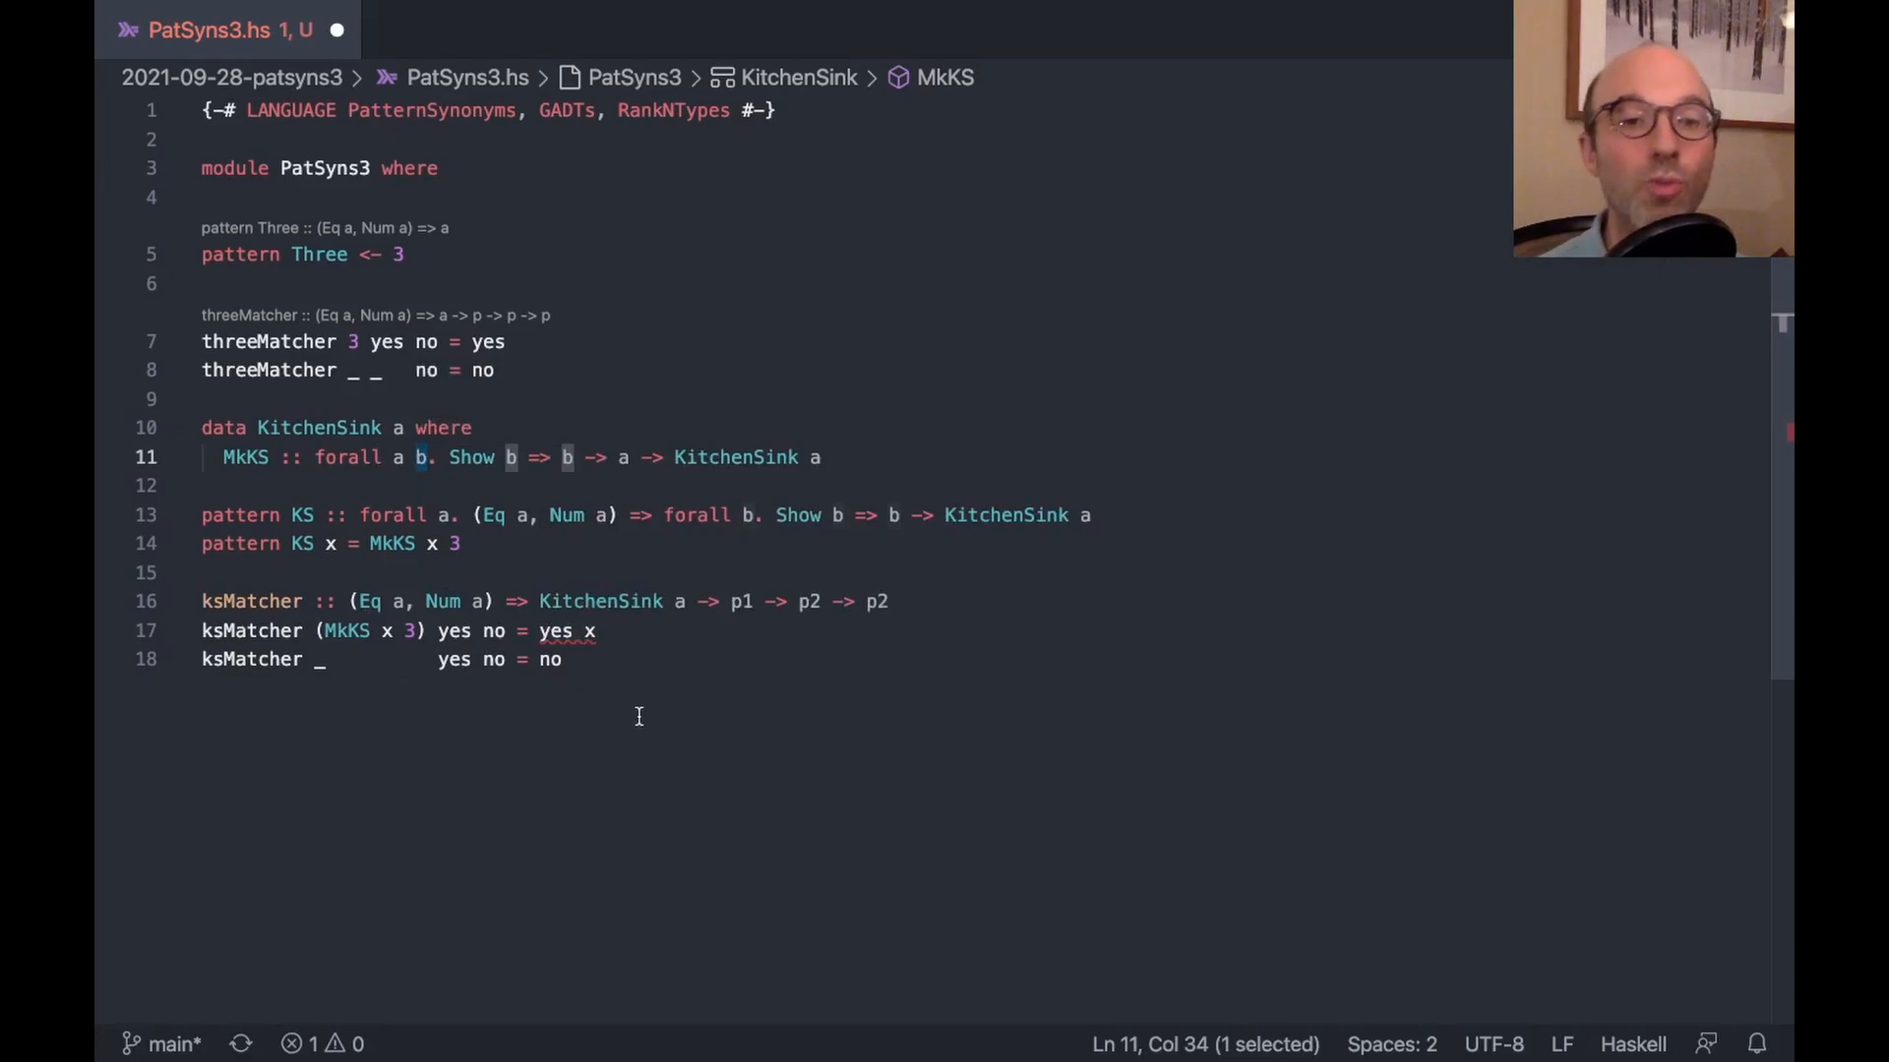
{"action": "mouse_move", "coordinate": [486, 681]}
{"action": "type", "text": "("}
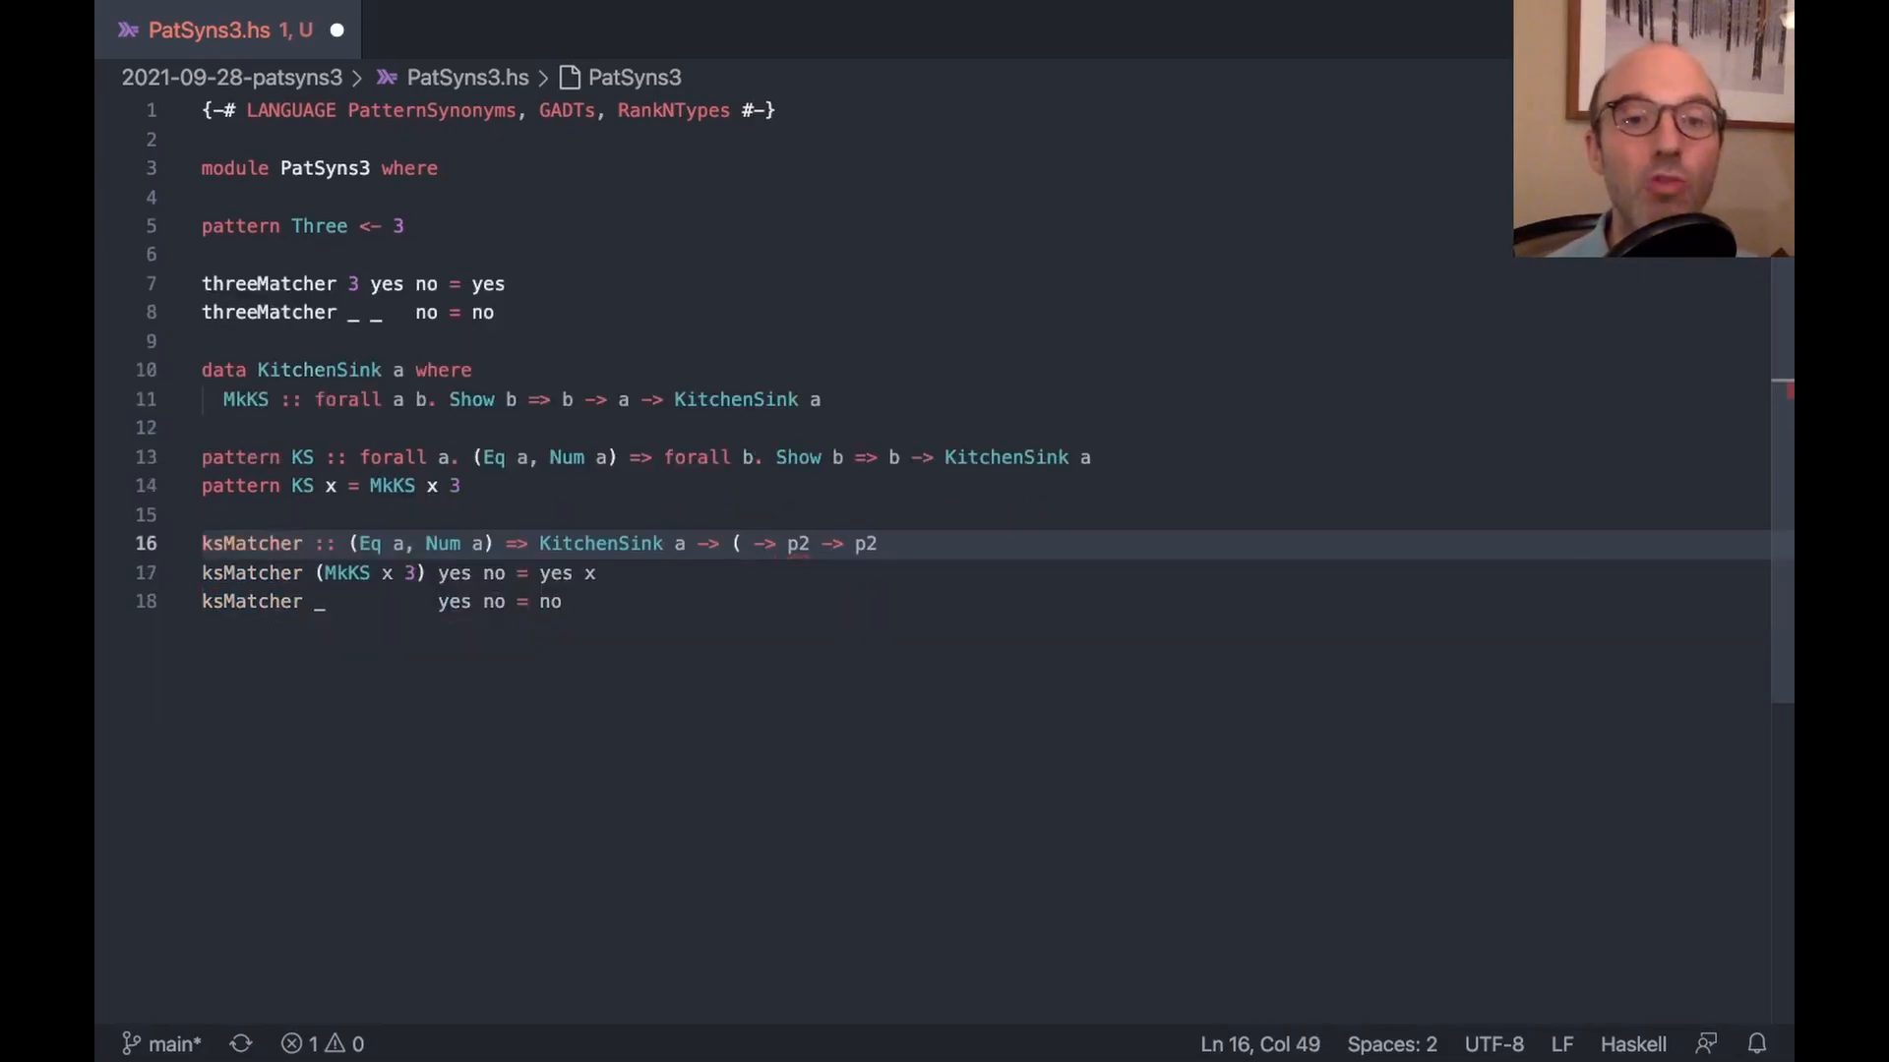
Give yes the rank-2 type (forall b. Show b => b -> p), trying Eq b before restoring Show b
{"action": "type", "text": "forall b. b"}
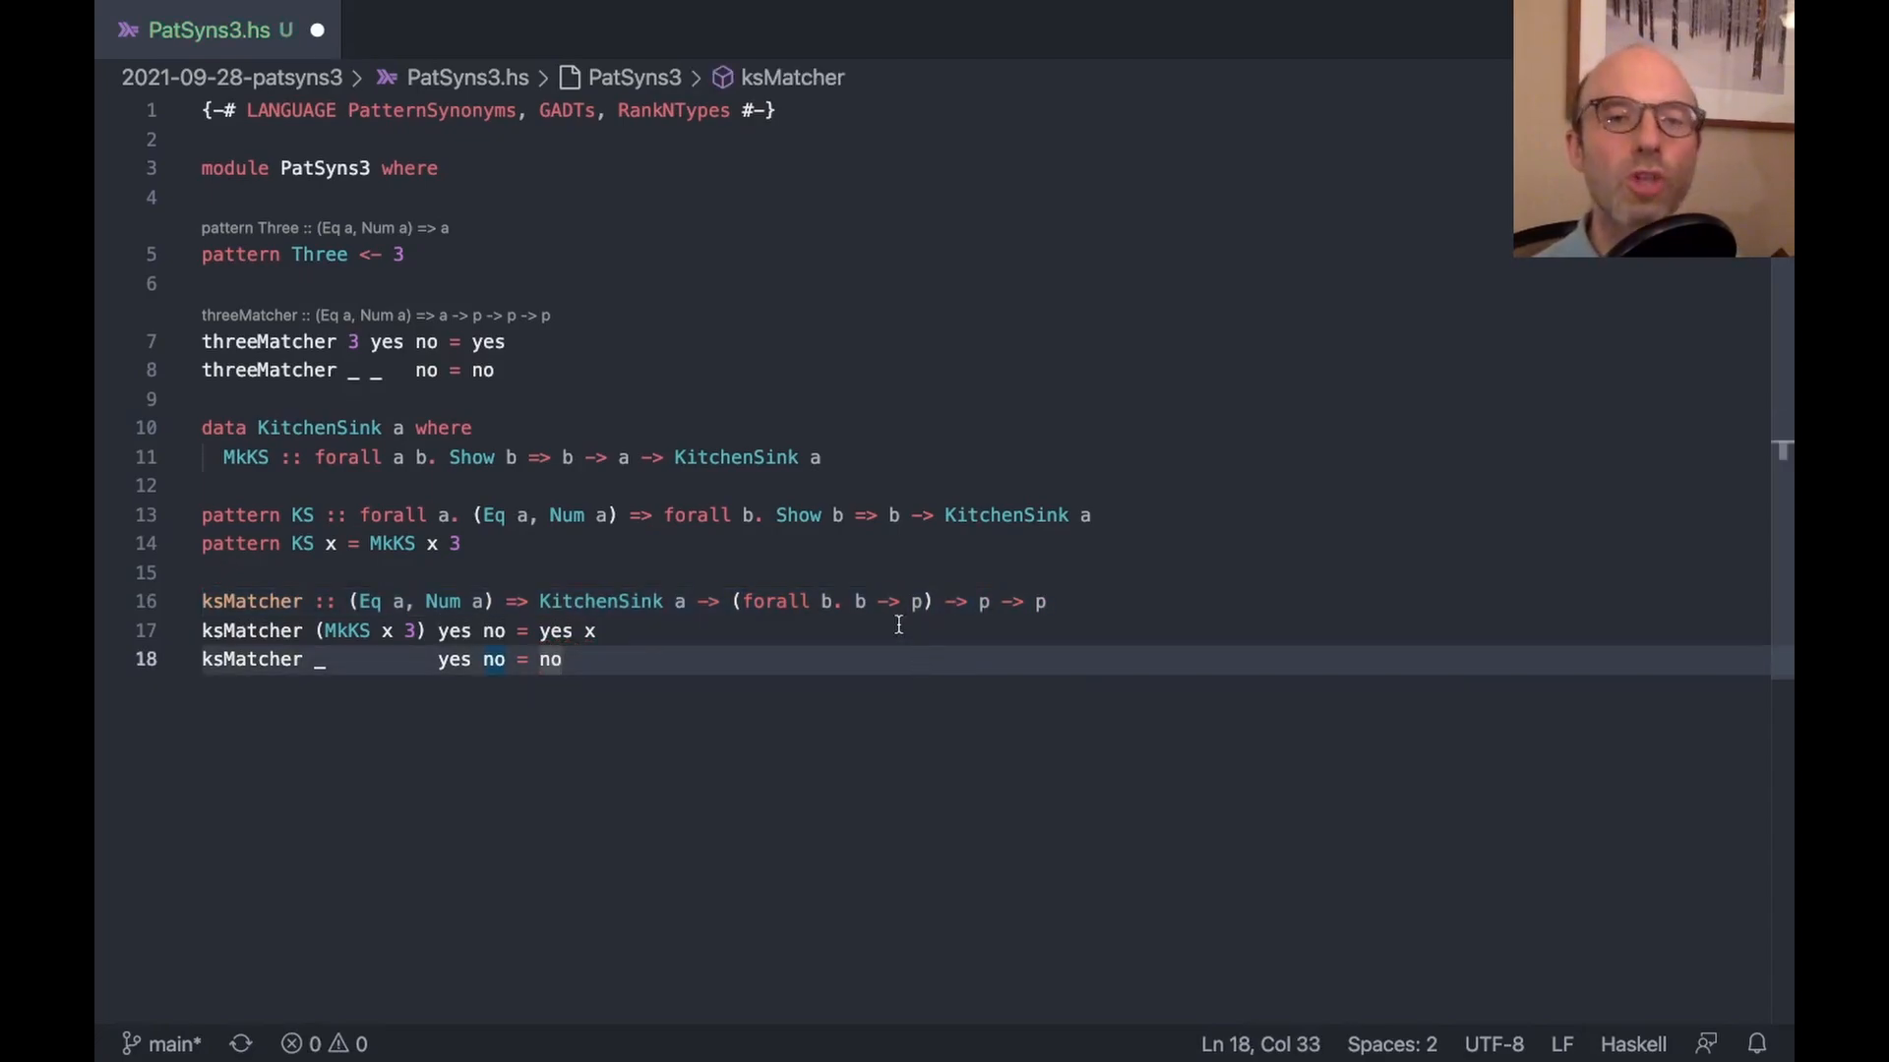
{"action": "mouse_move", "coordinate": [626, 712]}
{"action": "type", "text": "Show b => "}
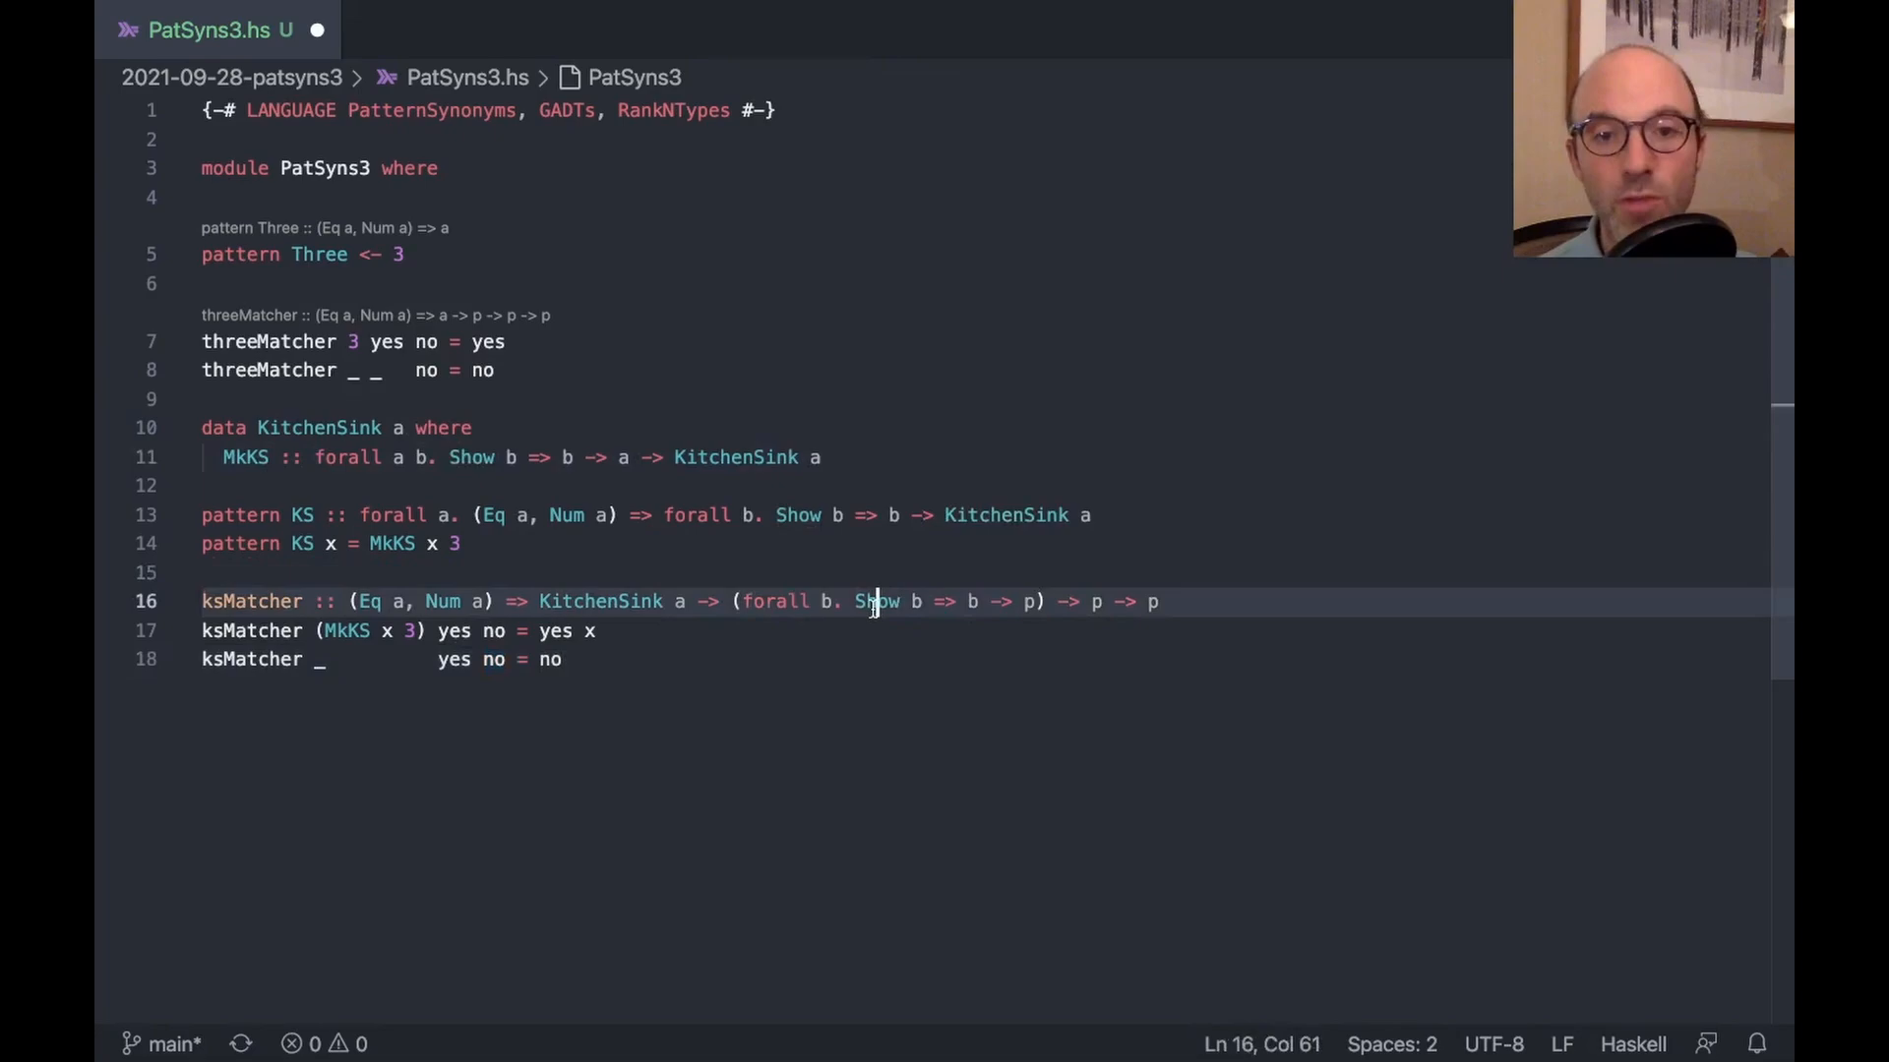
{"action": "type", "text": "Eq"}
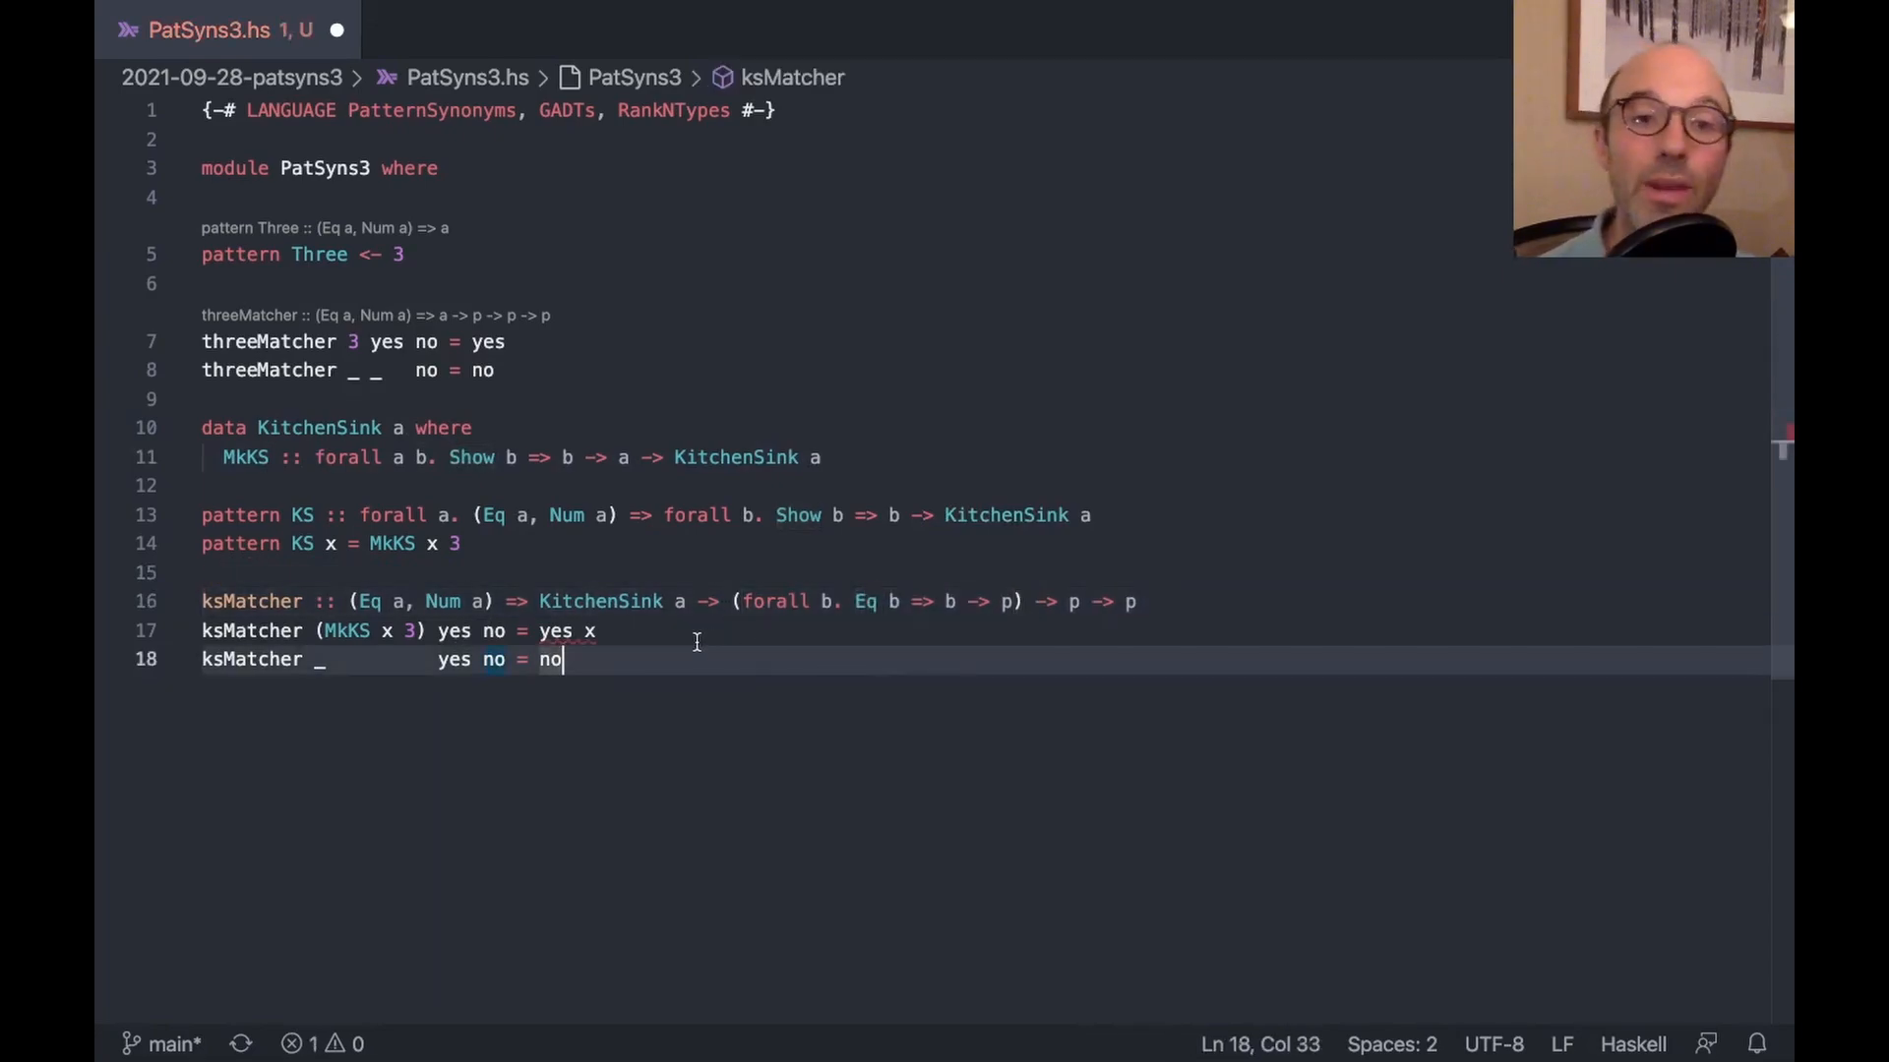
{"action": "mouse_move", "coordinate": [555, 632]}
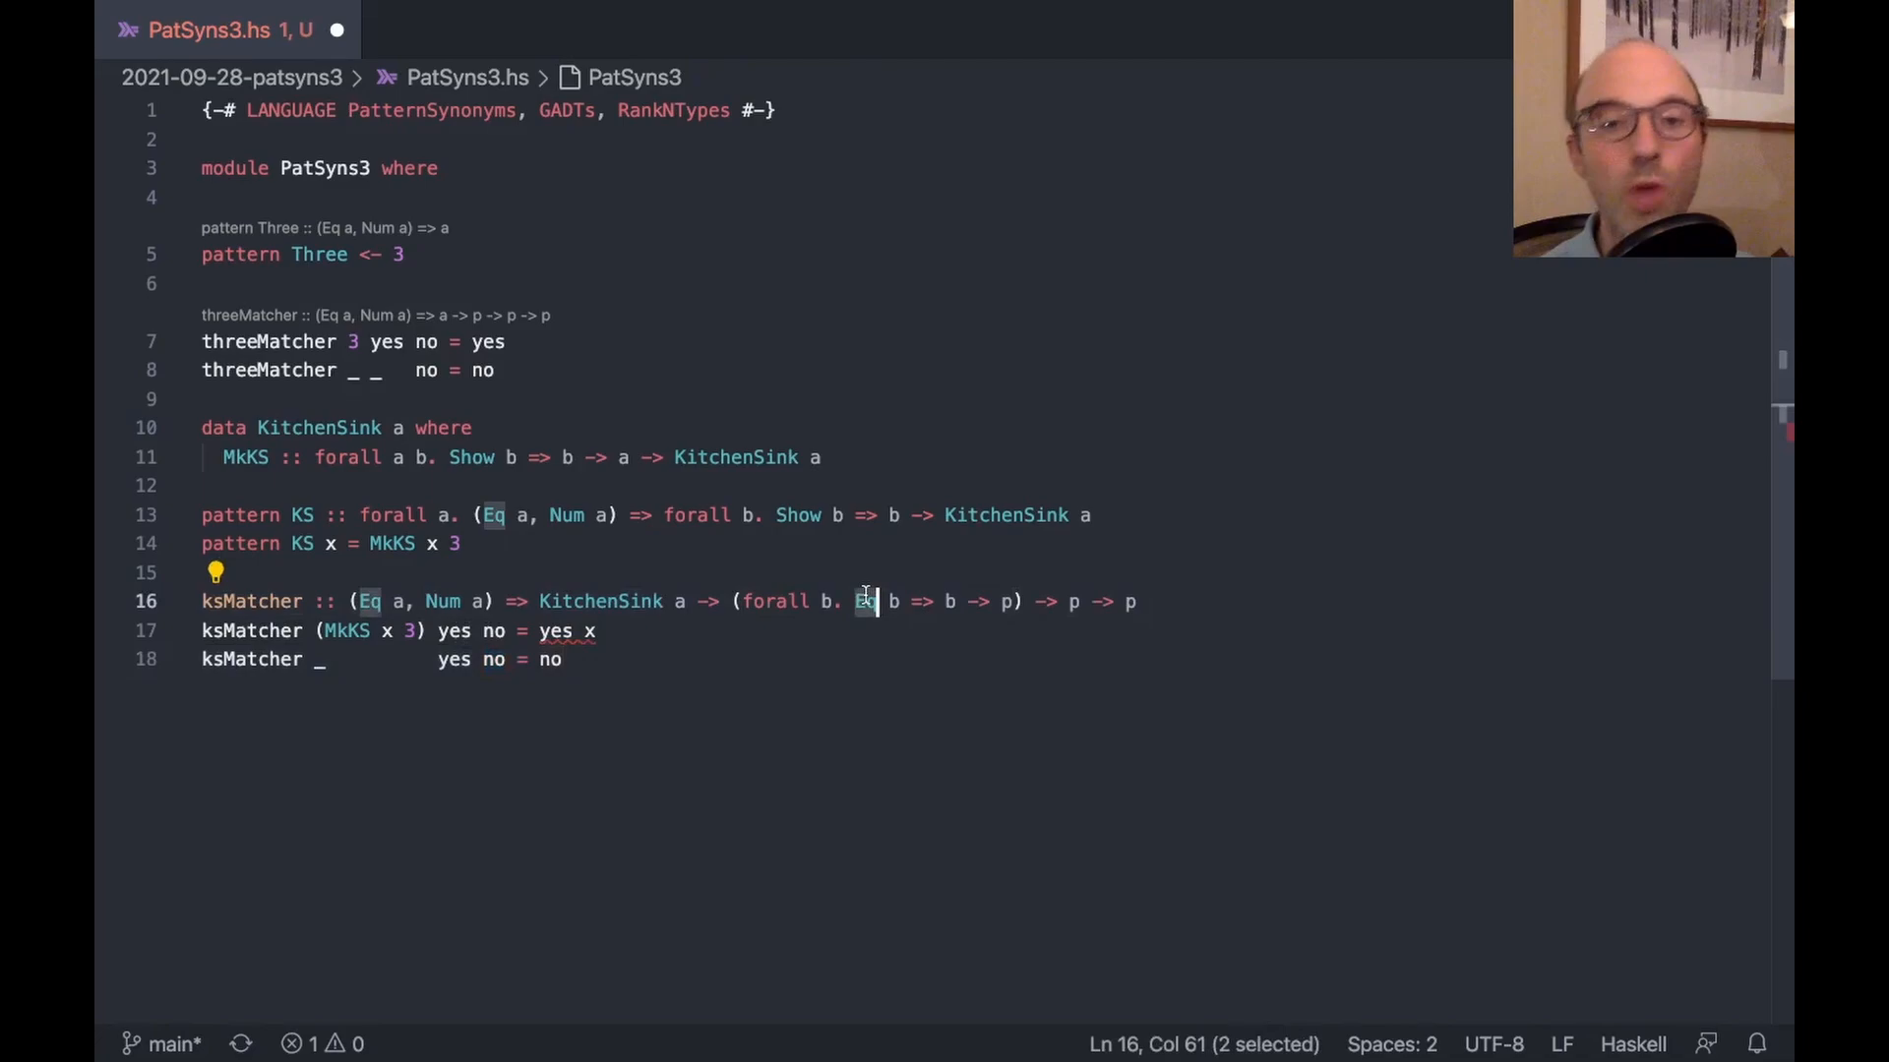
{"action": "type", "text": "Show"}
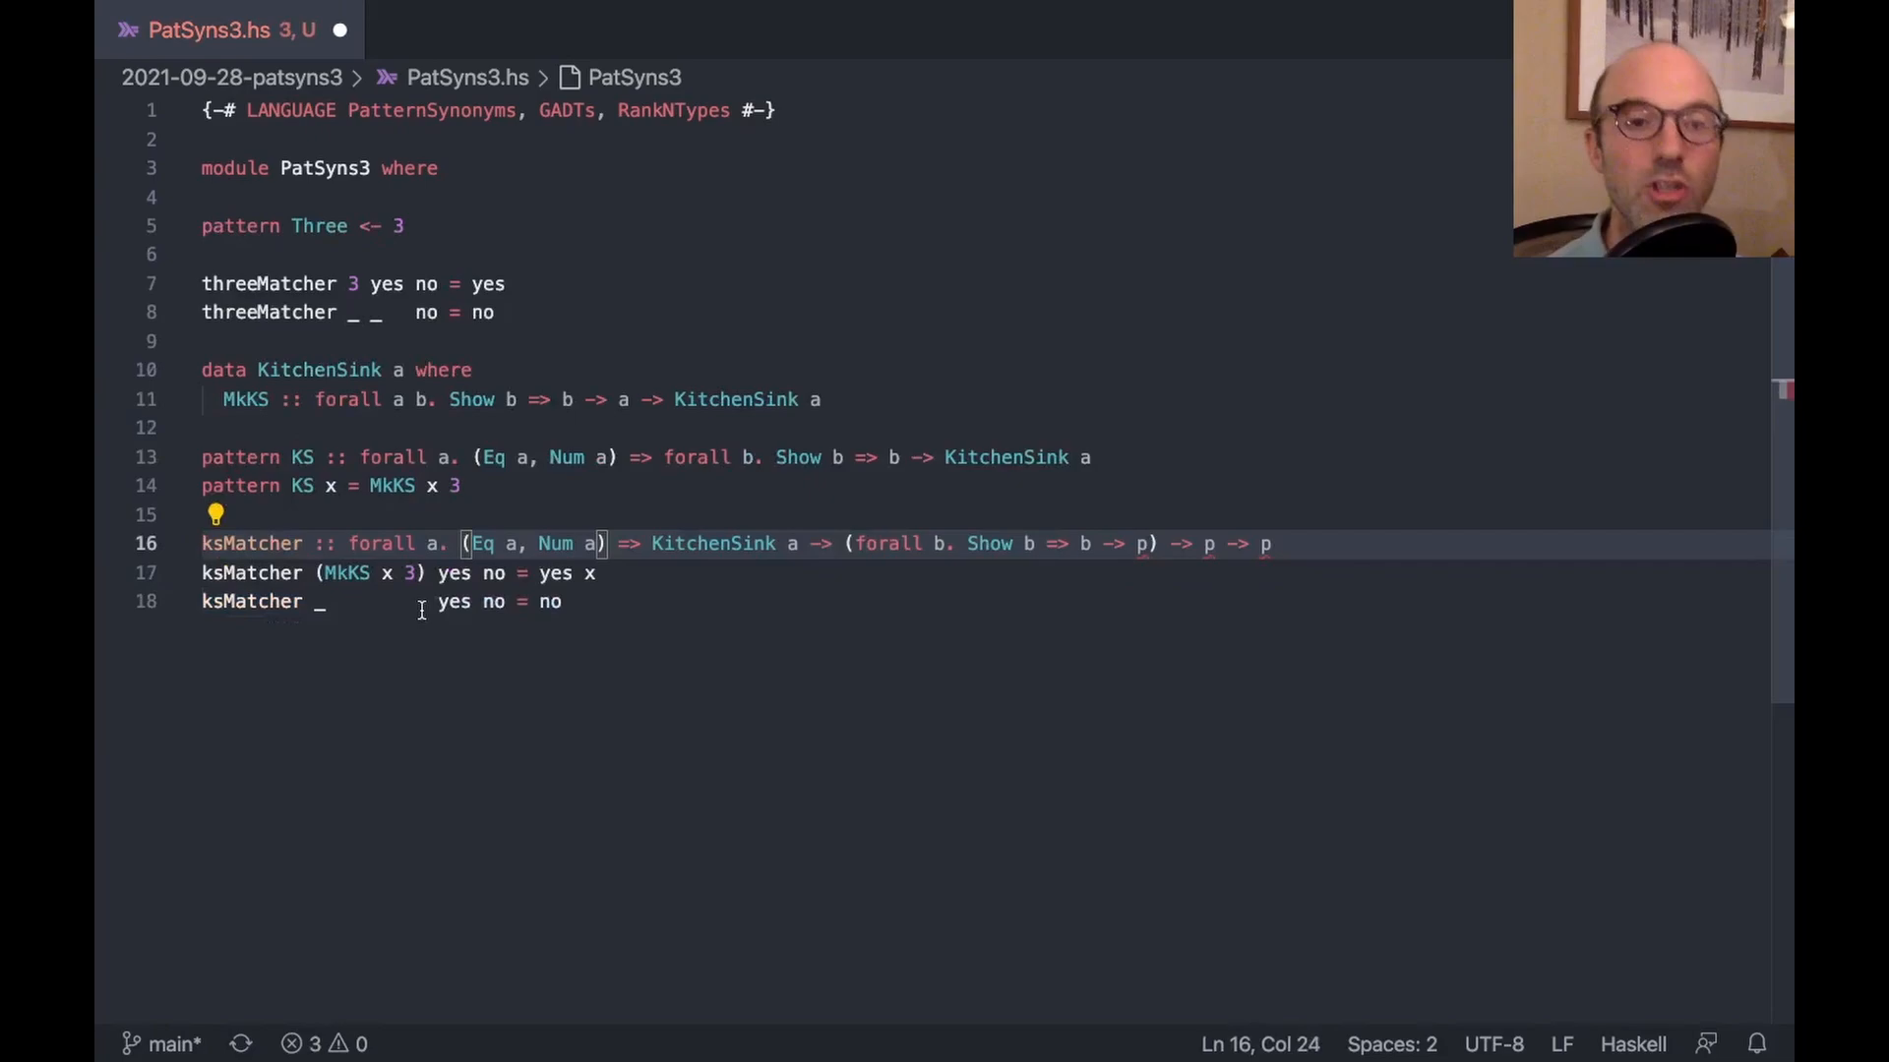
{"action": "mouse_move", "coordinate": [1063, 582]}
{"action": "type", "text": " p"}
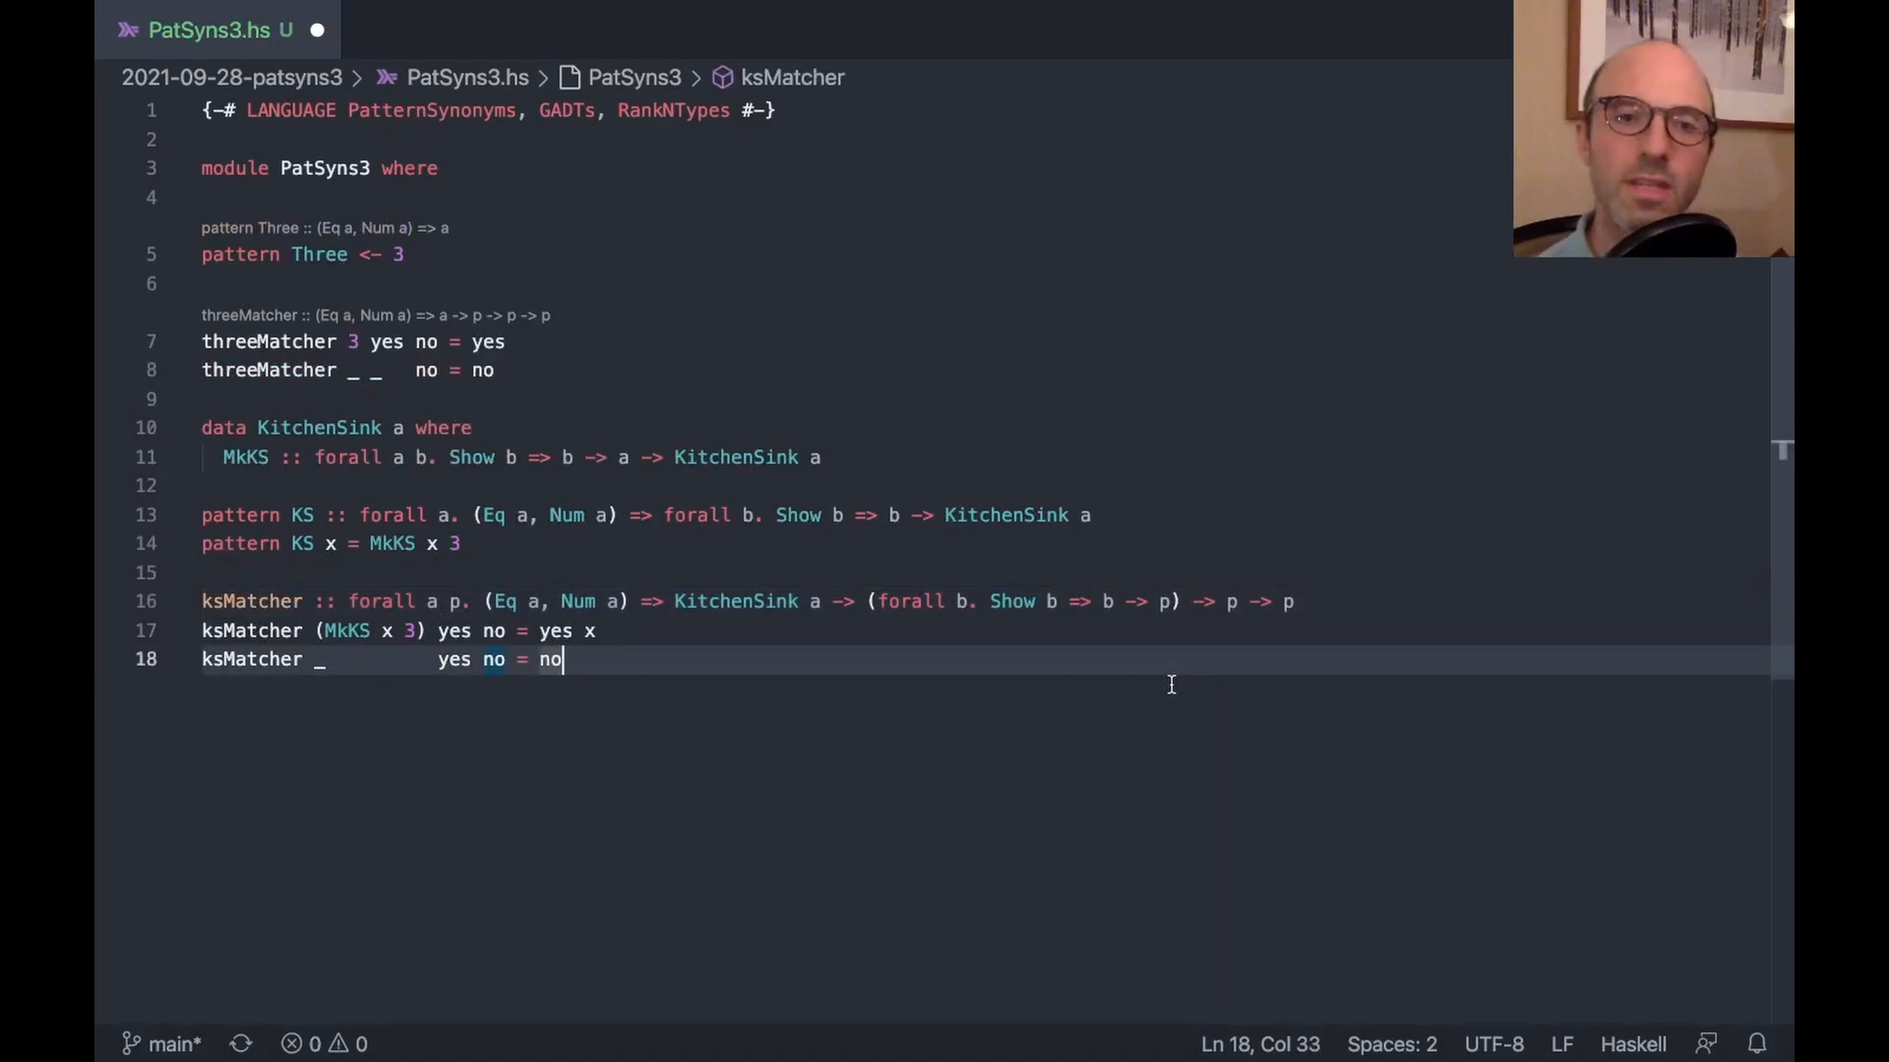
{"action": "mouse_move", "coordinate": [285, 566]}
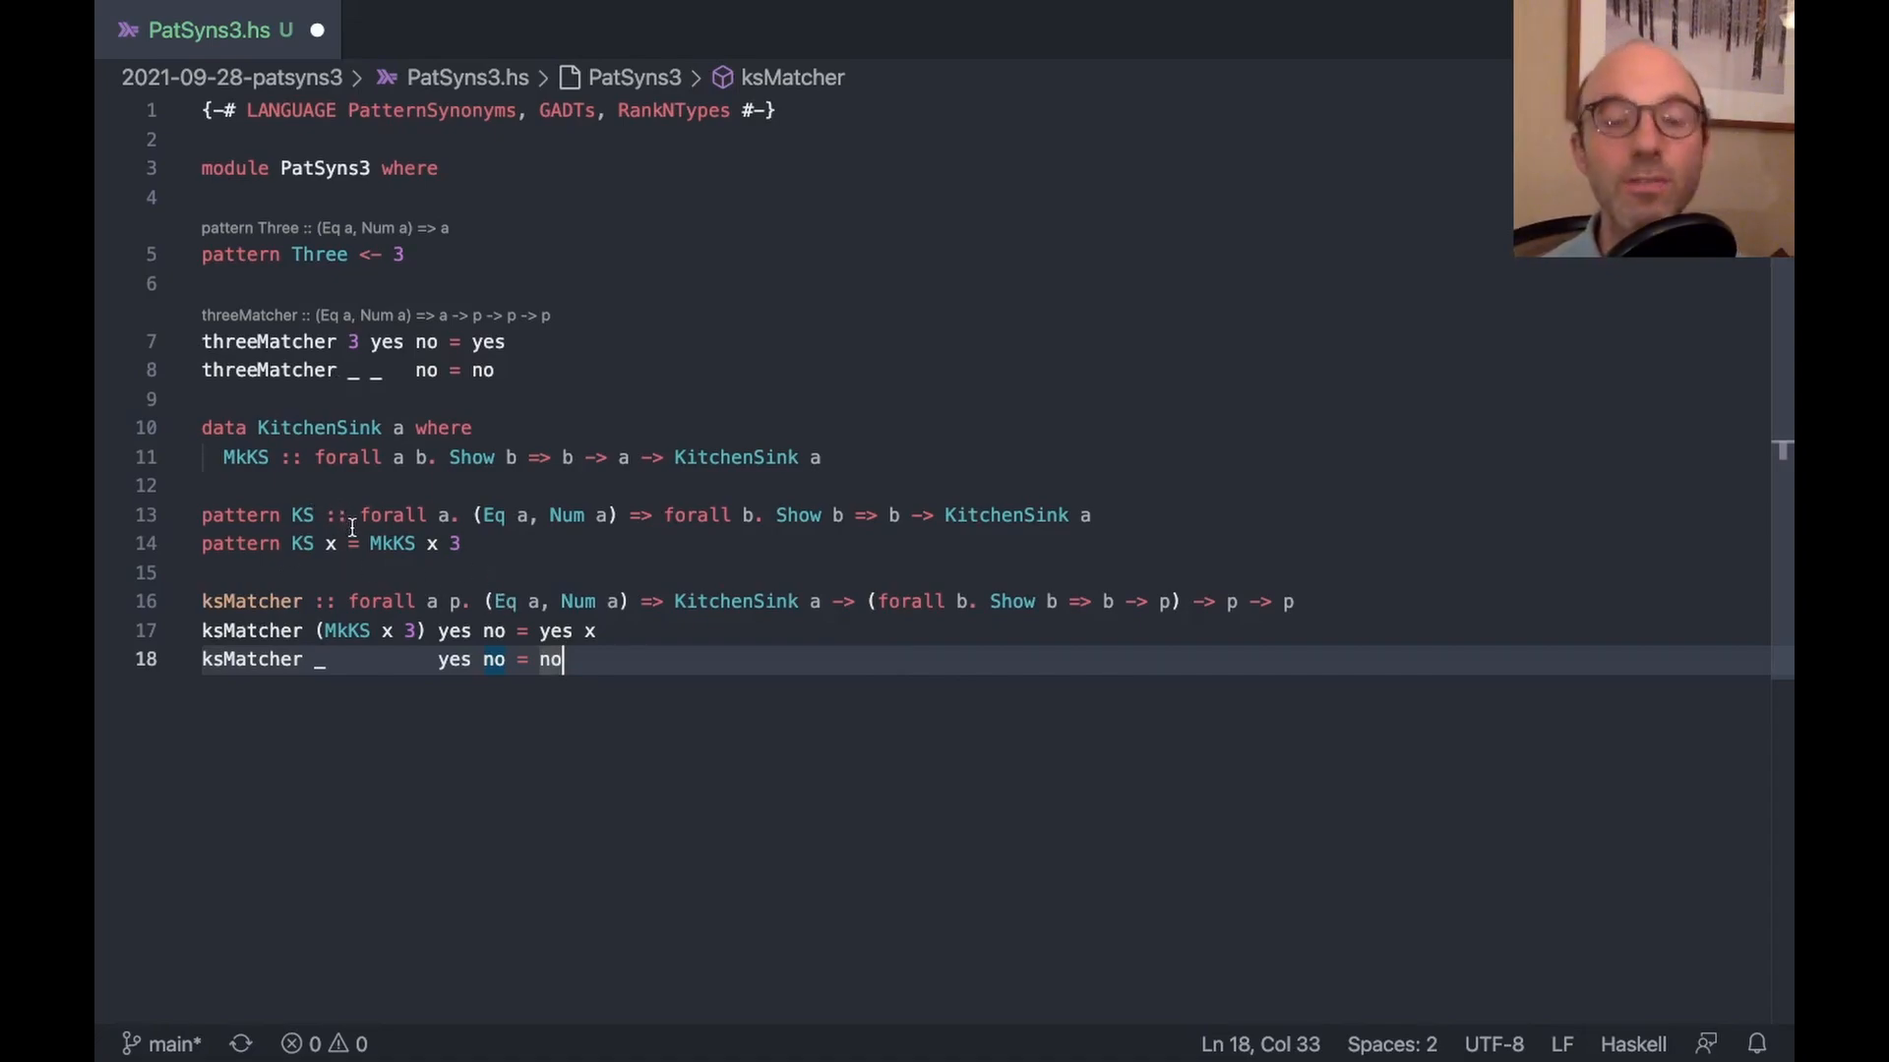
{"action": "mouse_move", "coordinate": [394, 608]}
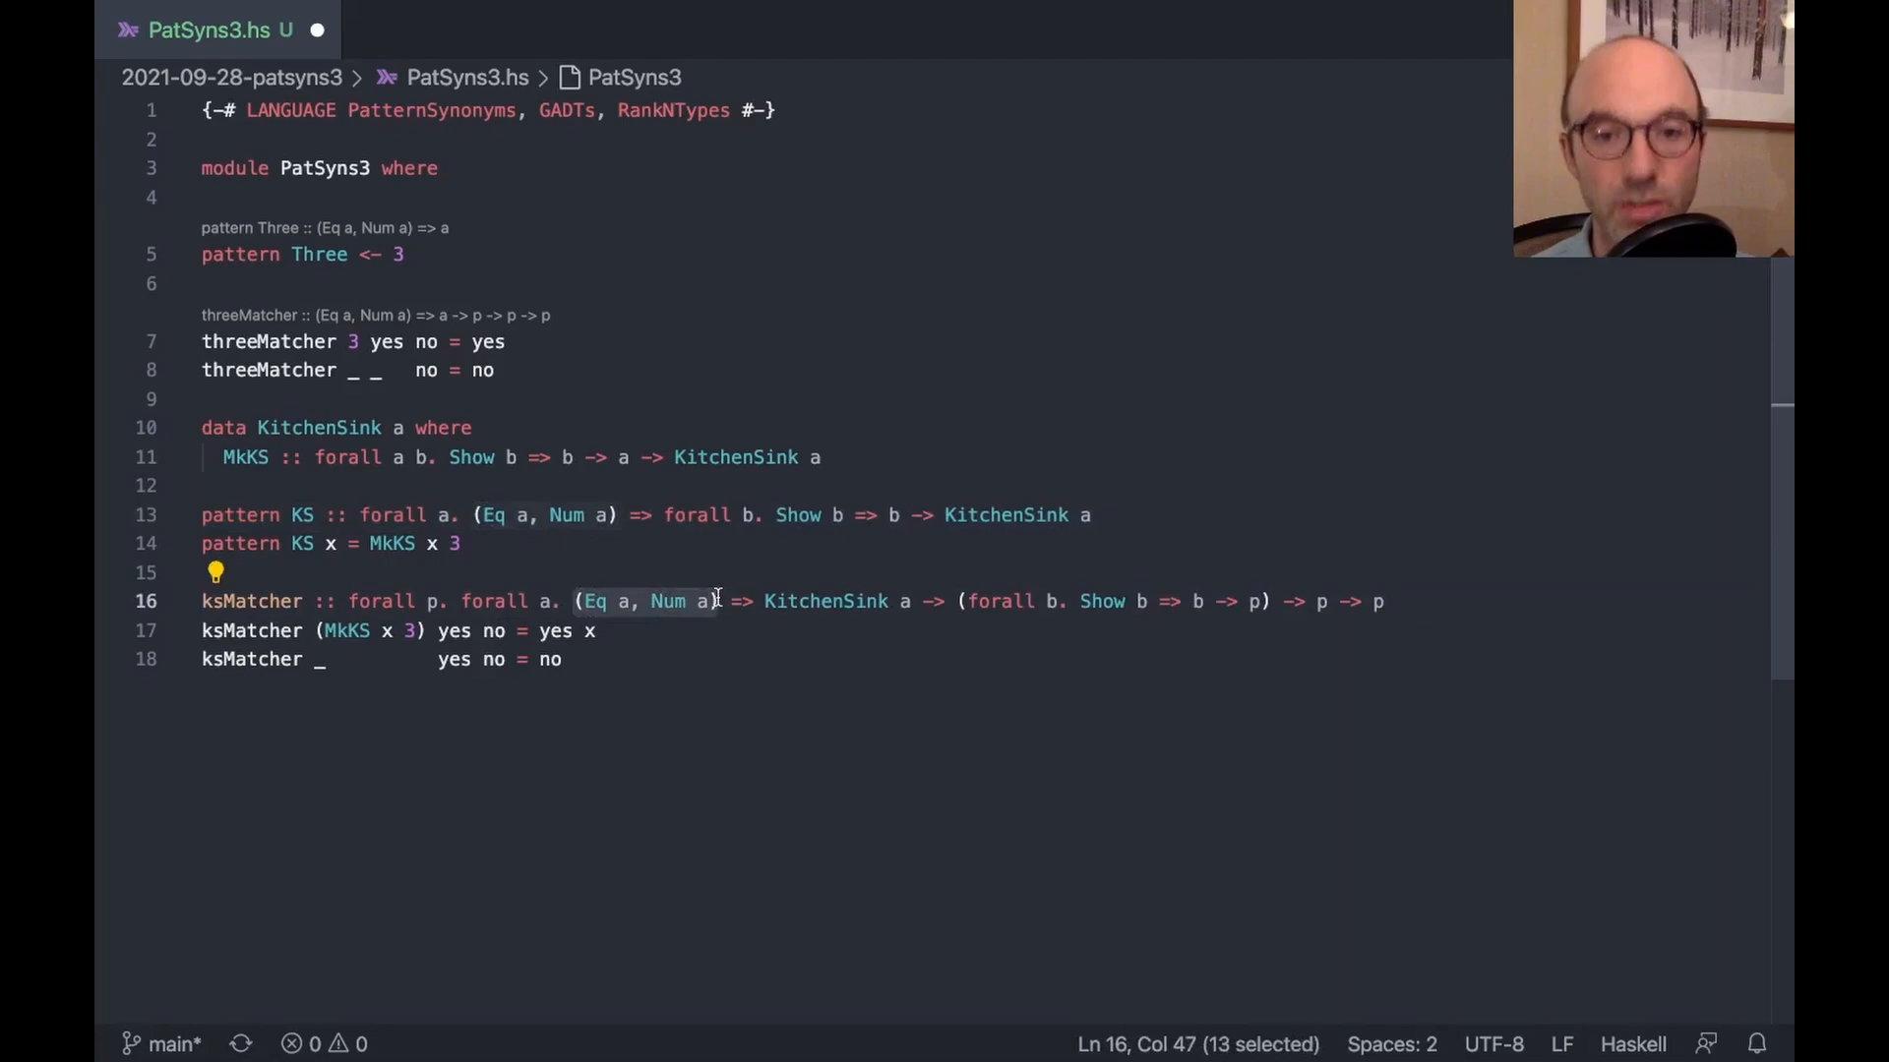
Rewrite ksMatcher's signature as forall p. forall a. (Eq a, Num a) => KitchenSink a -> (forall b. Show b => b -> p) -> p -> p
{"action": "left_click", "coordinate": [1005, 516]}
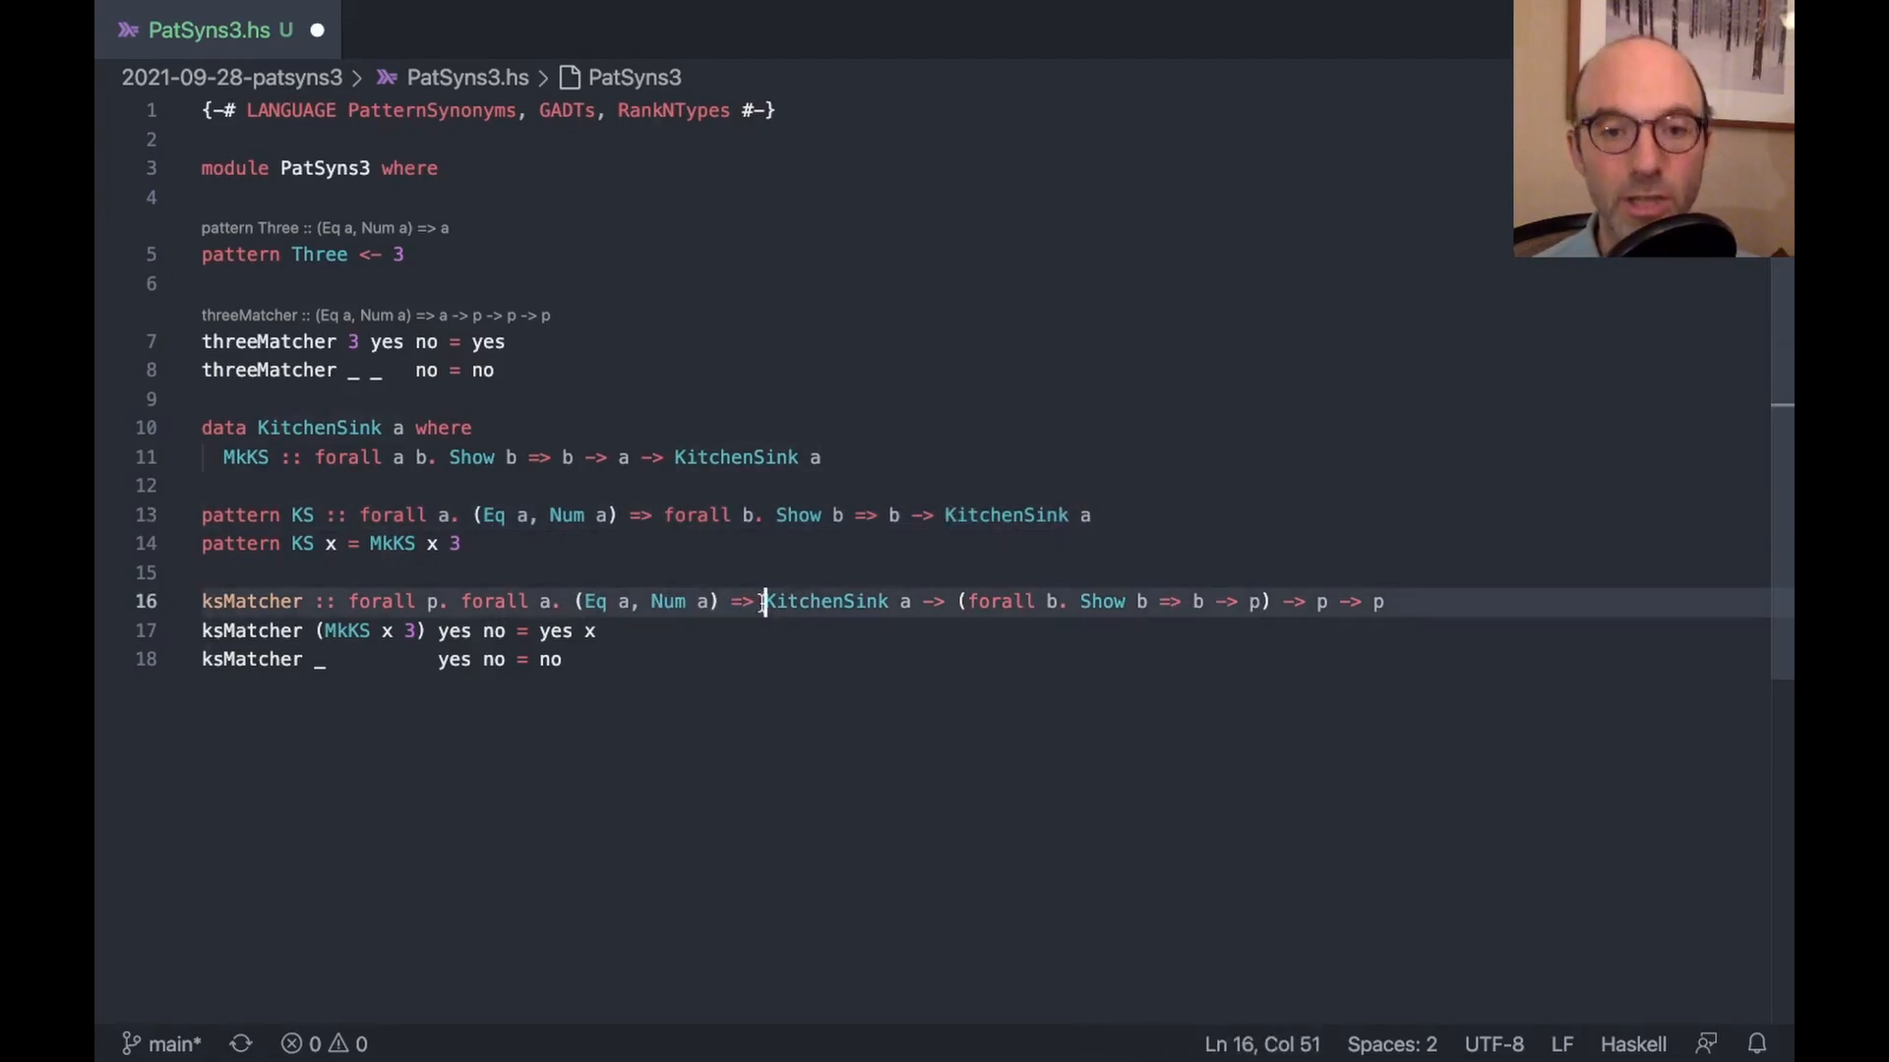
{"action": "double_click", "coordinate": [824, 602]}
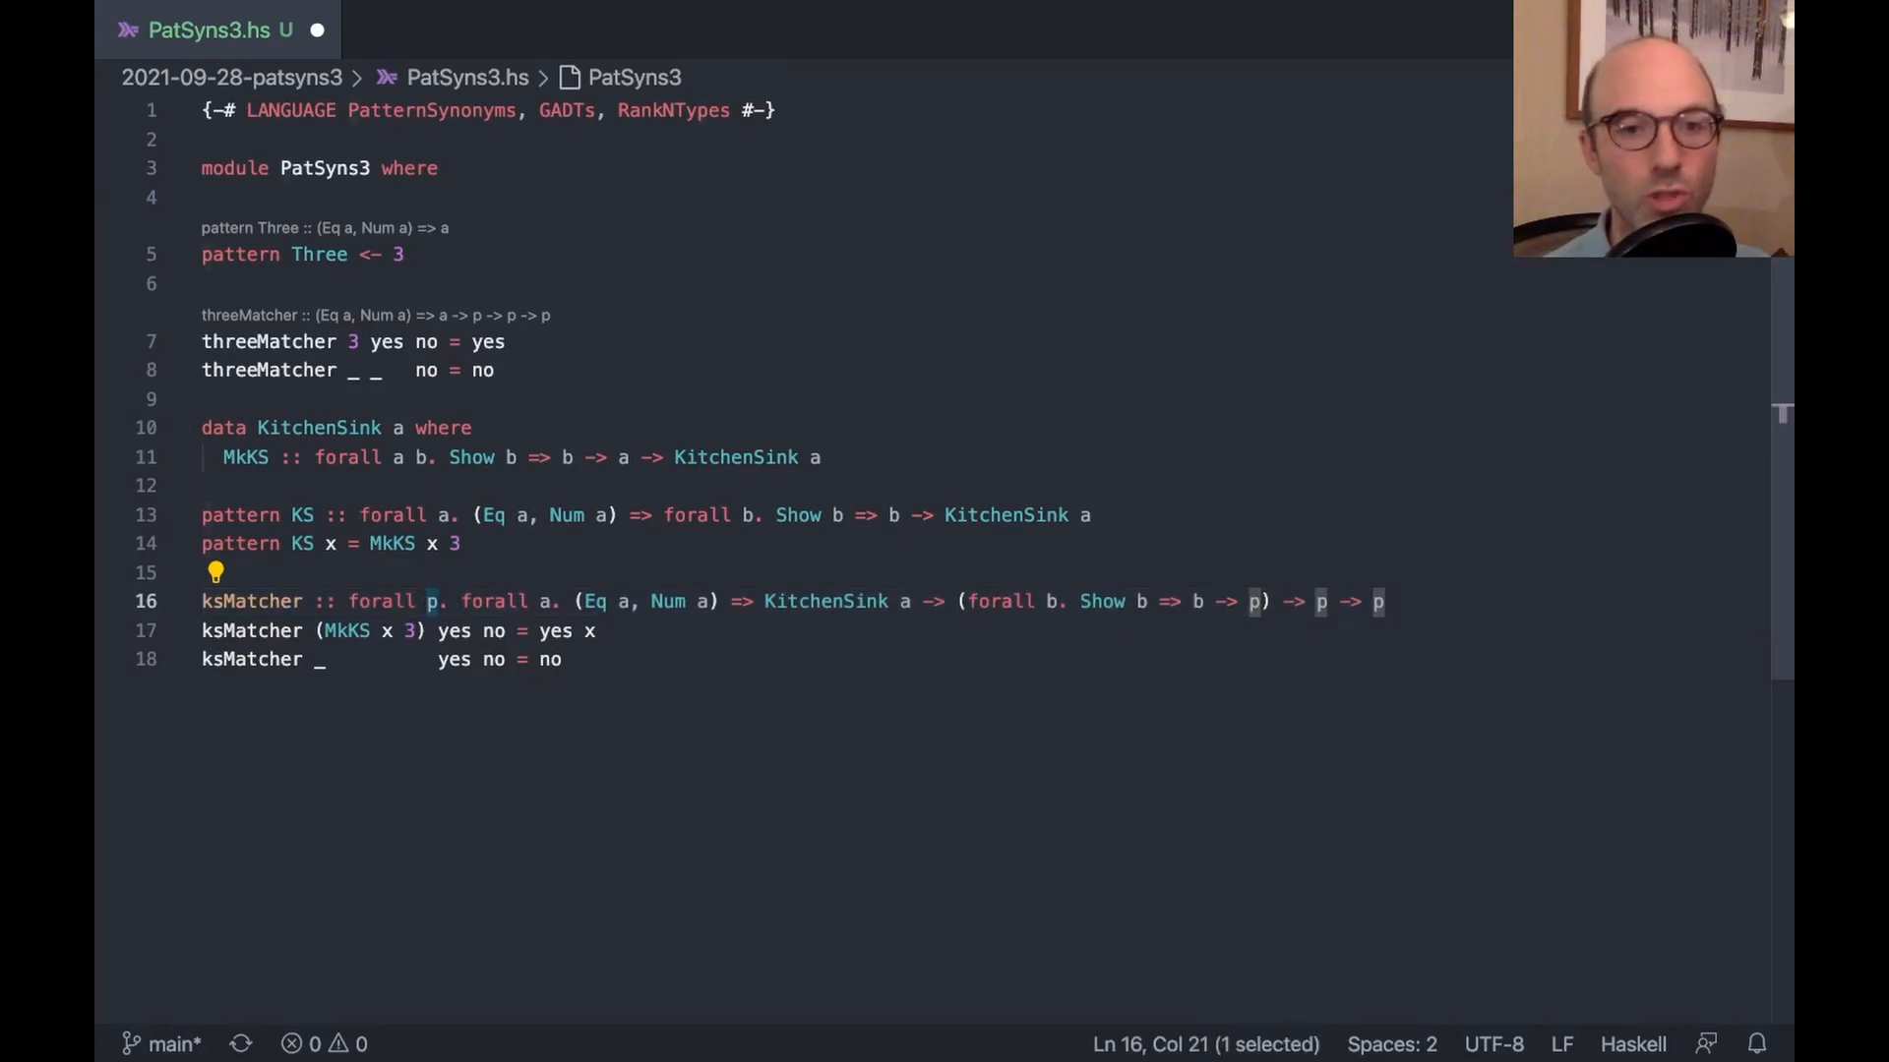
Rename the type variable p to res across ksMatcher's signature via Change All Occurrences, undoing stray edits
{"action": "right_click", "coordinate": [433, 602]}
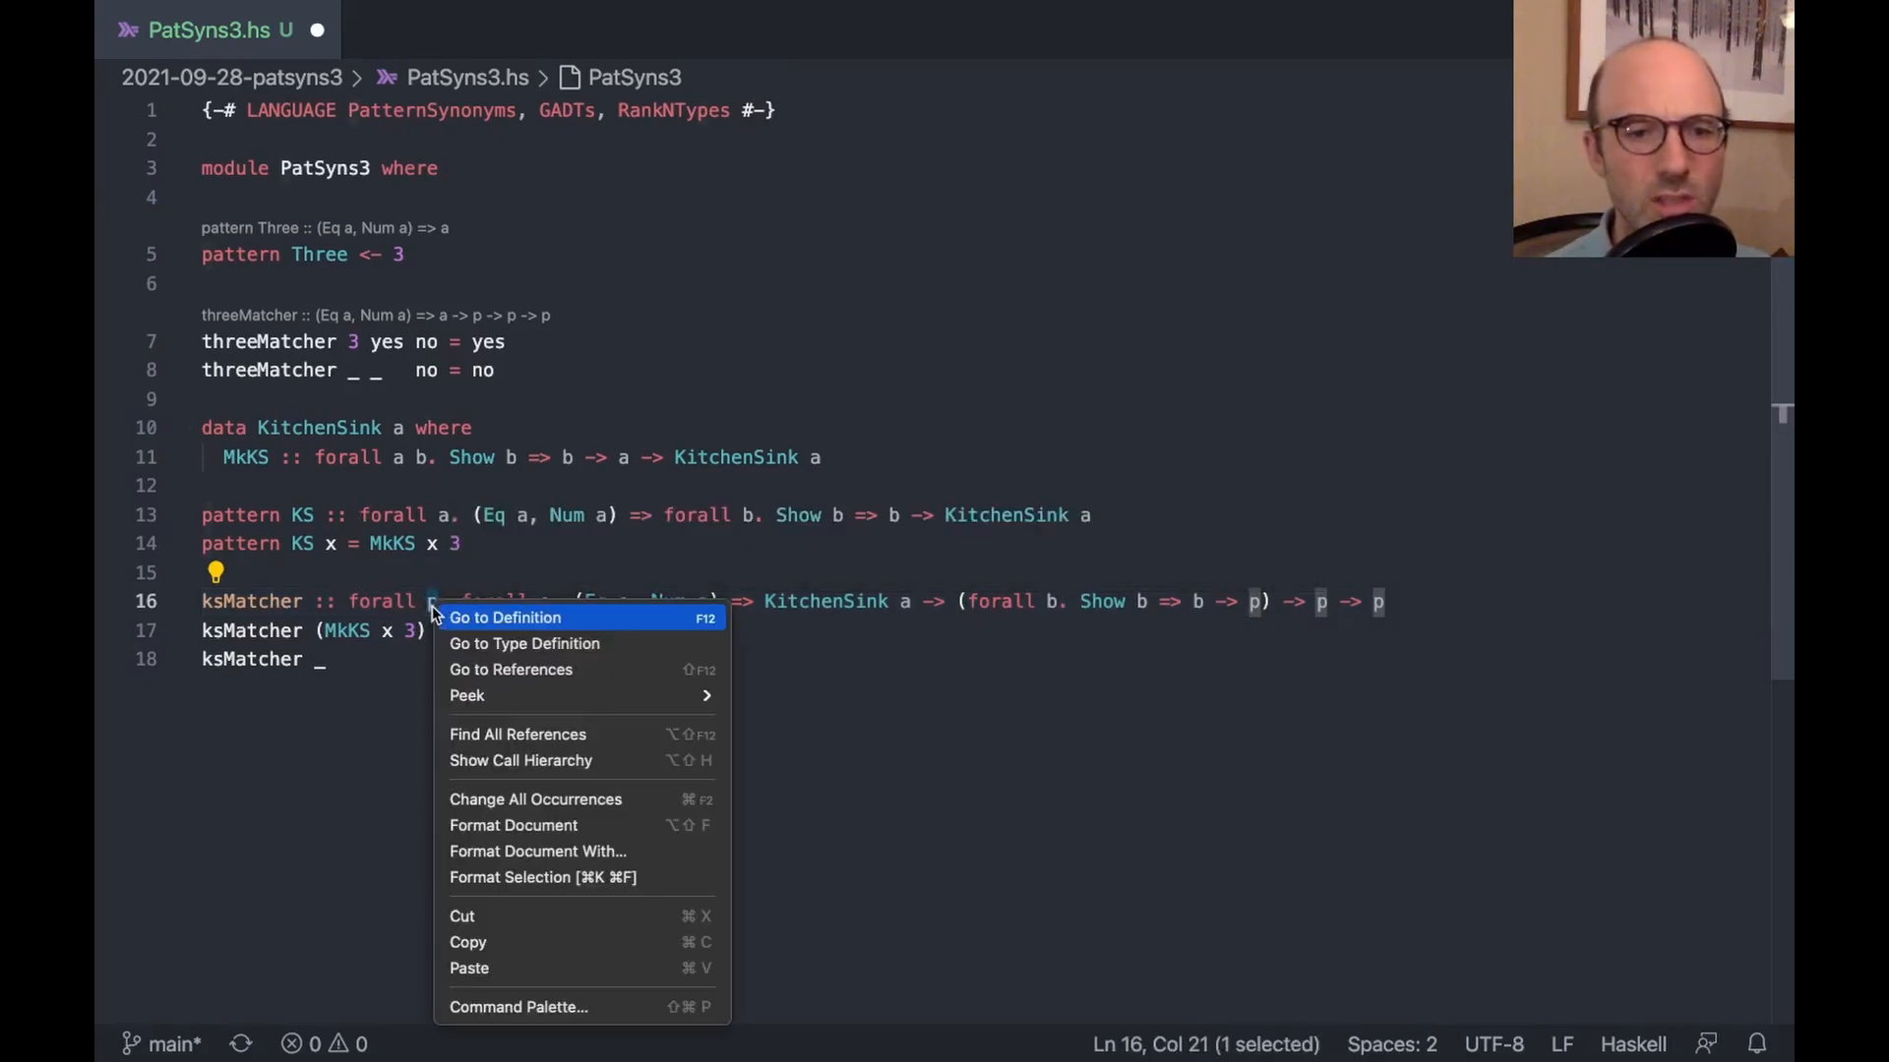
{"action": "mouse_move", "coordinate": [543, 744]}
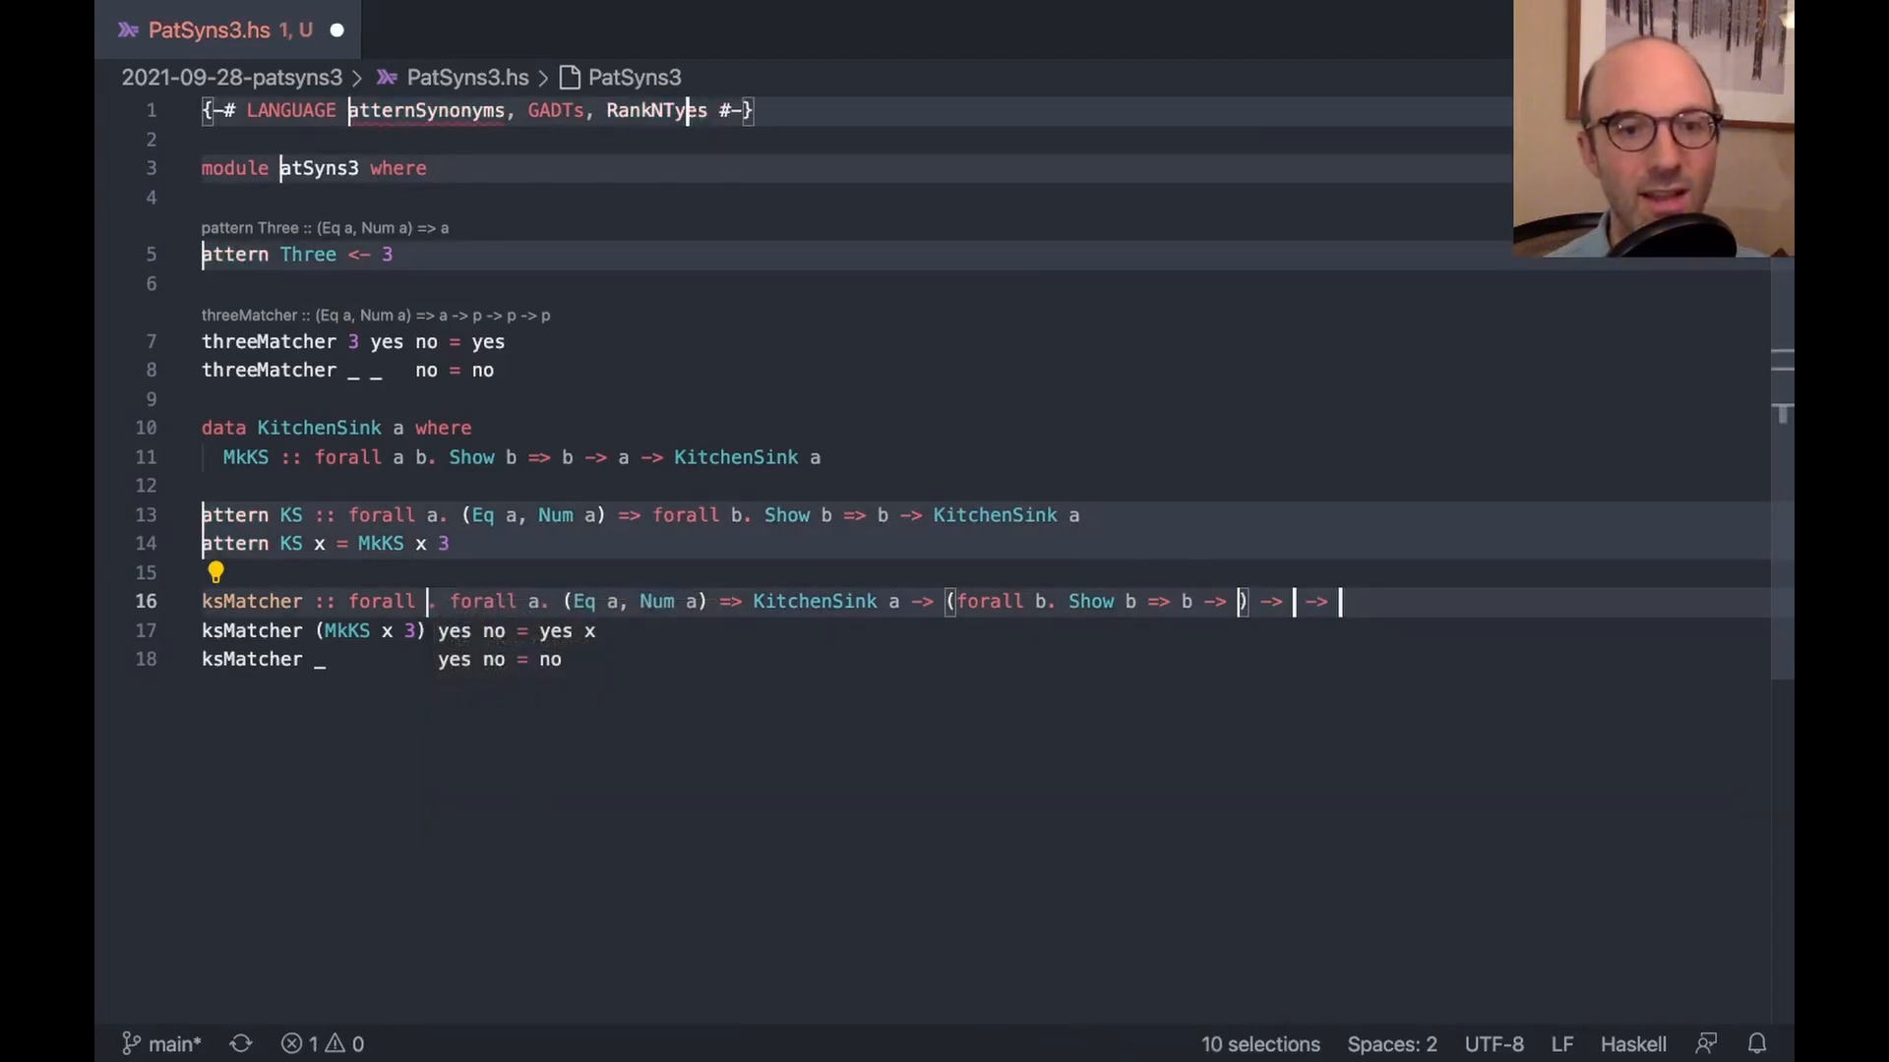
{"action": "type", "text": "res"}
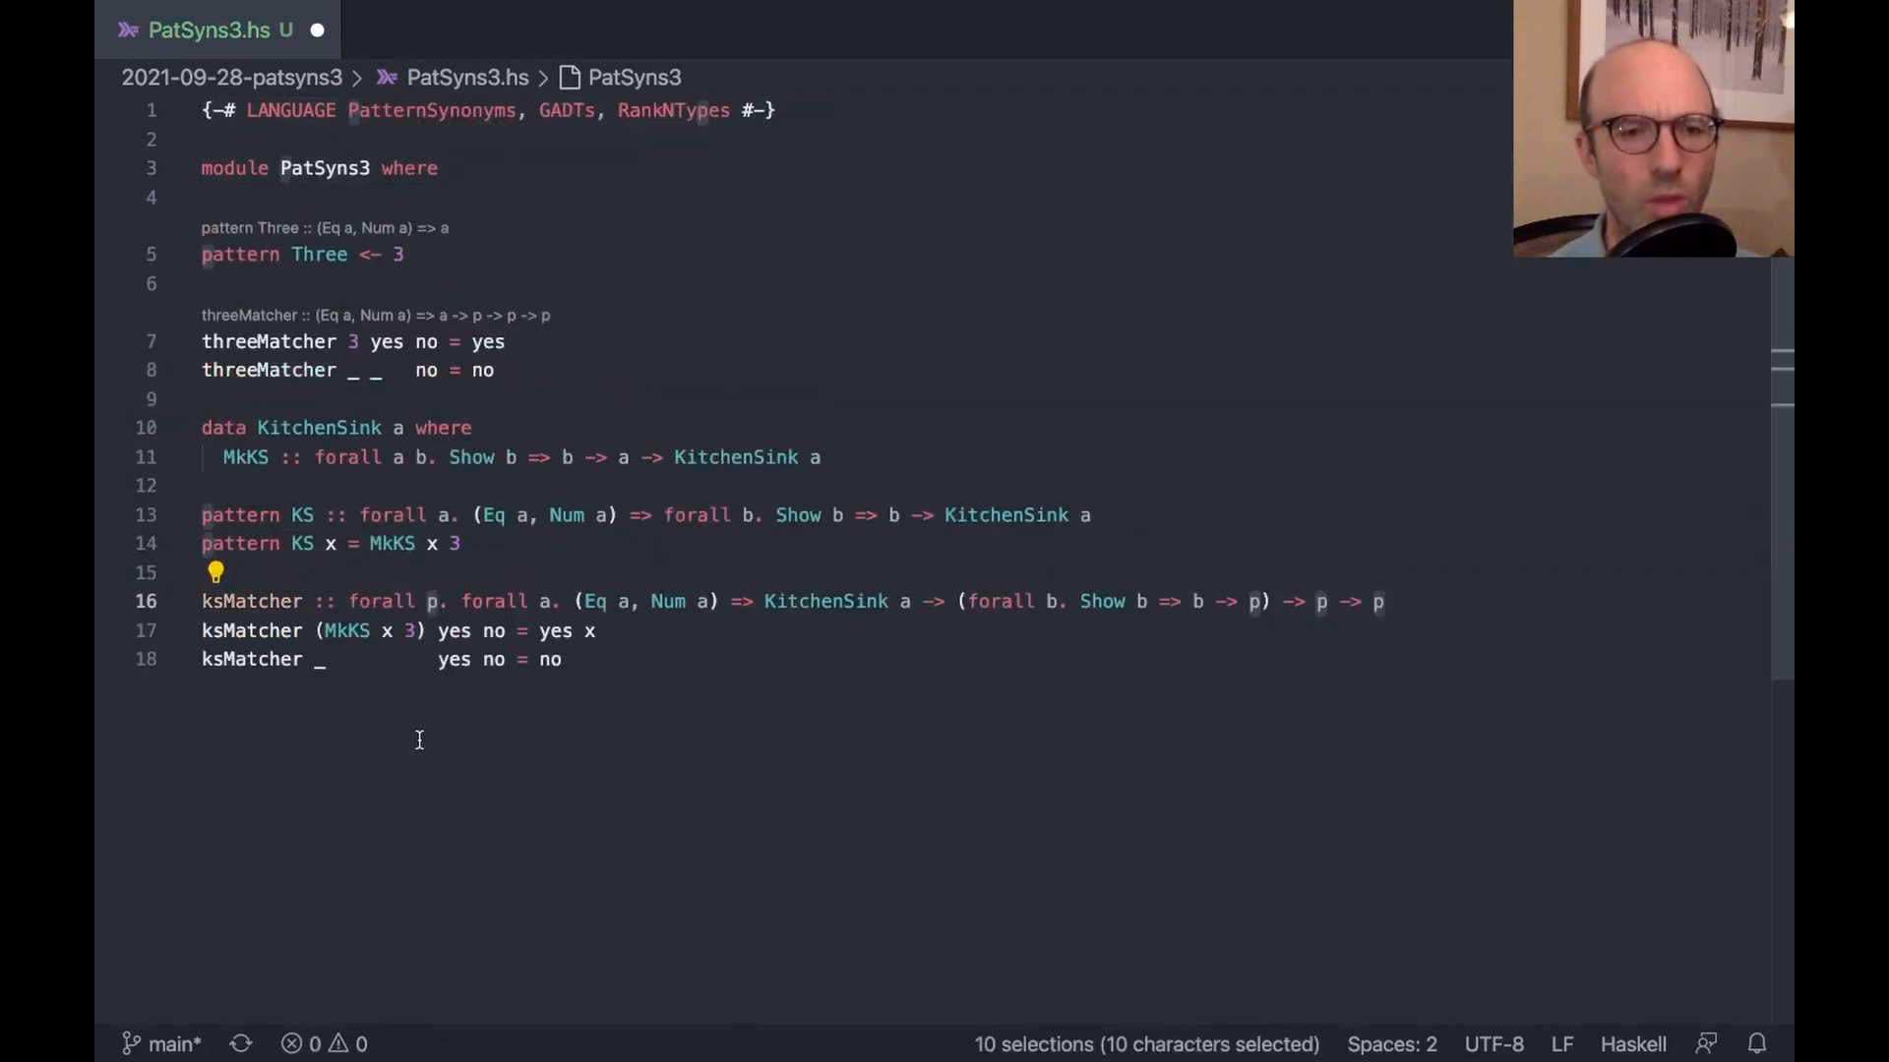
{"action": "type", "text": "re"}
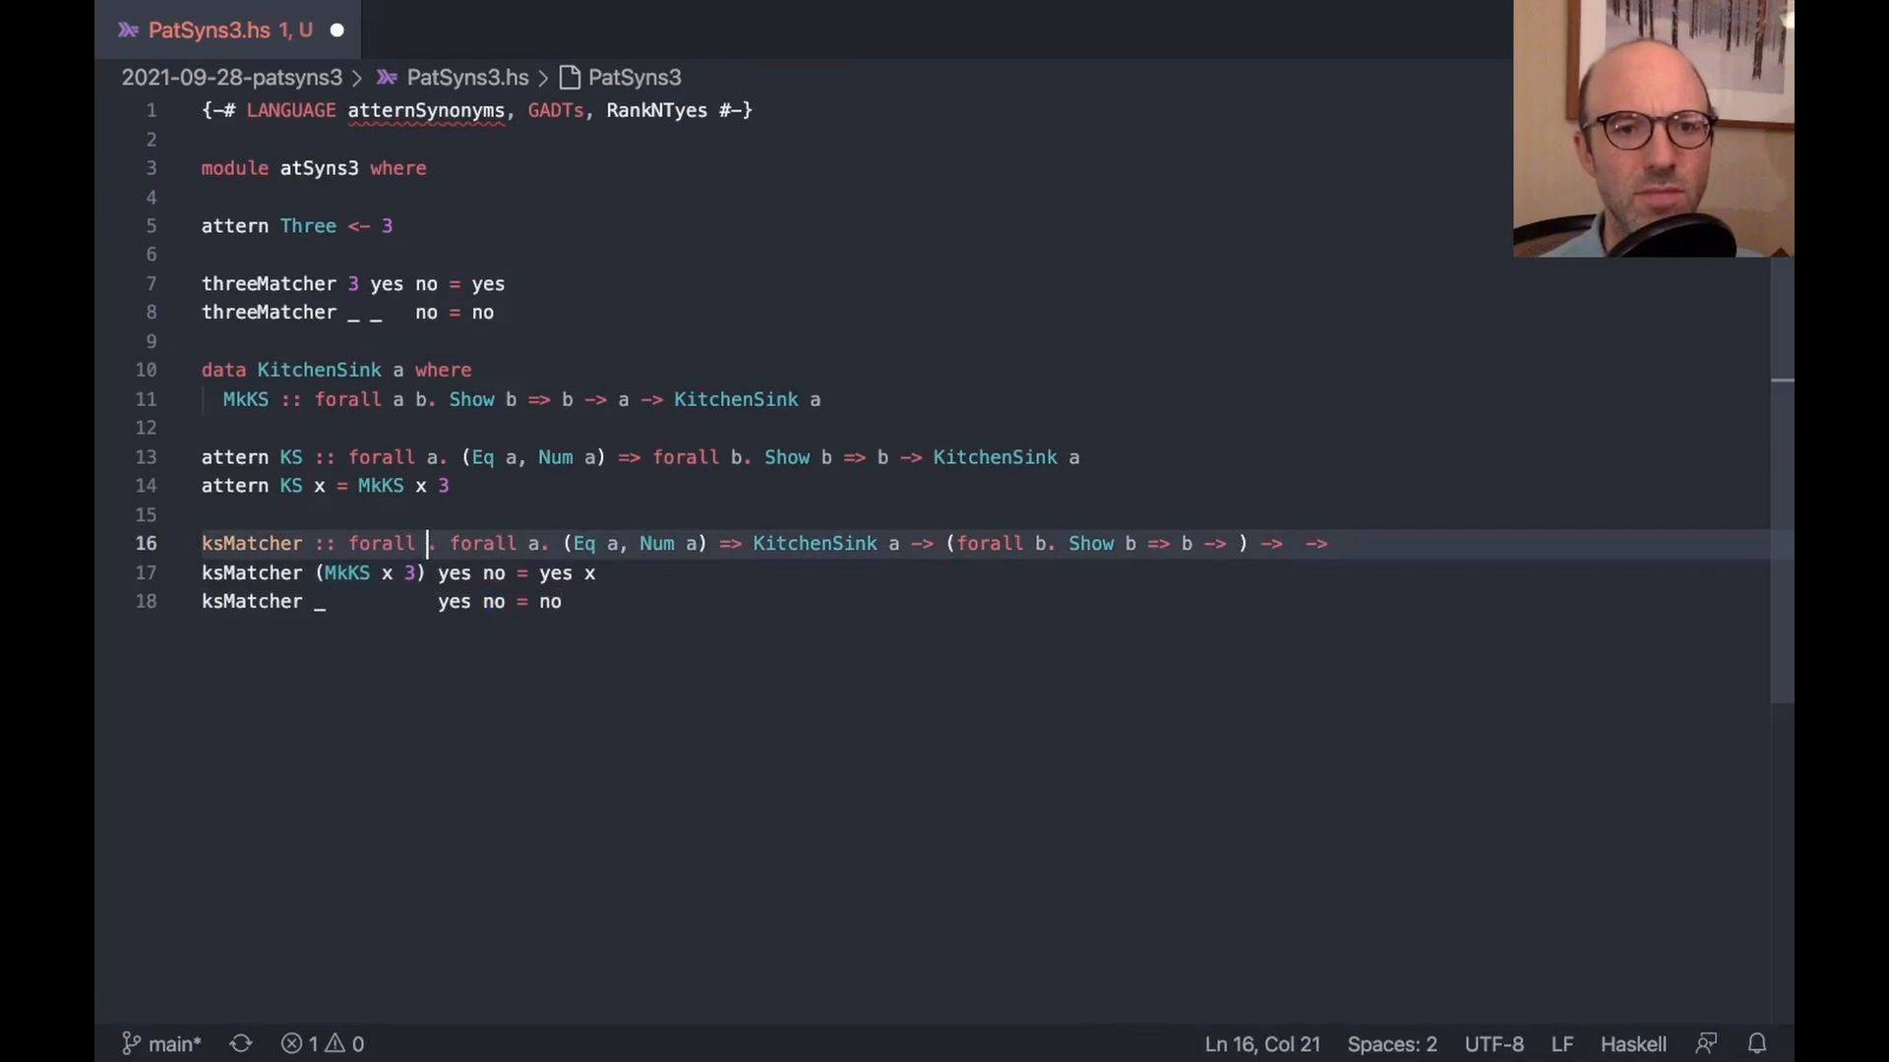
{"action": "type", "text": "res"}
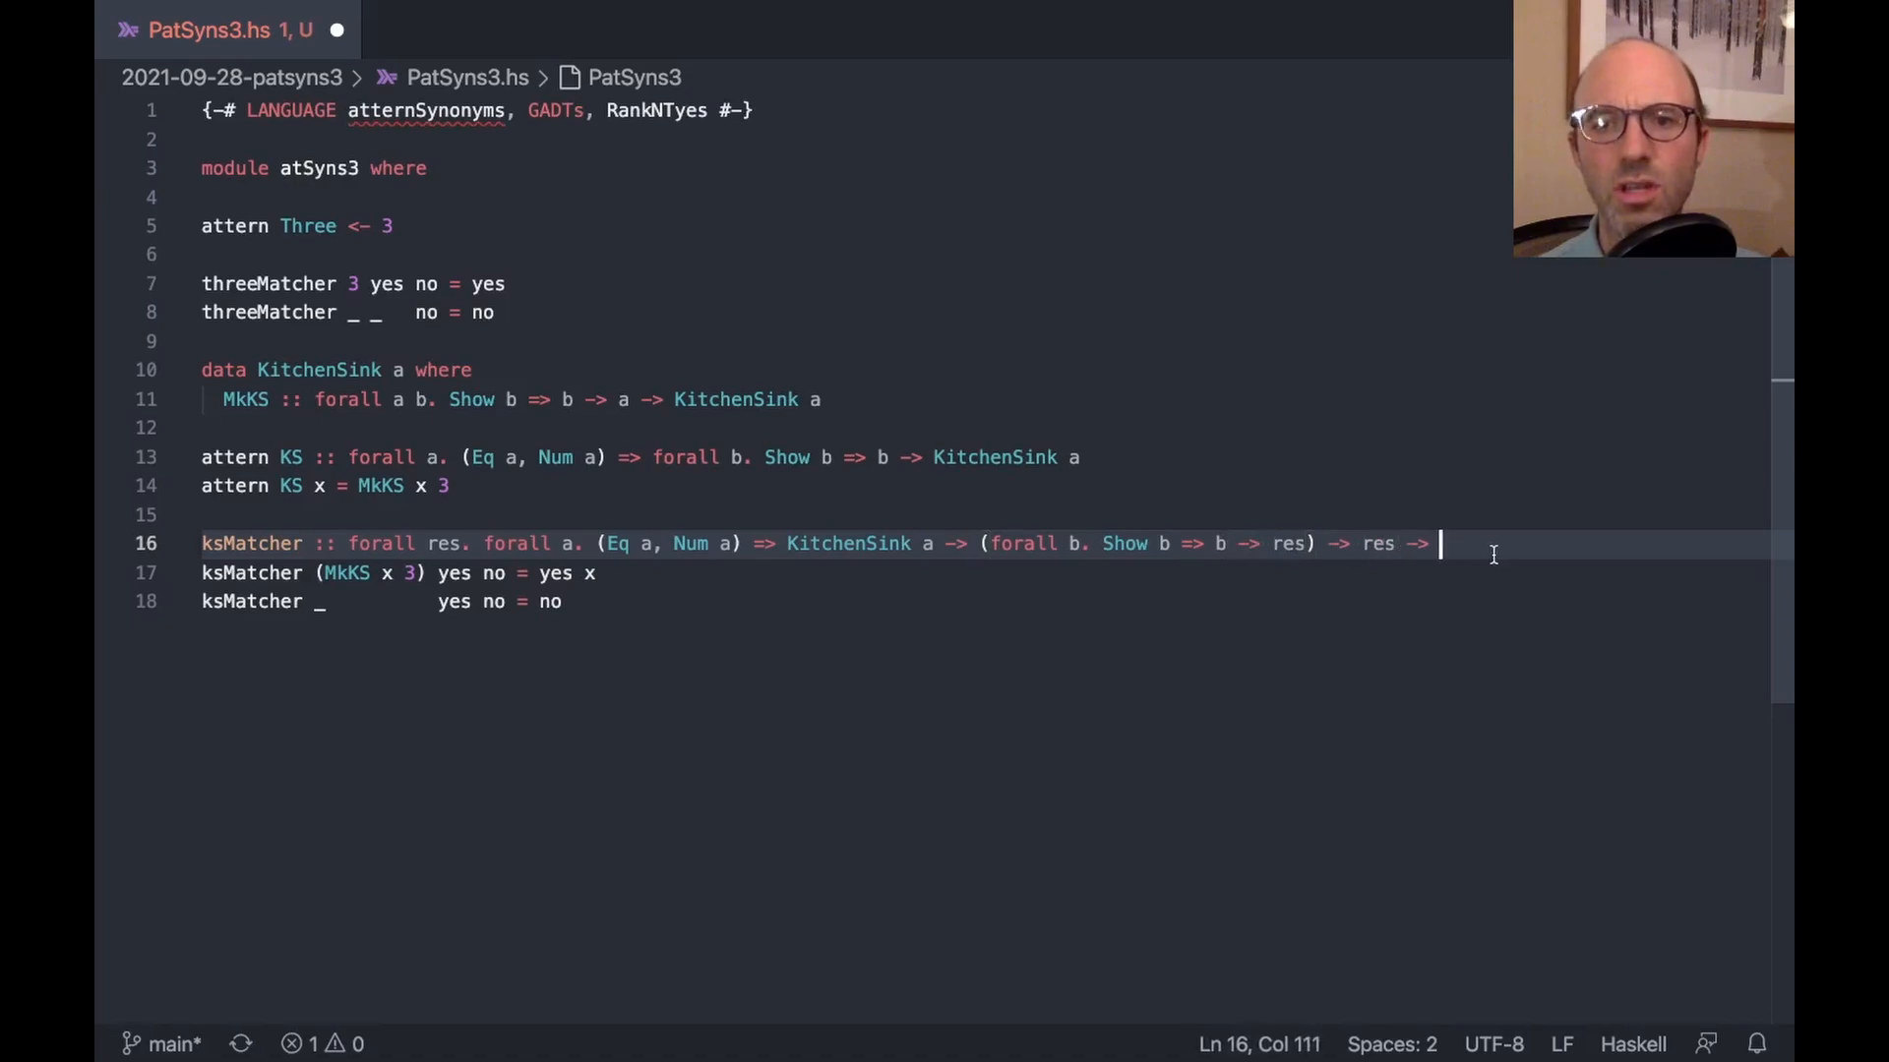
{"action": "type", "text": "res"}
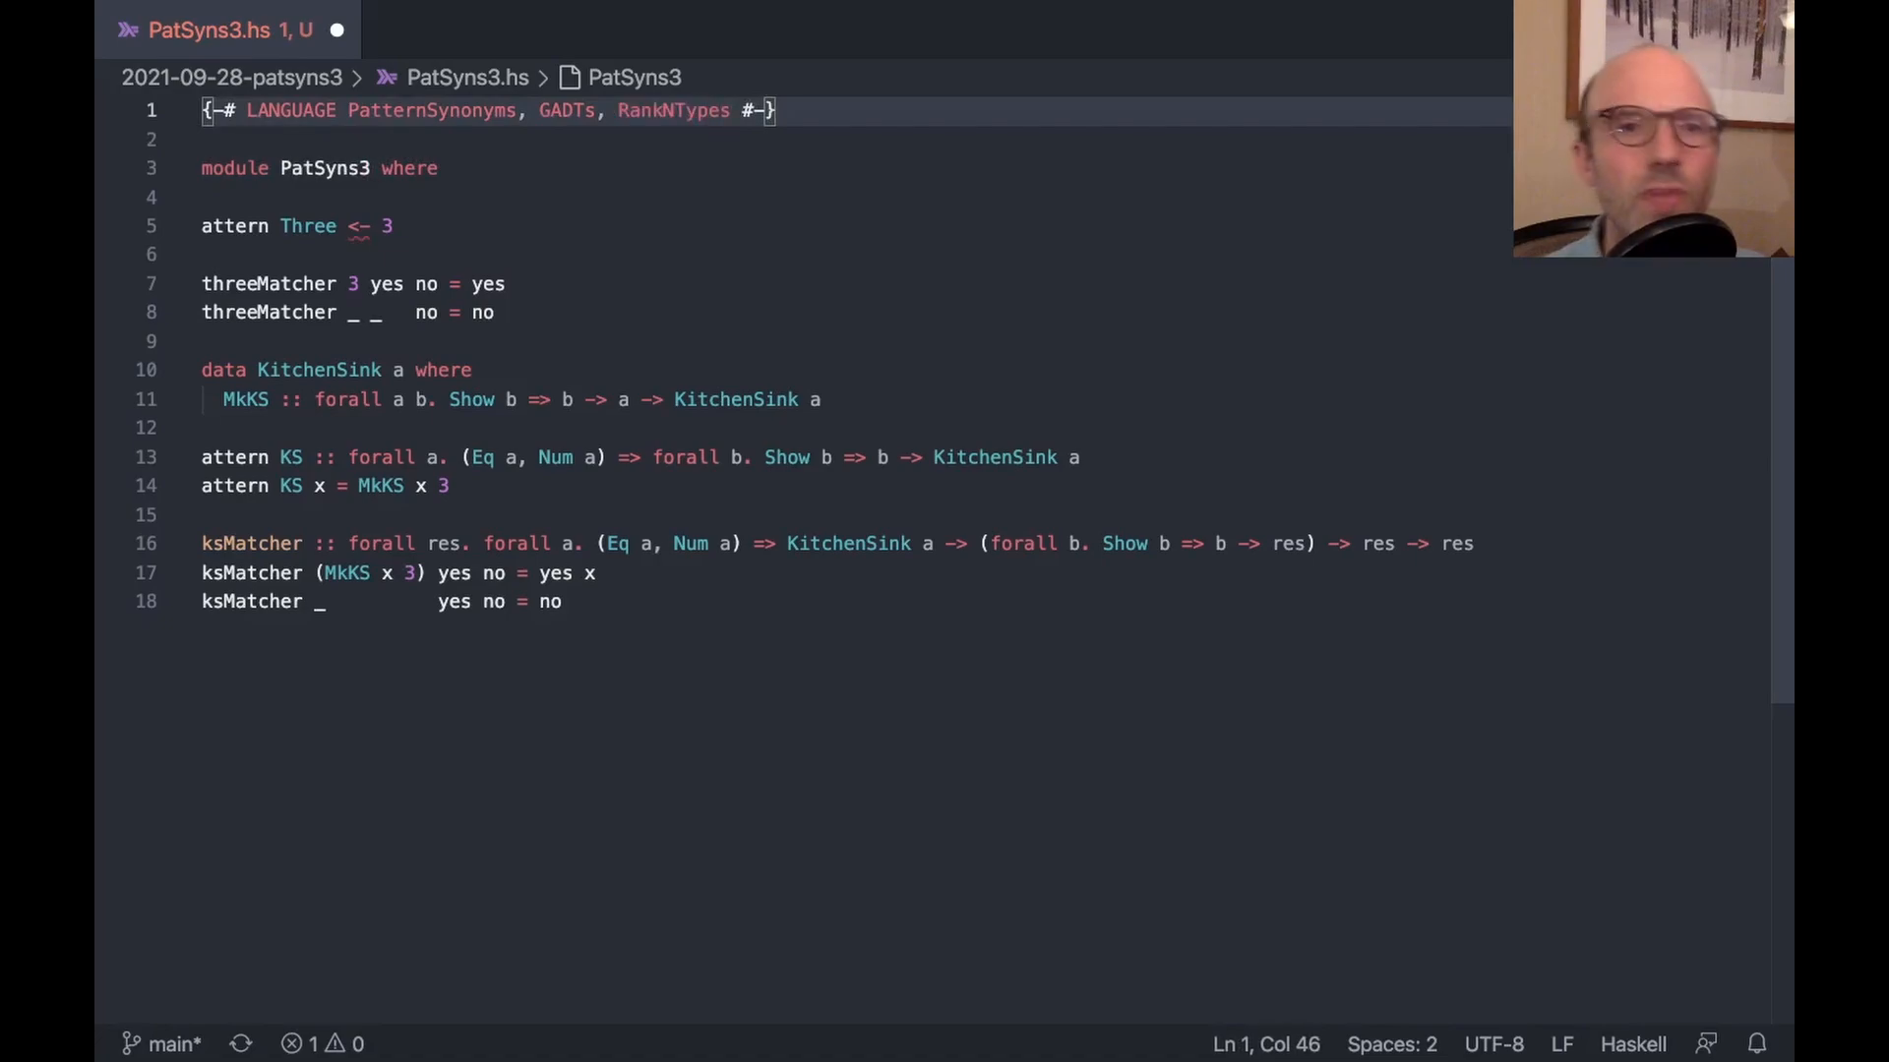
{"action": "mouse_move", "coordinate": [225, 218]}
{"action": "type", "text": "p"}
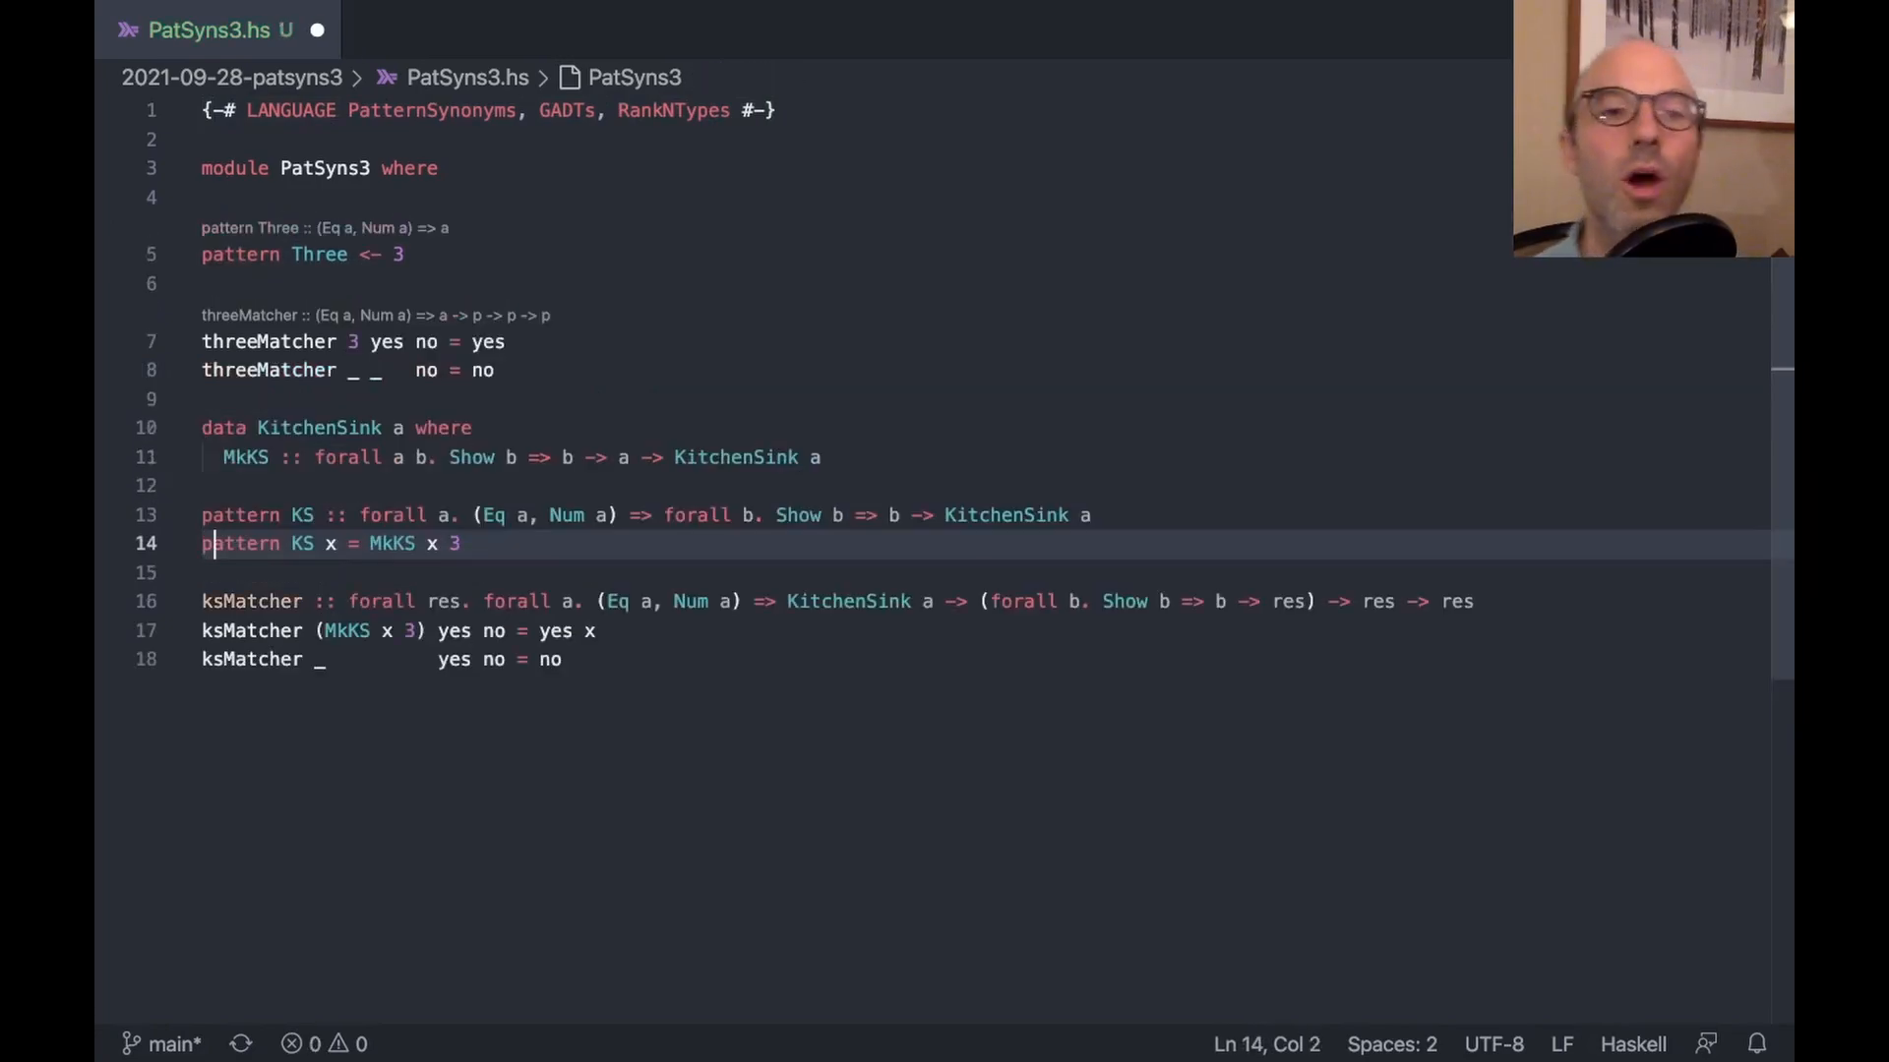
Annotate the quantifier as forall (res :: Type) in ksMatcher's signature
{"action": "left_click", "coordinate": [563, 659]}
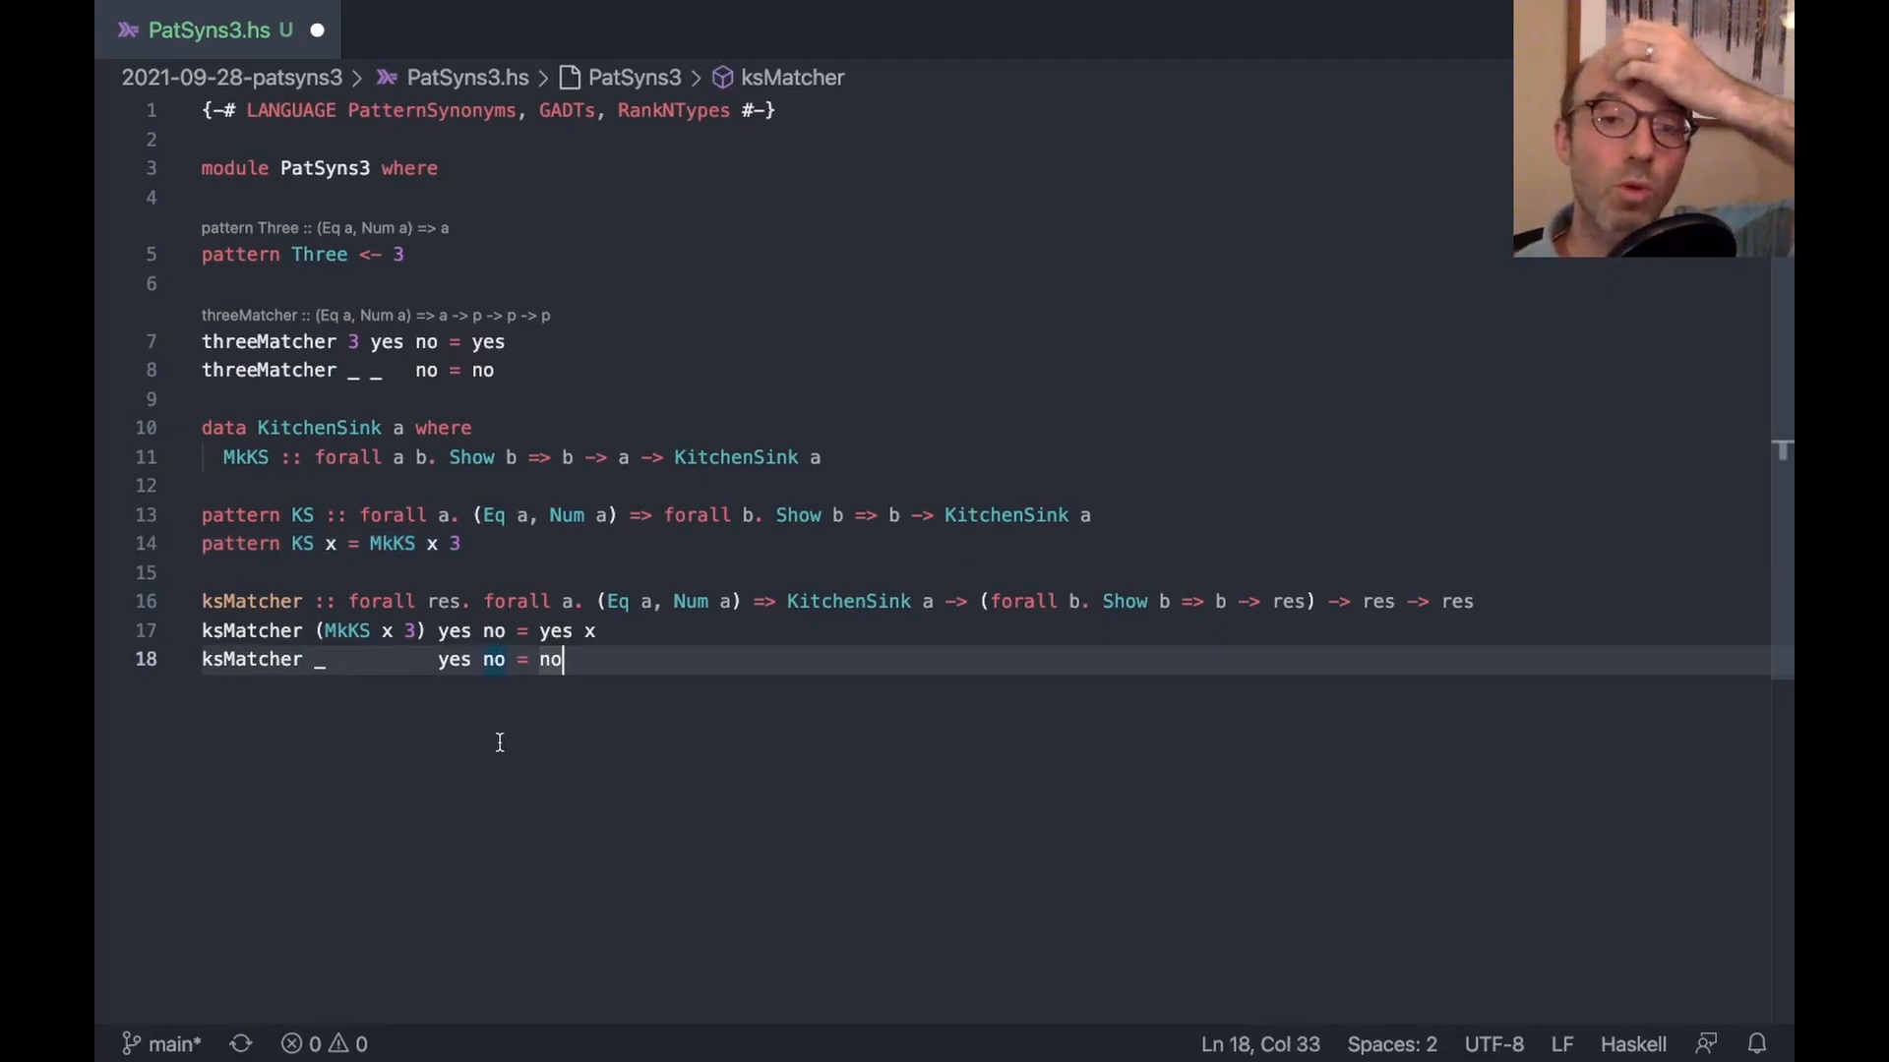
{"action": "mouse_move", "coordinate": [456, 641]}
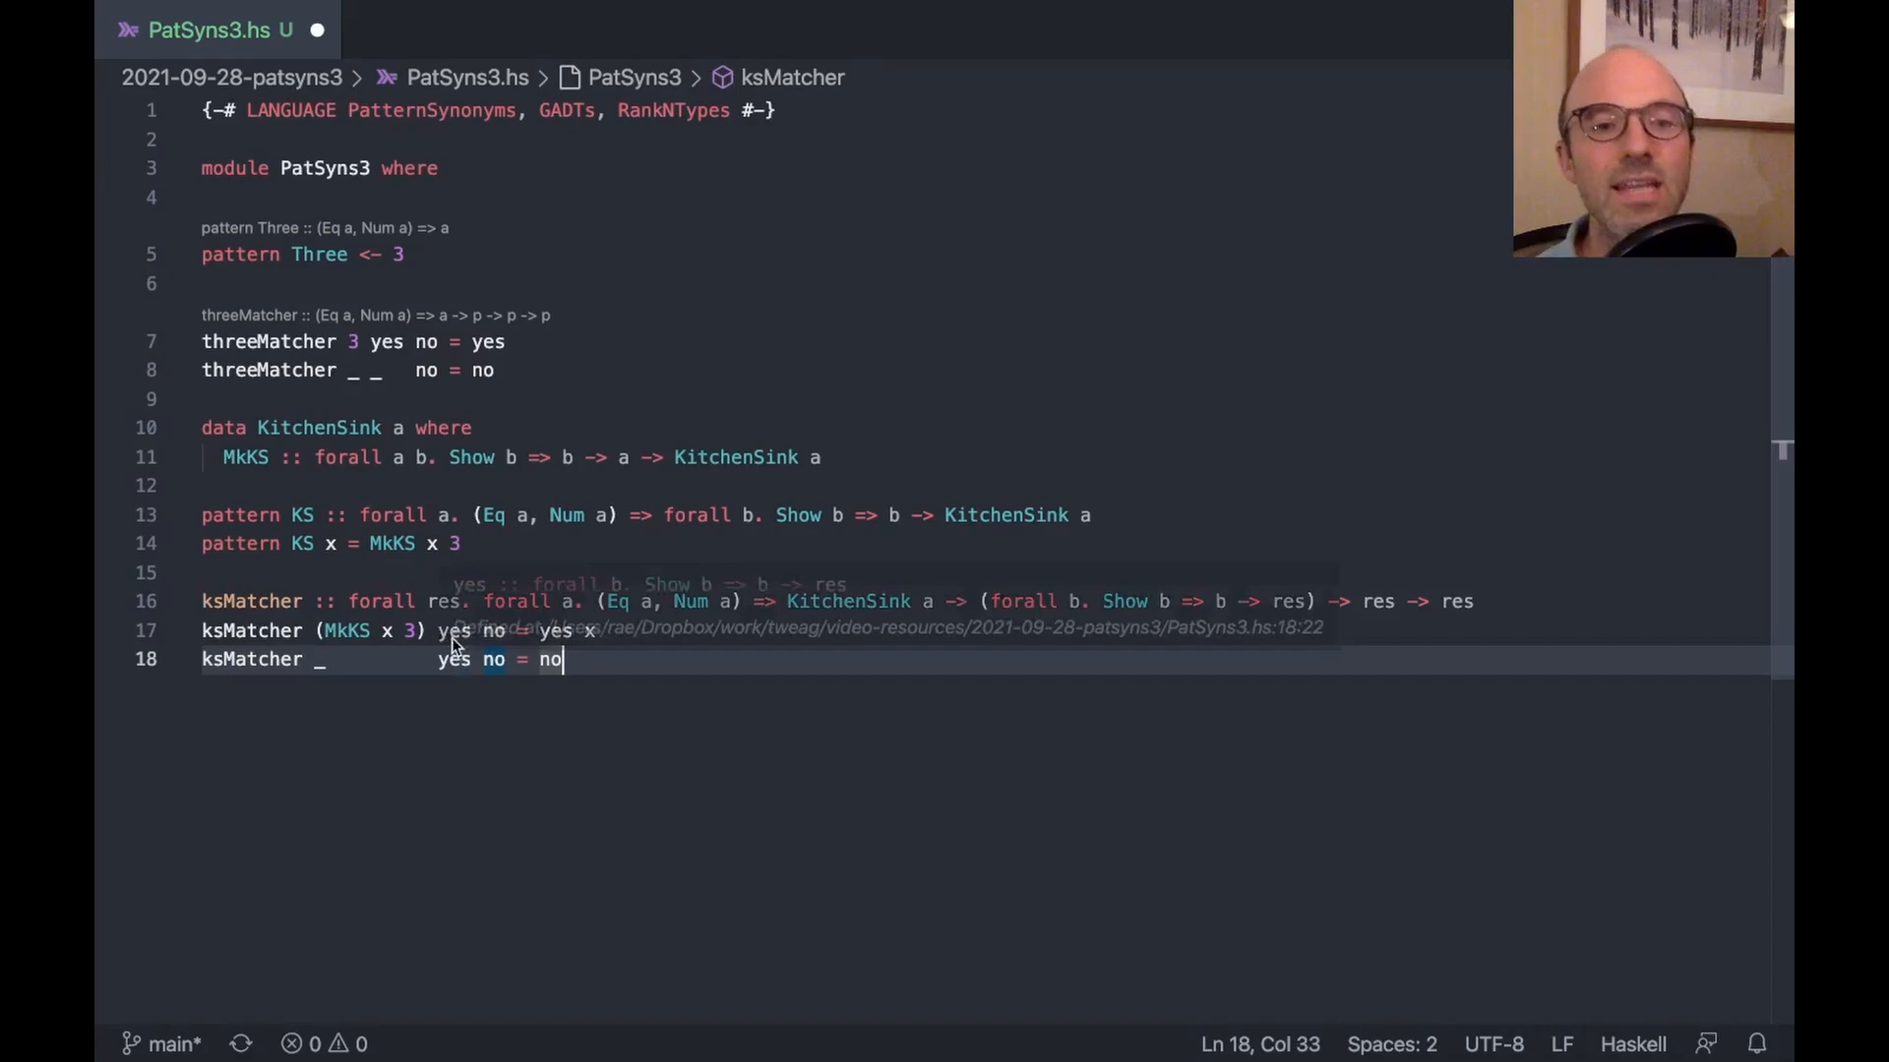
{"action": "mouse_move", "coordinate": [1377, 604]}
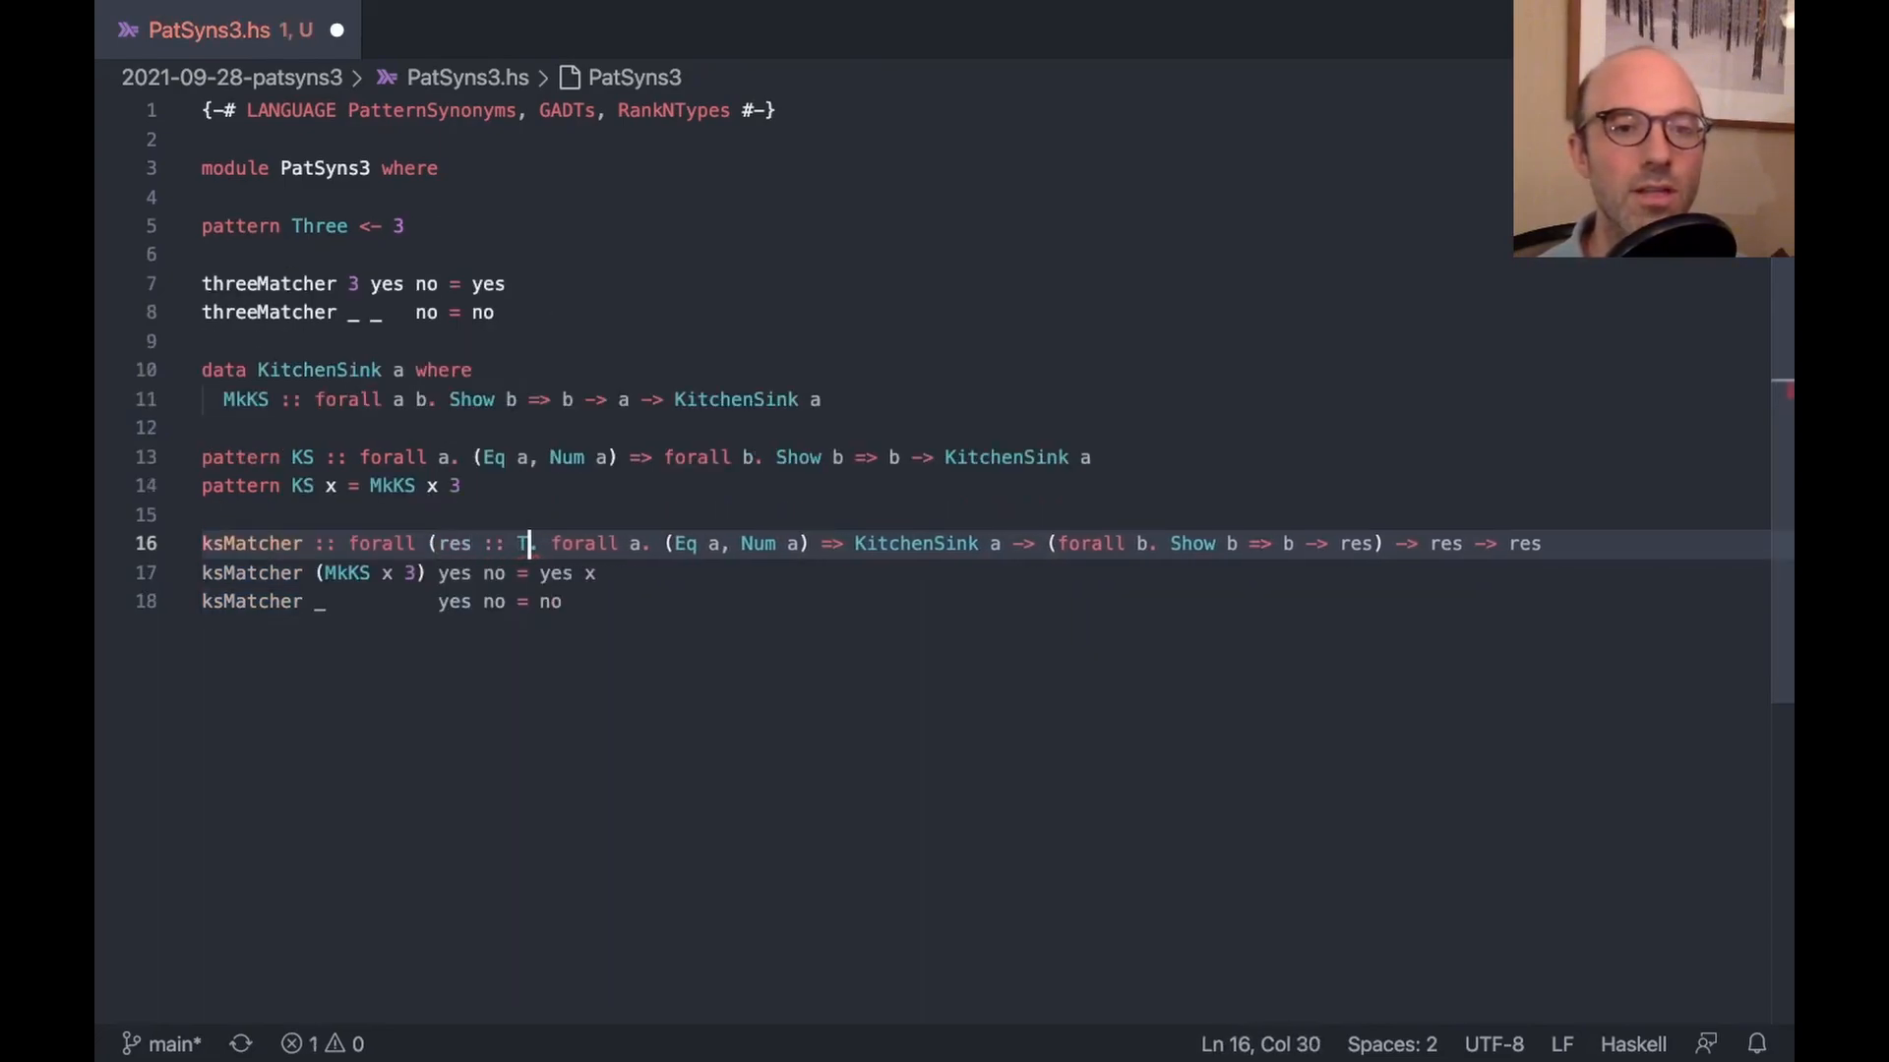
{"action": "type", "text": "ype)"}
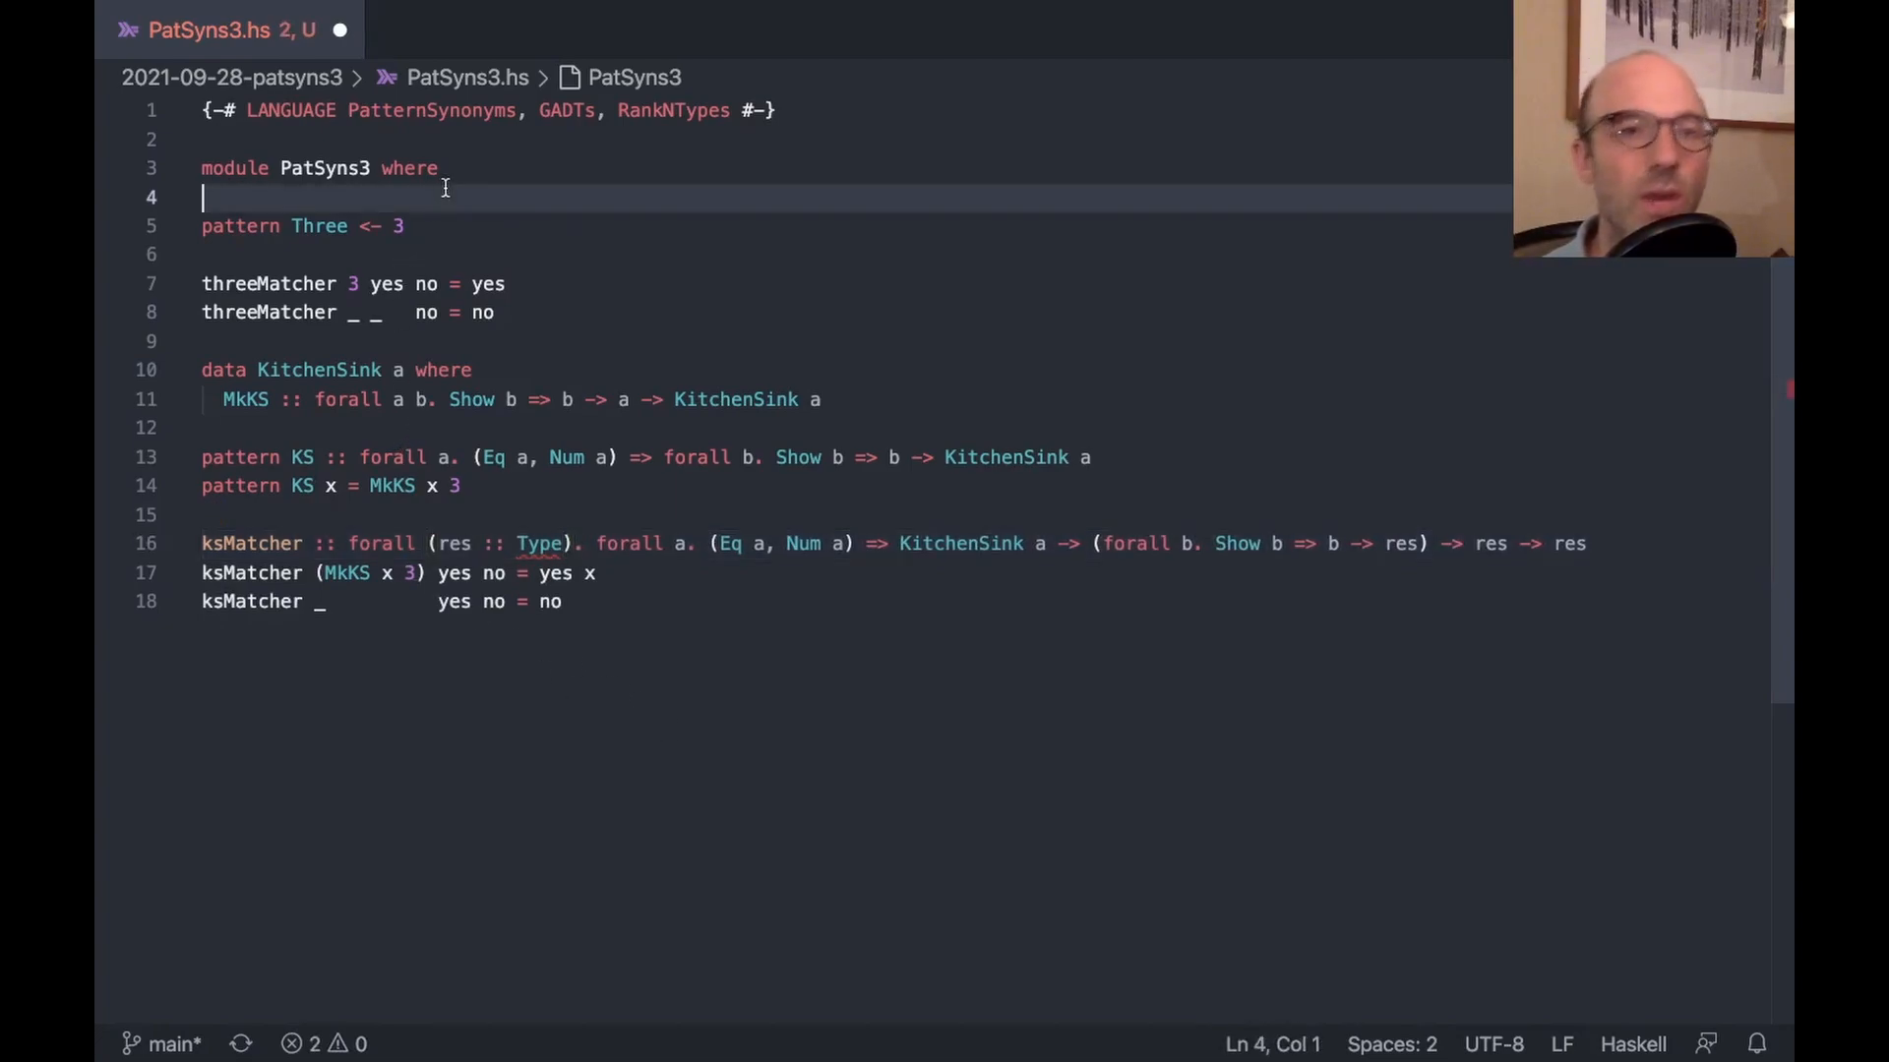
Import GHC.Exts and Data.Kind and enable KindSignatures so the module typechecks
{"action": "type", "text": "import GHC.Exts"}
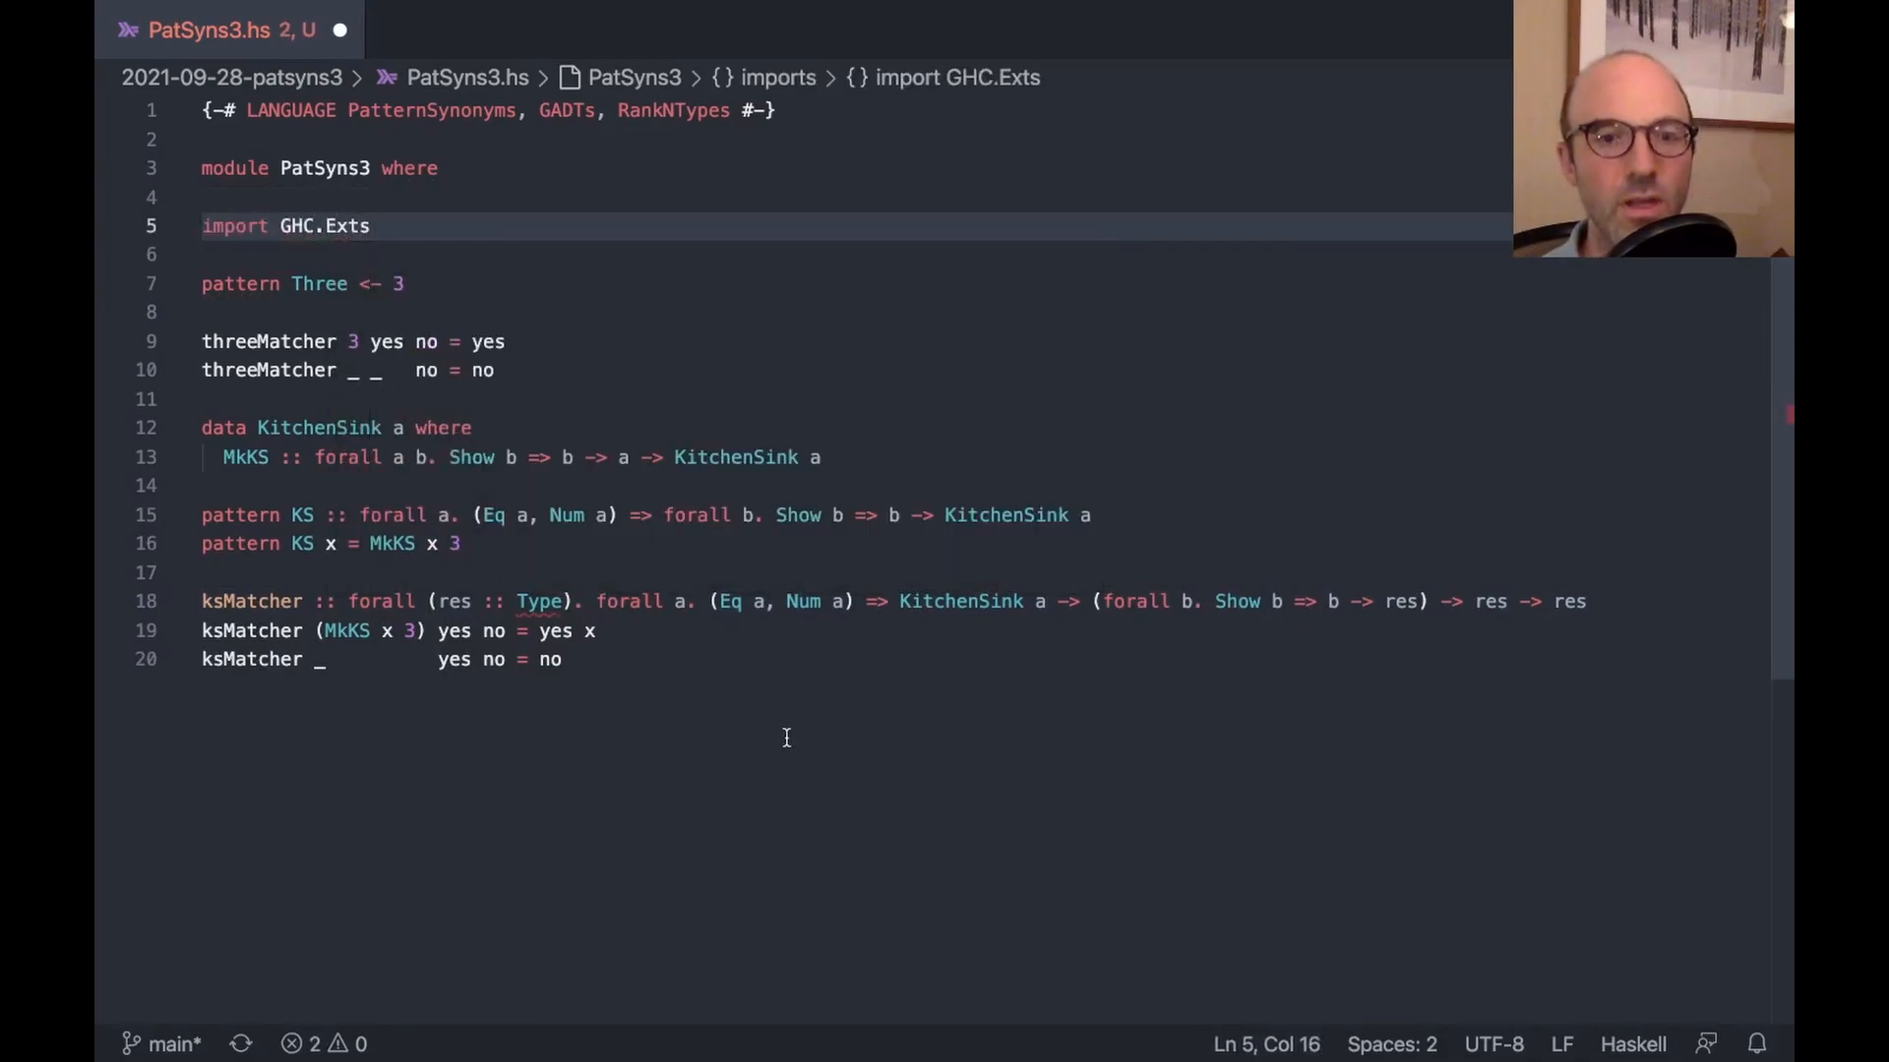
{"action": "type", "text": "i"}
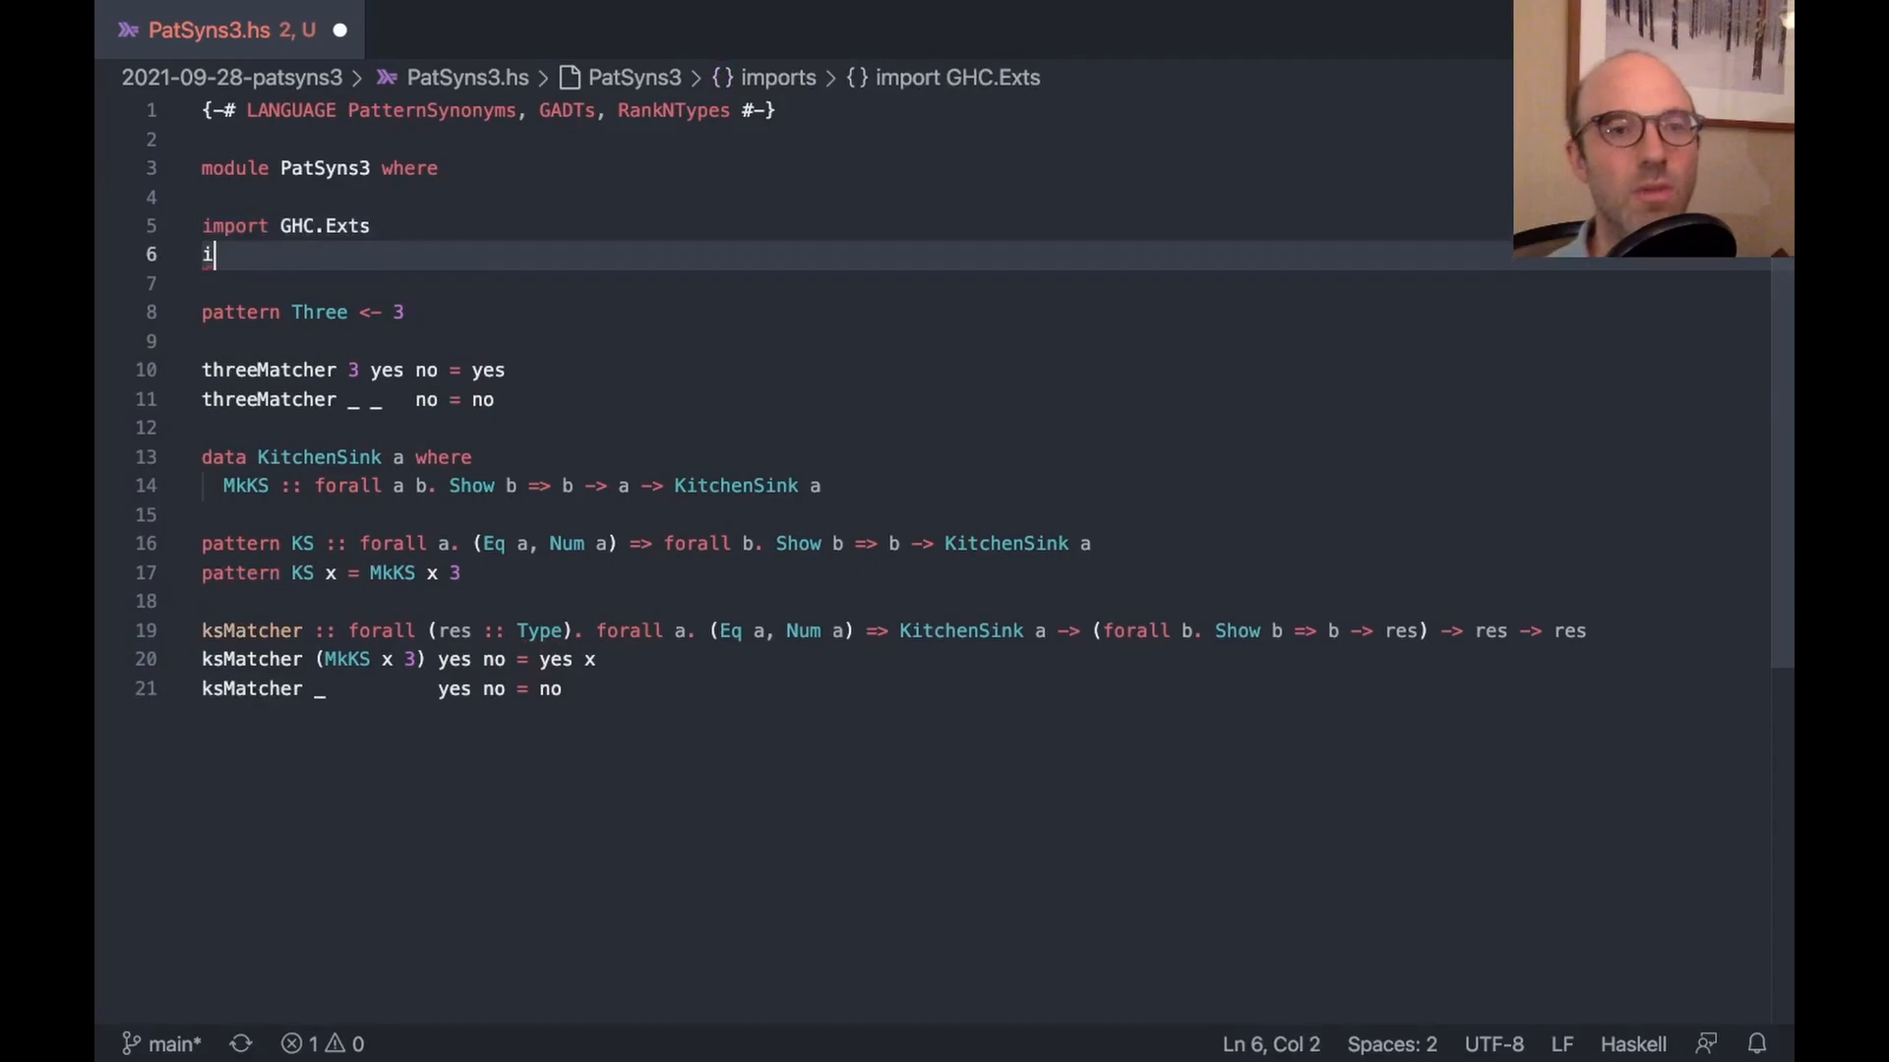
{"action": "type", "text": "mport Da"}
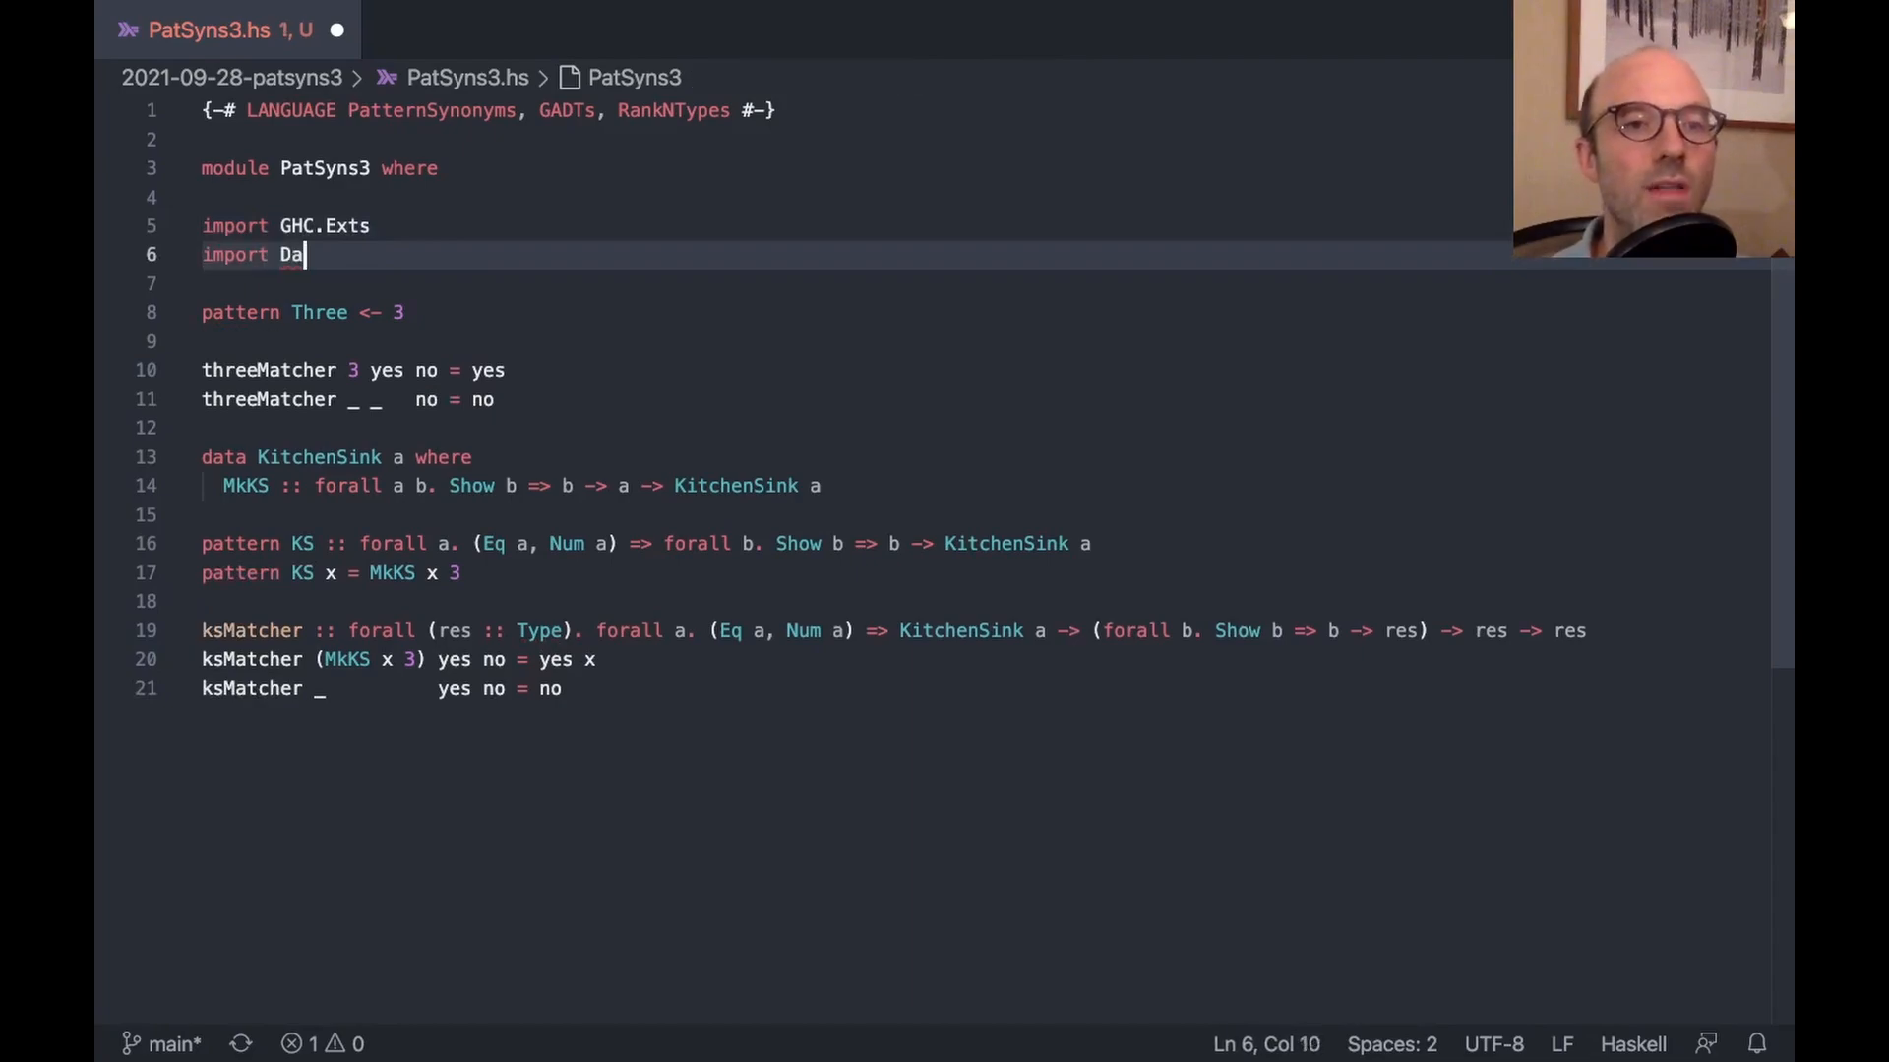
{"action": "type", "text": "ta.Kind"}
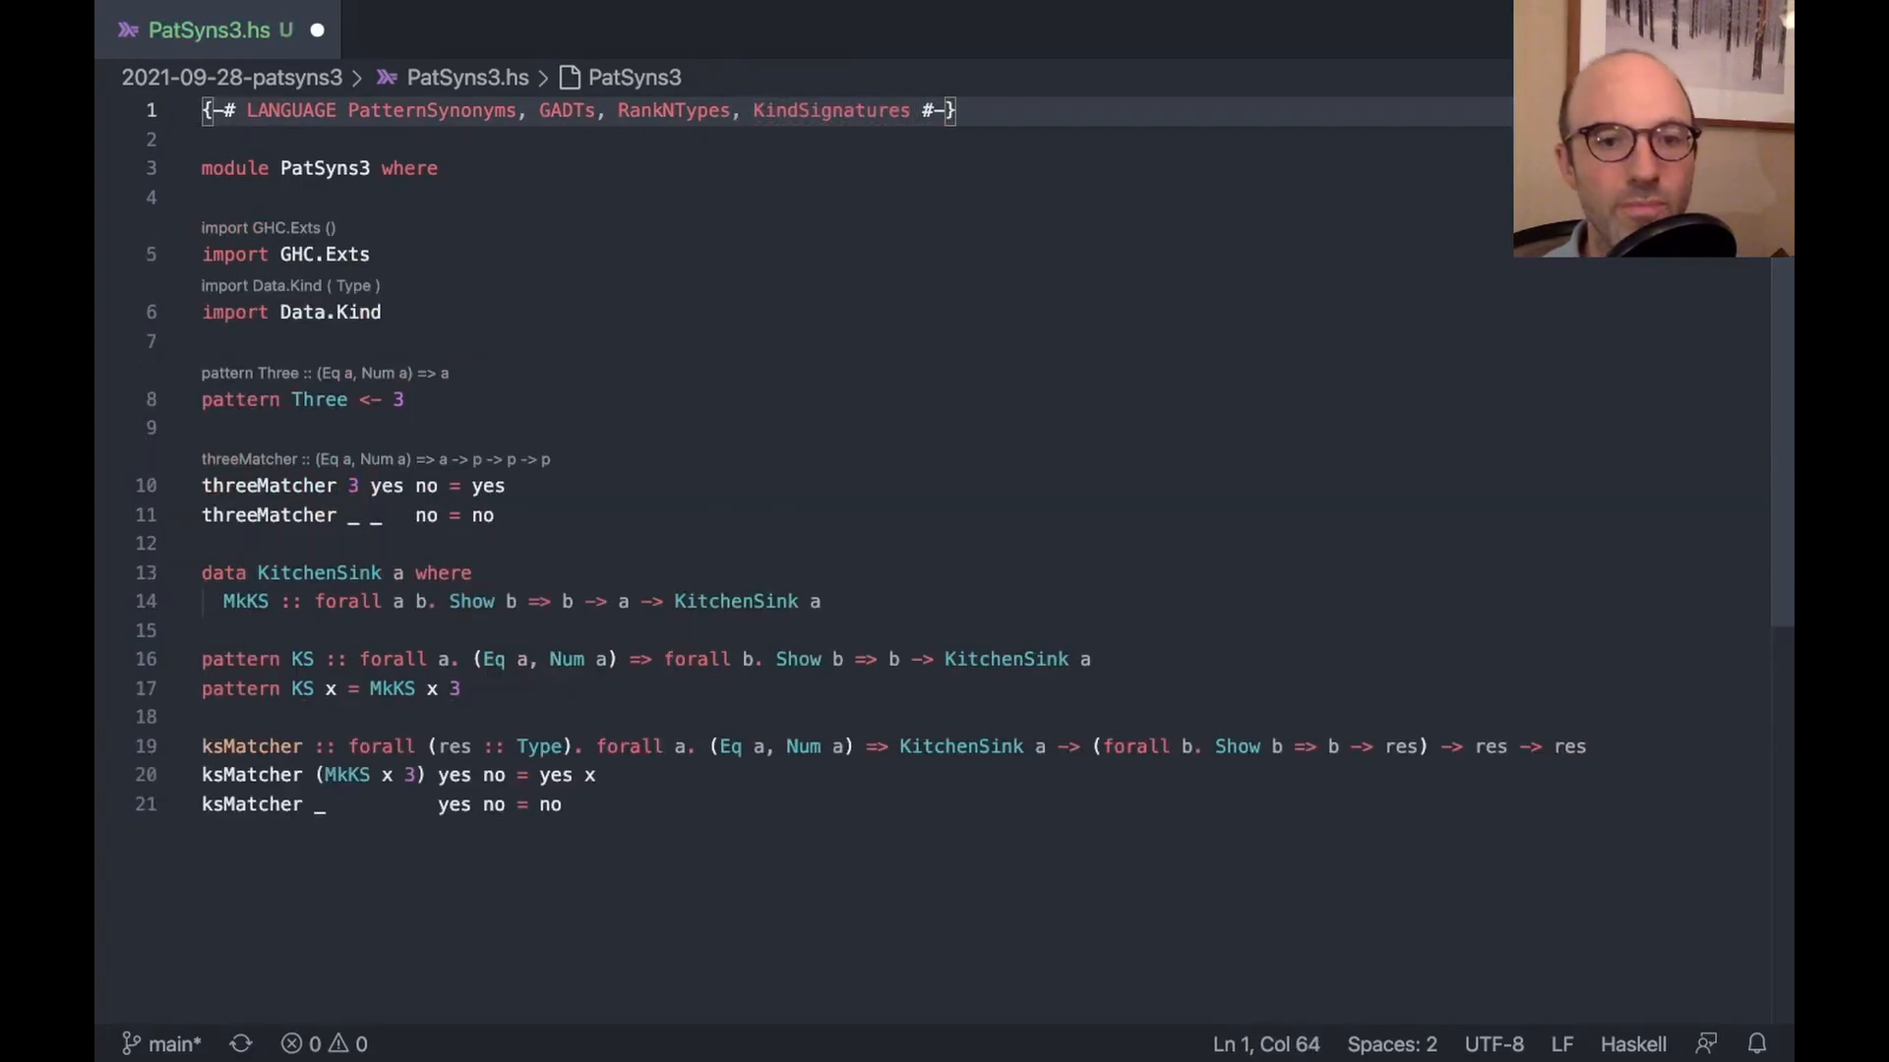
{"action": "mouse_move", "coordinate": [724, 473]}
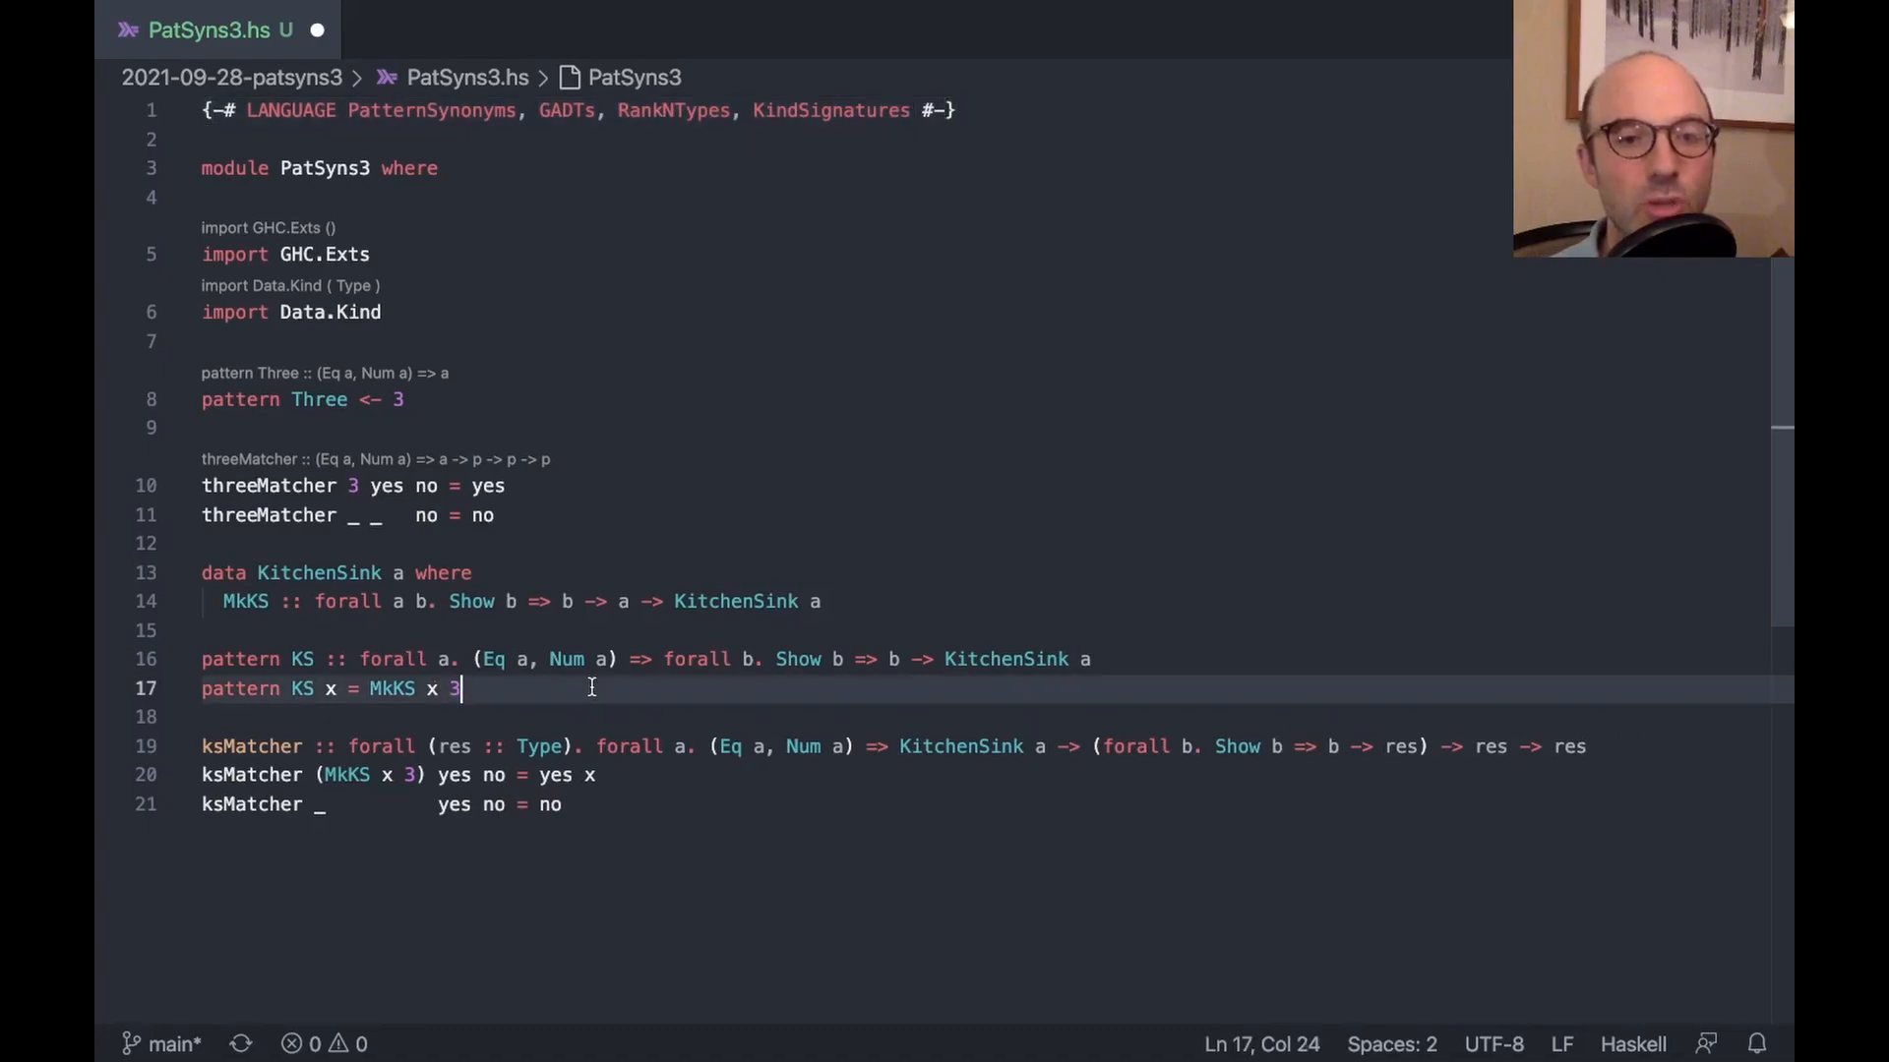
{"action": "key", "text": "Enter"}
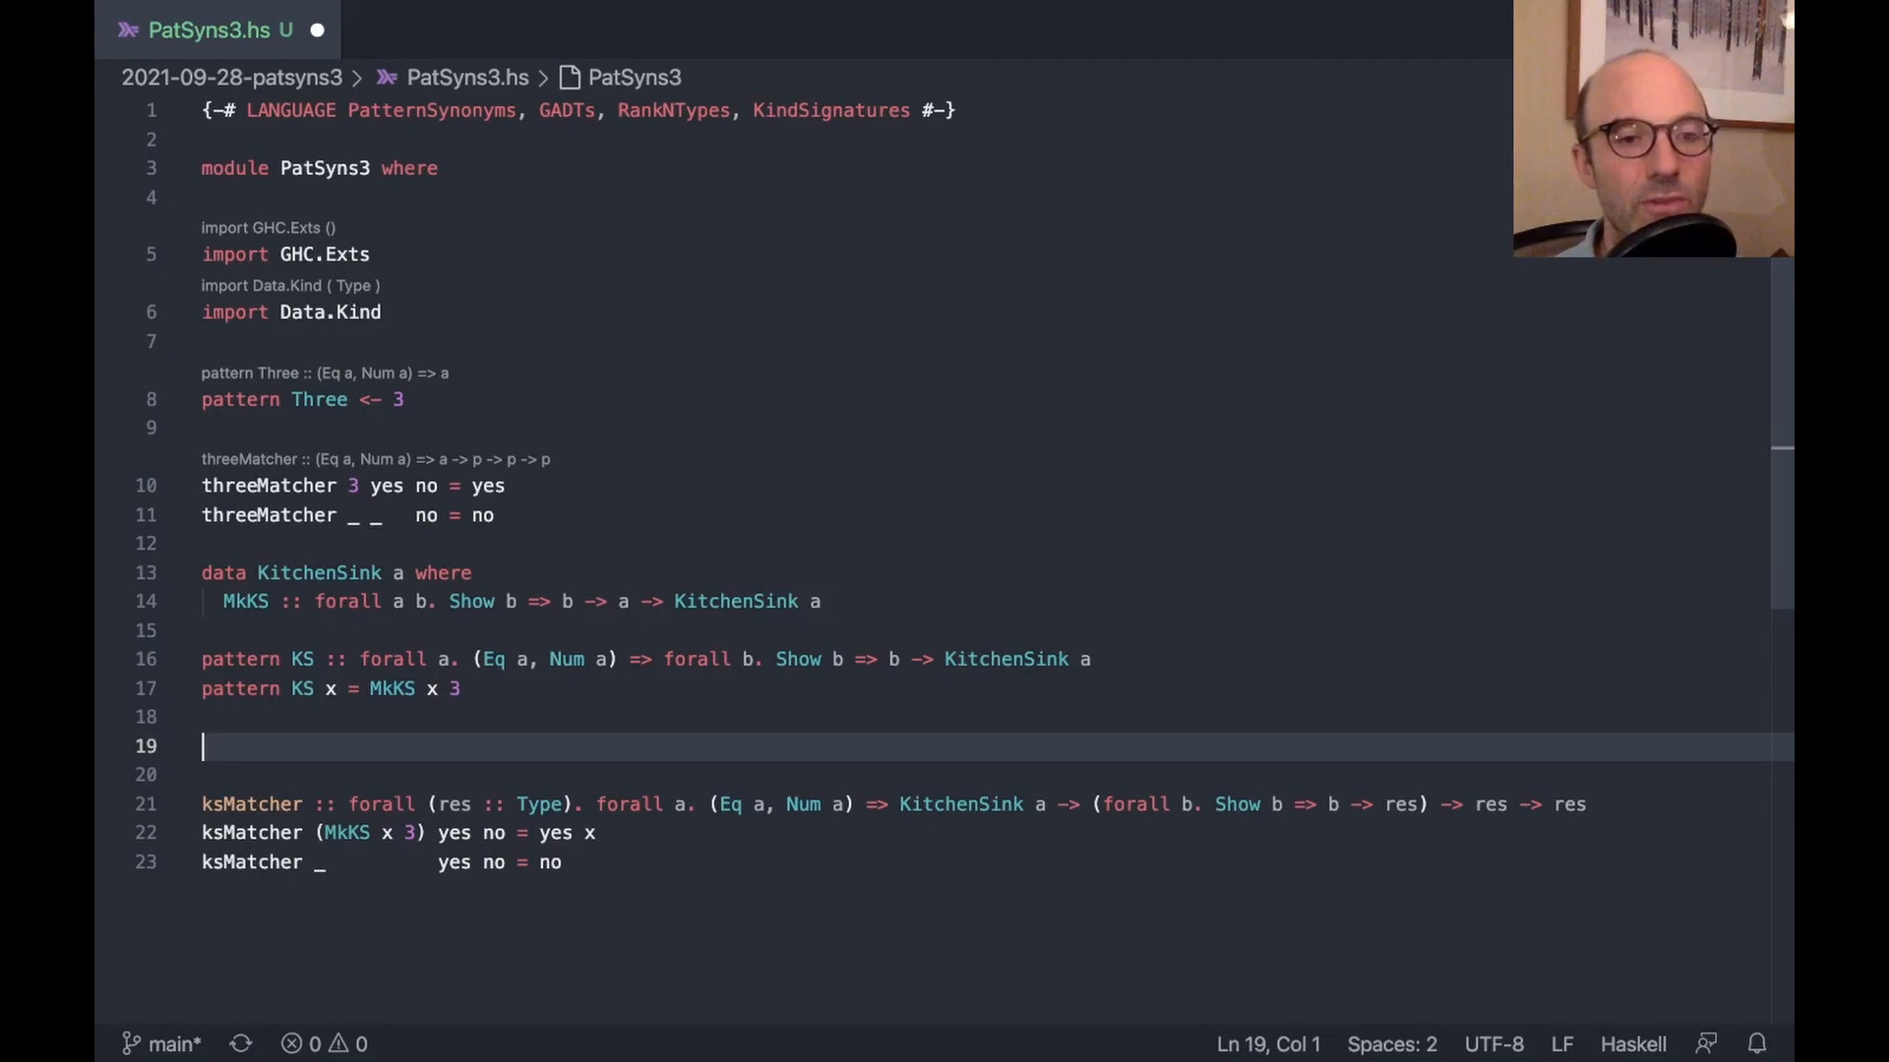
Define foo (KS x) = 4# and foo _ = 5#, adding MagicHash to the LANGUAGE pragma
{"action": "type", "text": "foo (K#"}
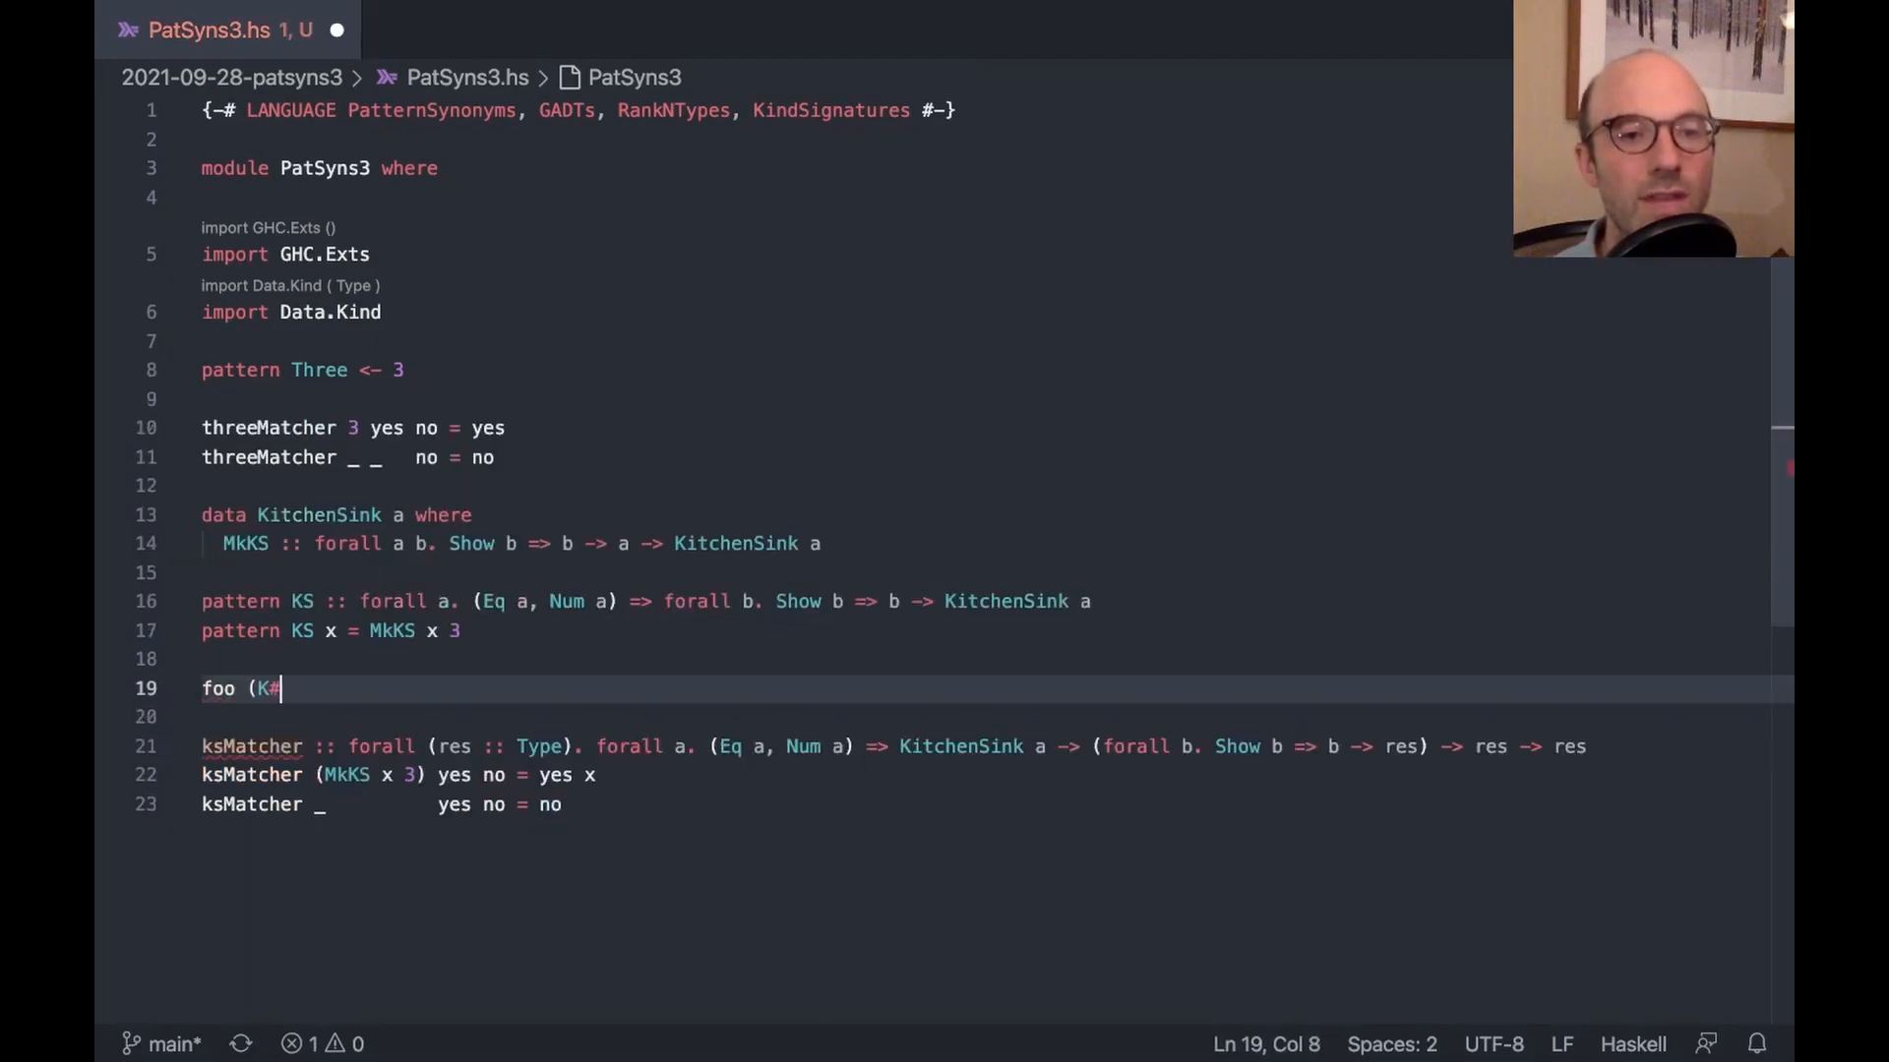
{"action": "type", "text": "S x)"}
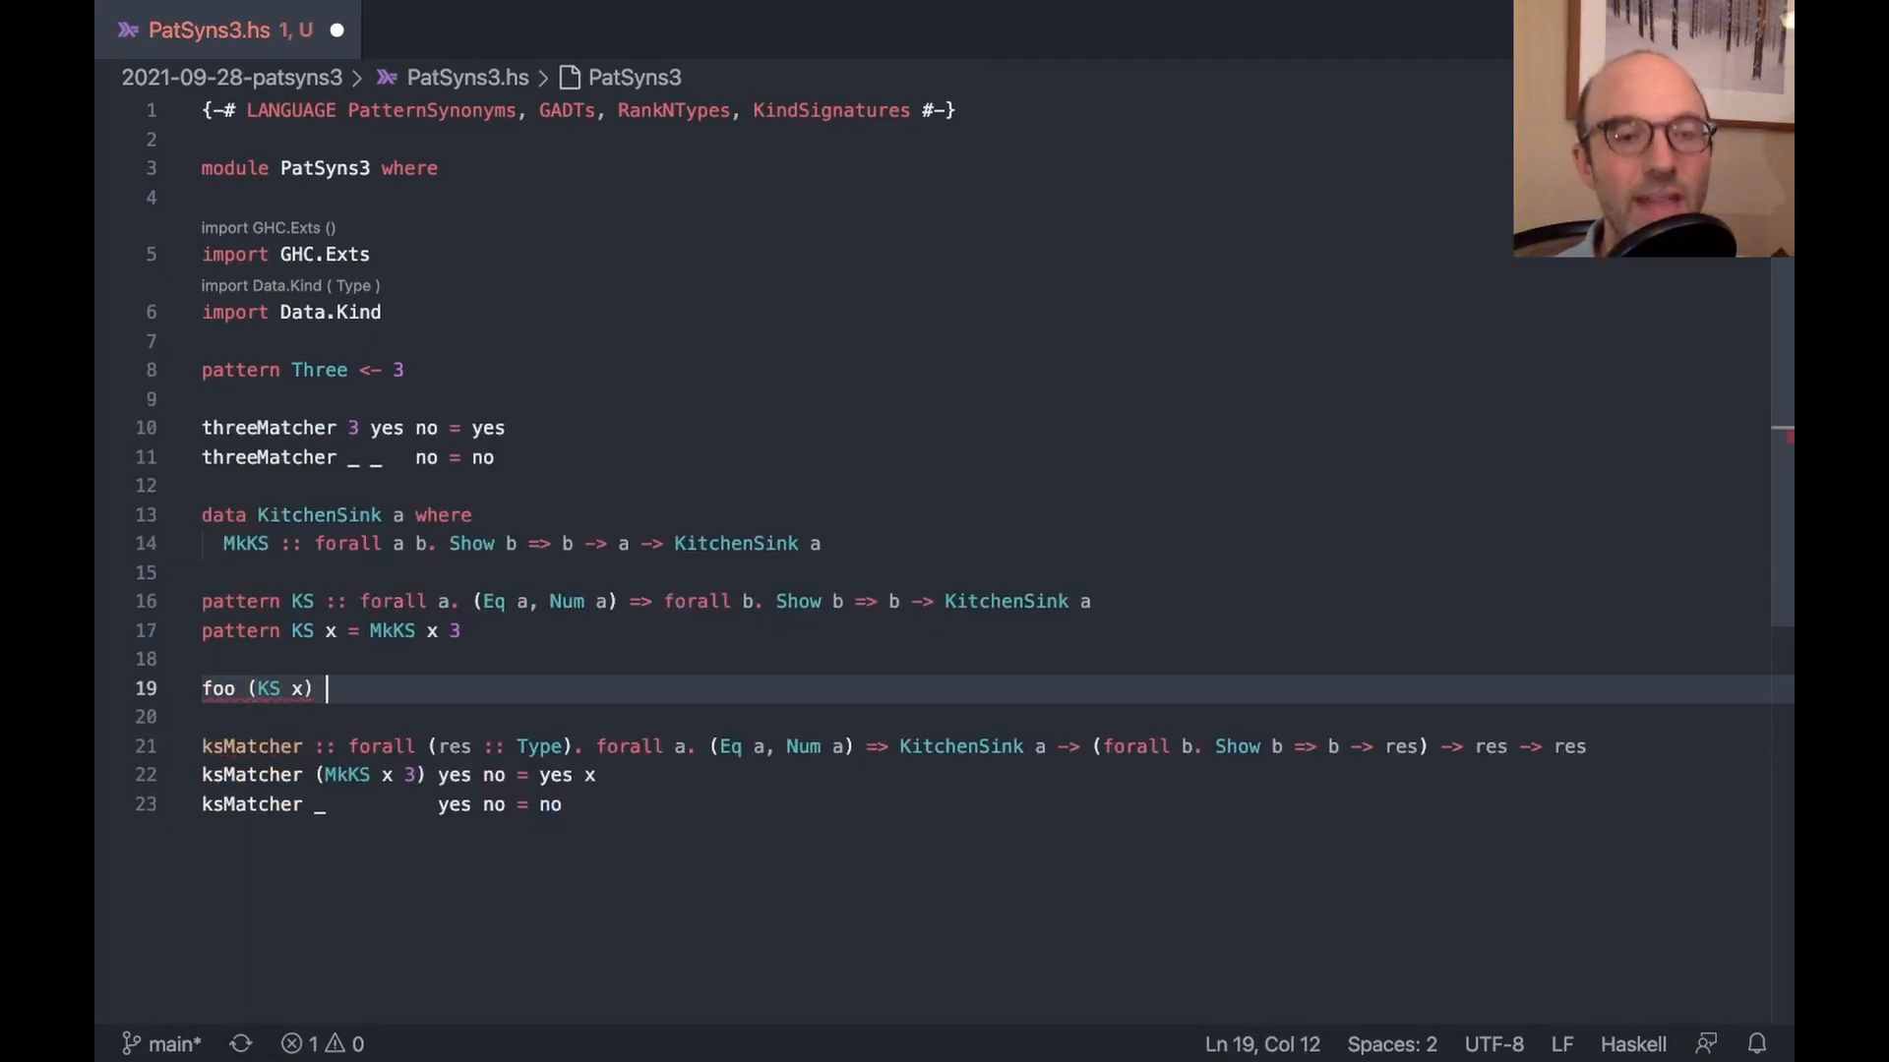
{"action": "type", "text": "= 4#"}
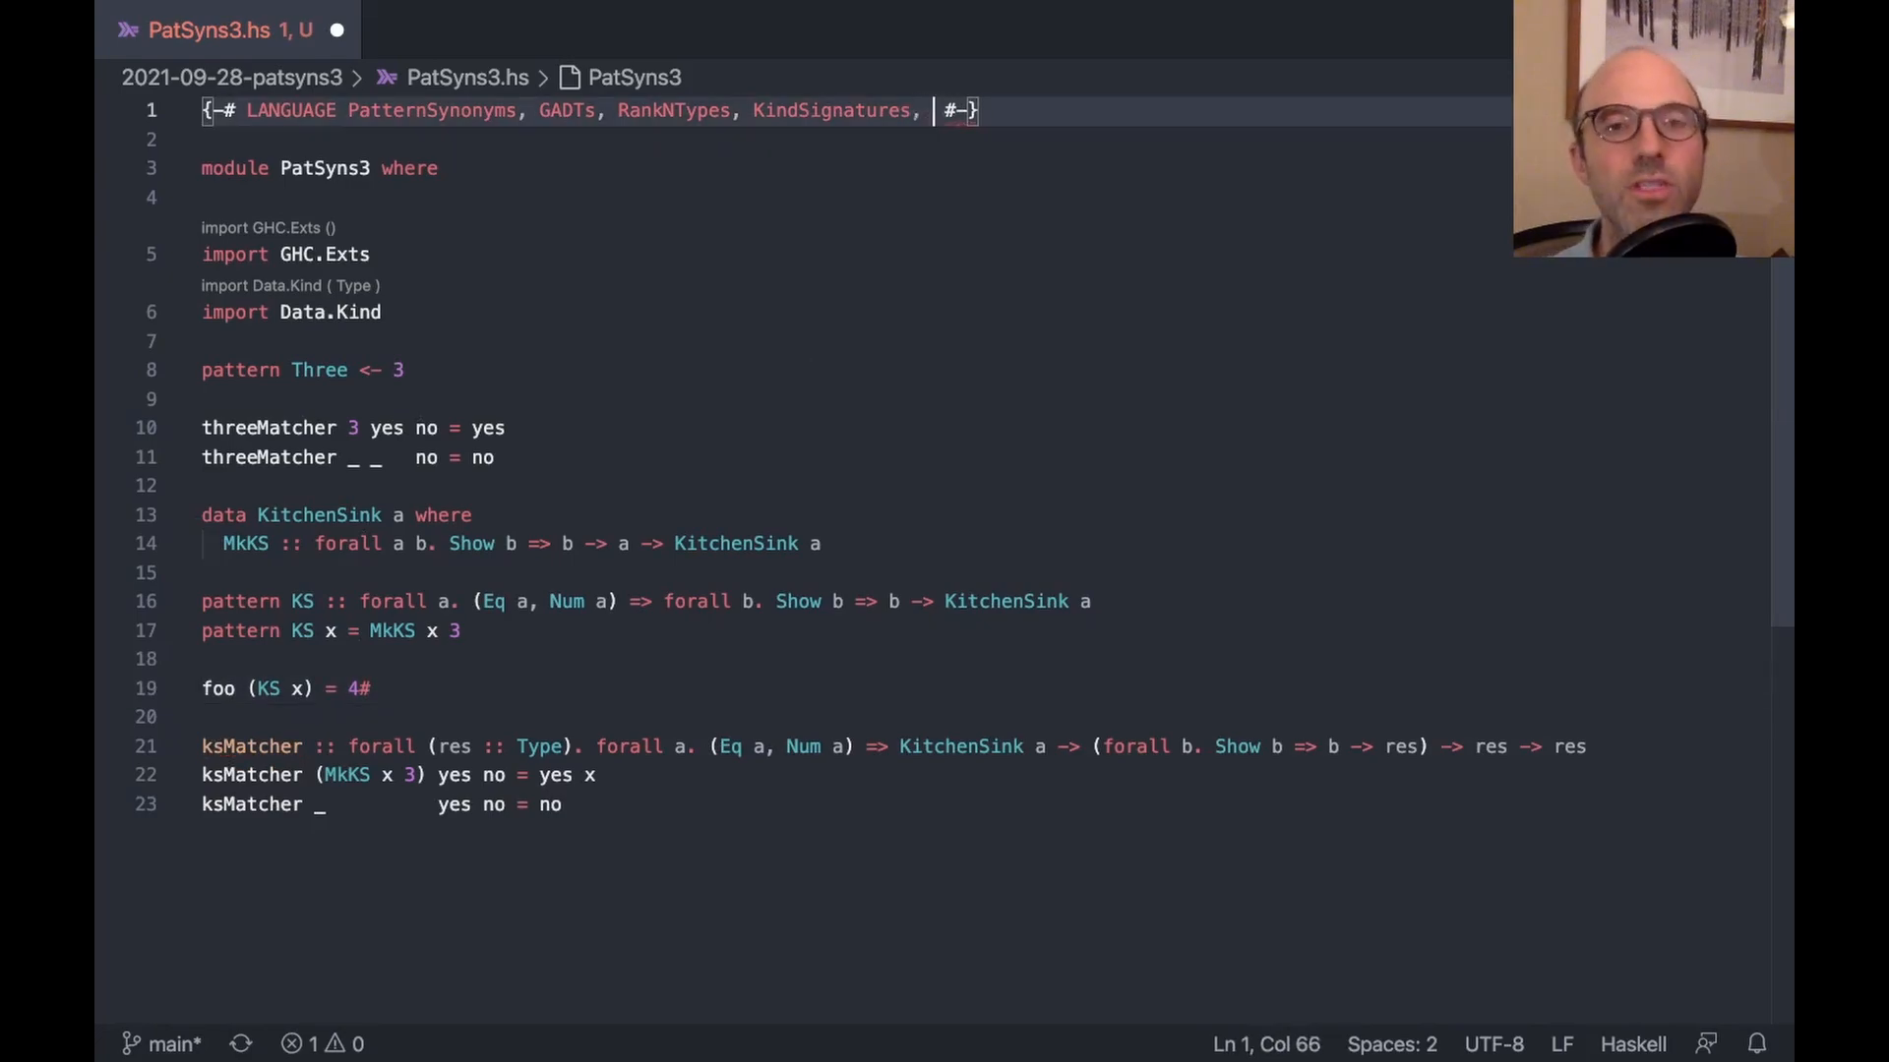
{"action": "type", "text": "MagicHash"}
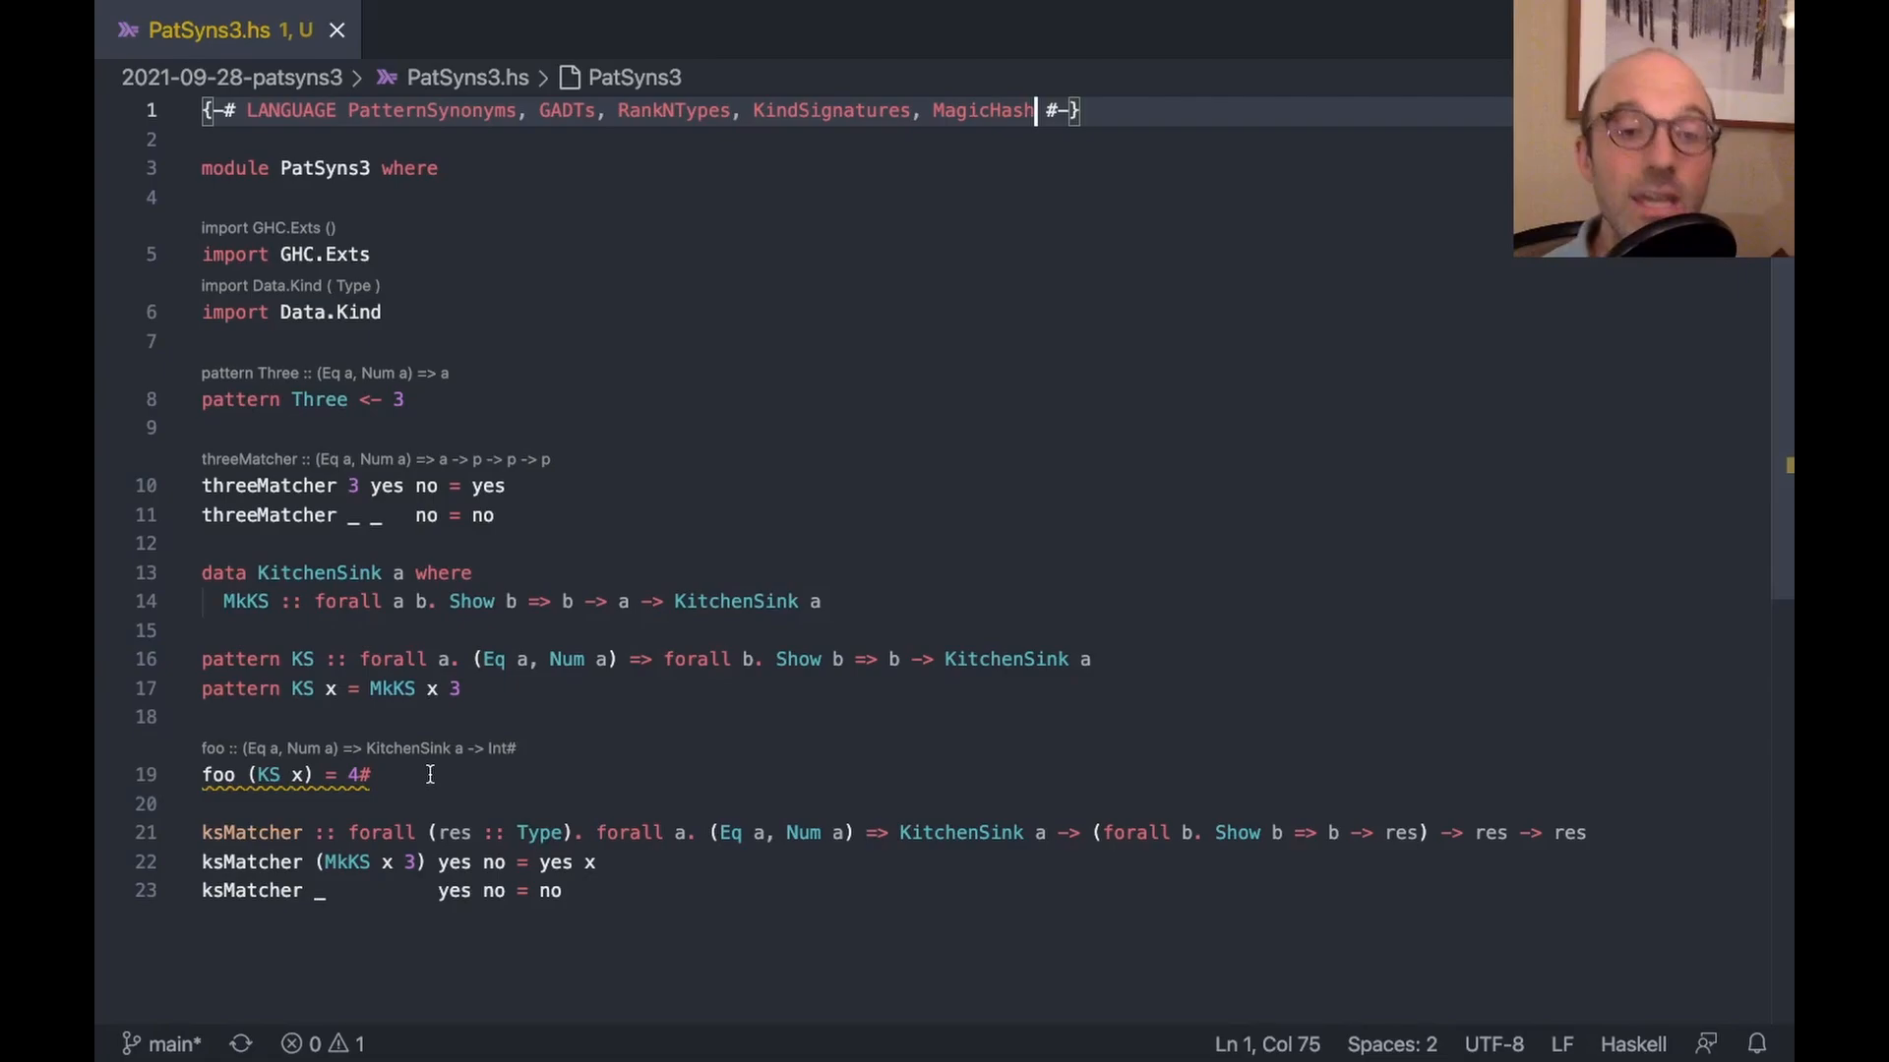
{"action": "mouse_move", "coordinate": [335, 775]}
{"action": "type", "text": "foo _      = 5"}
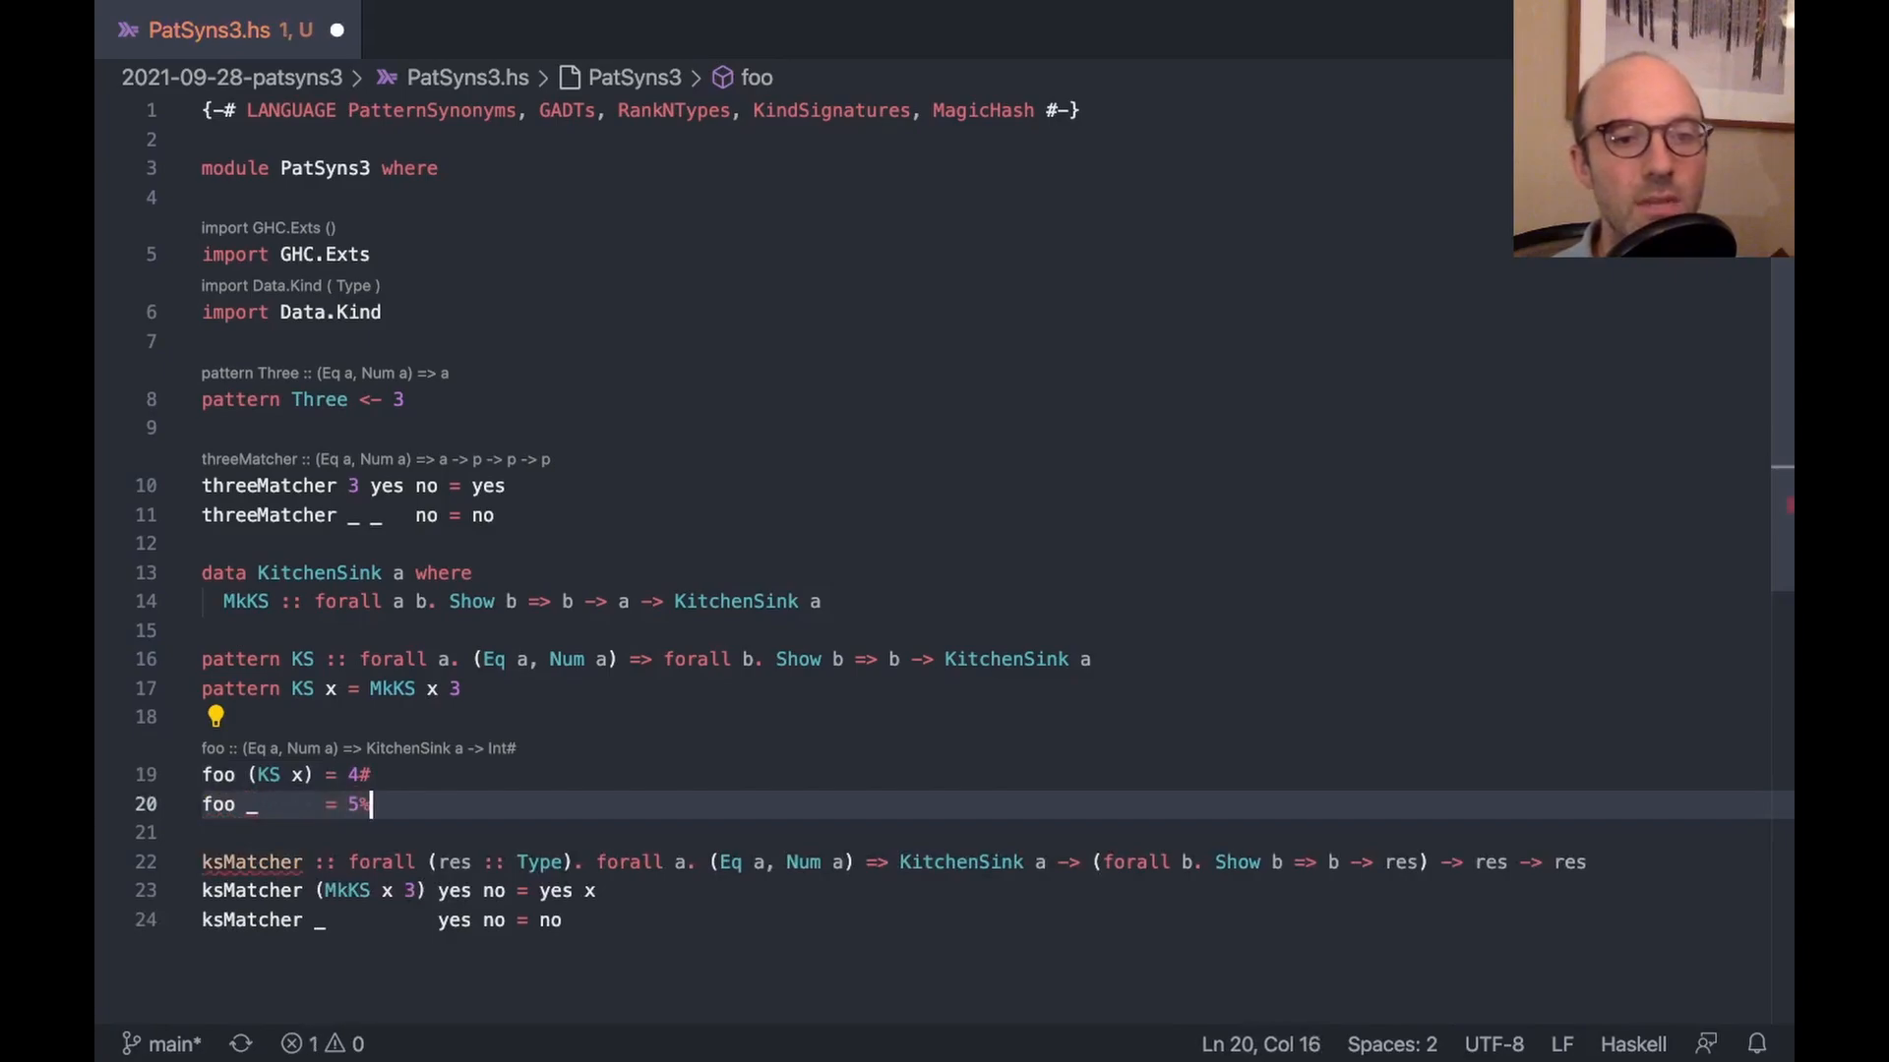
{"action": "type", "text": "#"}
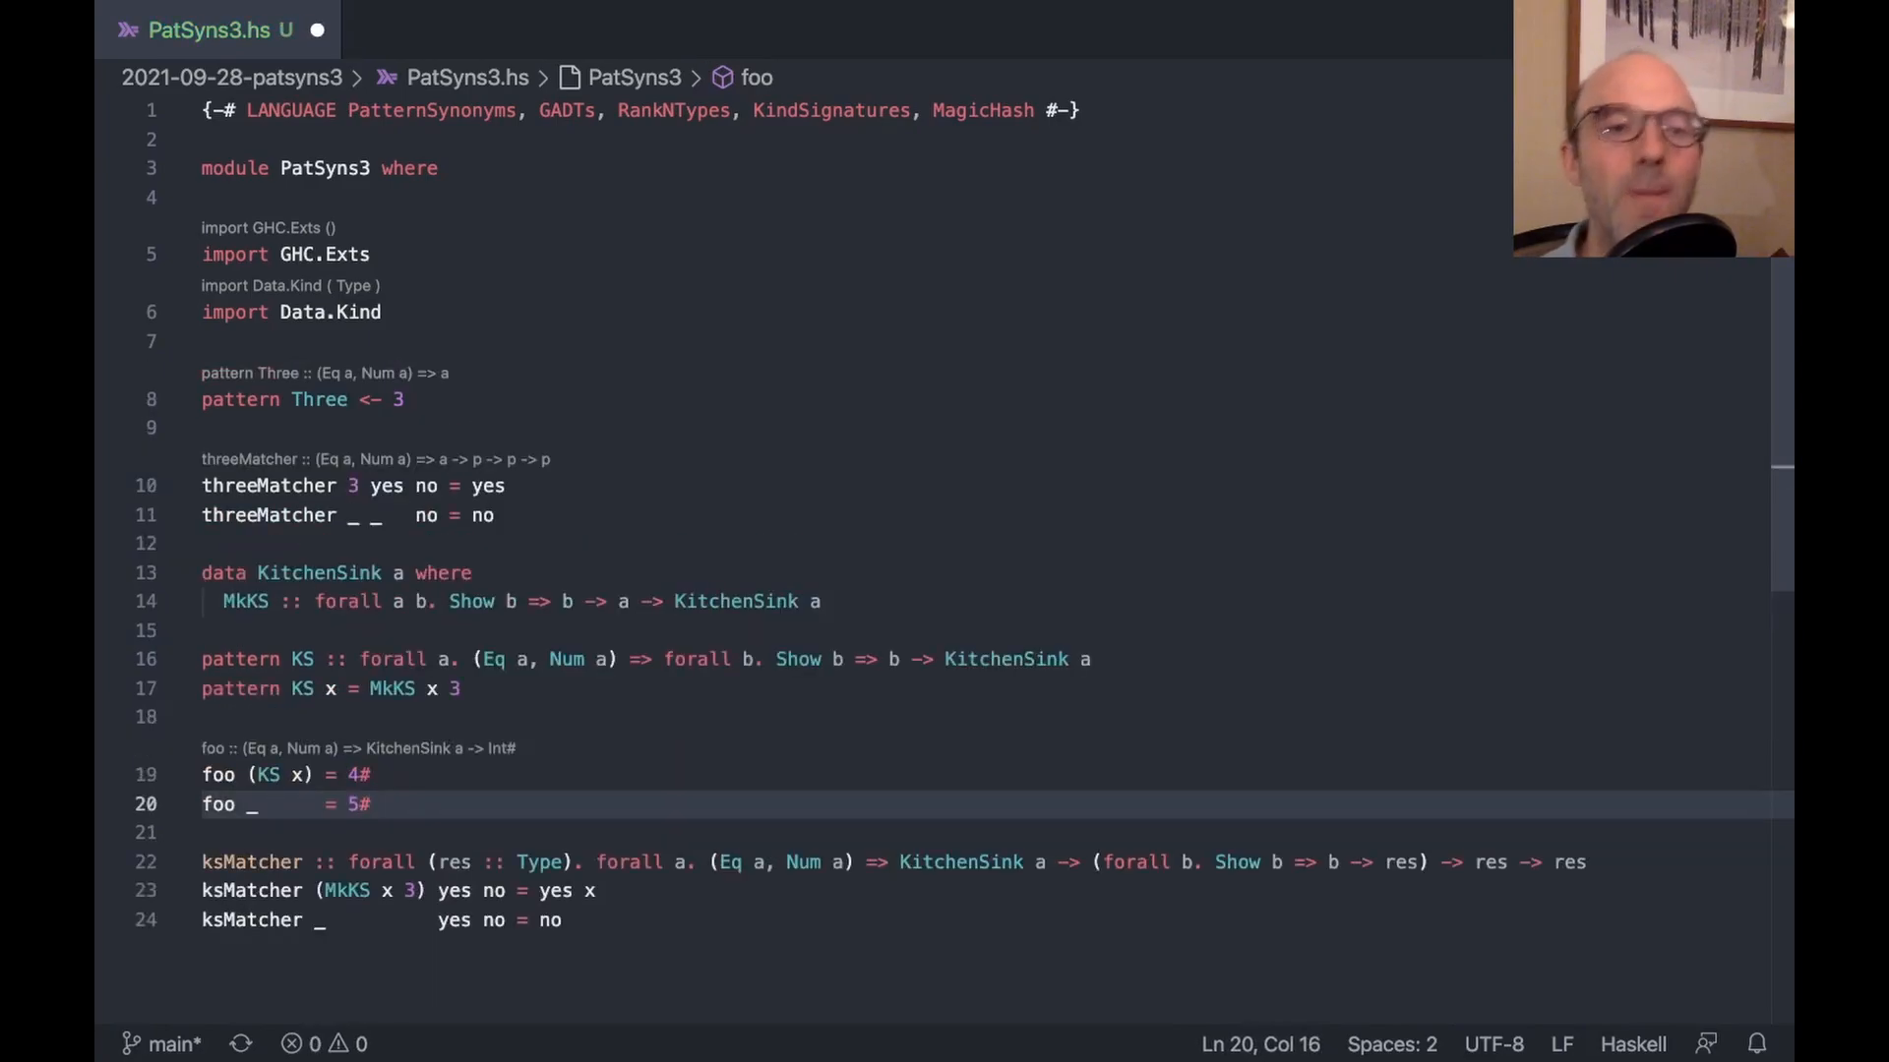
{"action": "mouse_move", "coordinate": [303, 659]}
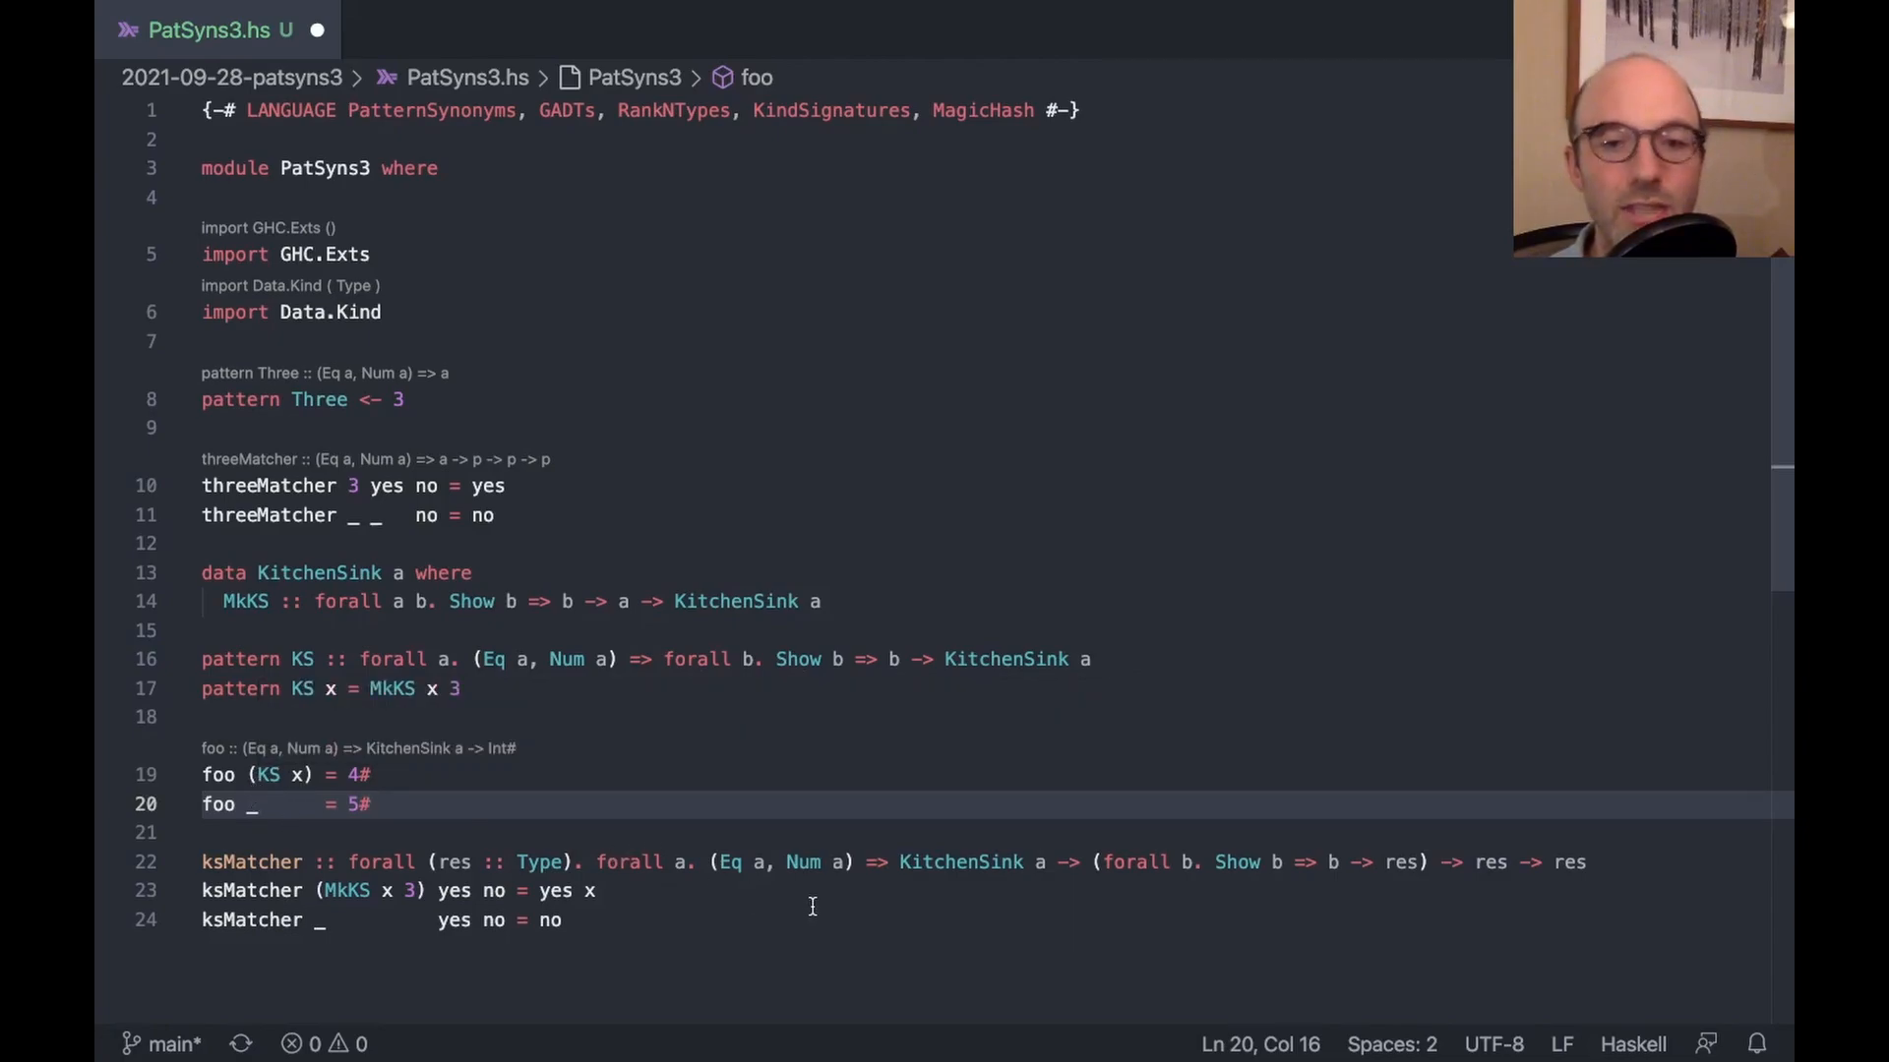
{"action": "mouse_move", "coordinate": [1387, 826]}
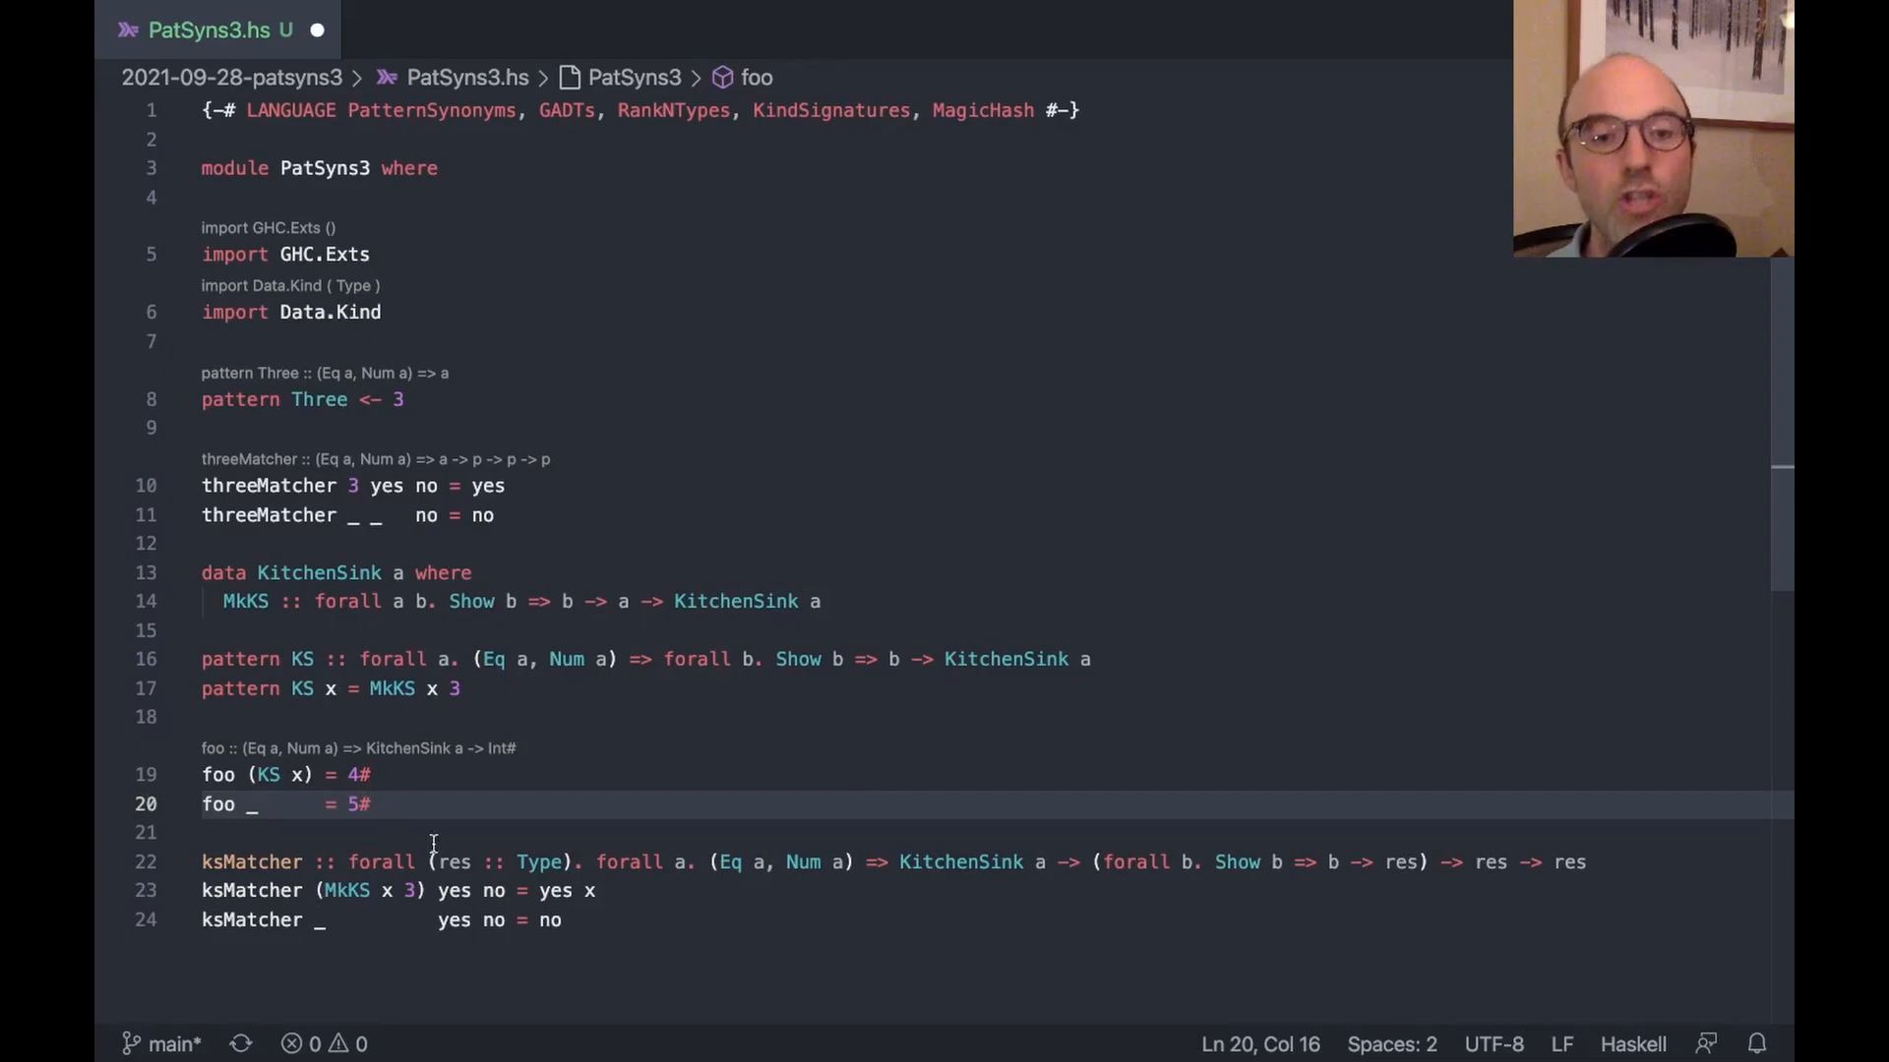
Make res levity-polymorphic over a RuntimeRep and add PolyKinds via the quick fix
{"action": "double_click", "coordinate": [537, 862]}
{"action": "type", "text": "YPE r"}
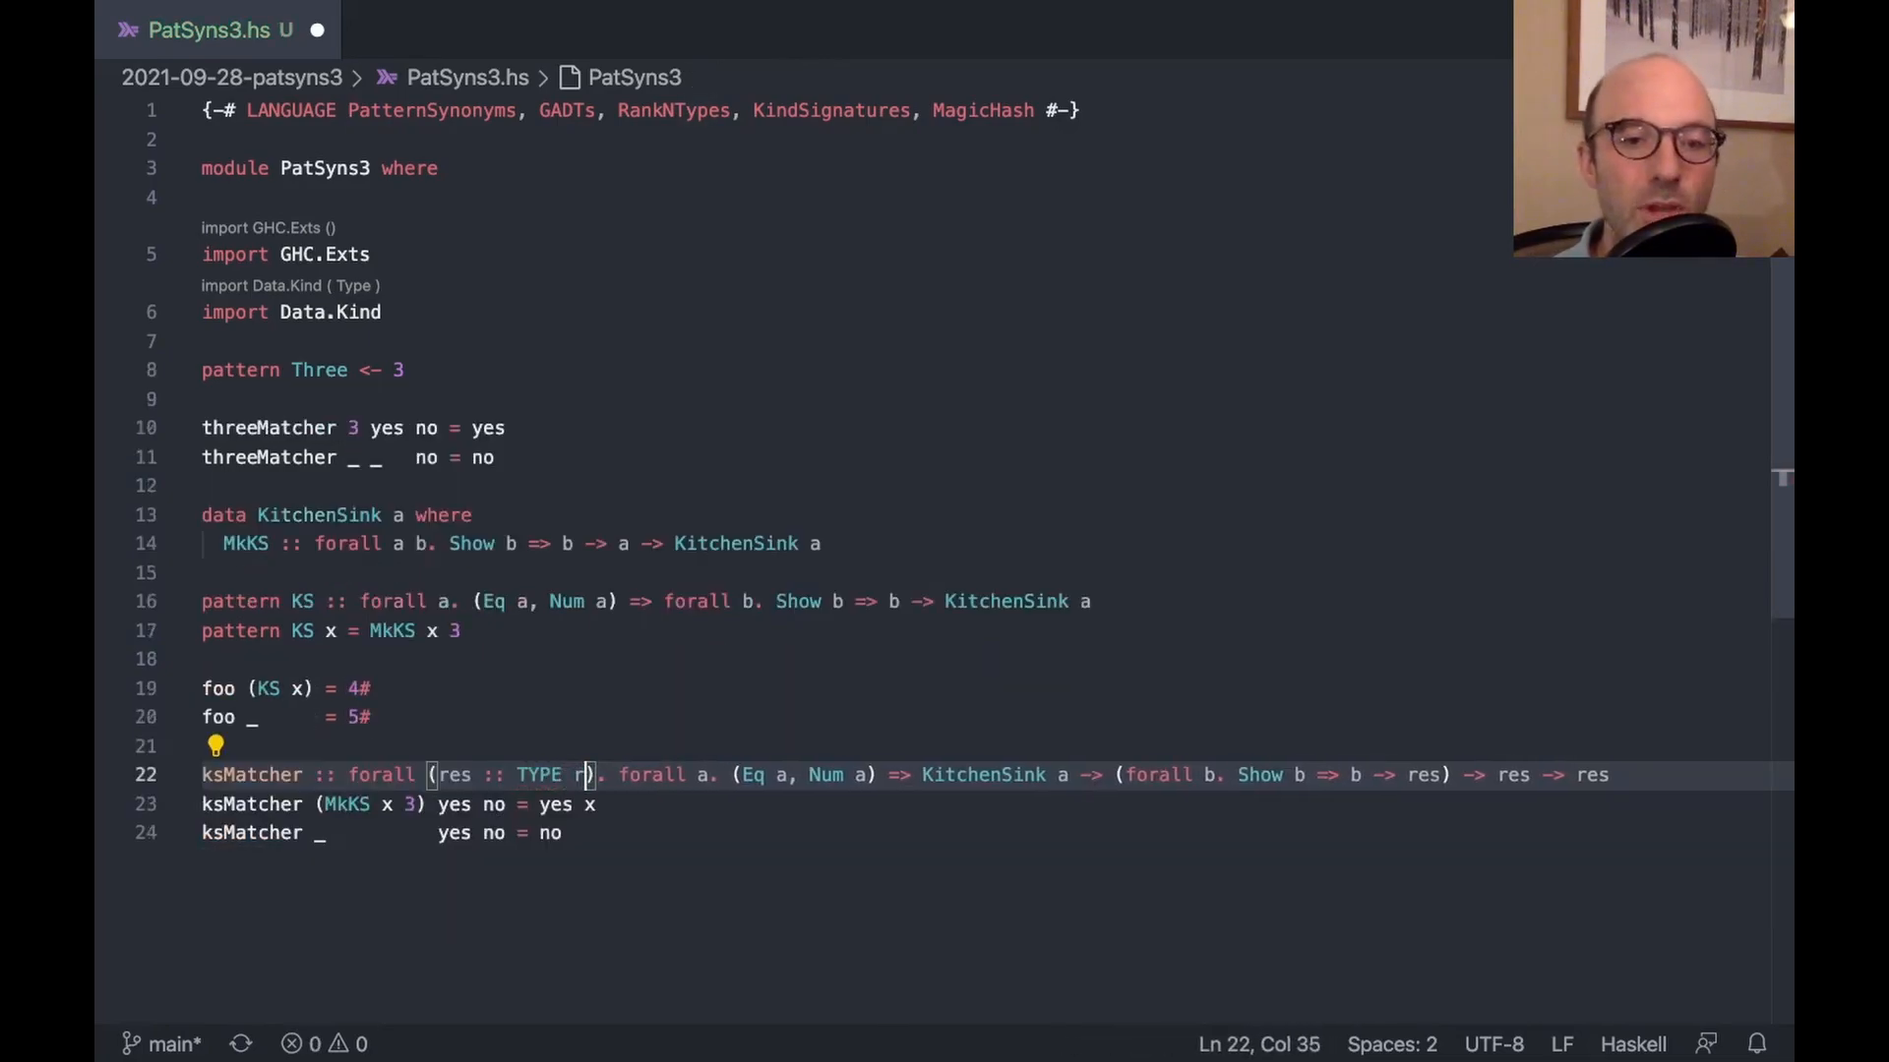
{"action": "type", "text": "ep"}
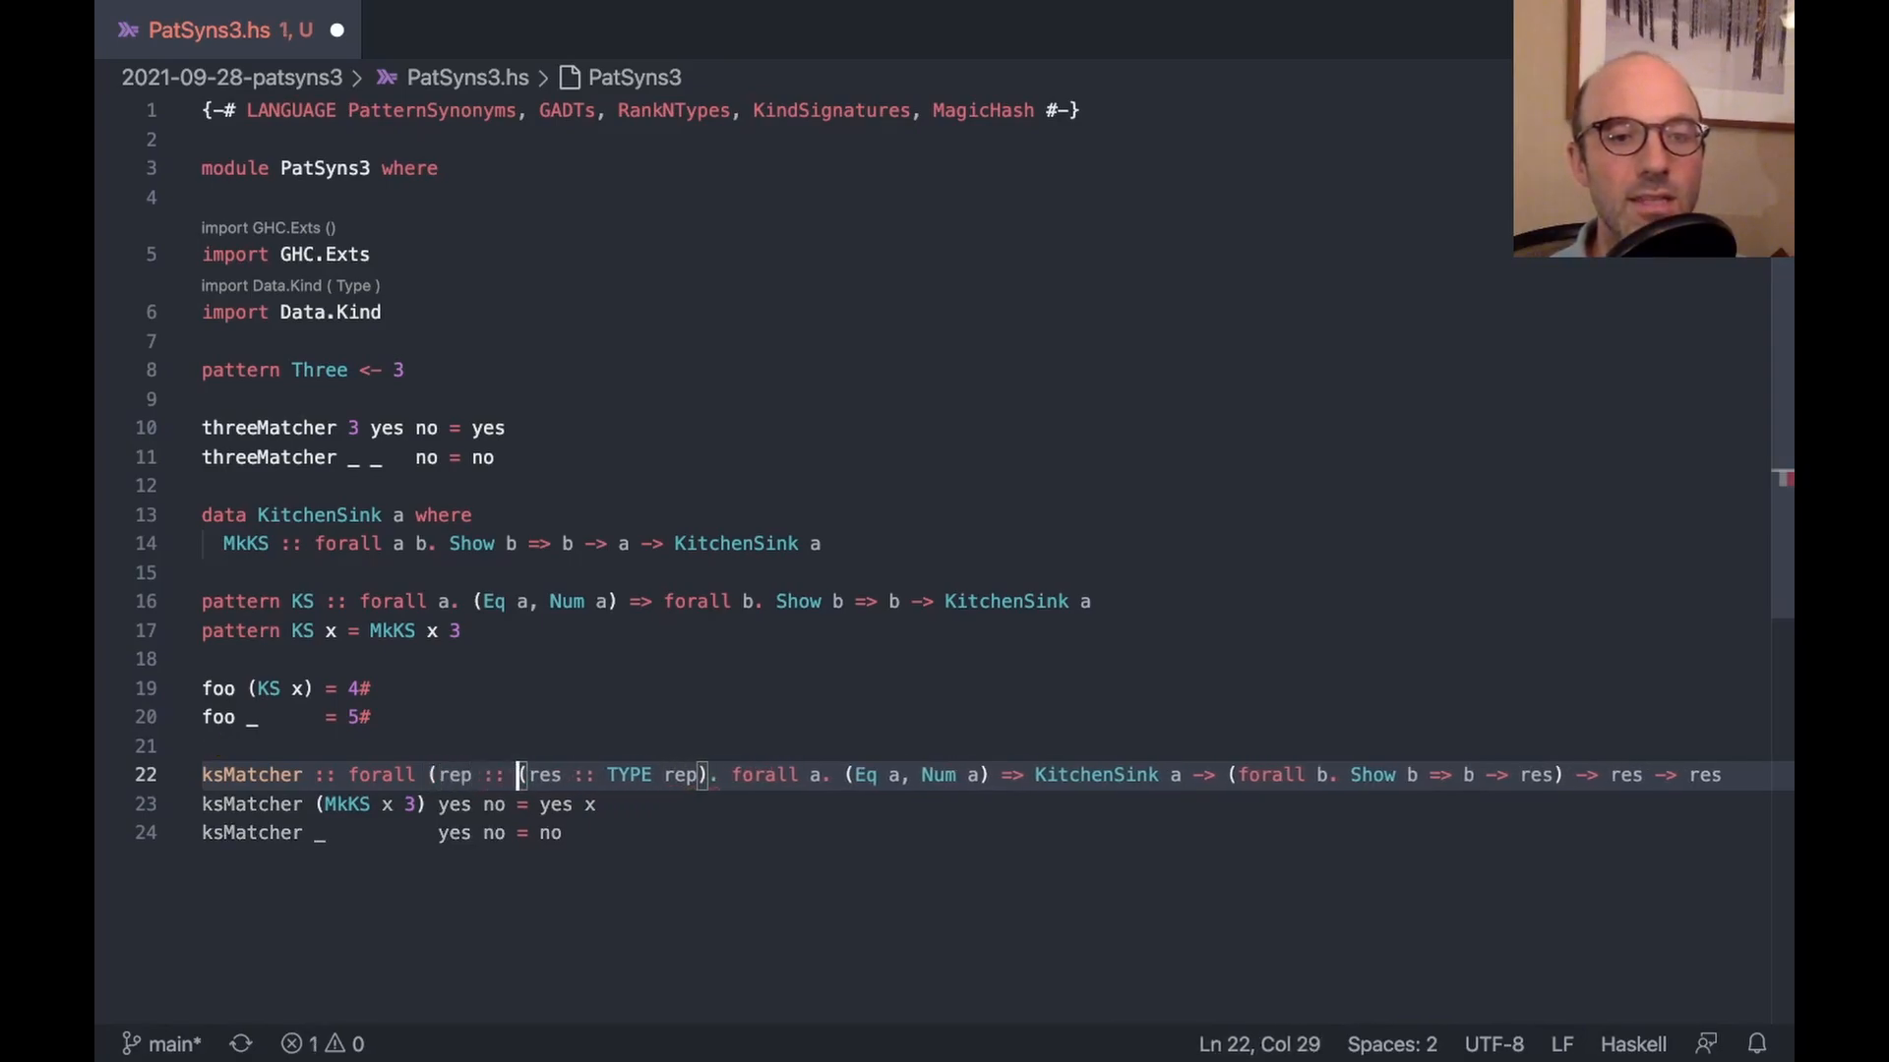
{"action": "type", "text": "RuntimeRep)"}
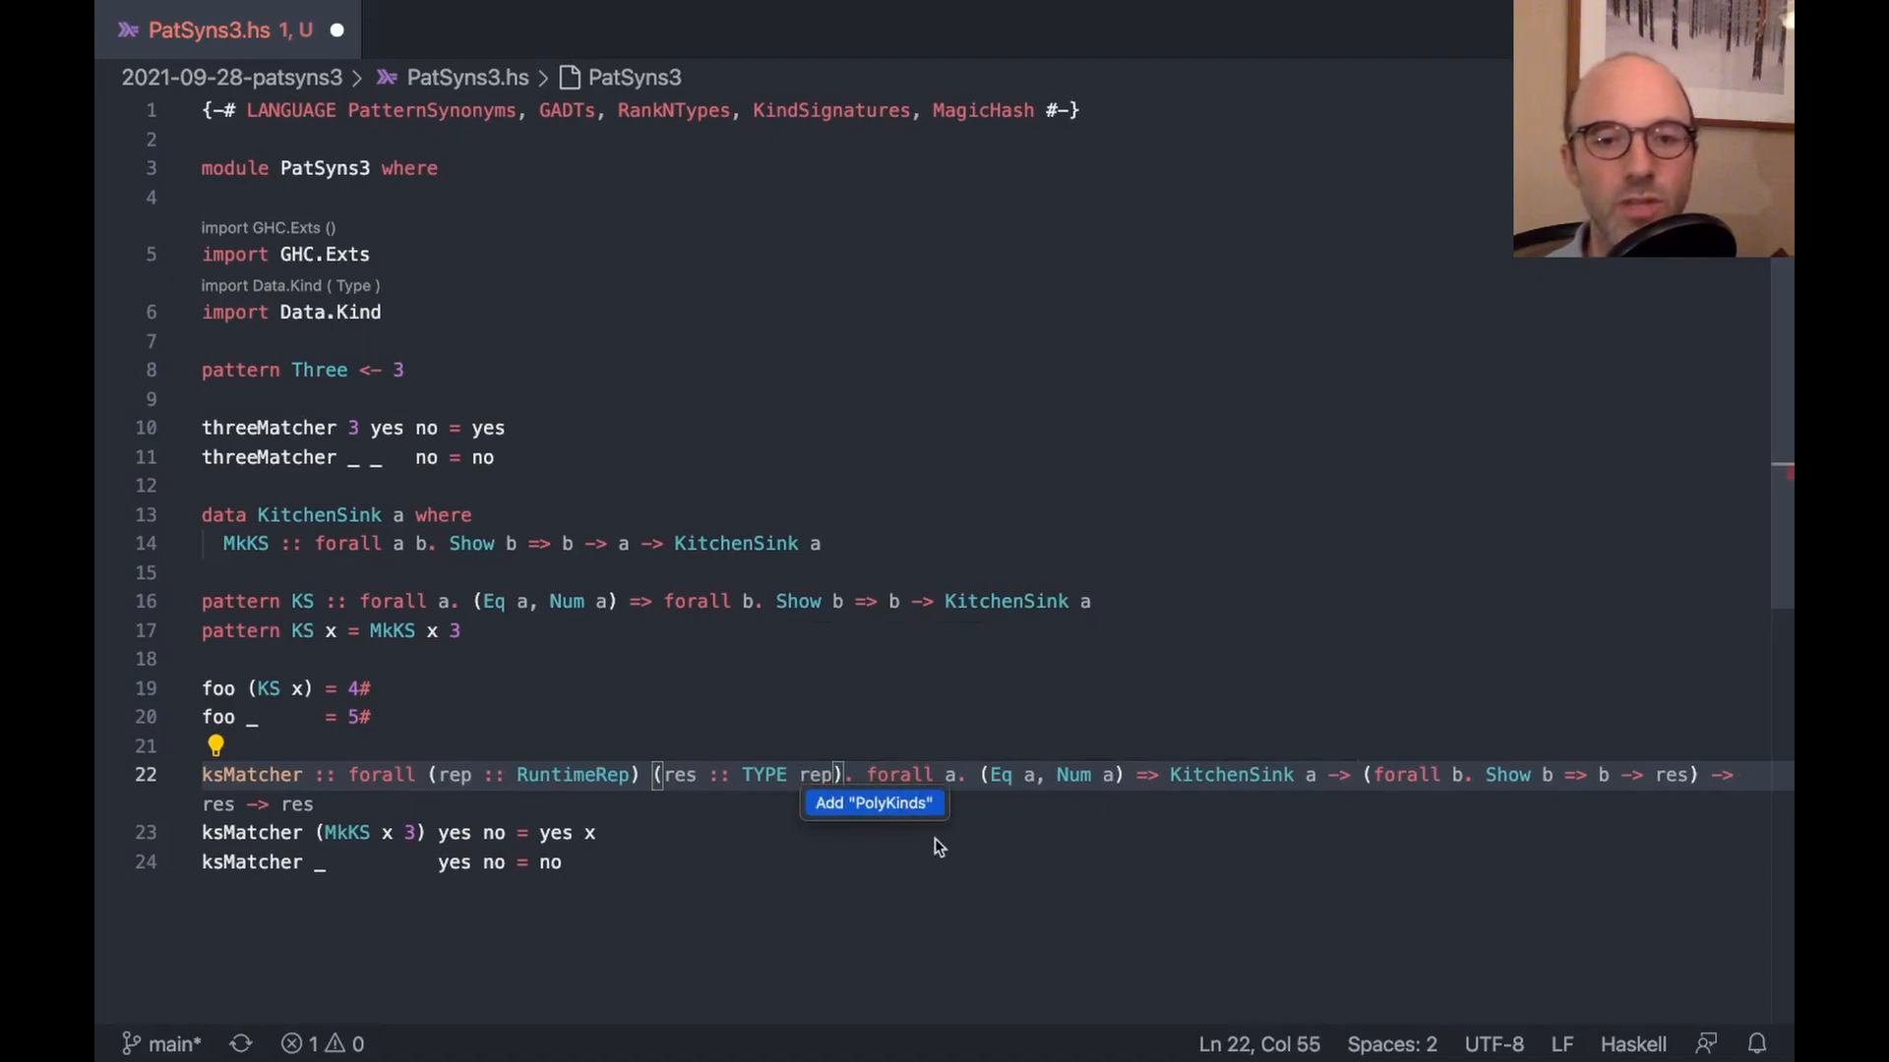
{"action": "left_click", "coordinate": [874, 803]}
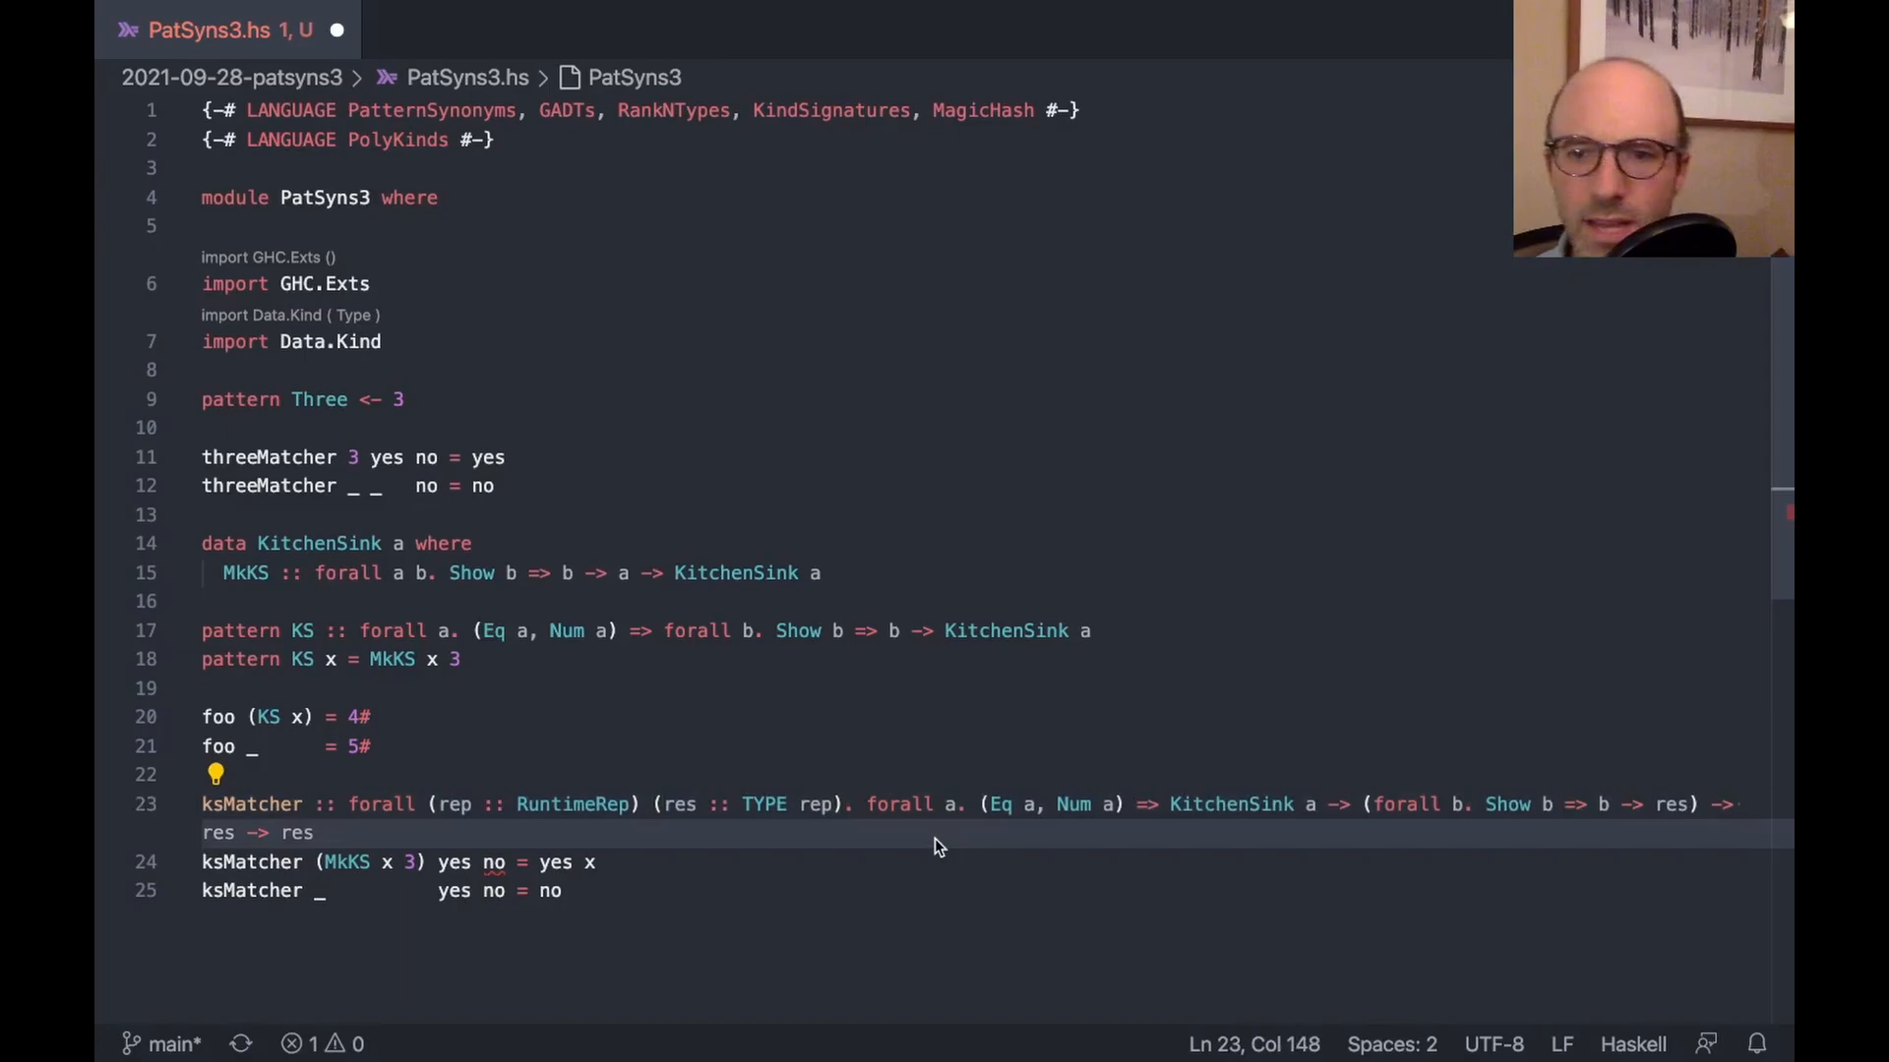
{"action": "mouse_move", "coordinate": [507, 873]}
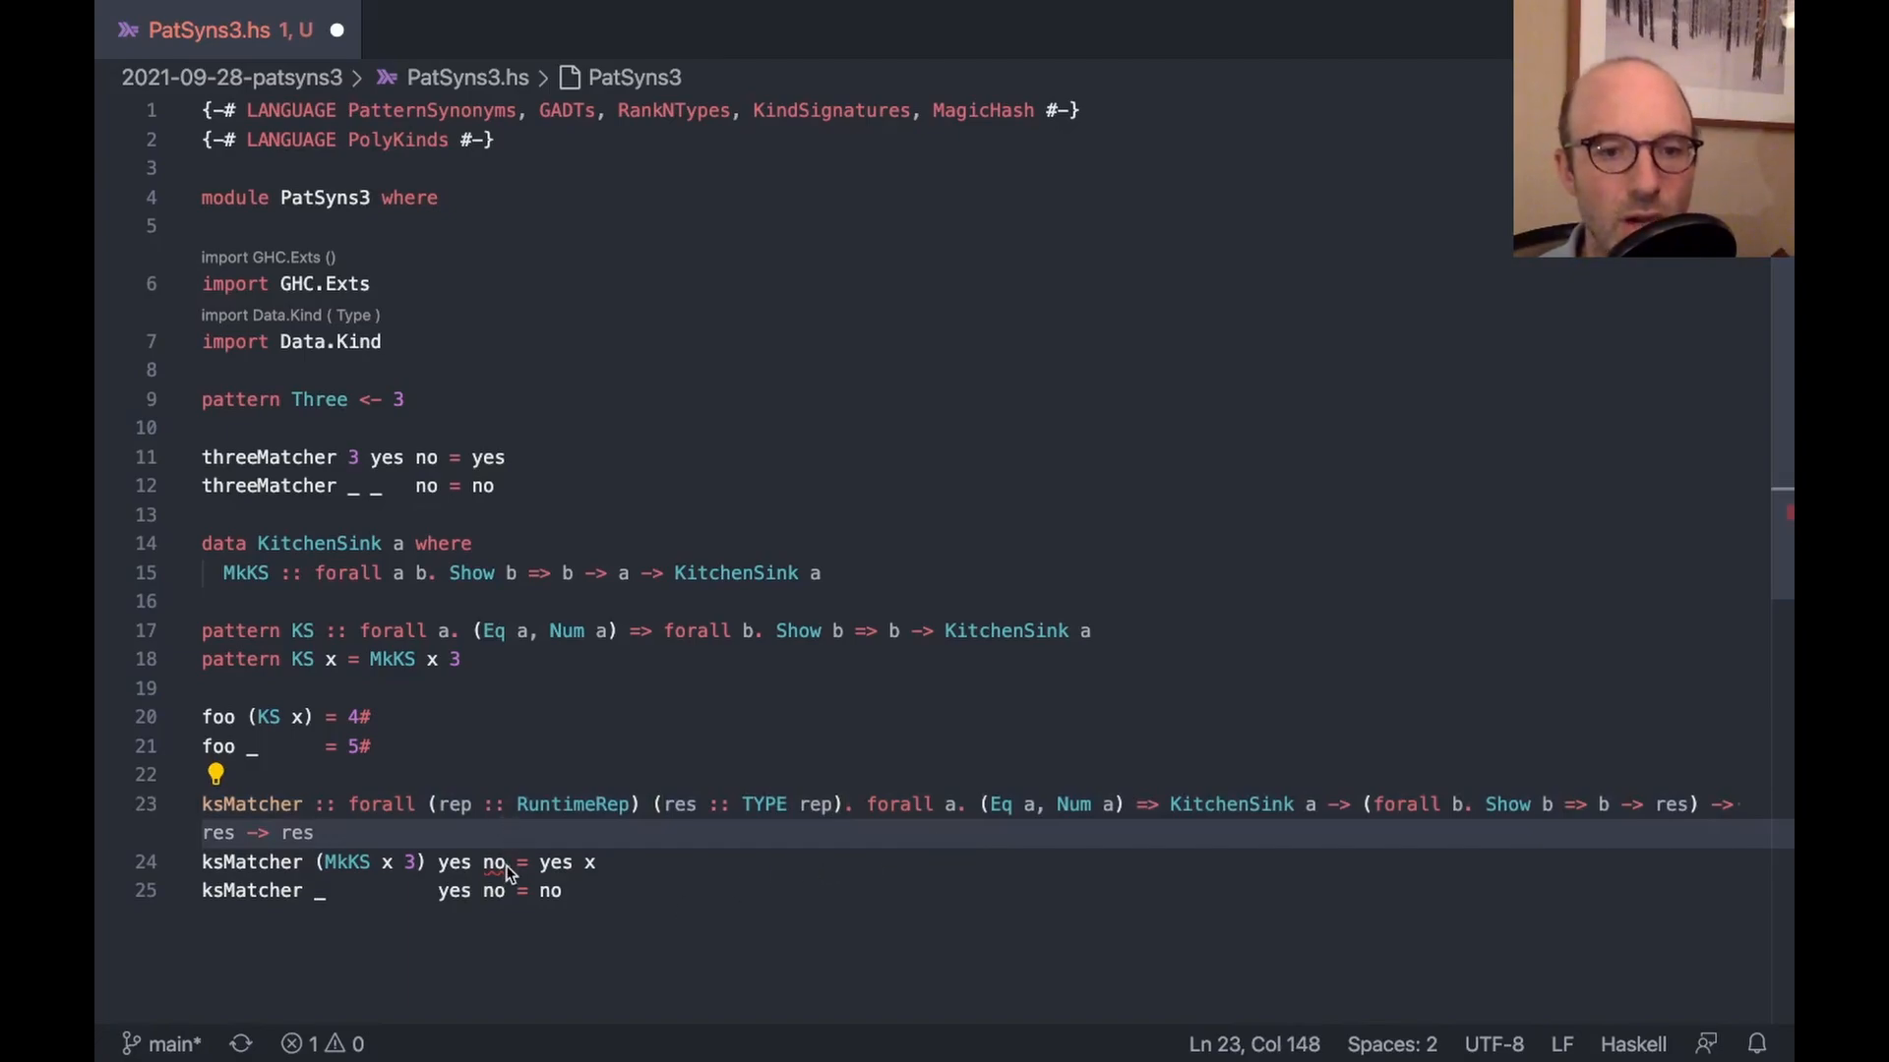
{"action": "mouse_move", "coordinate": [494, 861]}
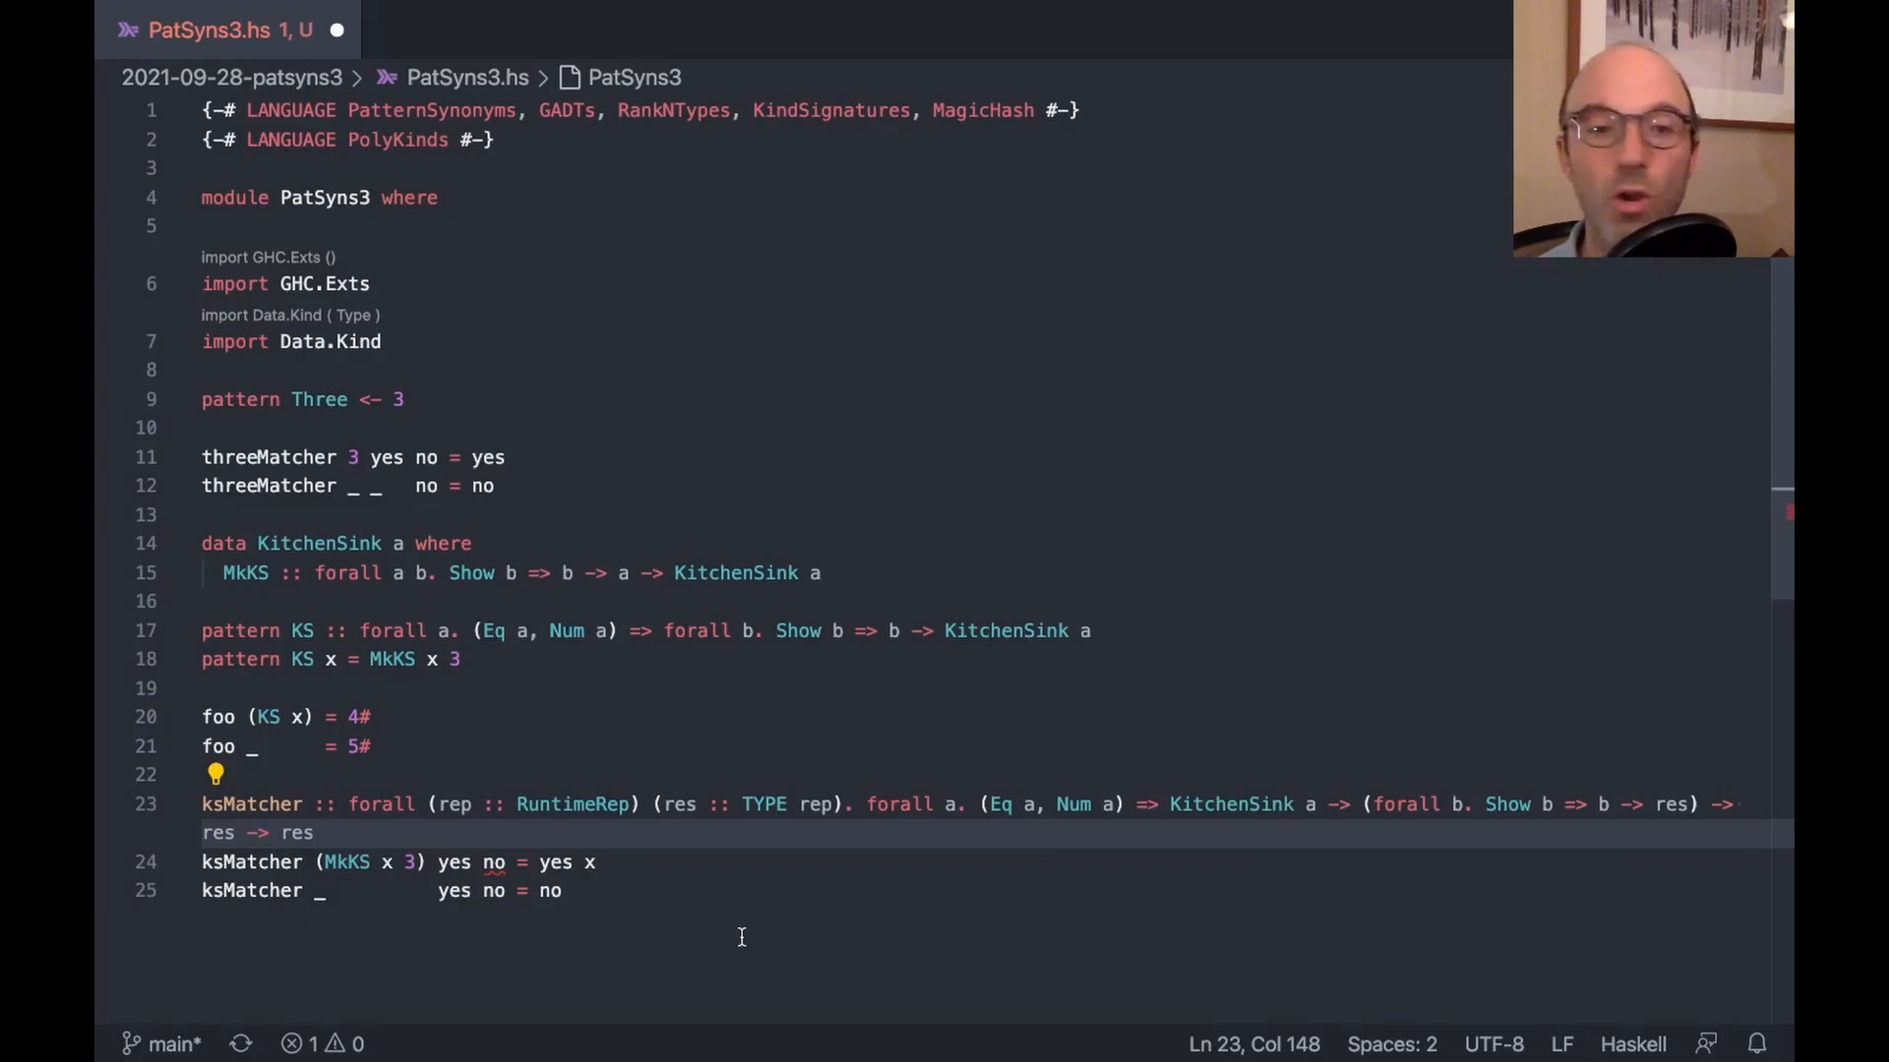
{"action": "mouse_move", "coordinate": [519, 999]}
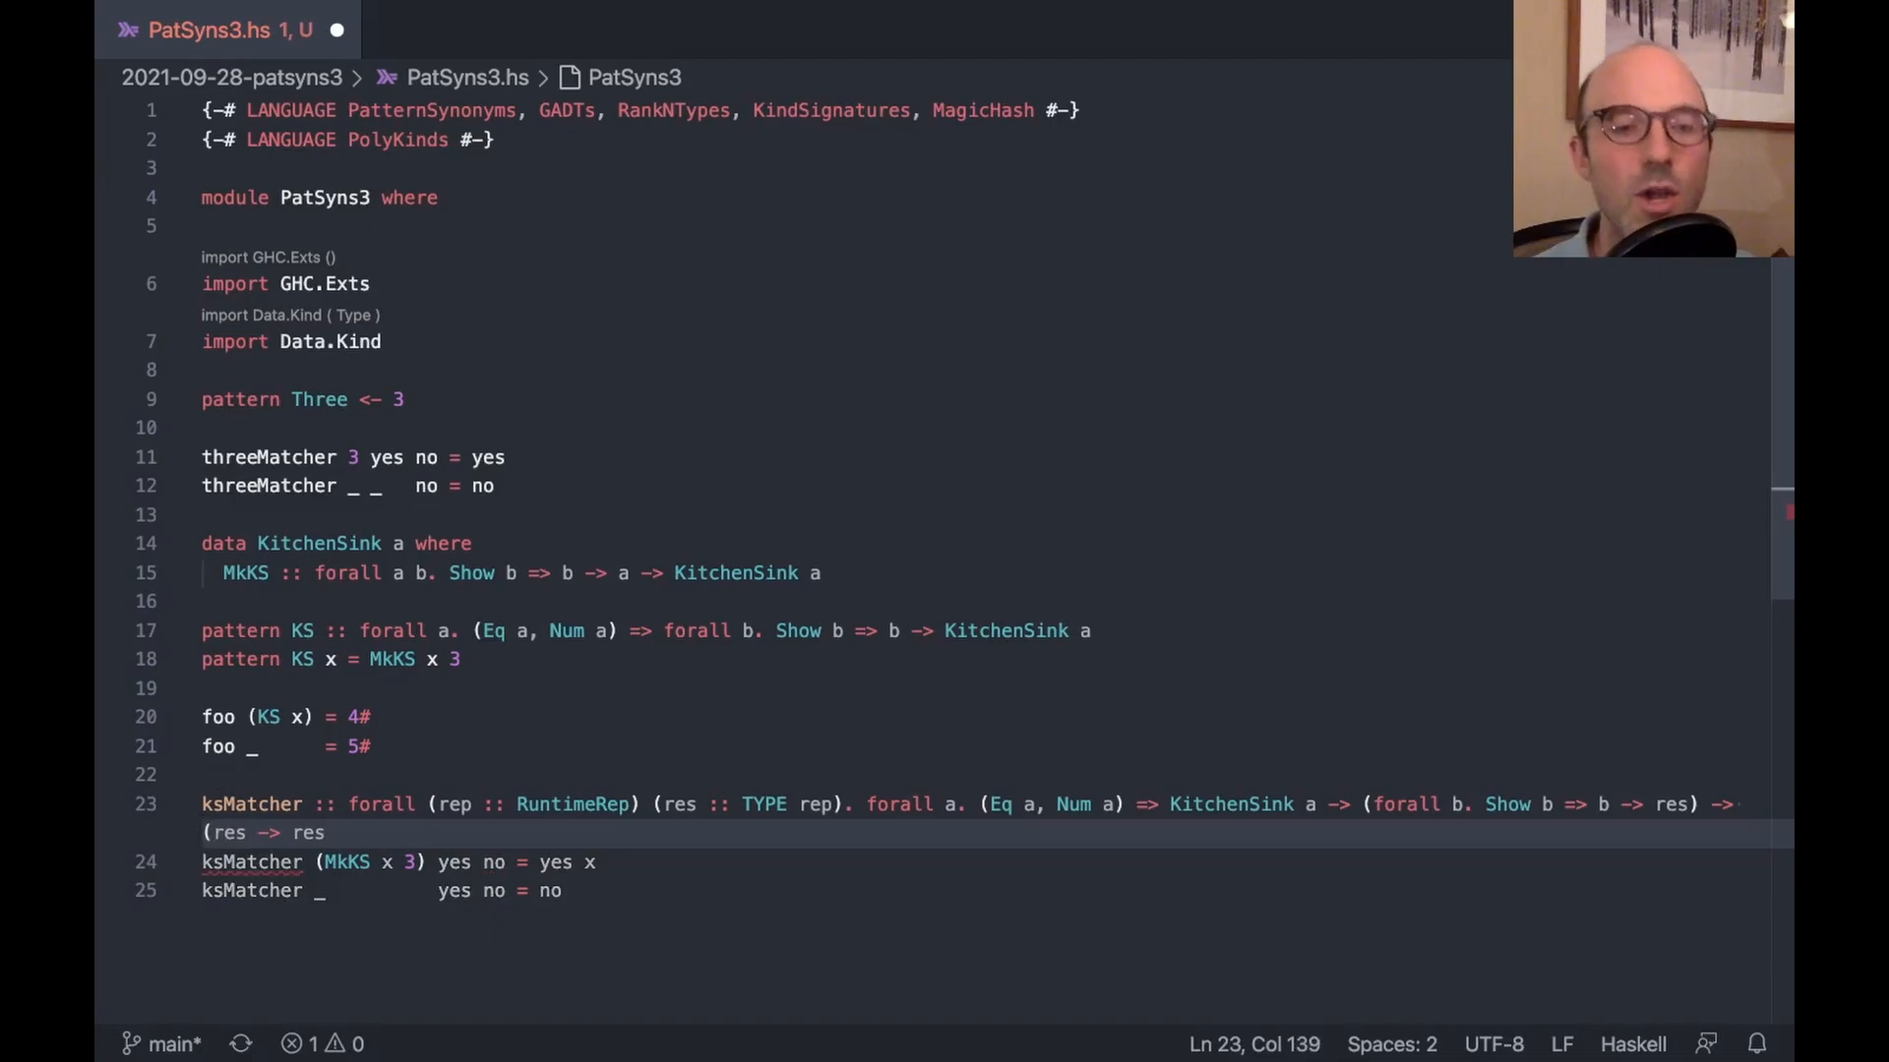
Change ksMatcher's failure continuation type to ((# #) -> res) -> res
{"action": "type", "text": "("}
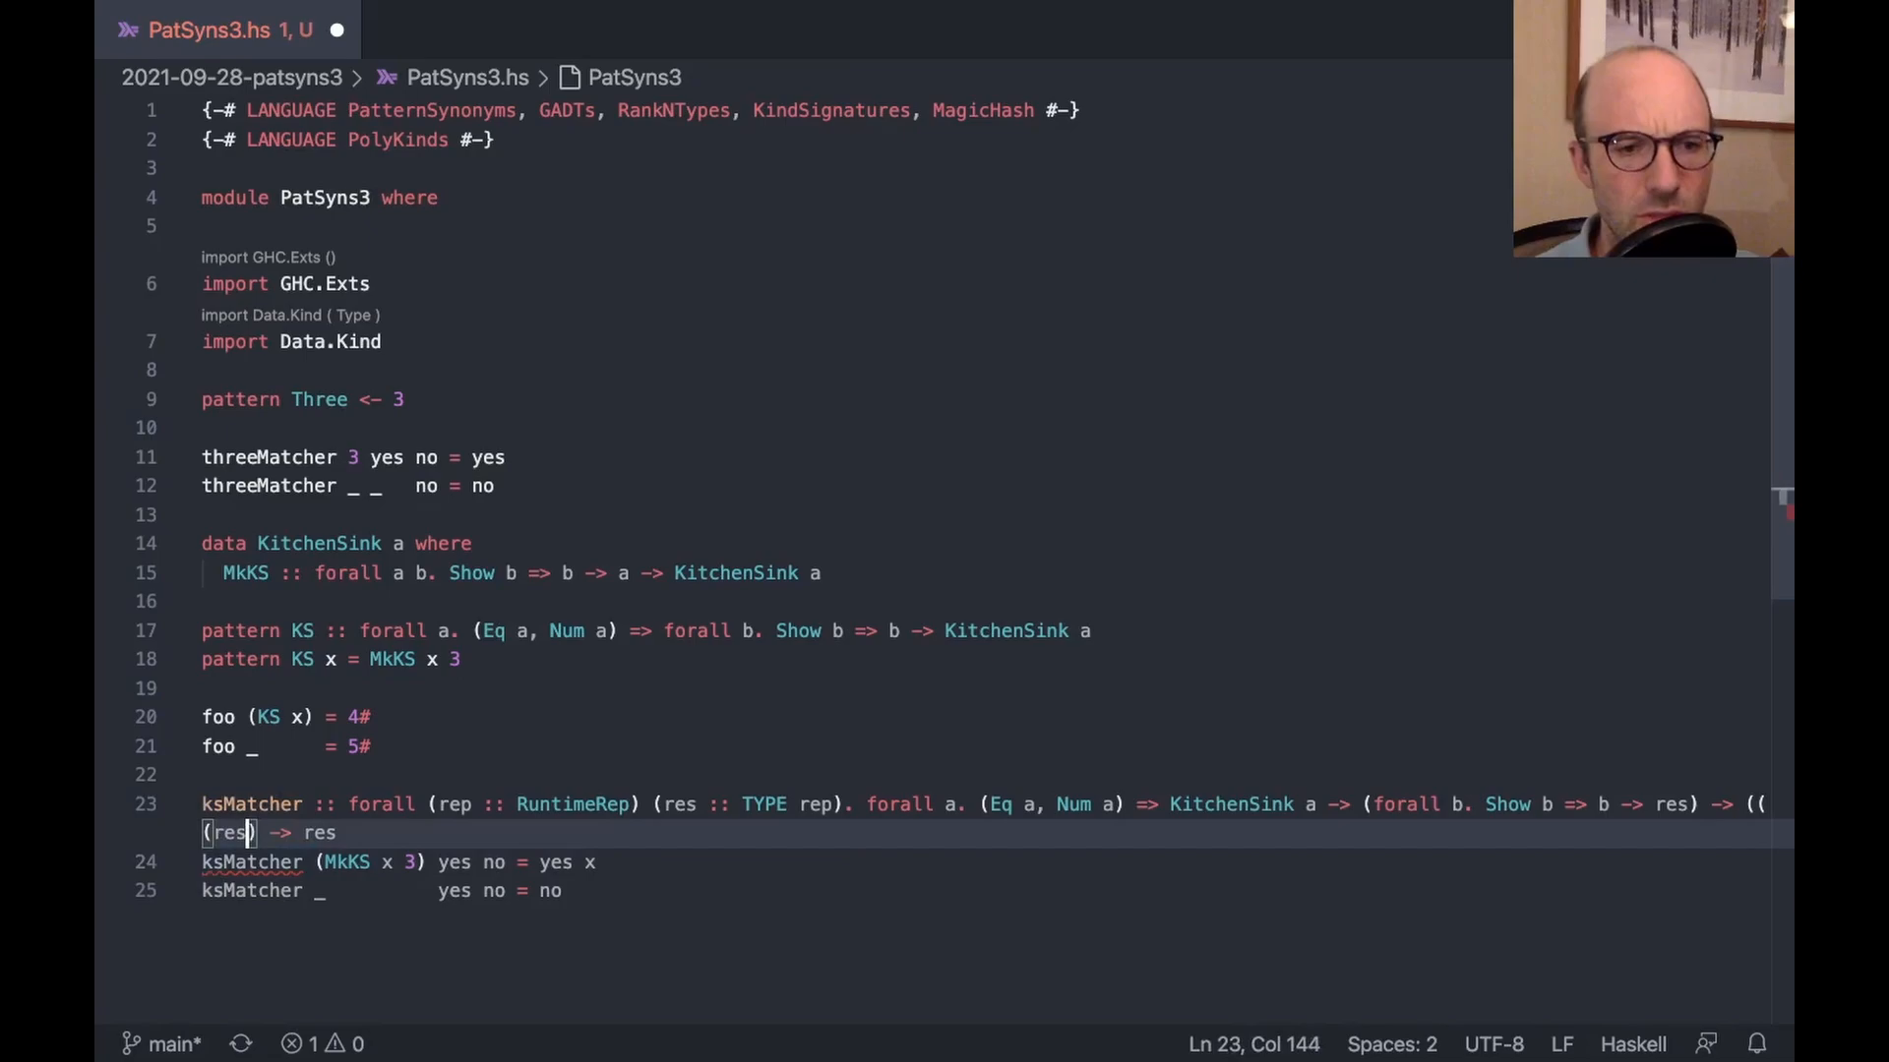
{"action": "type", "text": "(# #) ->"}
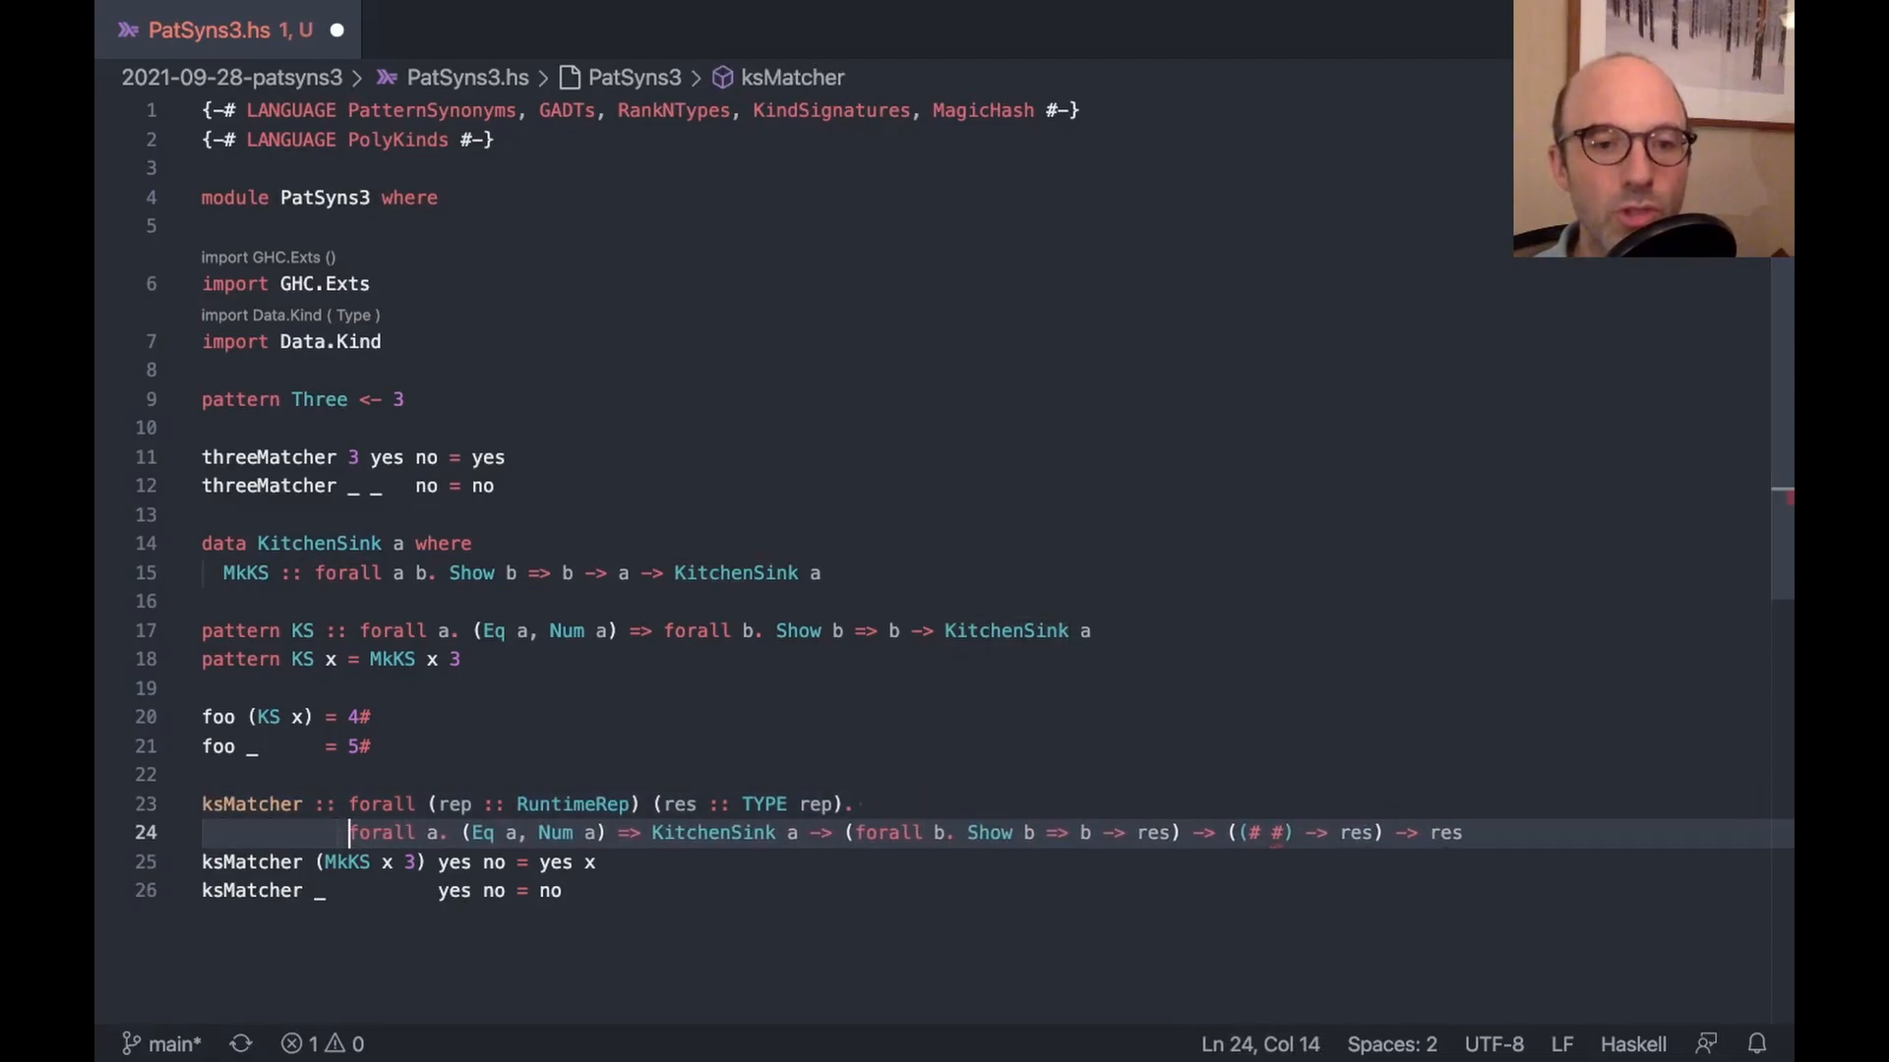
Break ksMatcher's signature so each argument type sits on its own line
{"action": "left_click", "coordinate": [673, 835]}
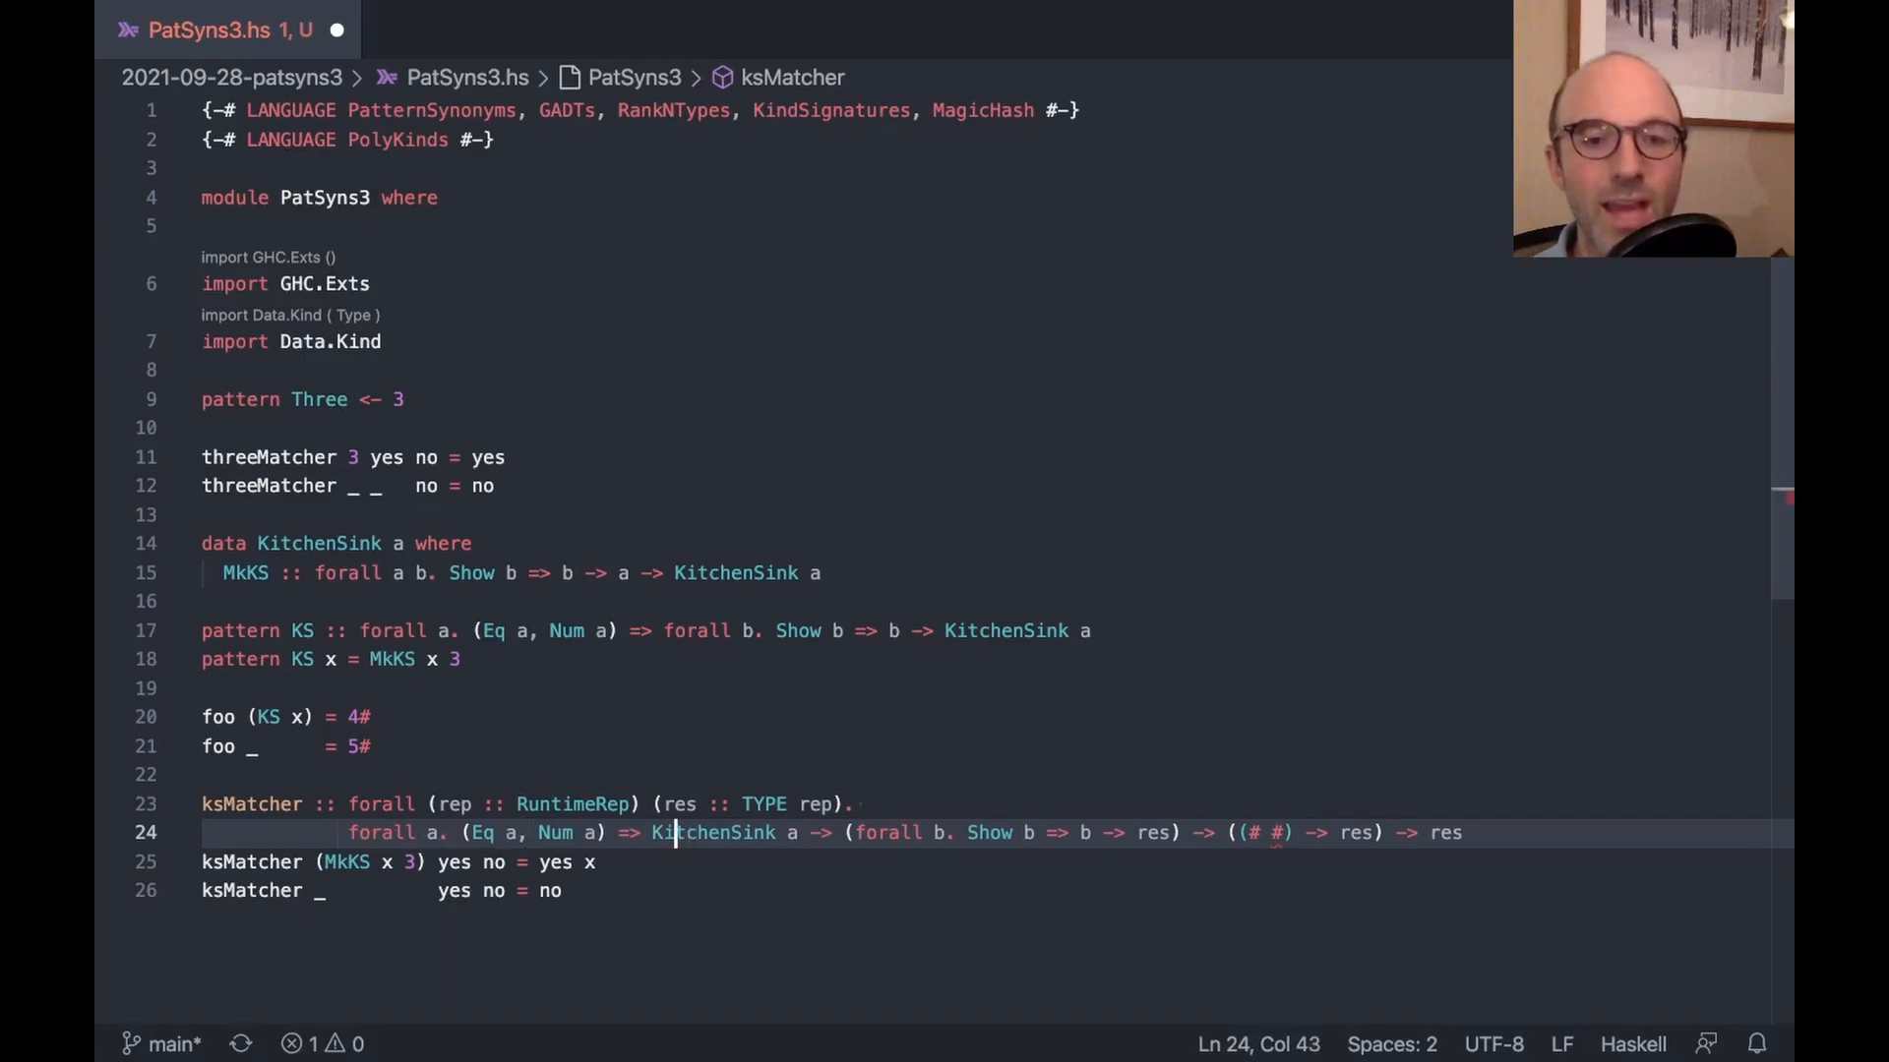
{"action": "key", "text": "Enter"}
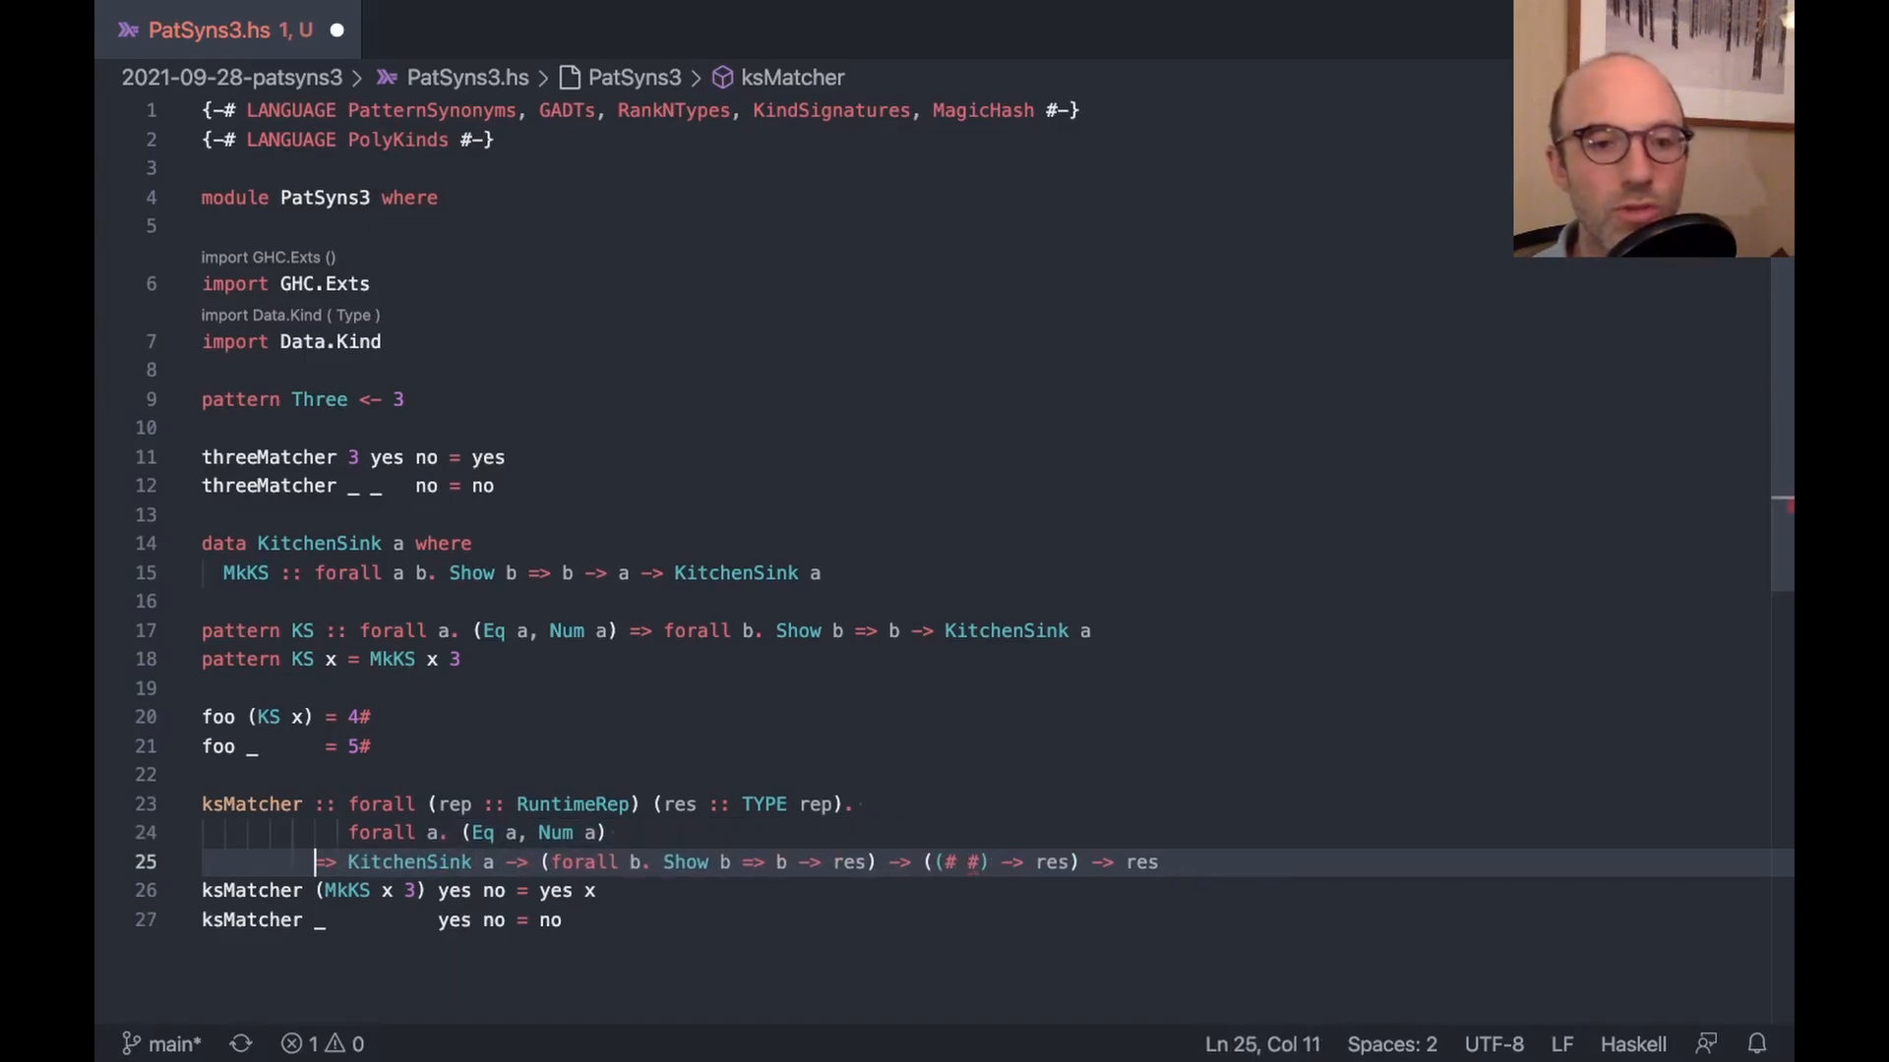
{"action": "key", "text": "Enter"}
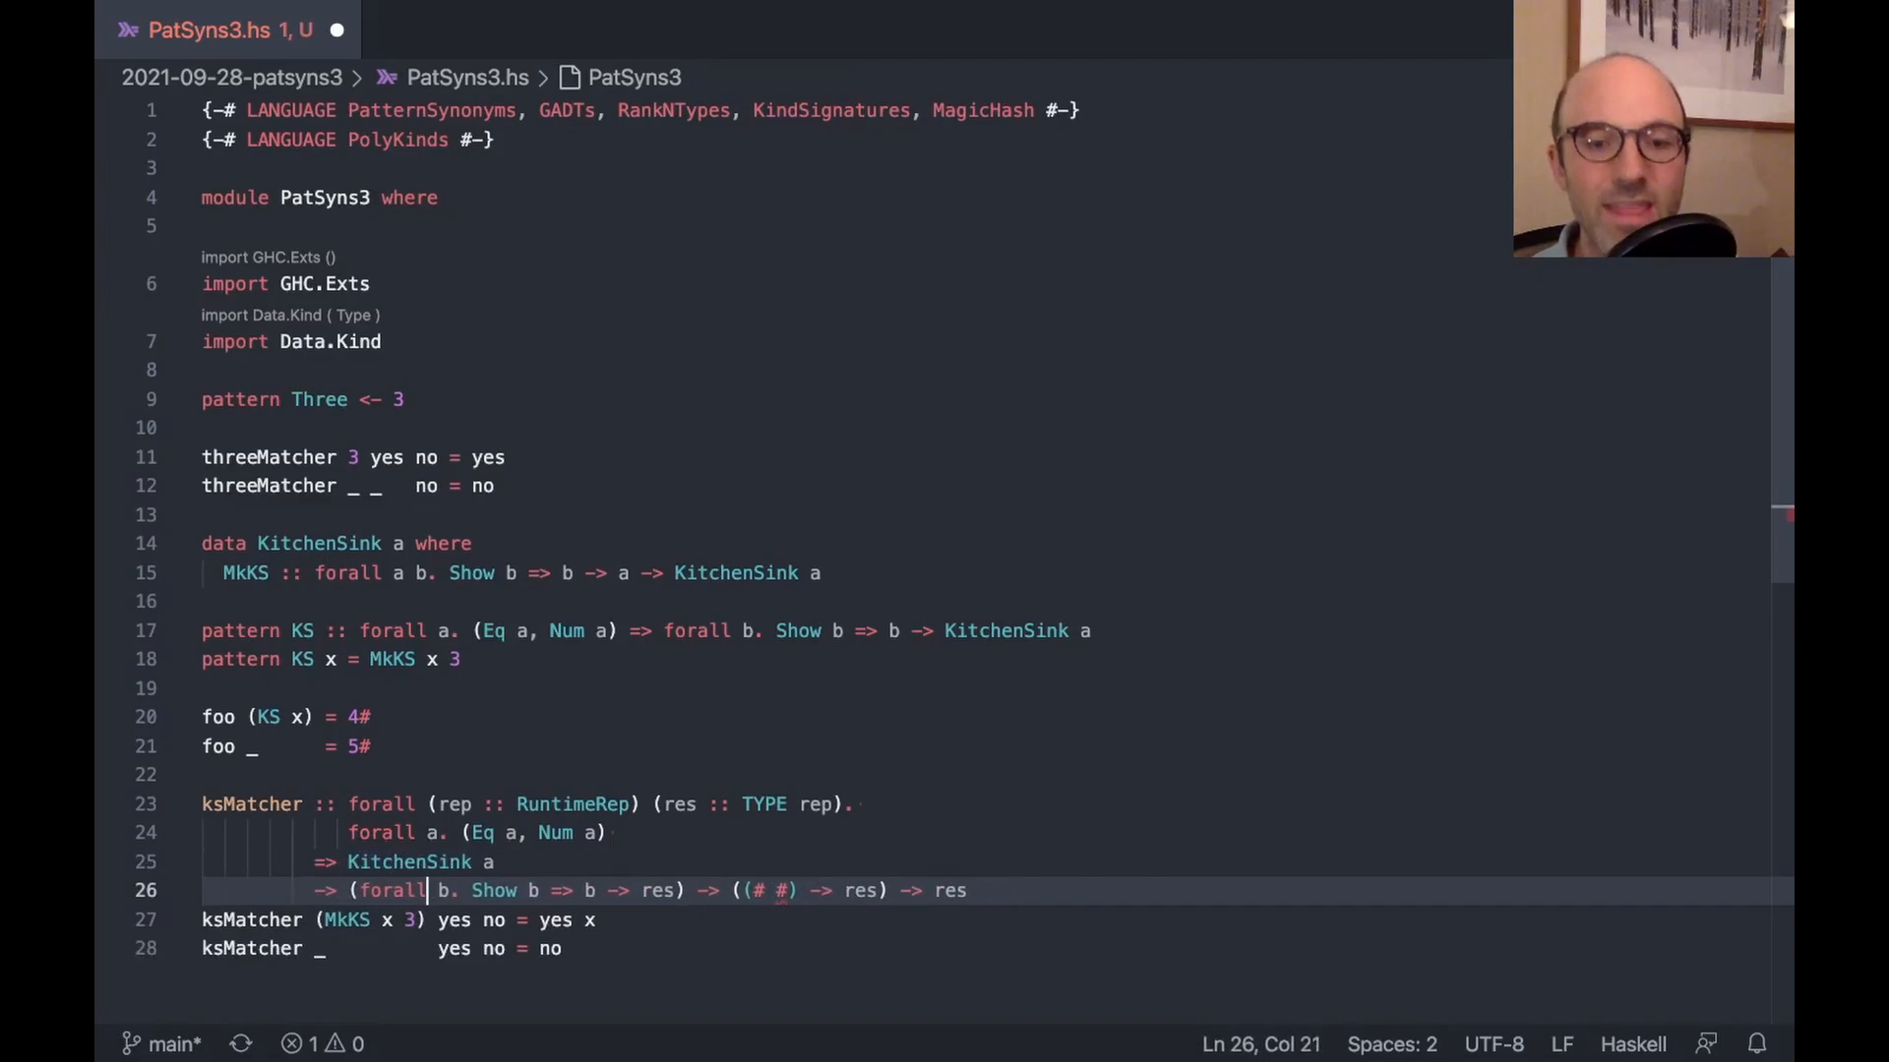
{"action": "key", "text": "Enter"}
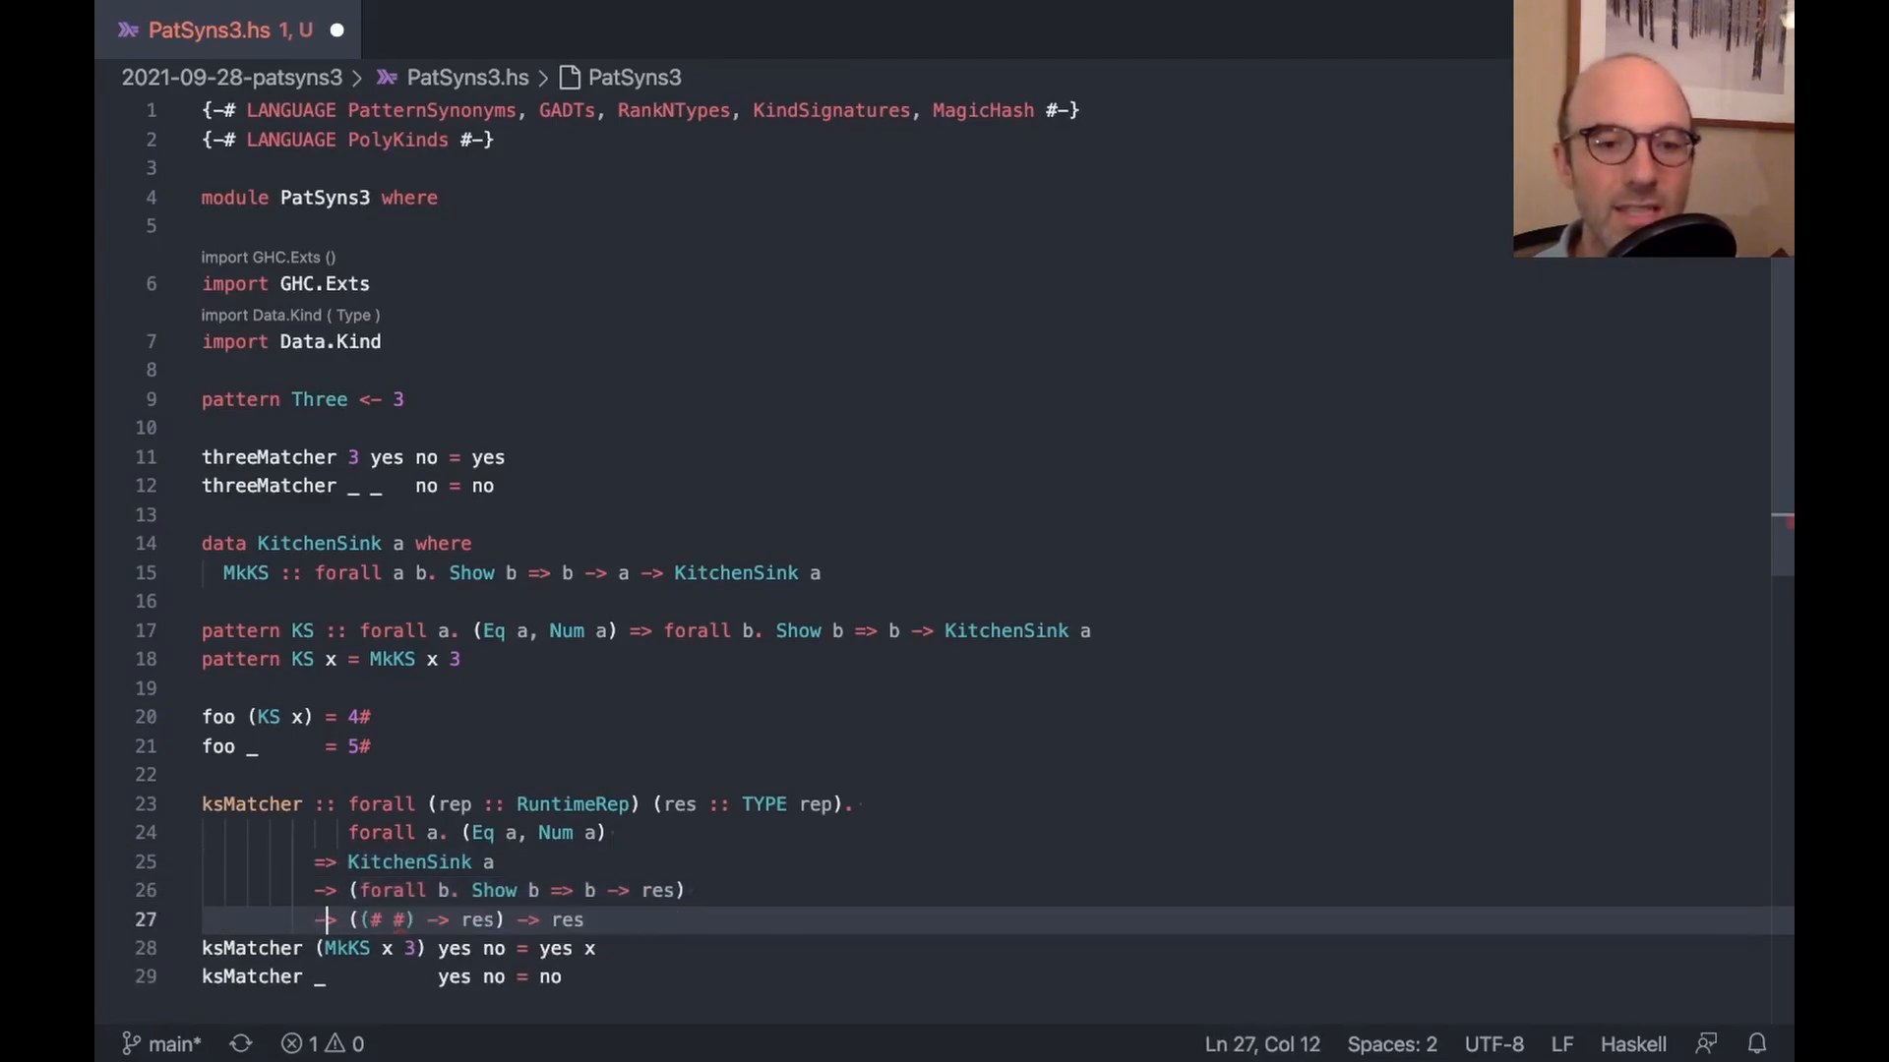
{"action": "key", "text": "Enter"}
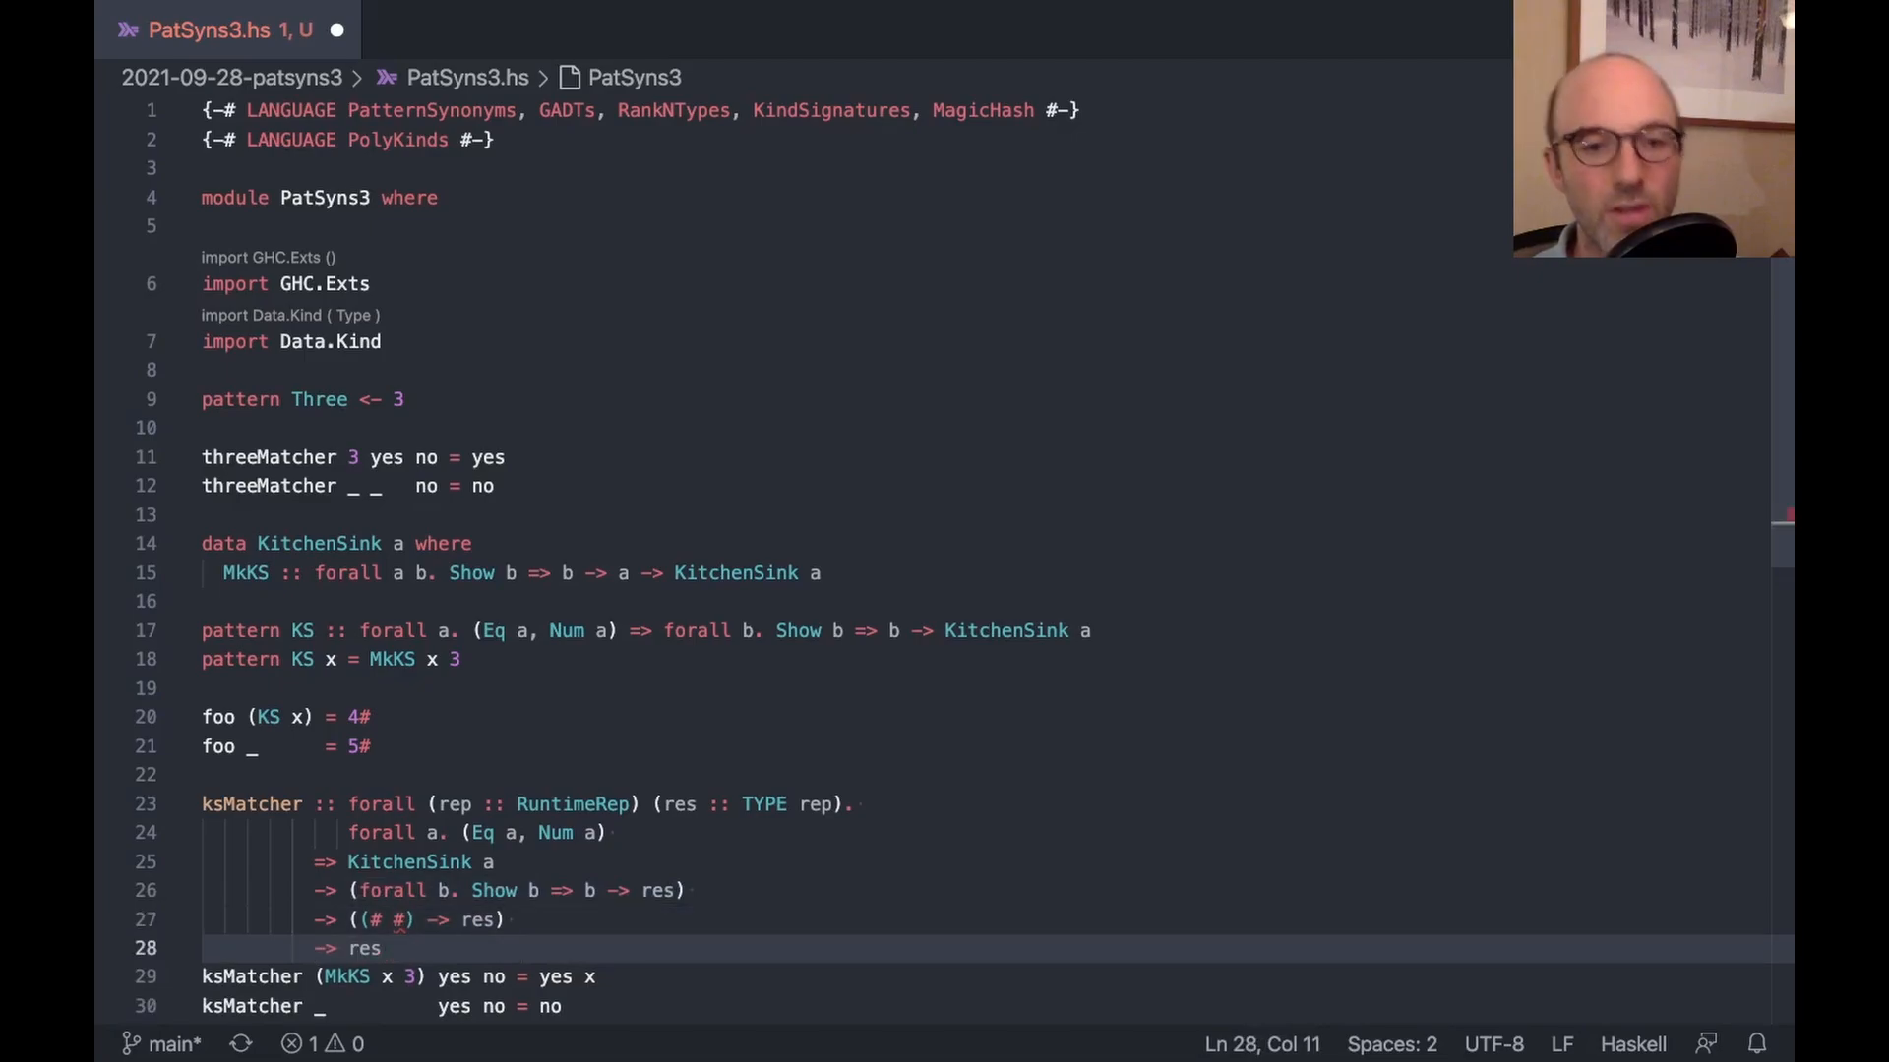
Add UnboxedTuples to the LANGUAGE pragma and return no (# #) in the fallback clause
{"action": "scroll", "scroll_direction": "down", "scroll_amount": 3}
{"action": "type", "text": ","}
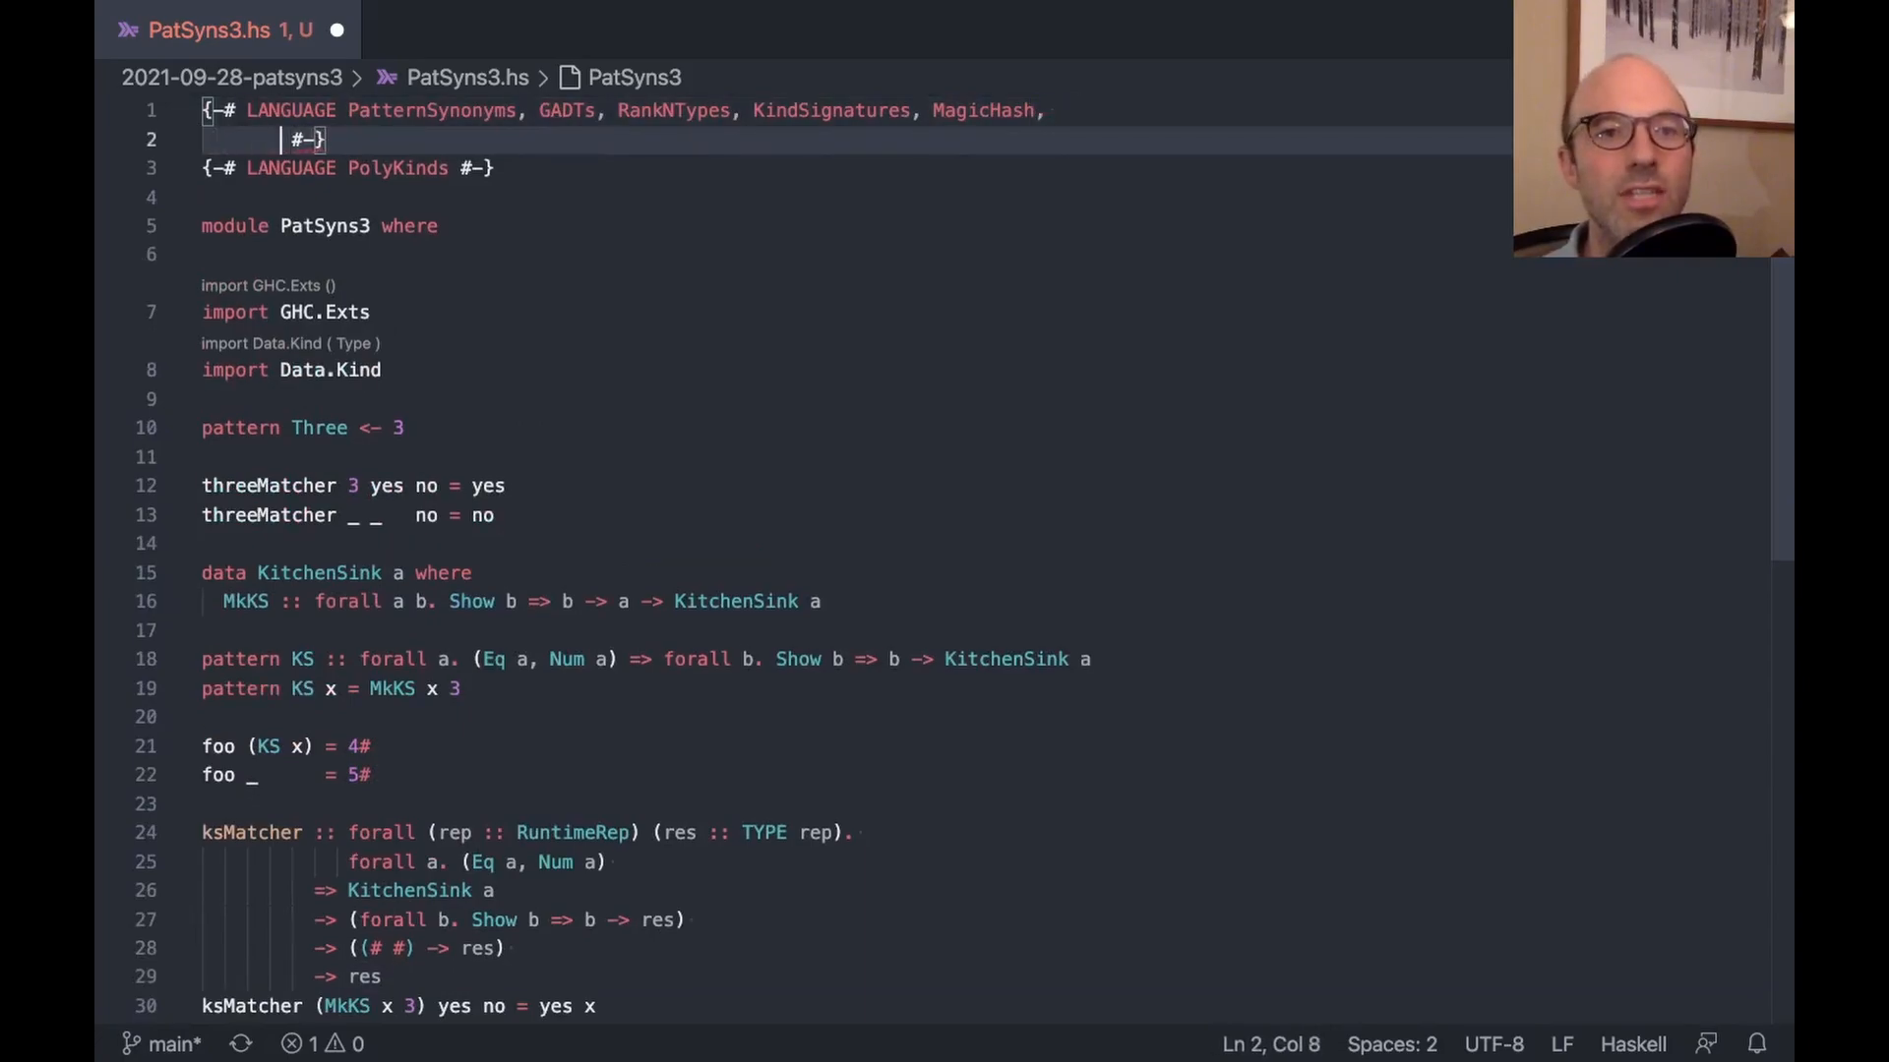
{"action": "type", "text": "UnboxedTup"}
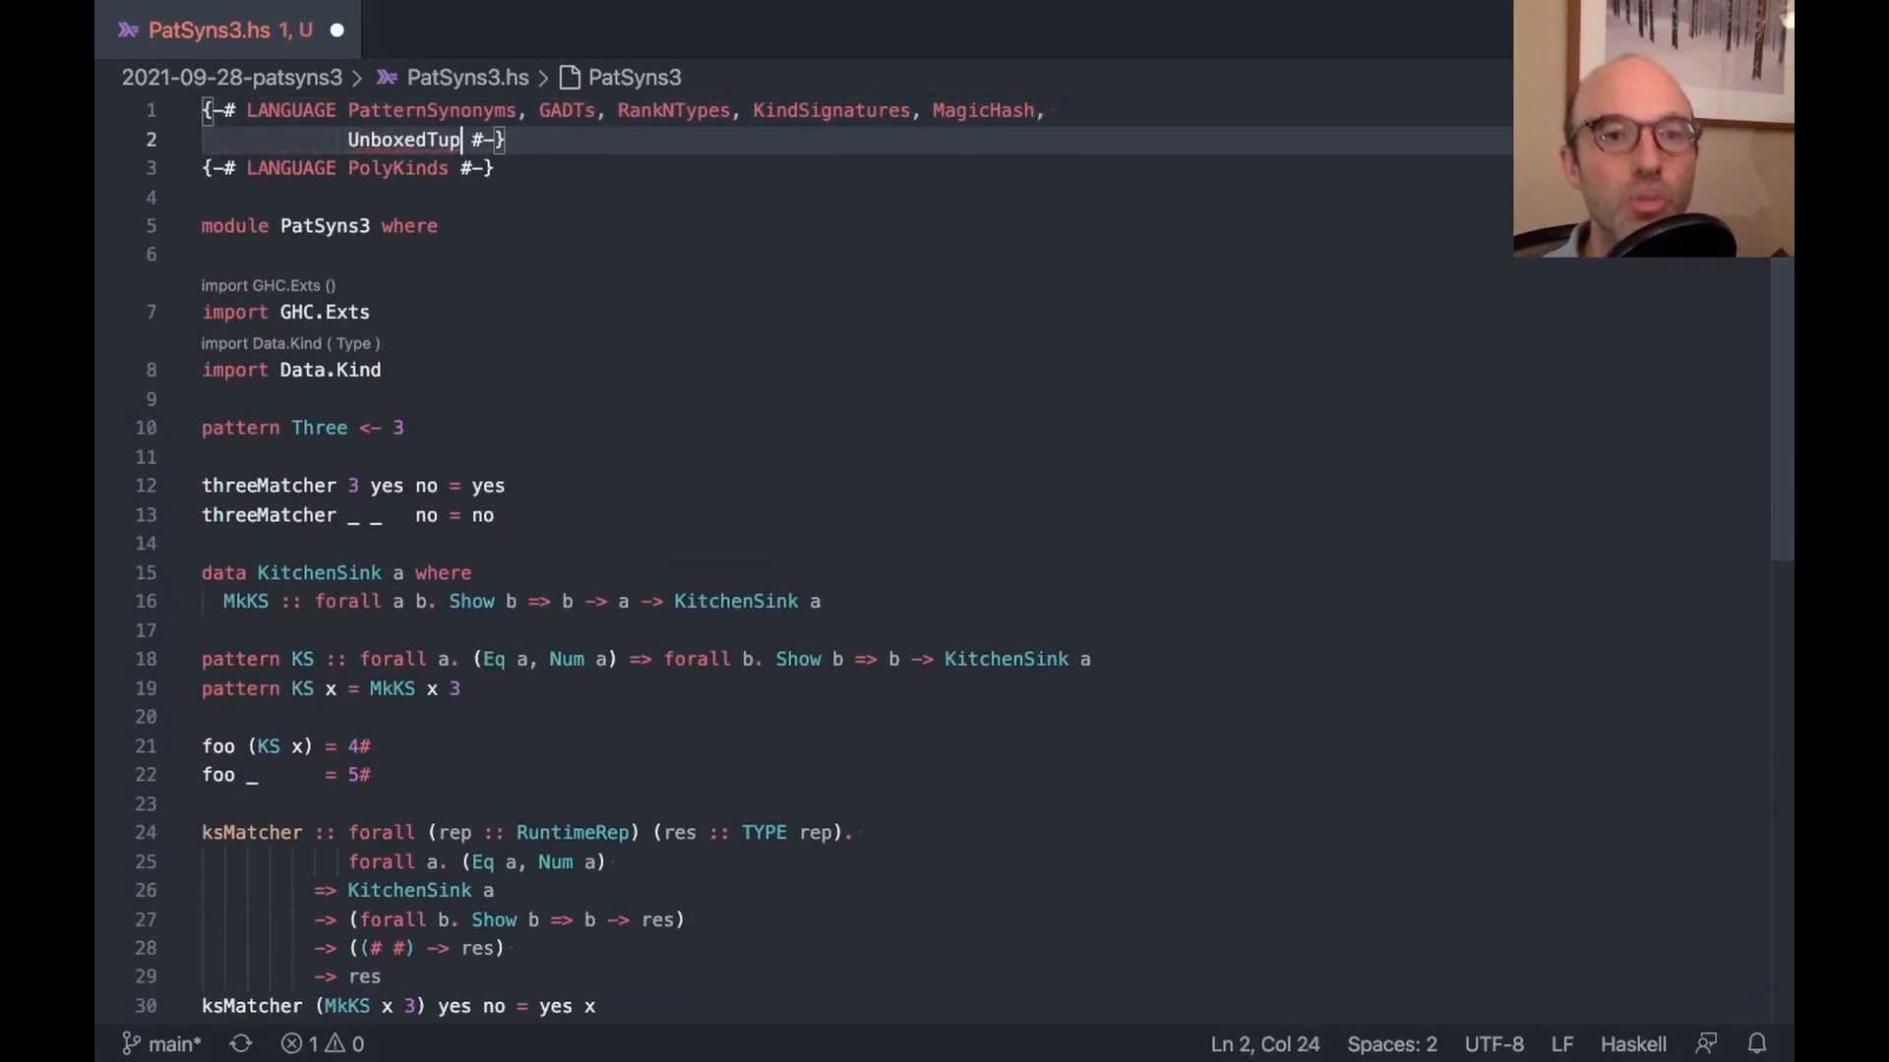
{"action": "scroll", "scroll_direction": "down", "scroll_amount": 3}
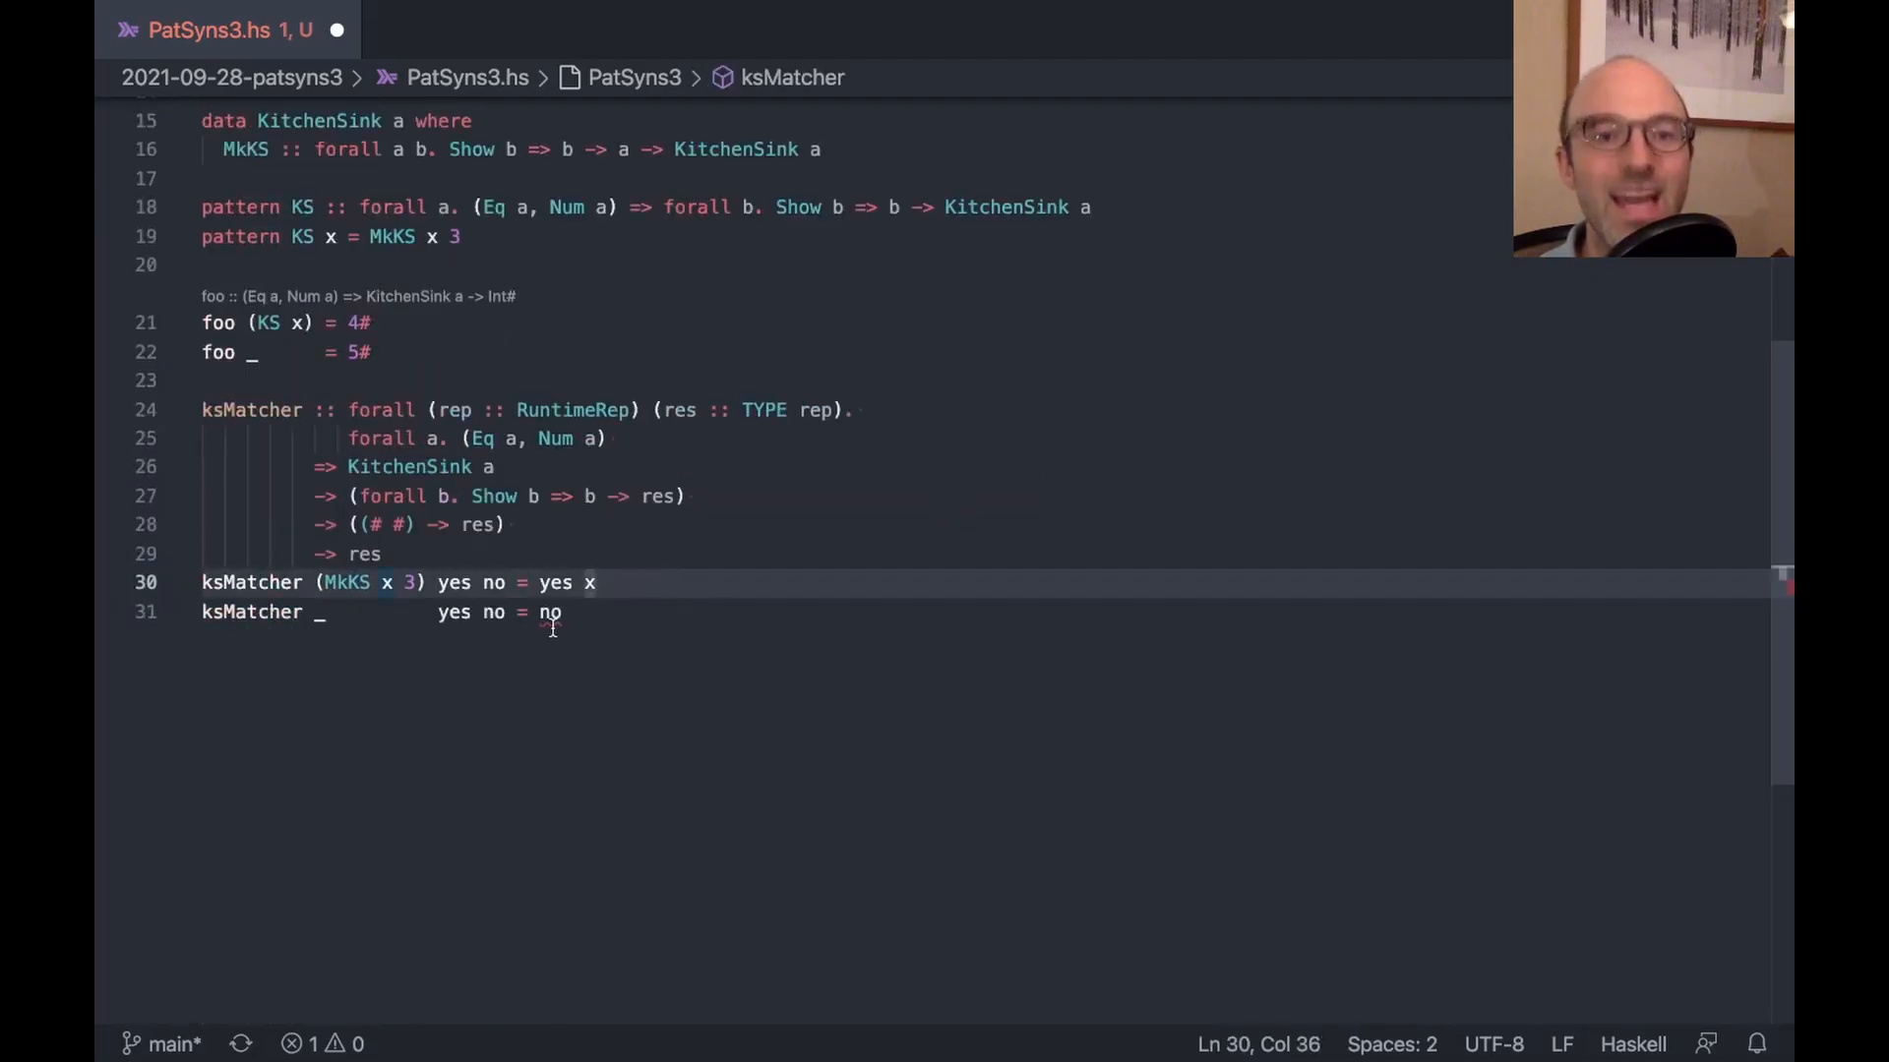
{"action": "mouse_move", "coordinate": [551, 614]}
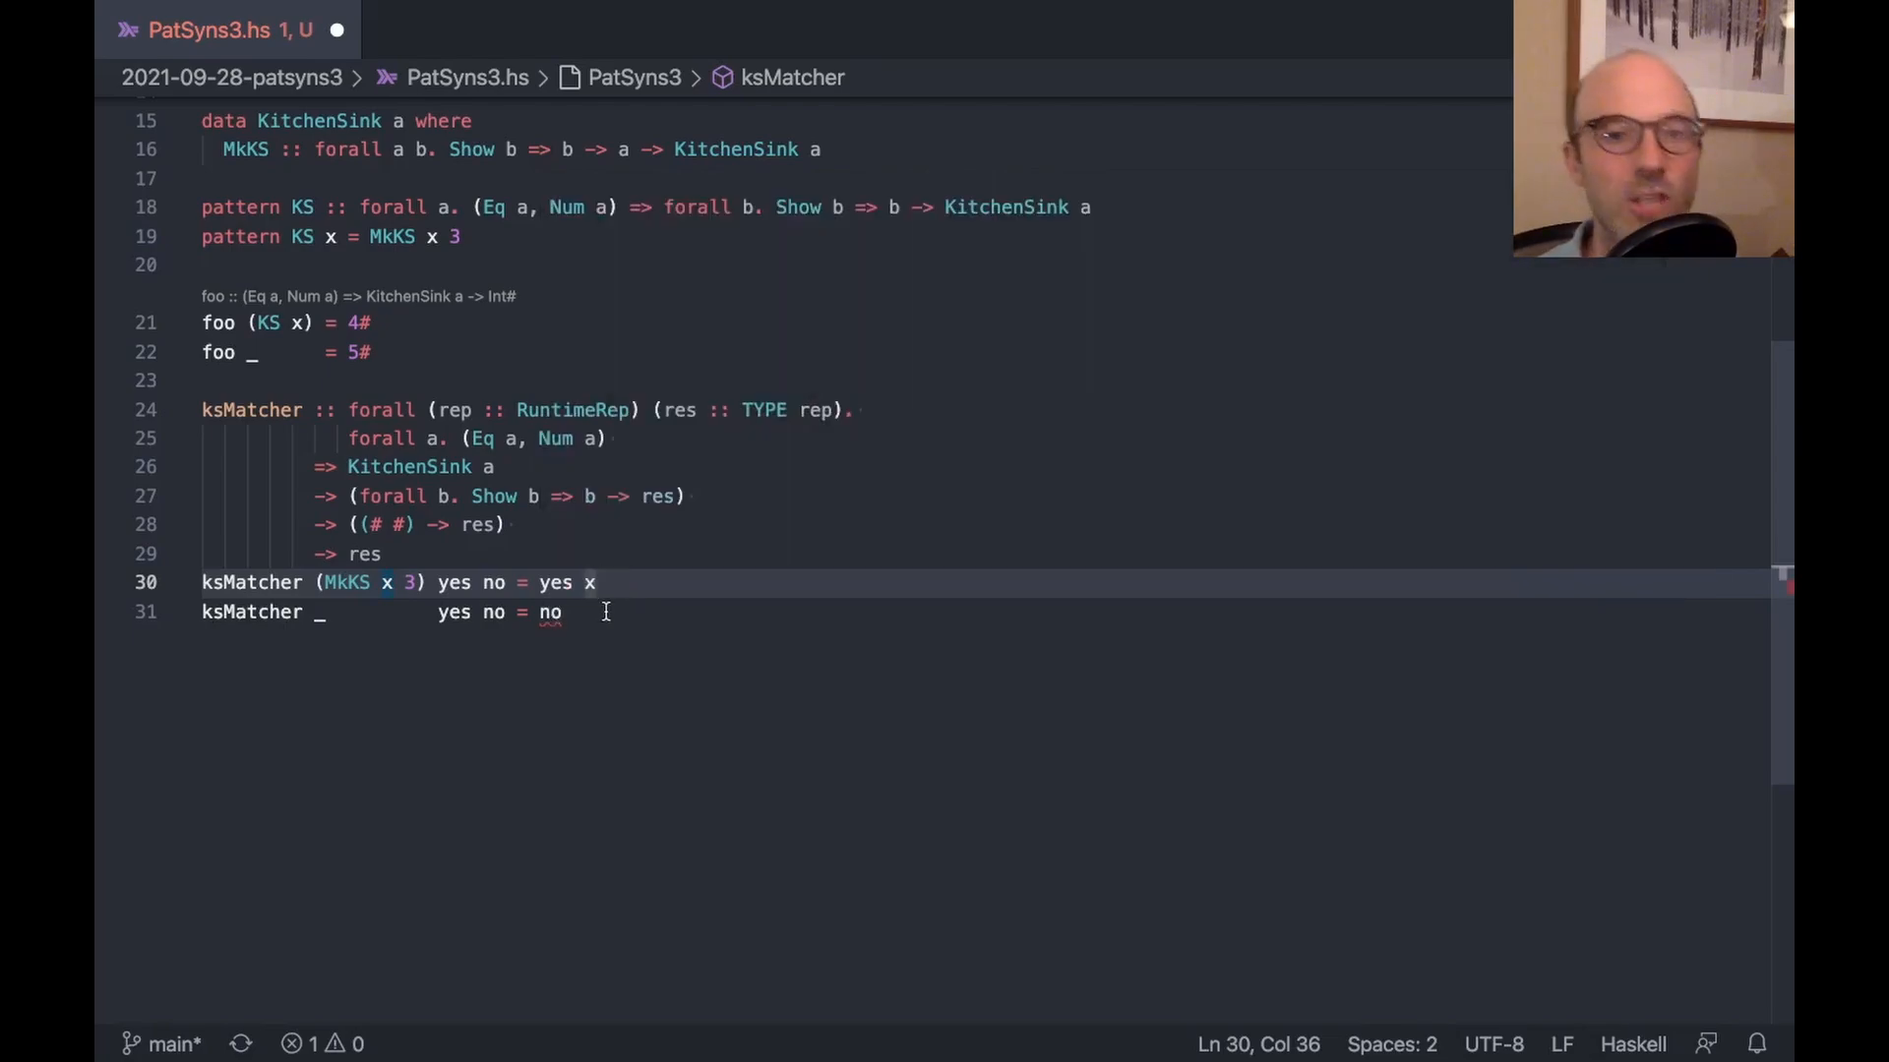
{"action": "type", "text": "(# #"}
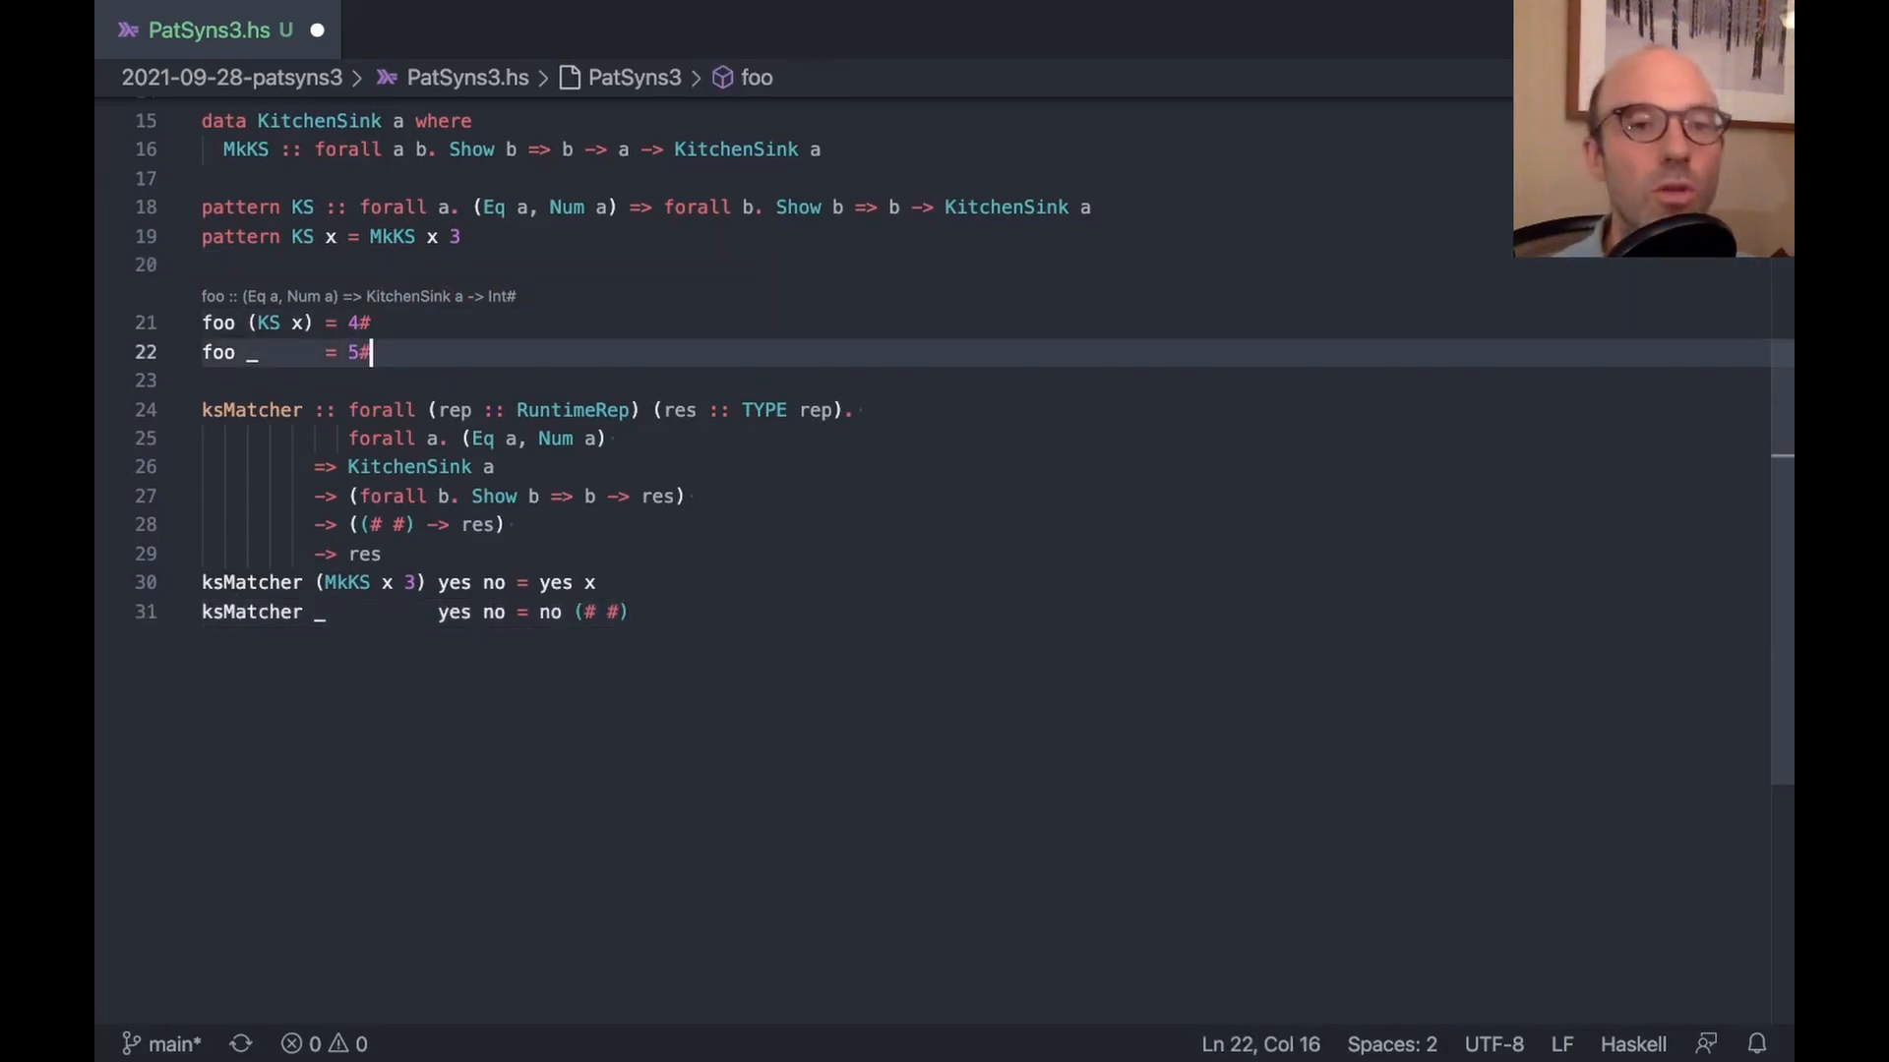
Define foo' sink = ksMatcher sink (\ x -> 4#) (\ _ -> 5#) below foo
{"action": "type", "text": "foo"}
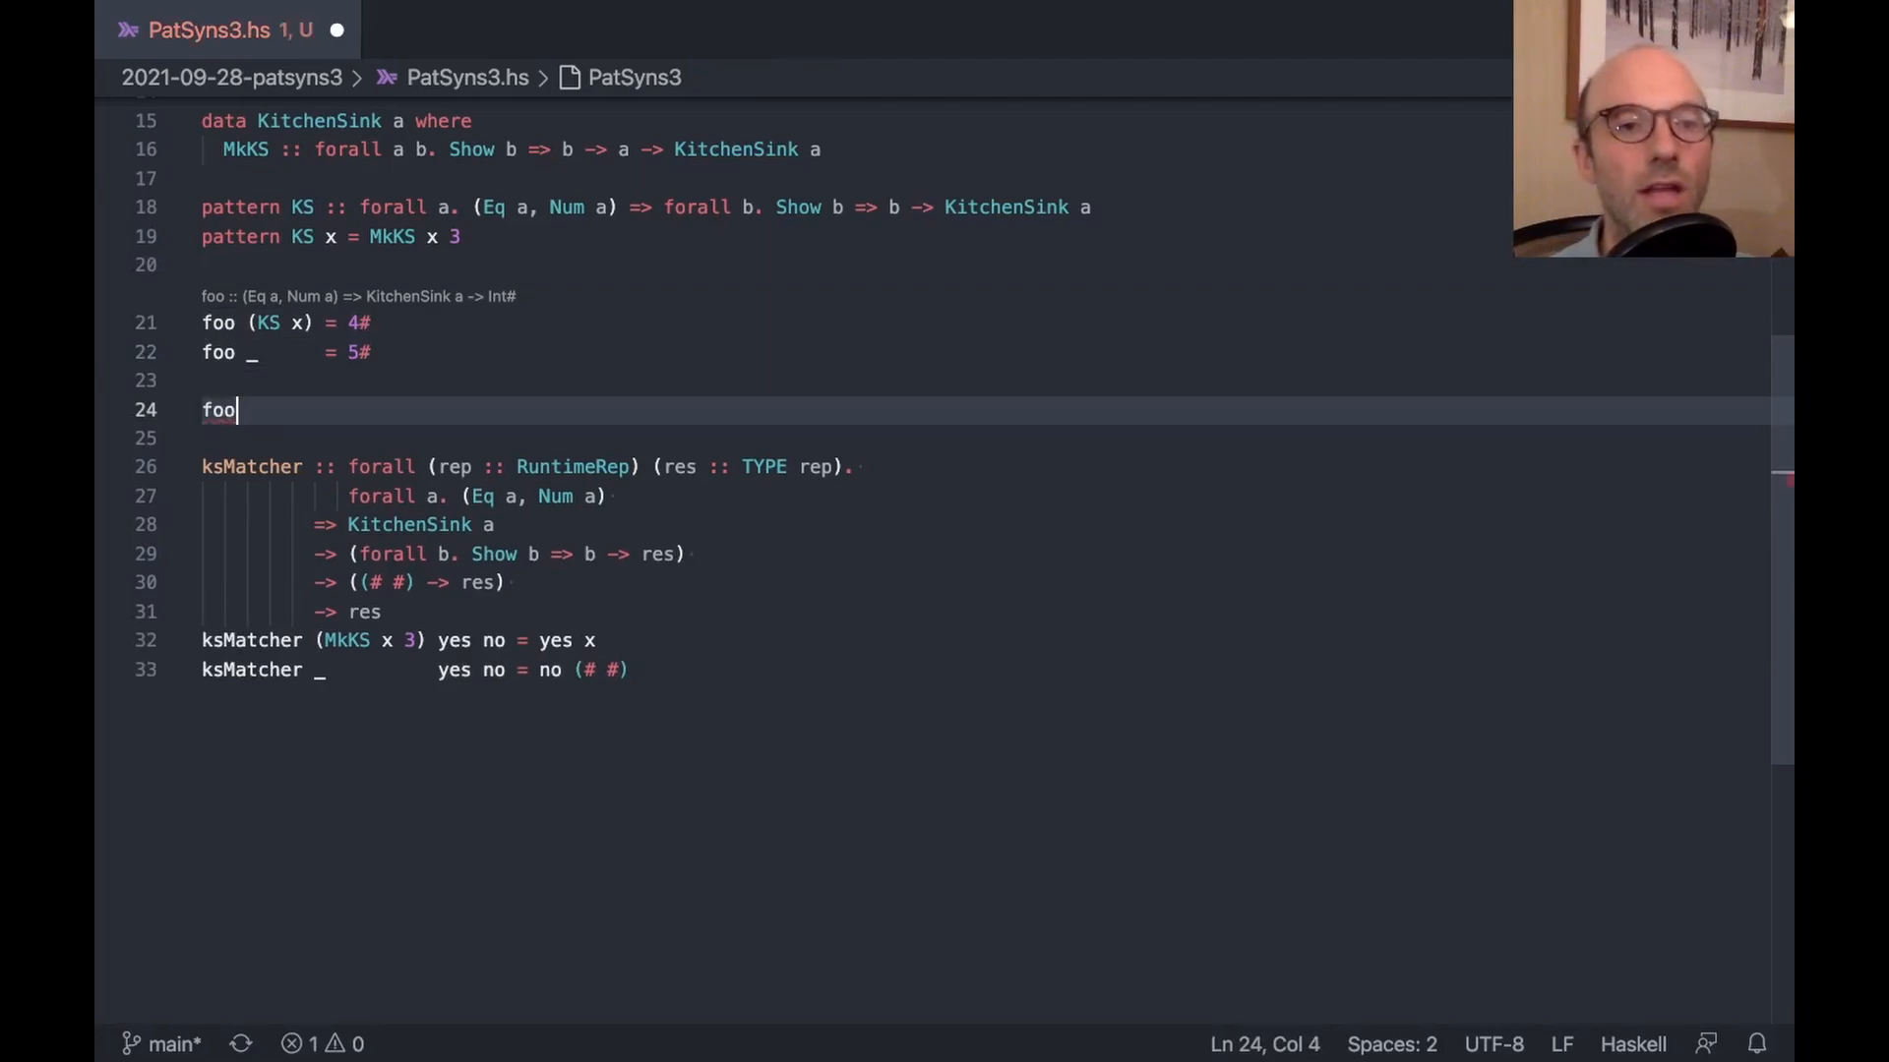
{"action": "type", "text": "' sink ="}
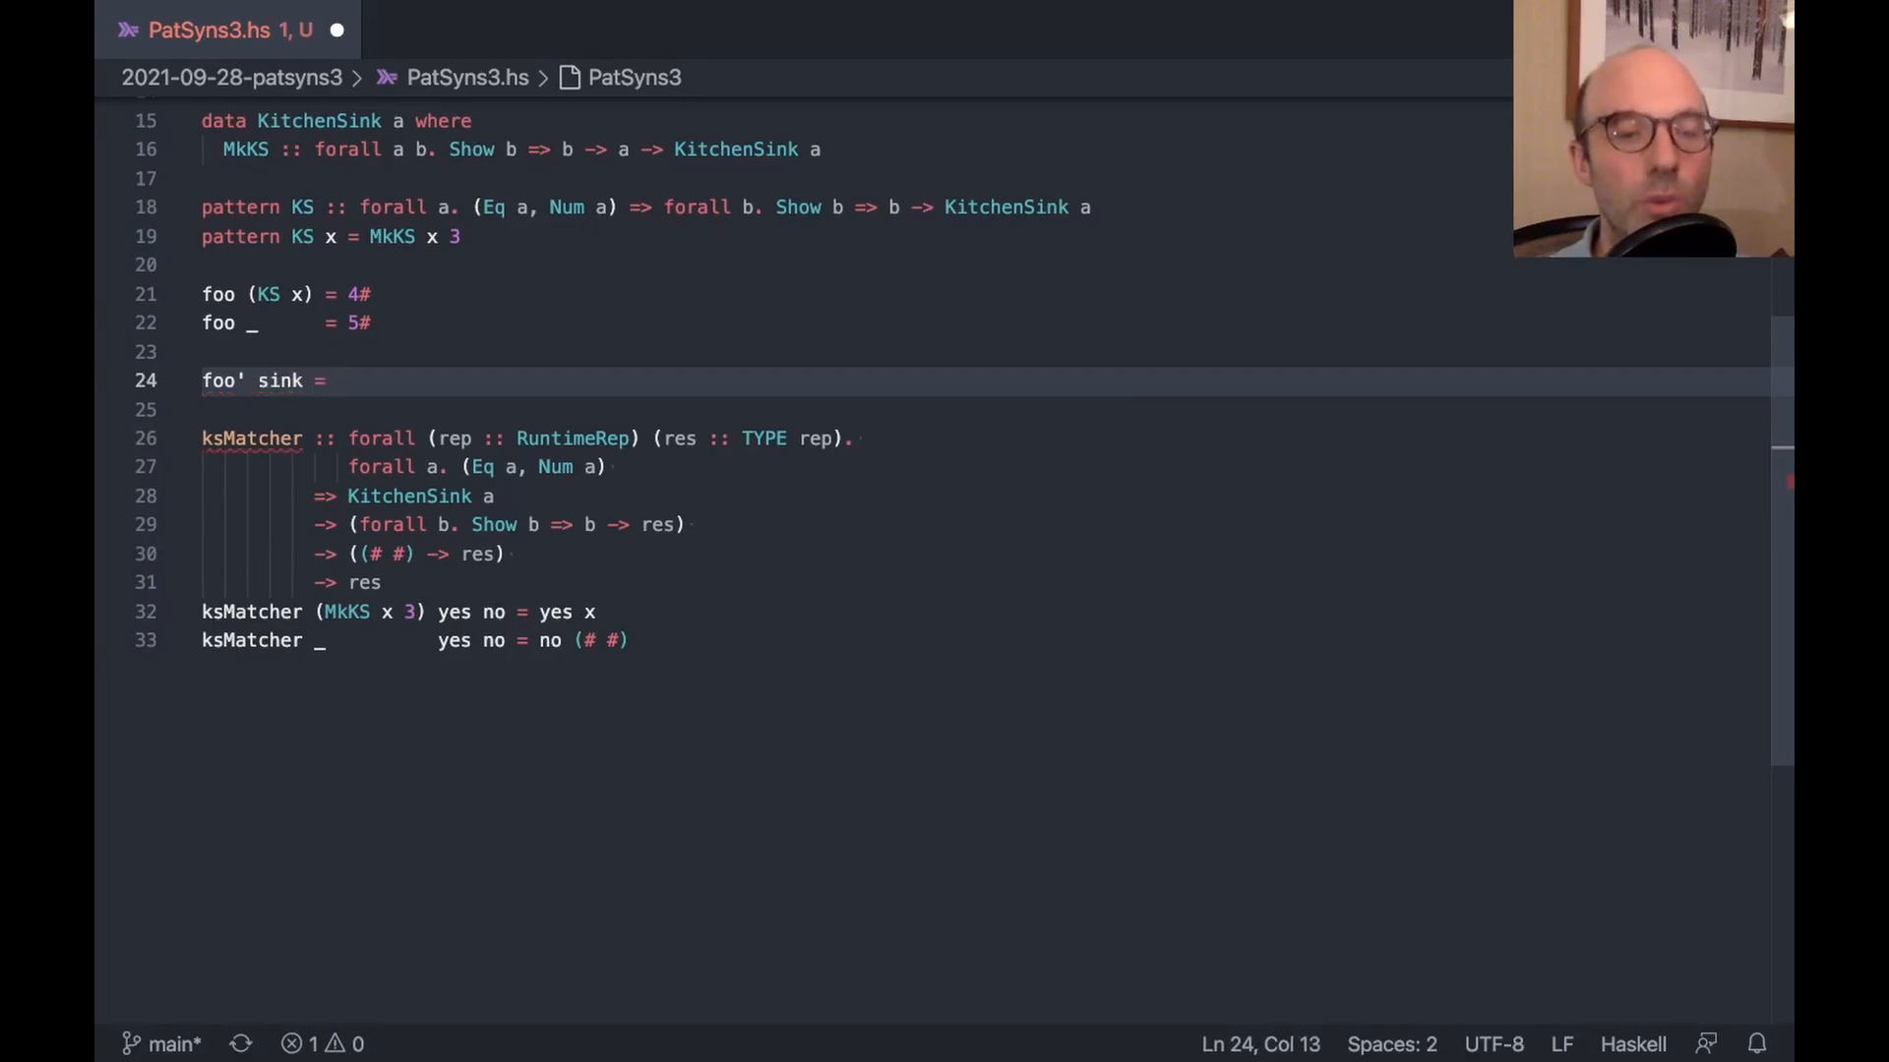
{"action": "type", "text": "ksMatcher"}
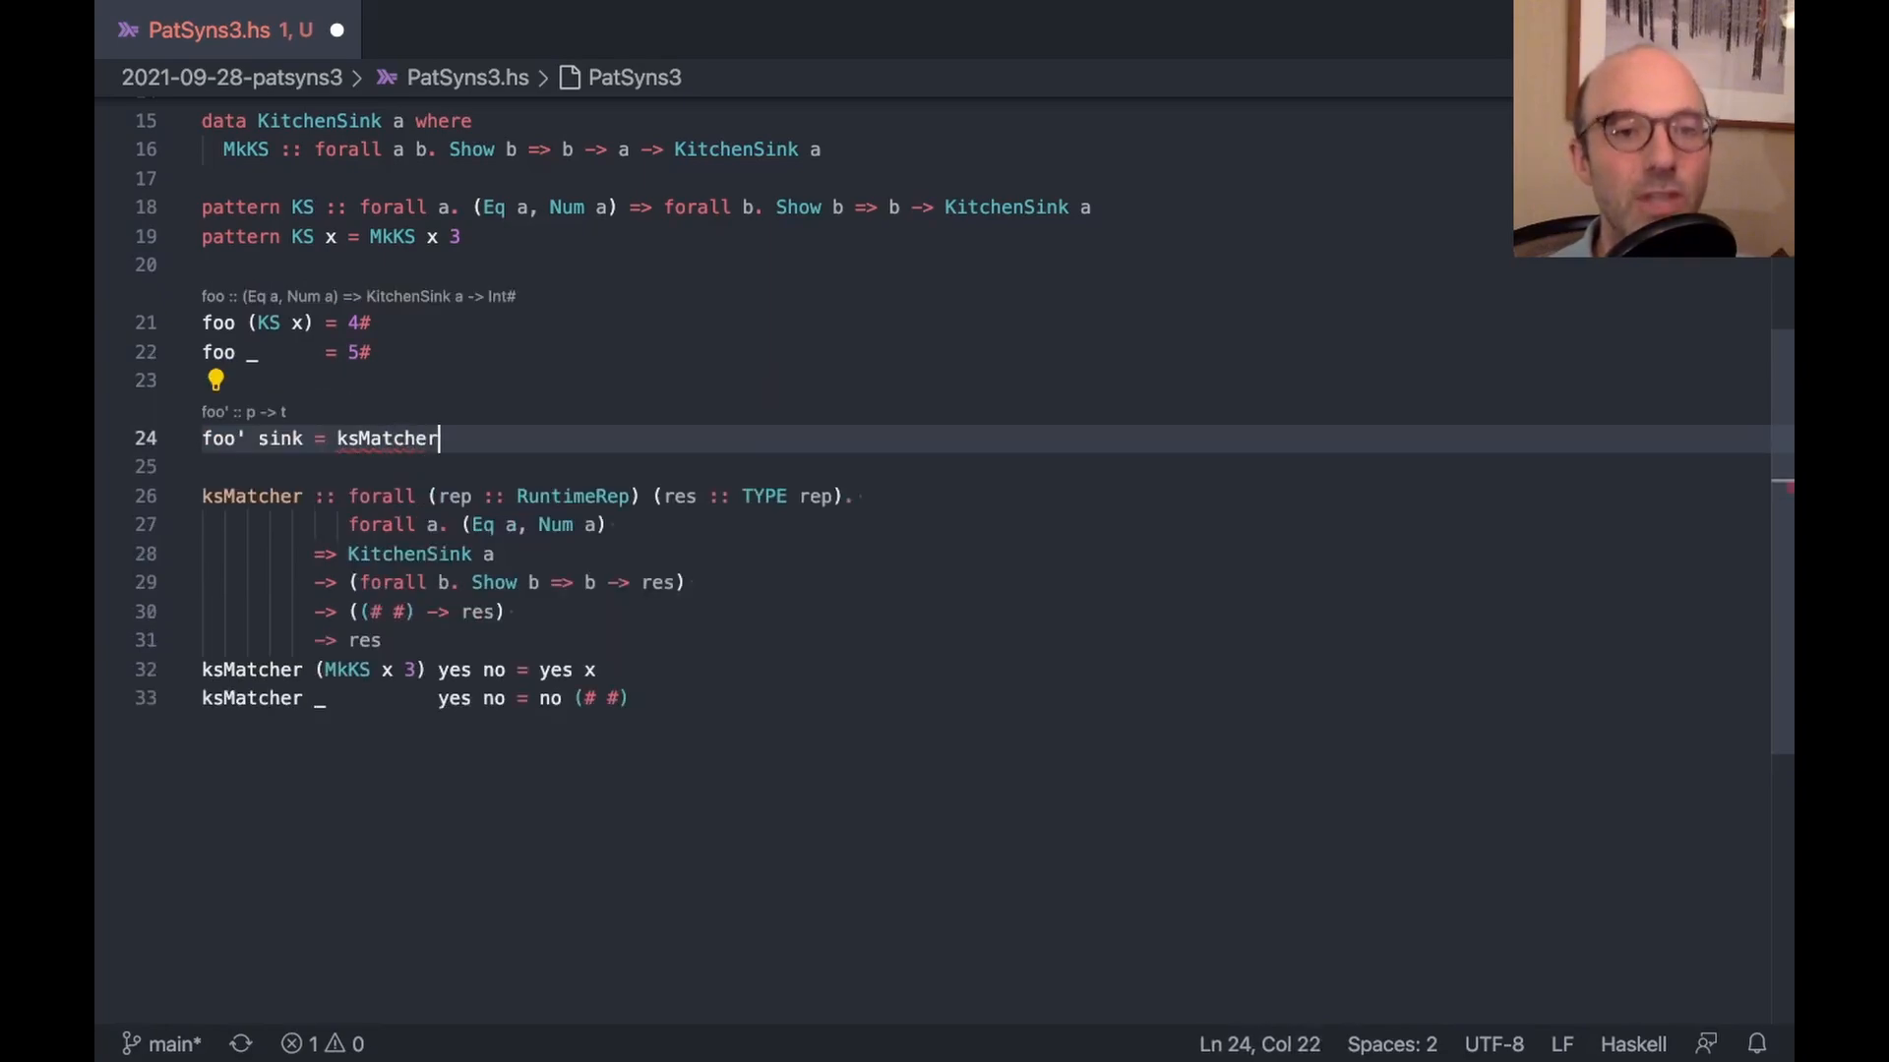
{"action": "type", "text": "sink"}
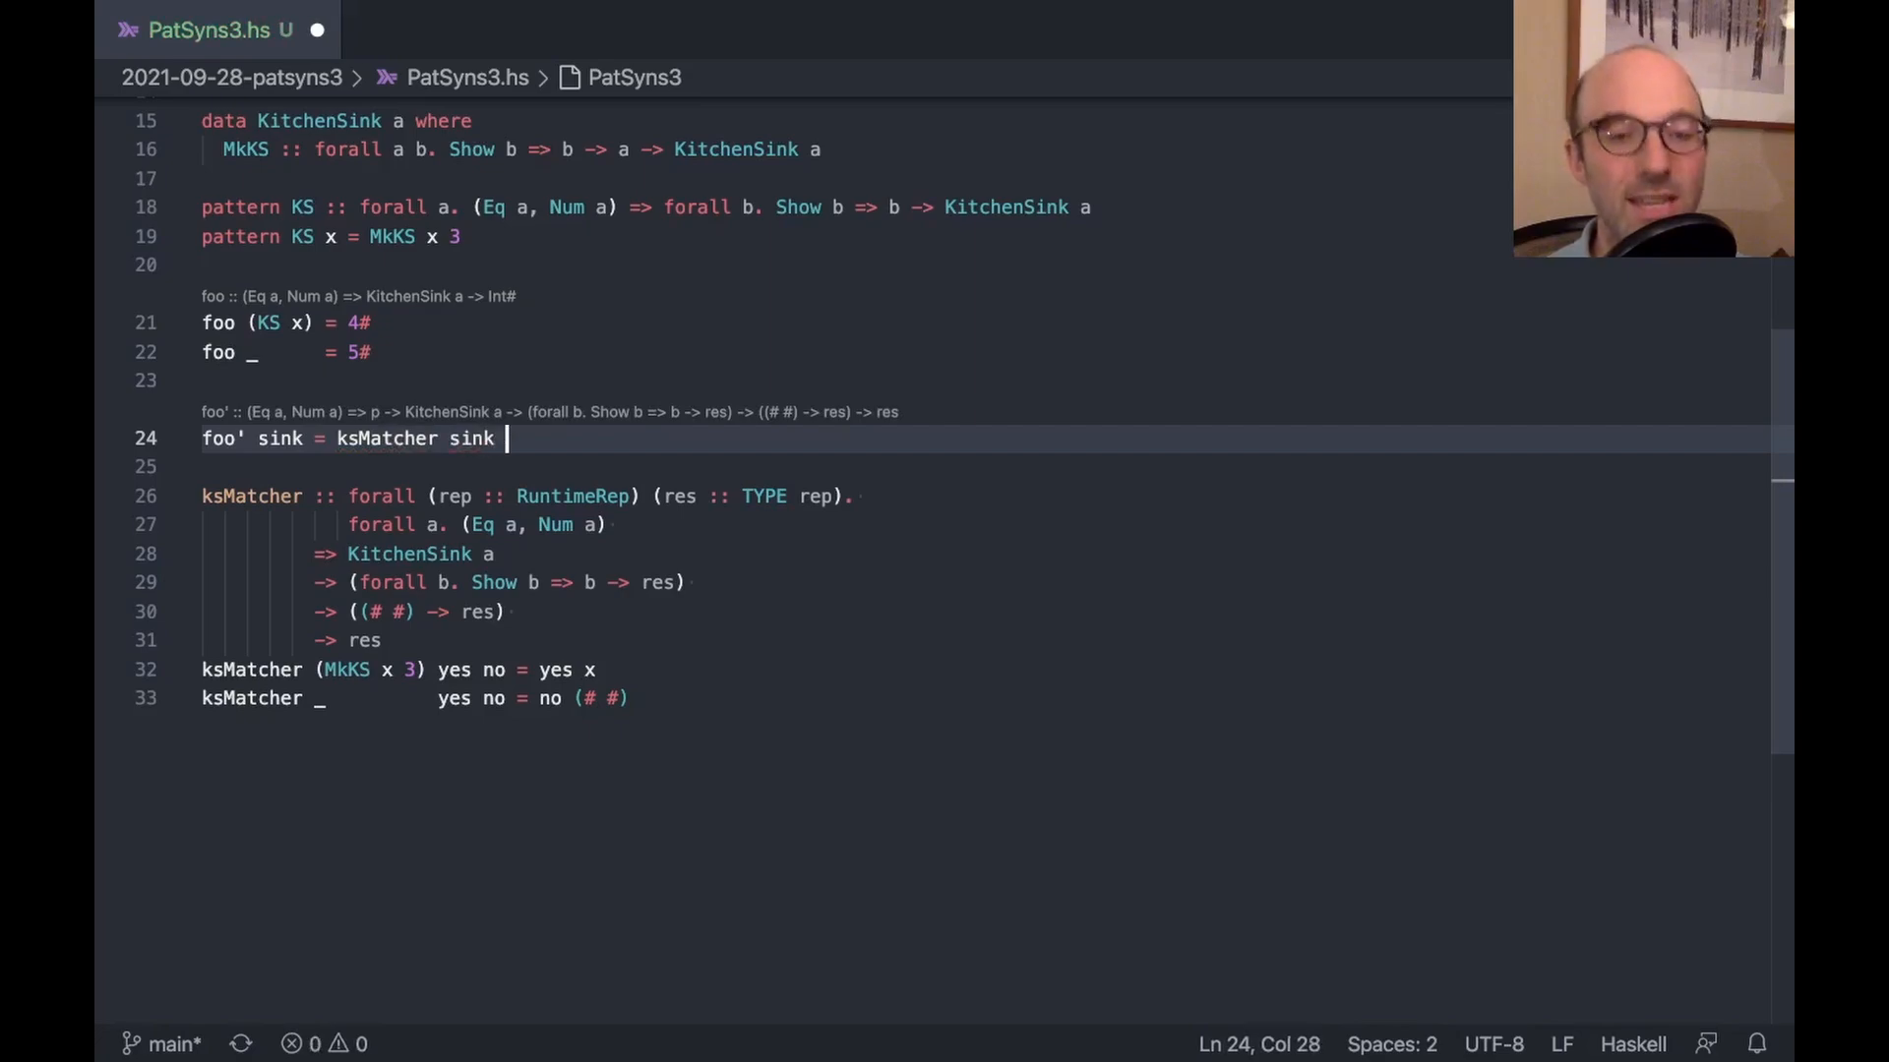
{"action": "type", "text": "(\\"}
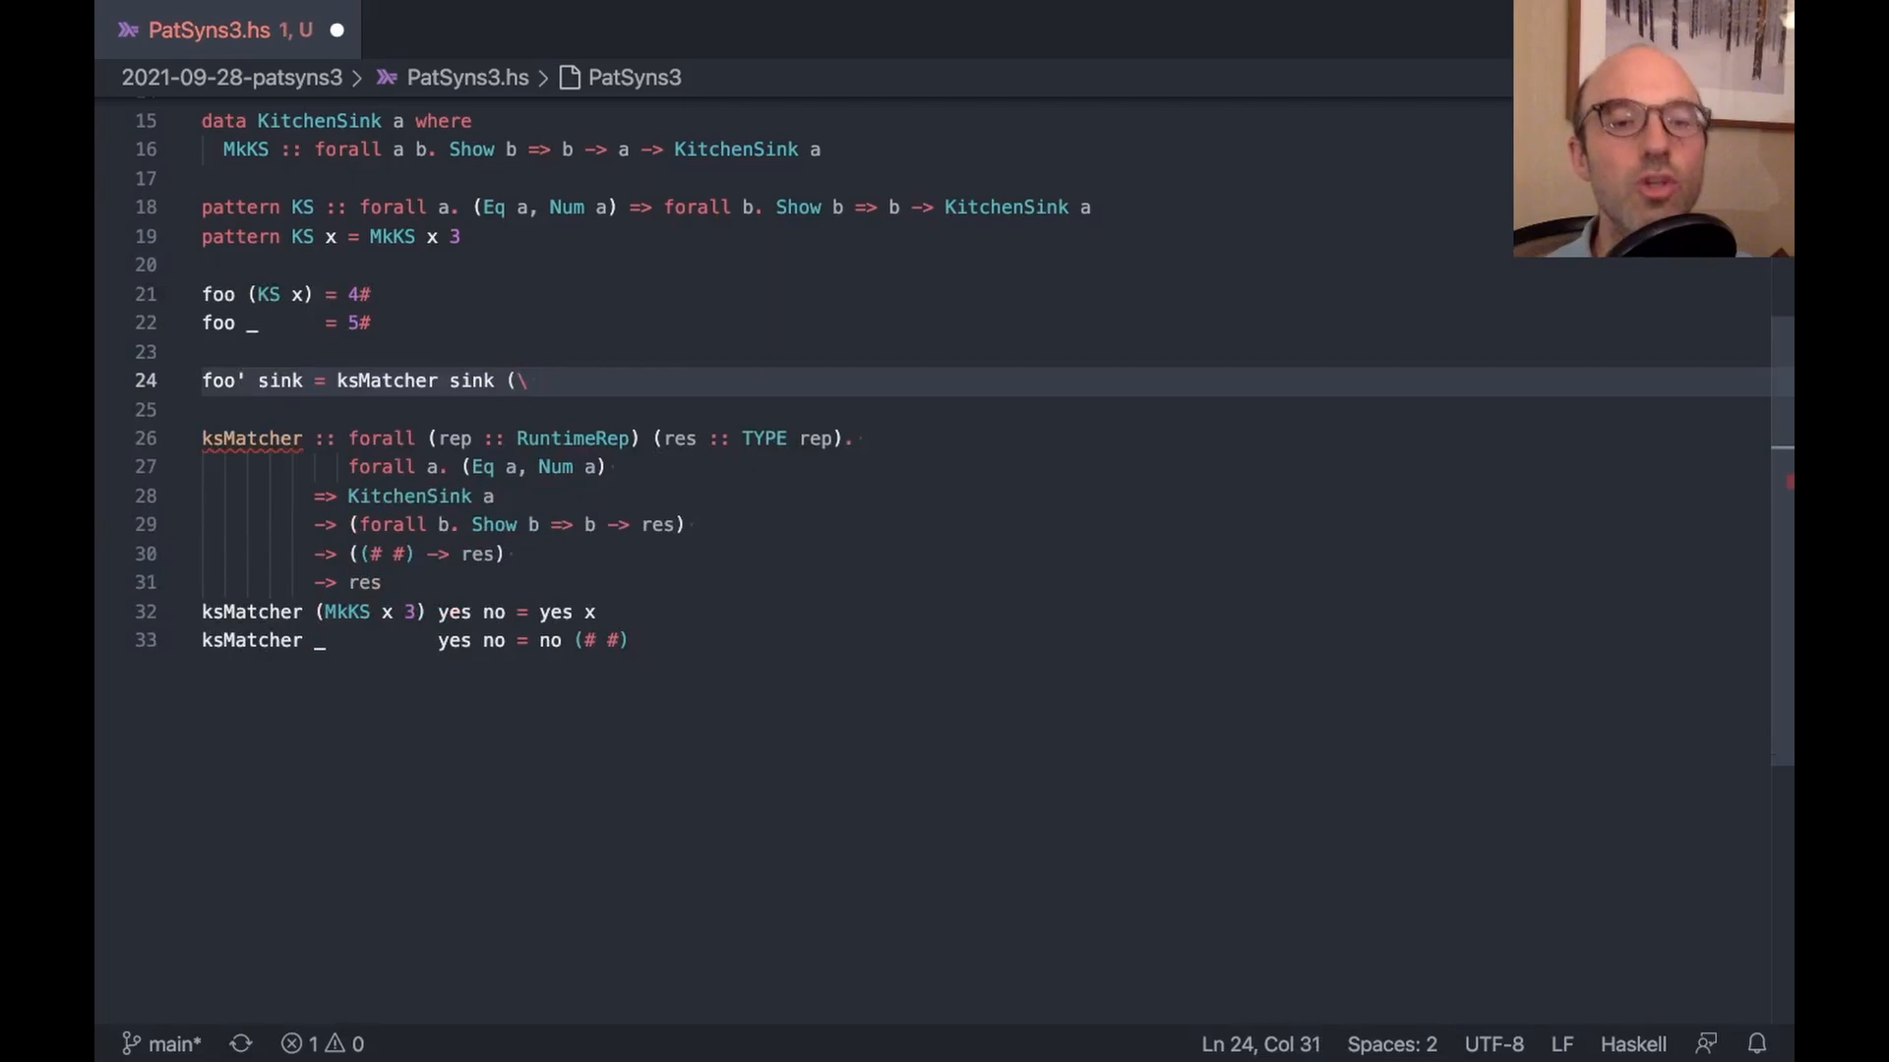
{"action": "type", "text": "x -> 4#"}
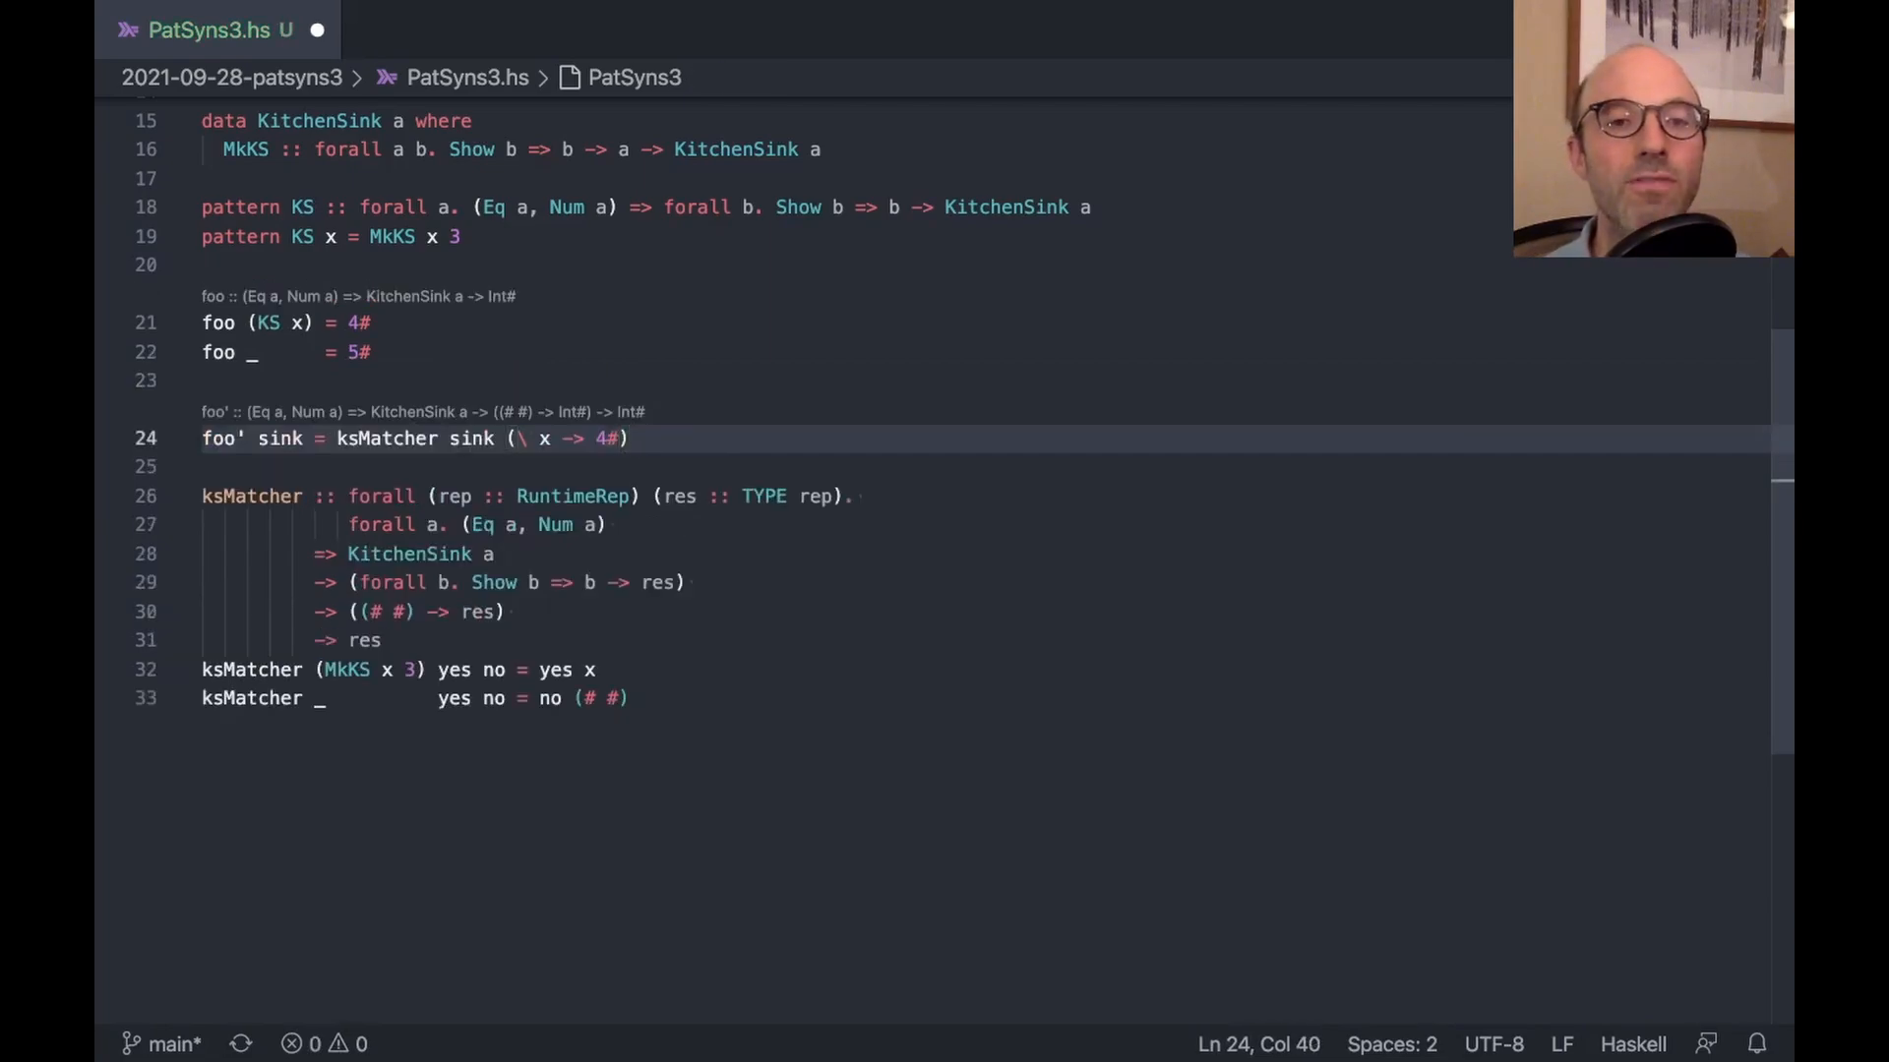
{"action": "type", "text": "(\\ _ ->"}
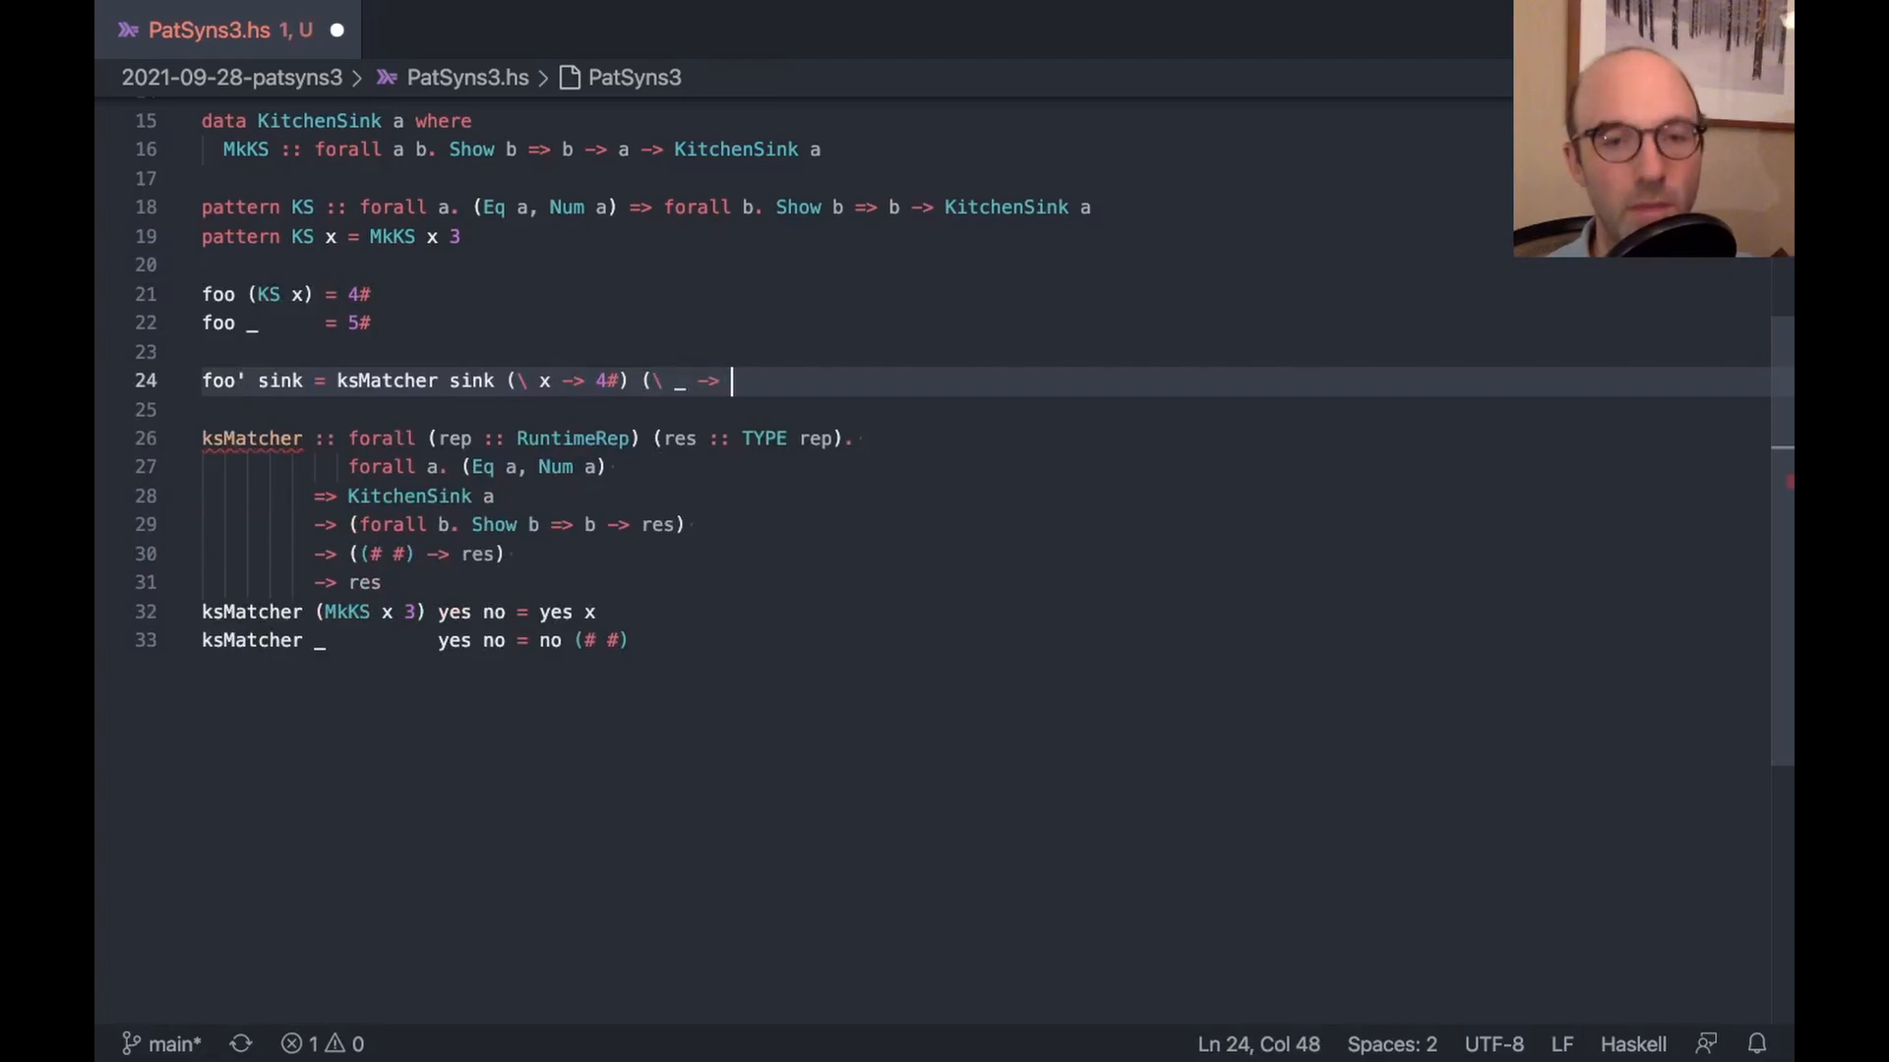
{"action": "type", "text": "5#)"}
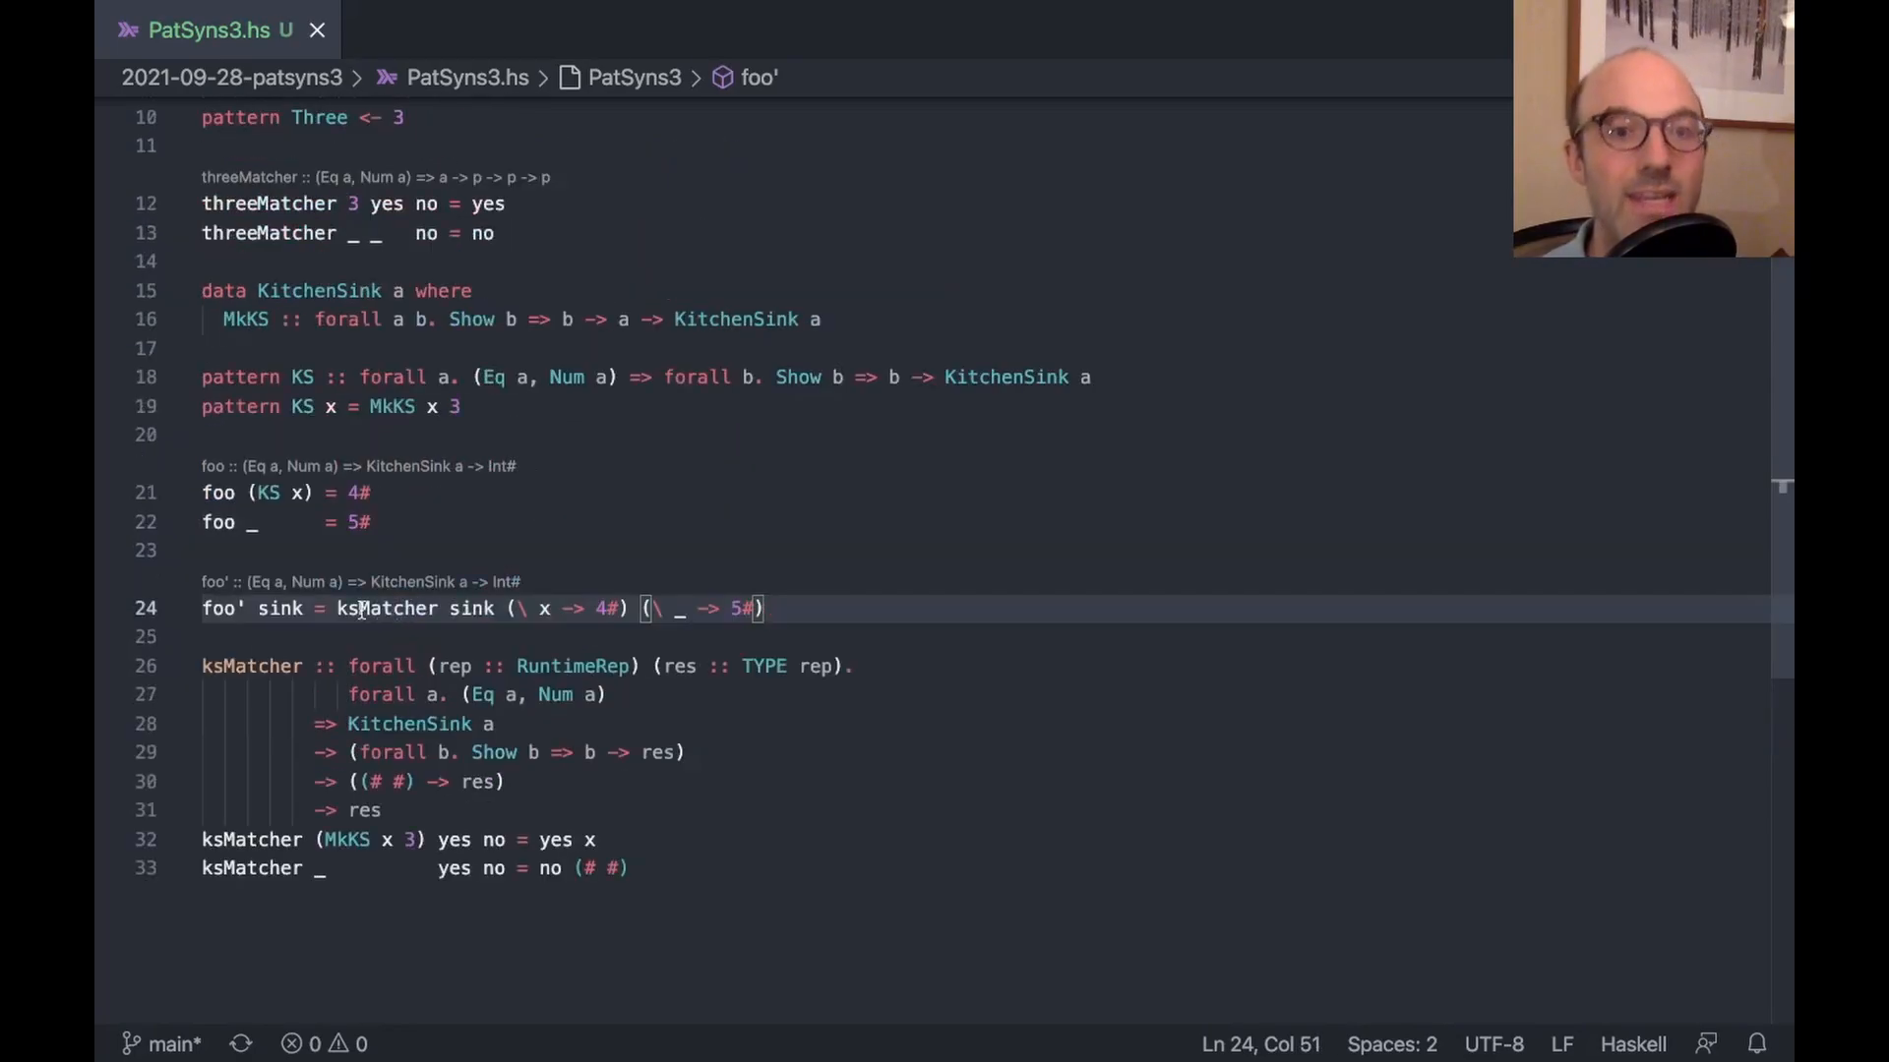
{"action": "mouse_move", "coordinate": [618, 475]}
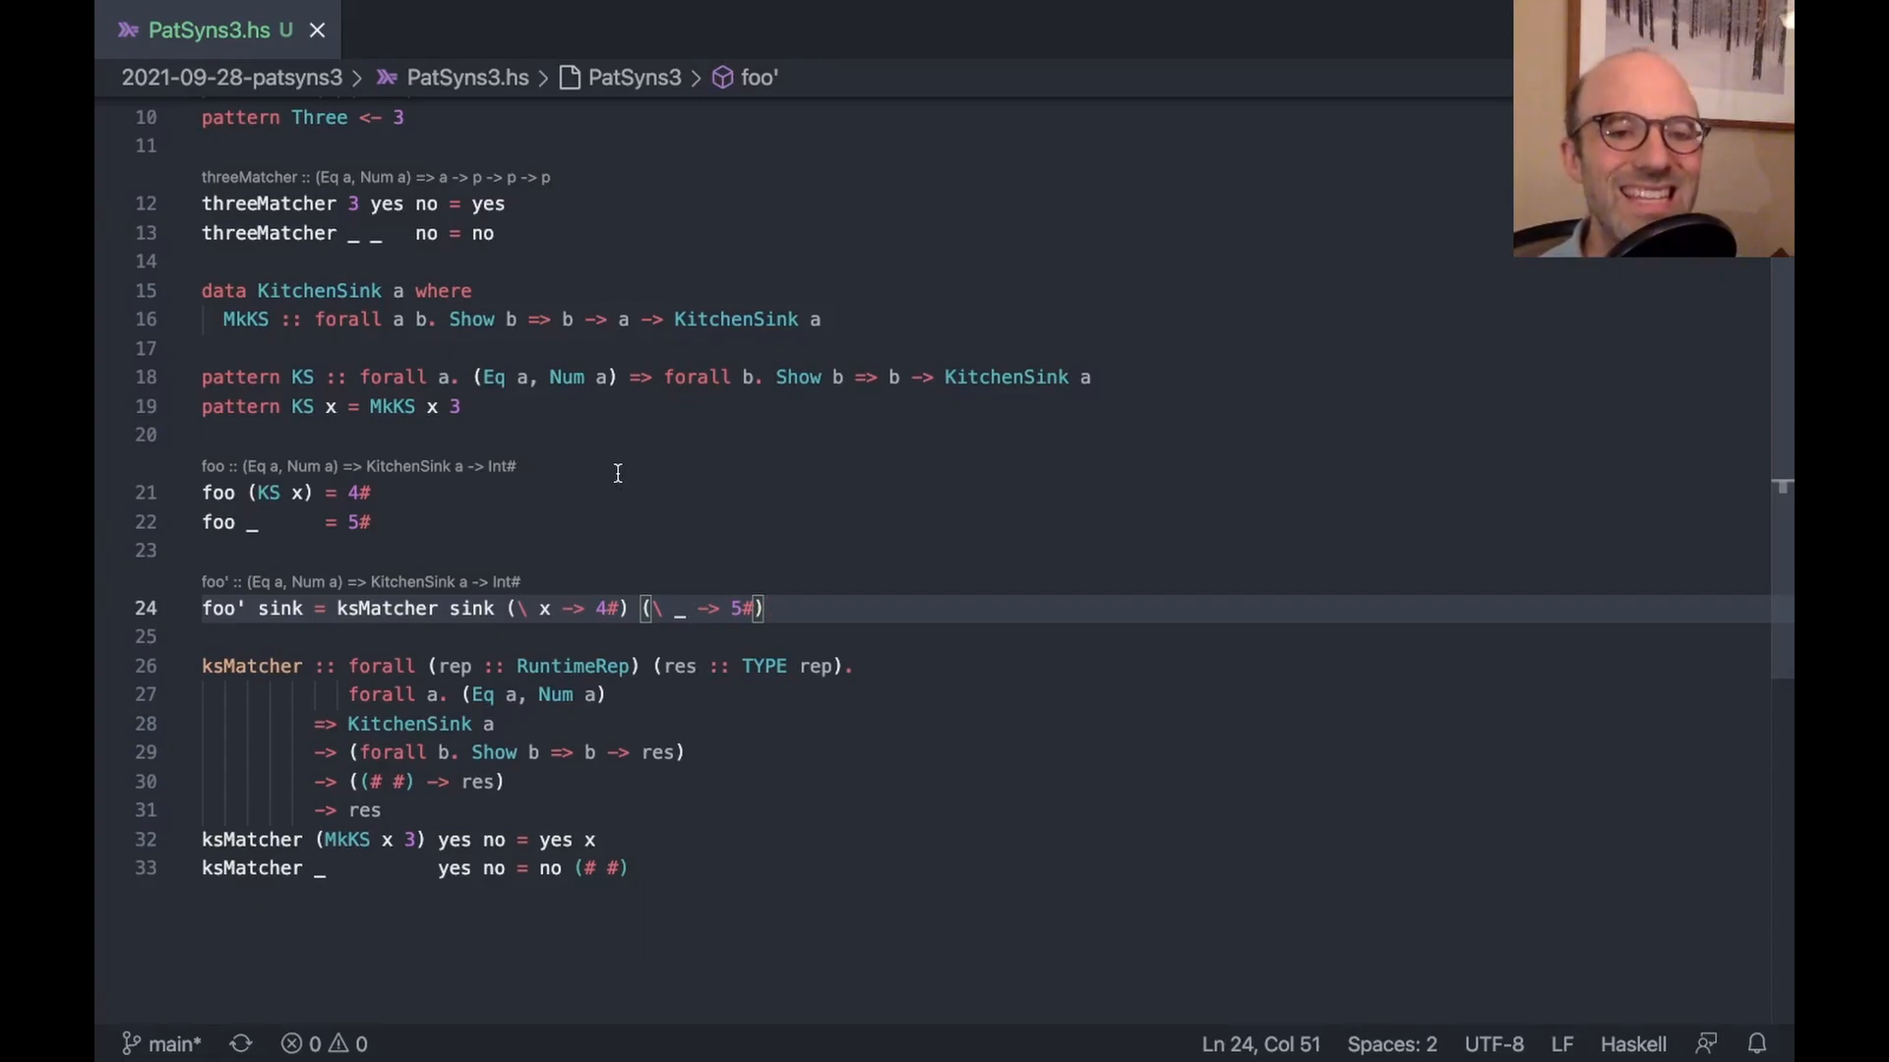
{"action": "mouse_move", "coordinate": [568, 752]}
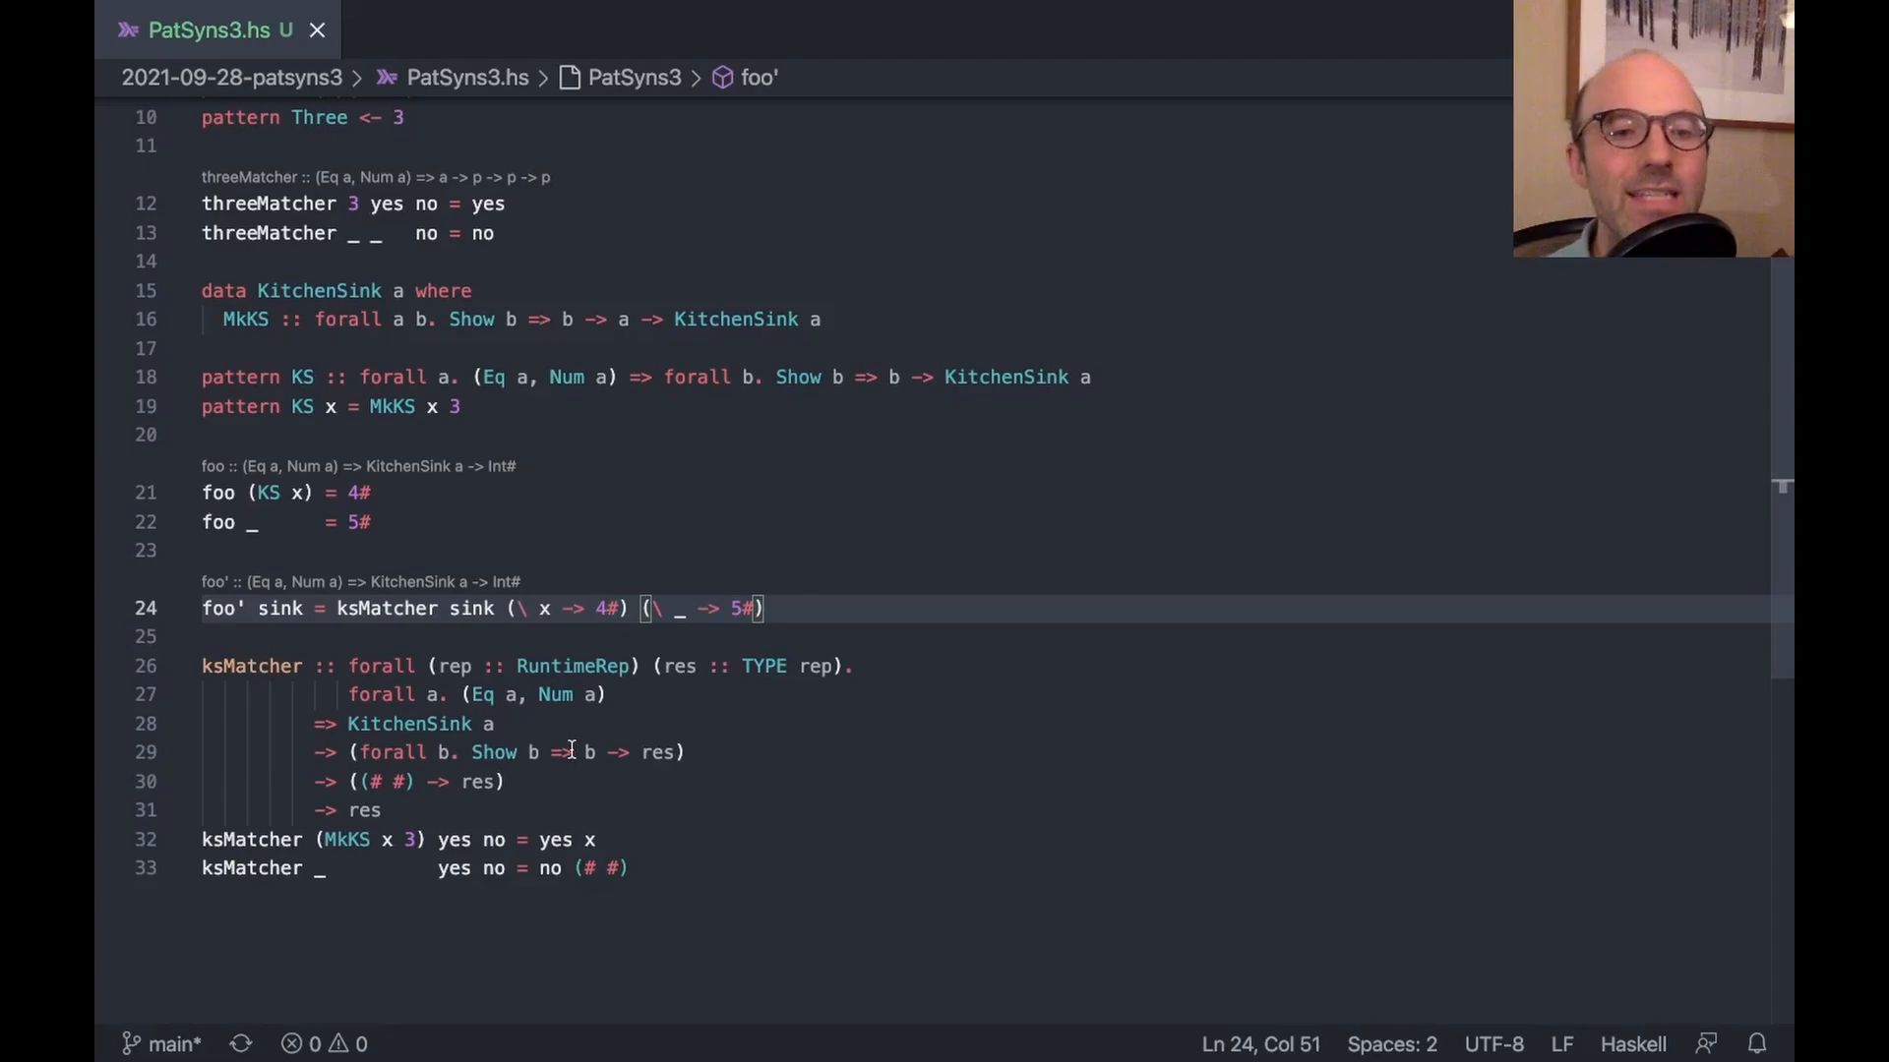
{"action": "mouse_move", "coordinate": [449, 751]}
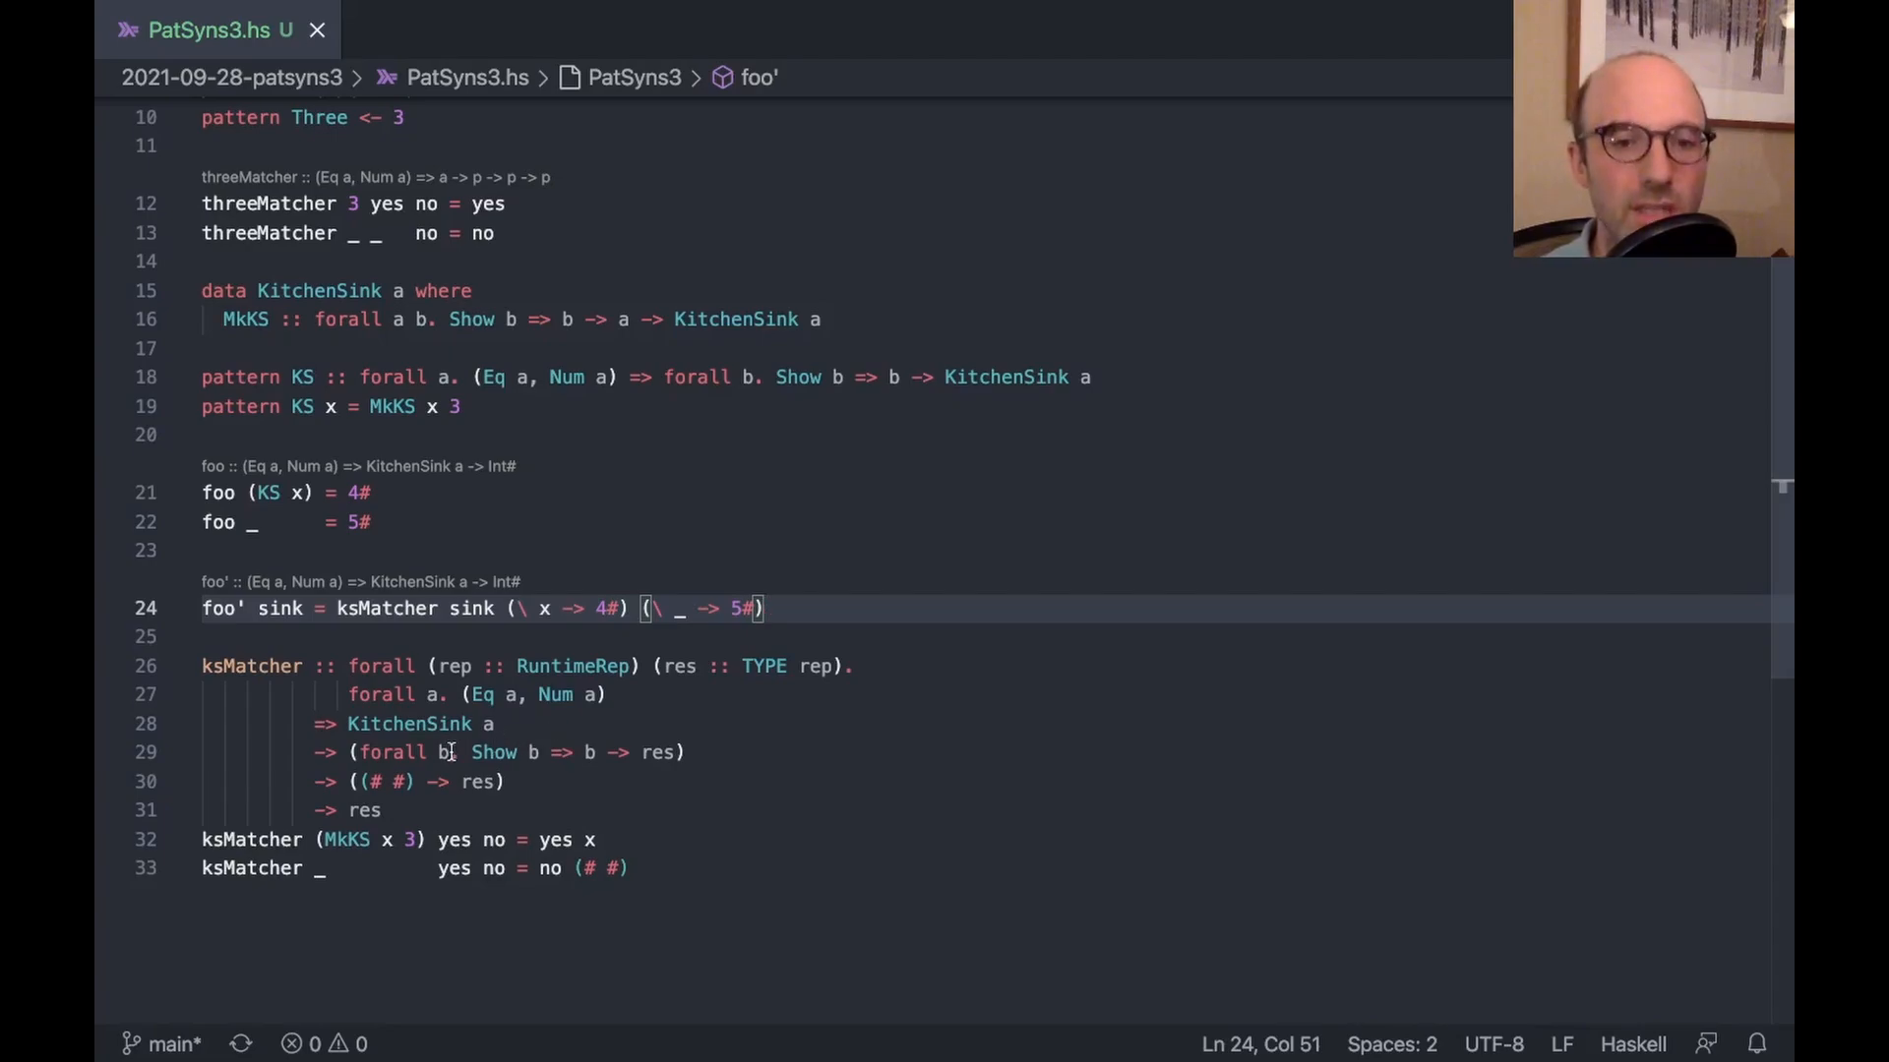